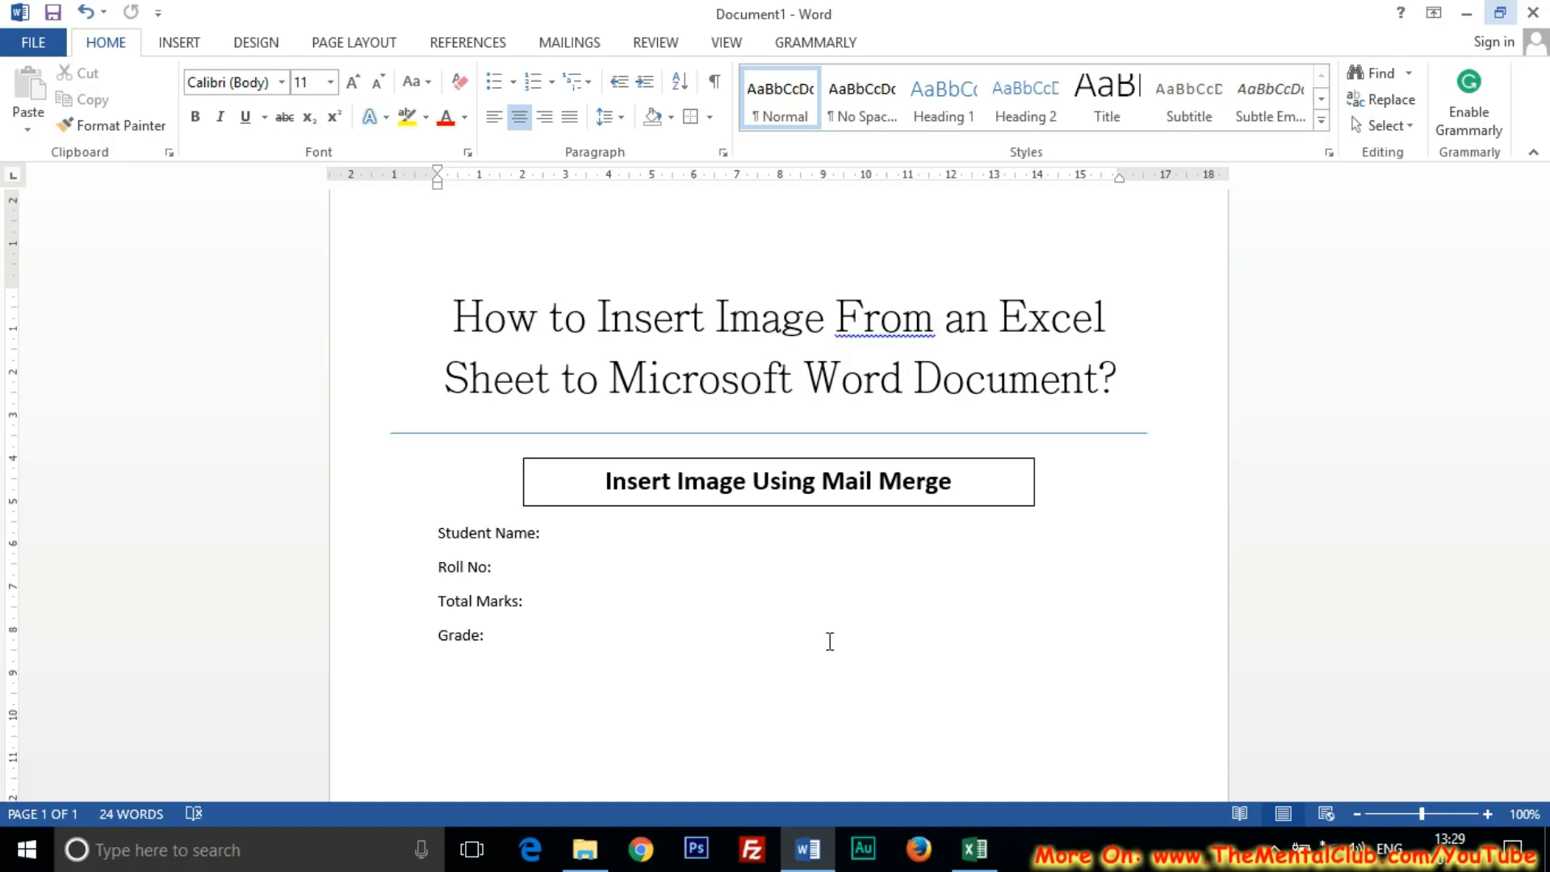
# - Review the student data table in the workbook and return to the Word letter template
pyautogui.click(973, 849)
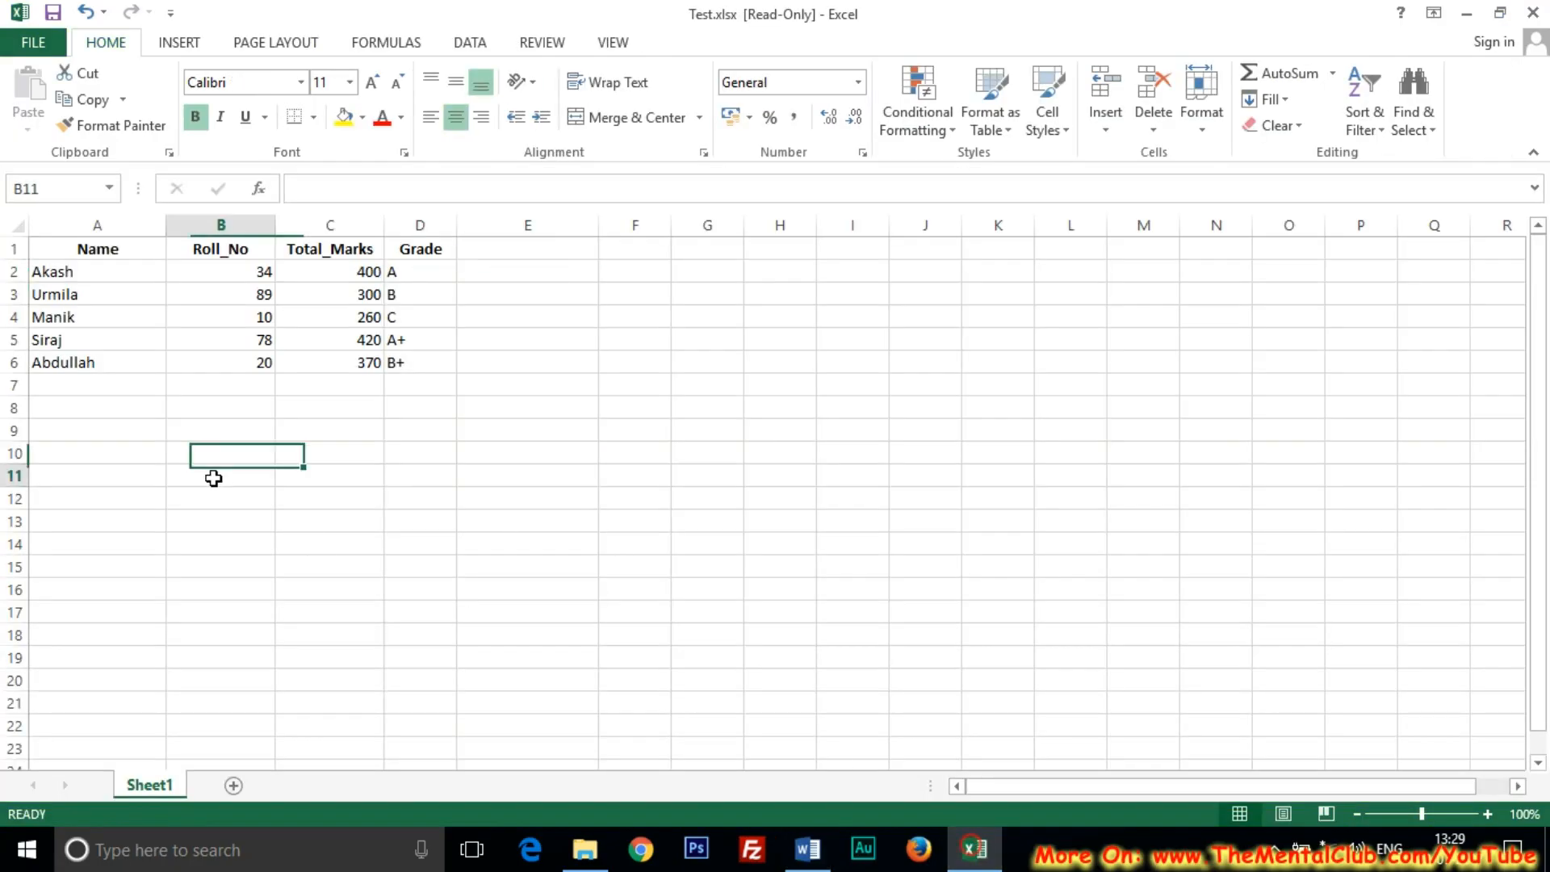
pyautogui.moveTo(97, 247); pyautogui.dragTo(633, 392)
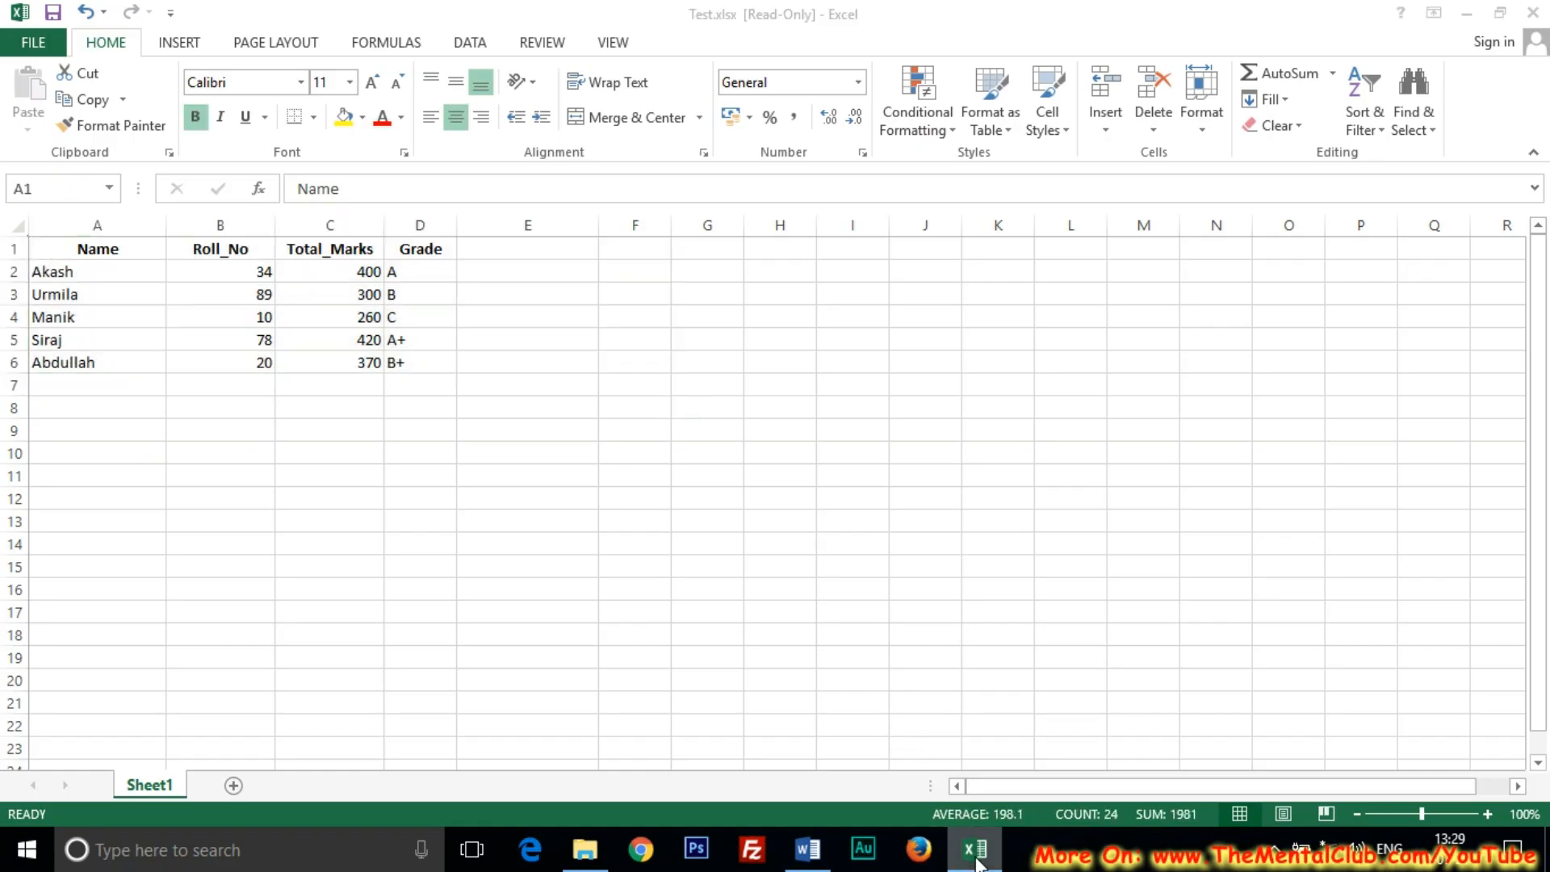
pyautogui.click(806, 850)
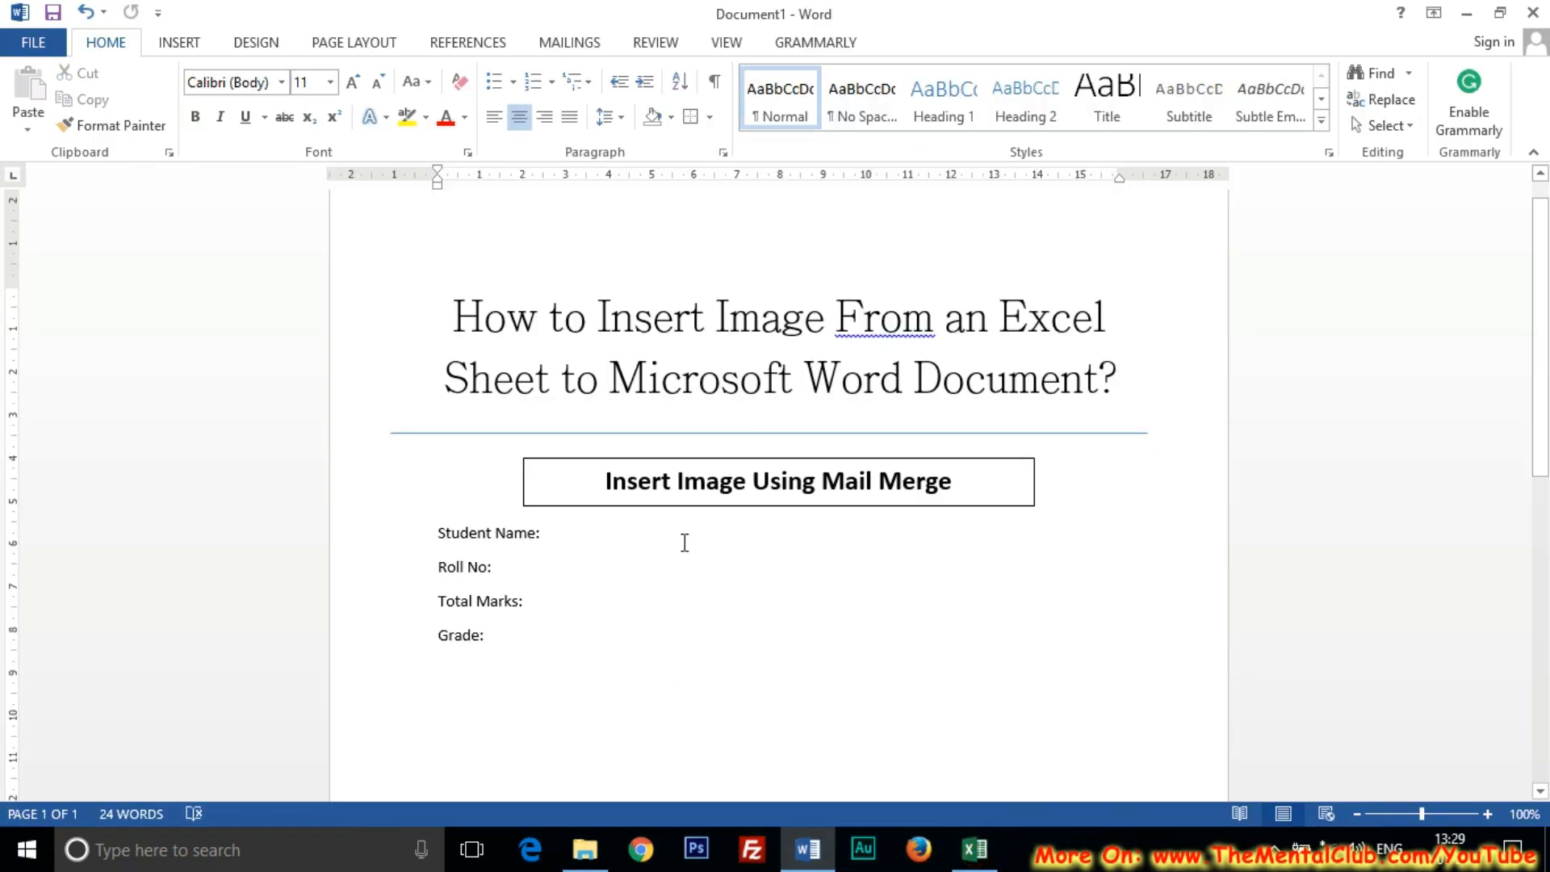
pyautogui.click(974, 850)
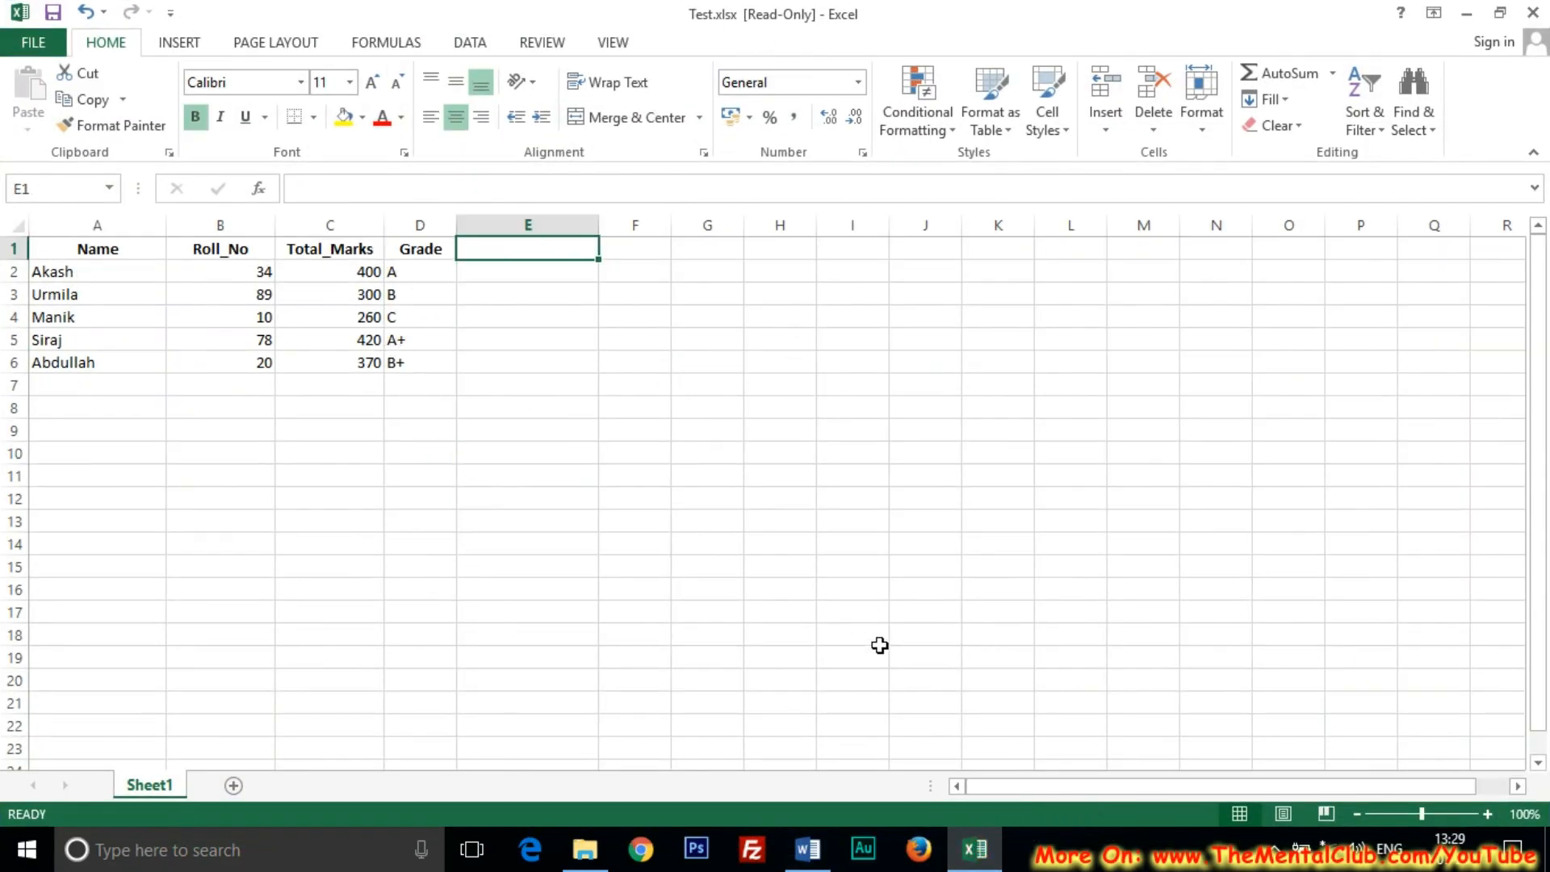
pyautogui.moveTo(714, 646)
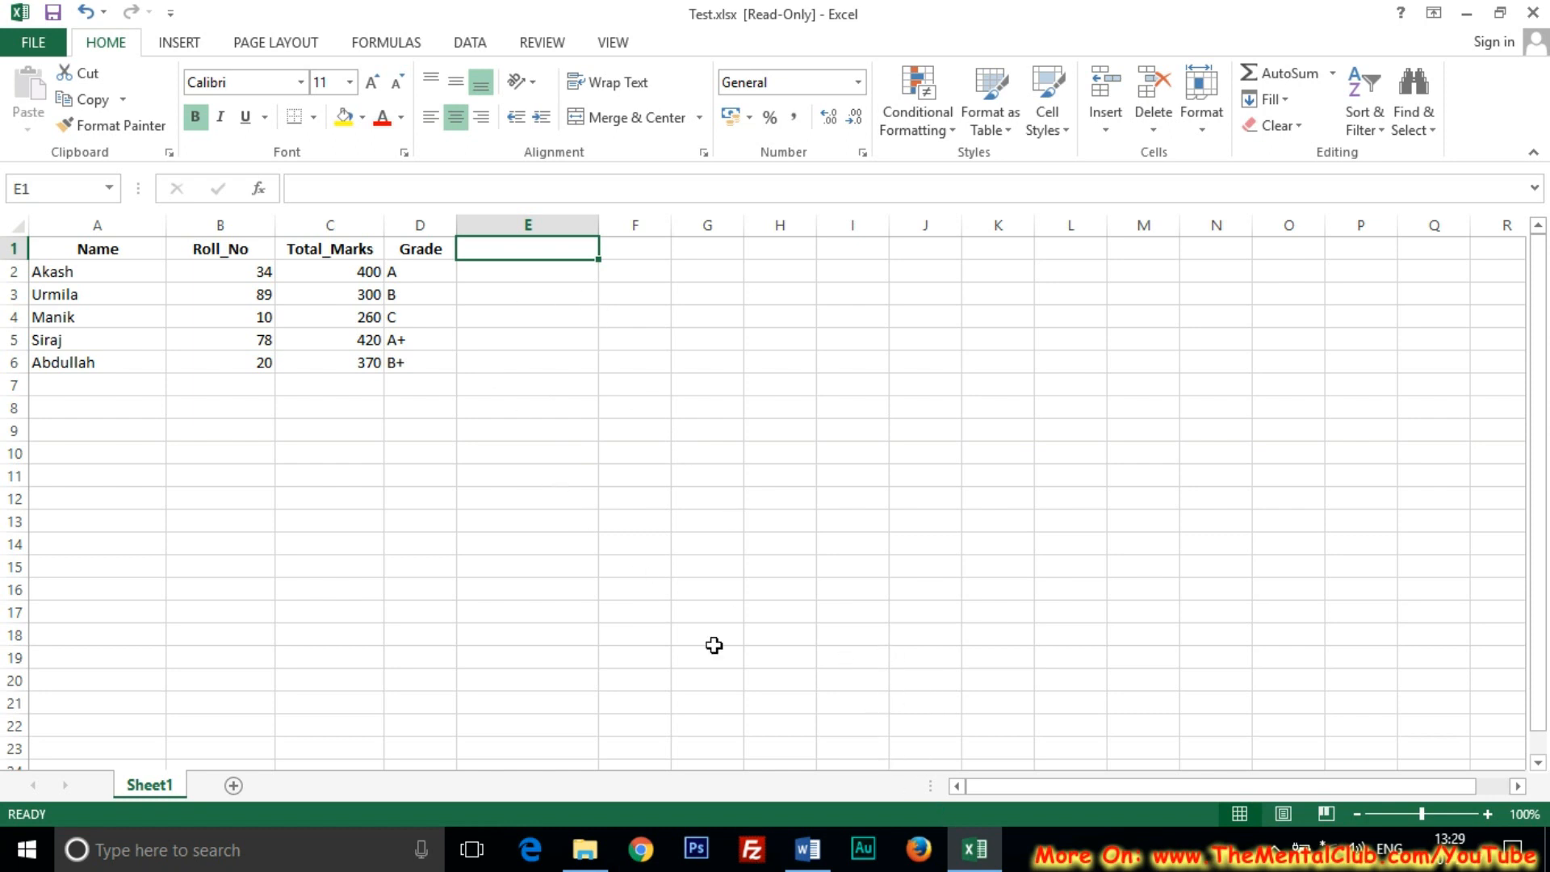
pyautogui.moveTo(964, 840)
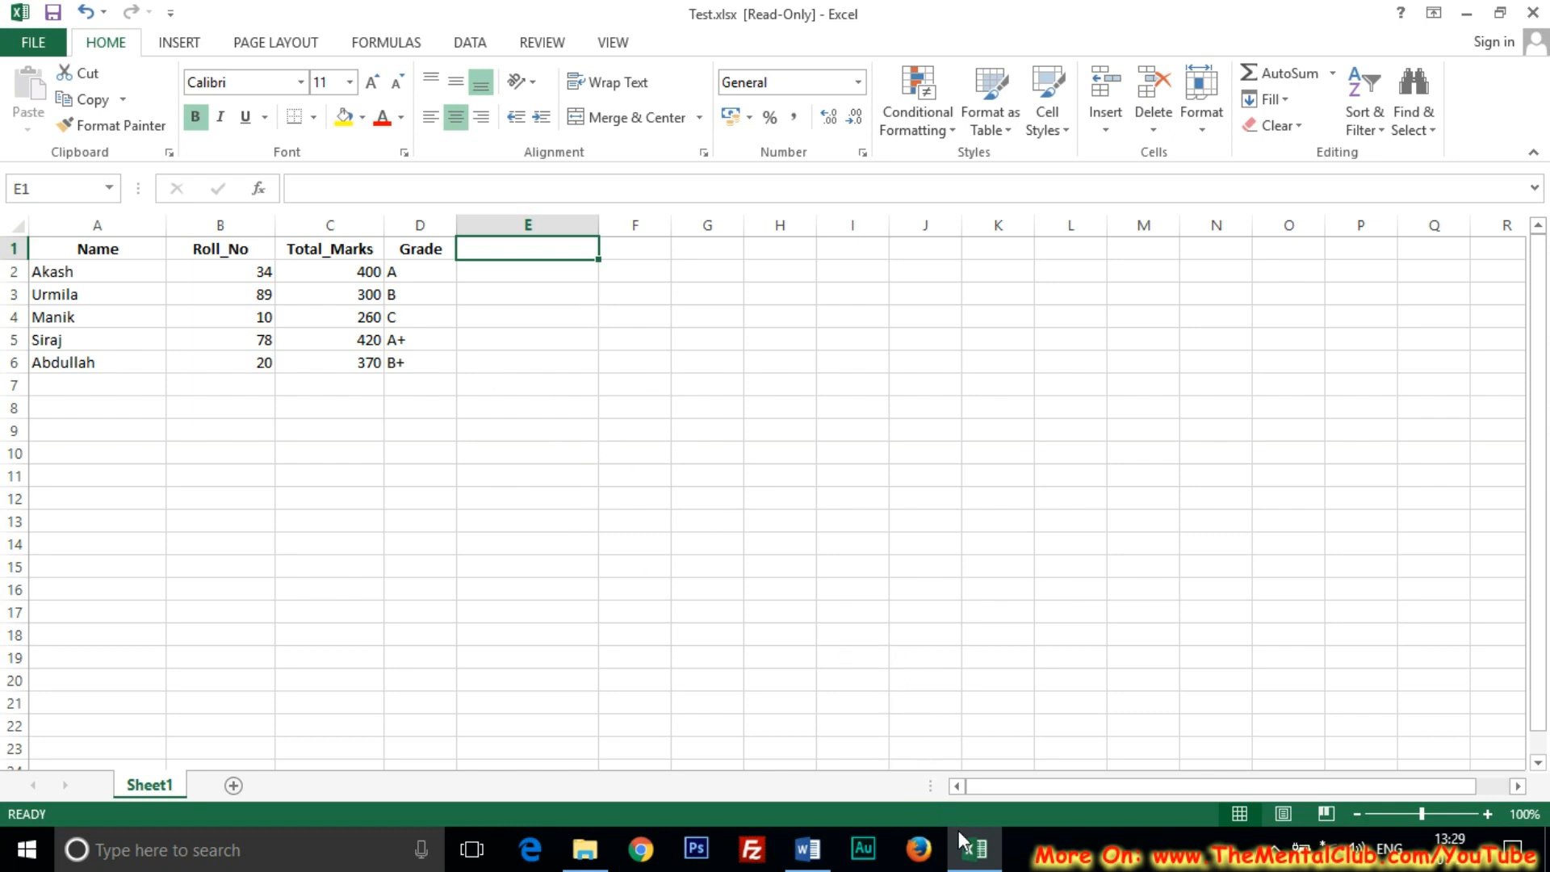
pyautogui.click(806, 850)
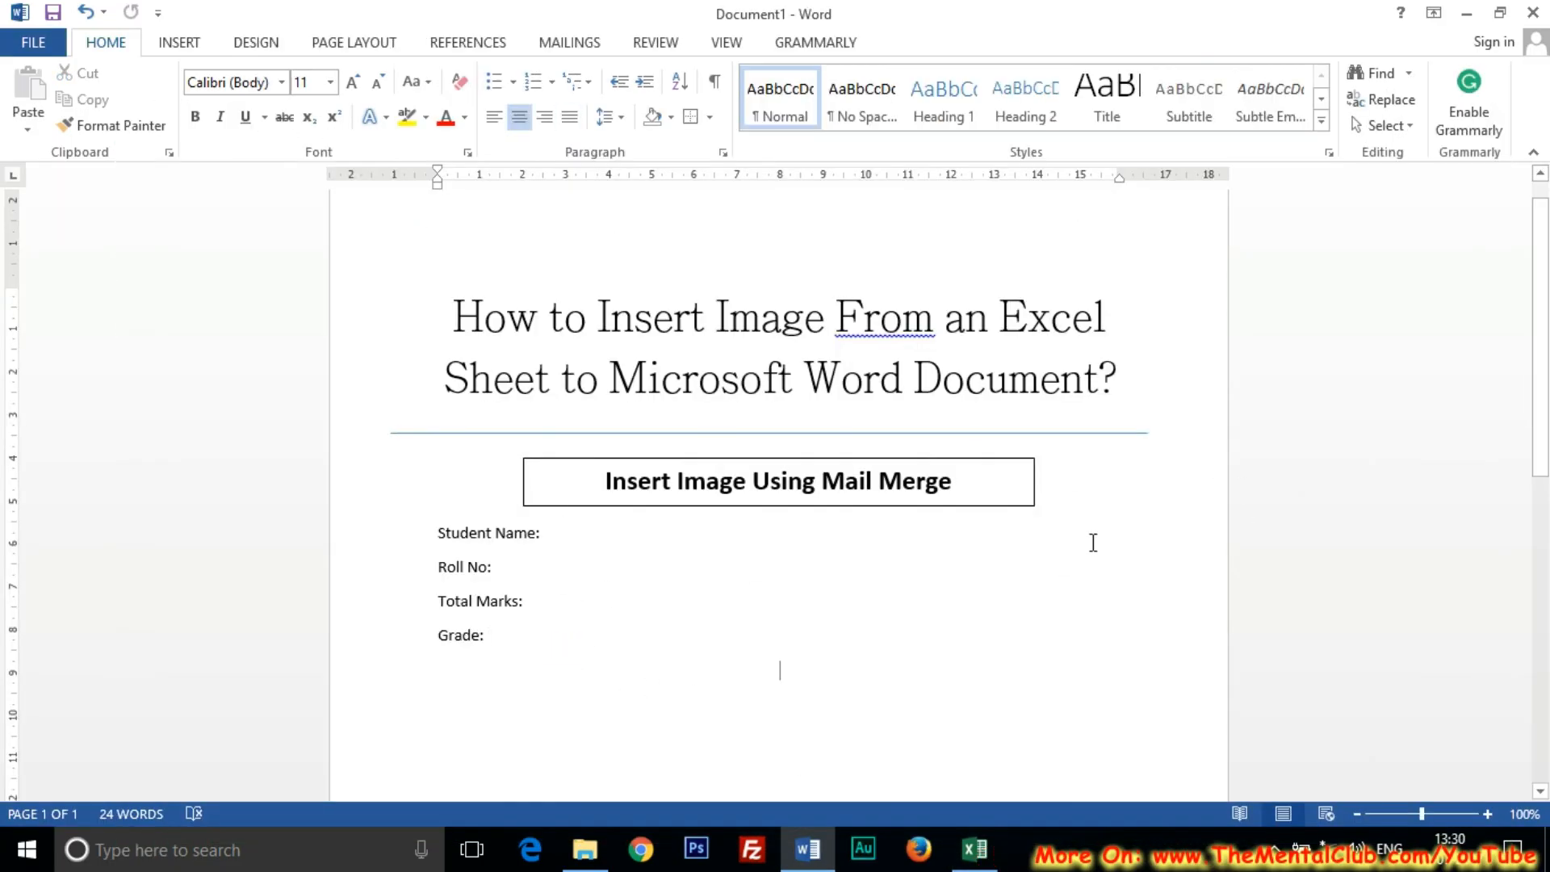
pyautogui.moveTo(1012, 647)
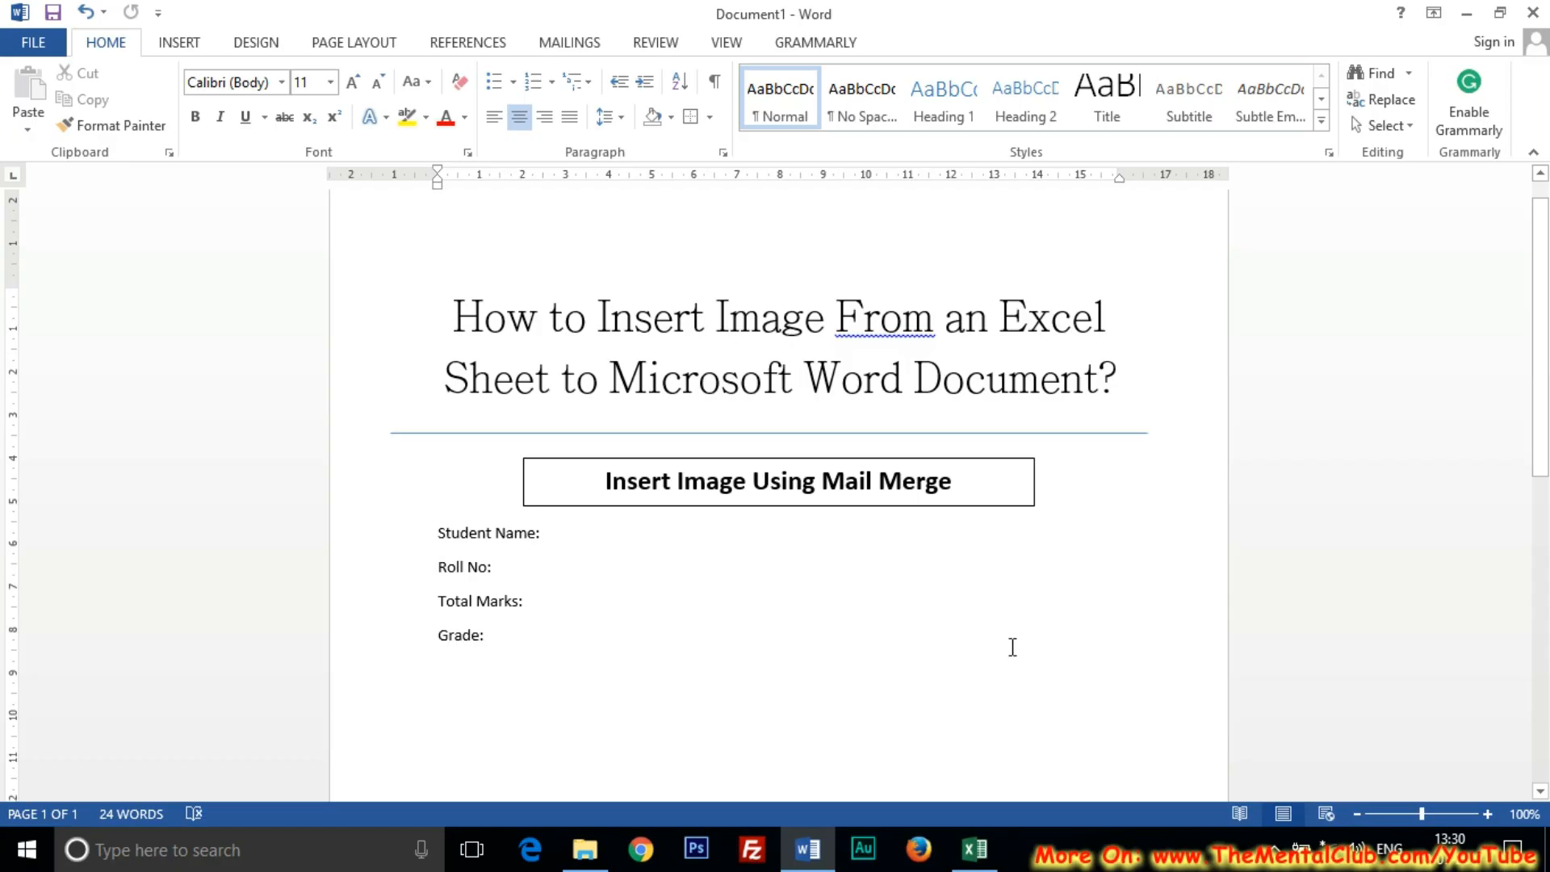
pyautogui.moveTo(1276, 640)
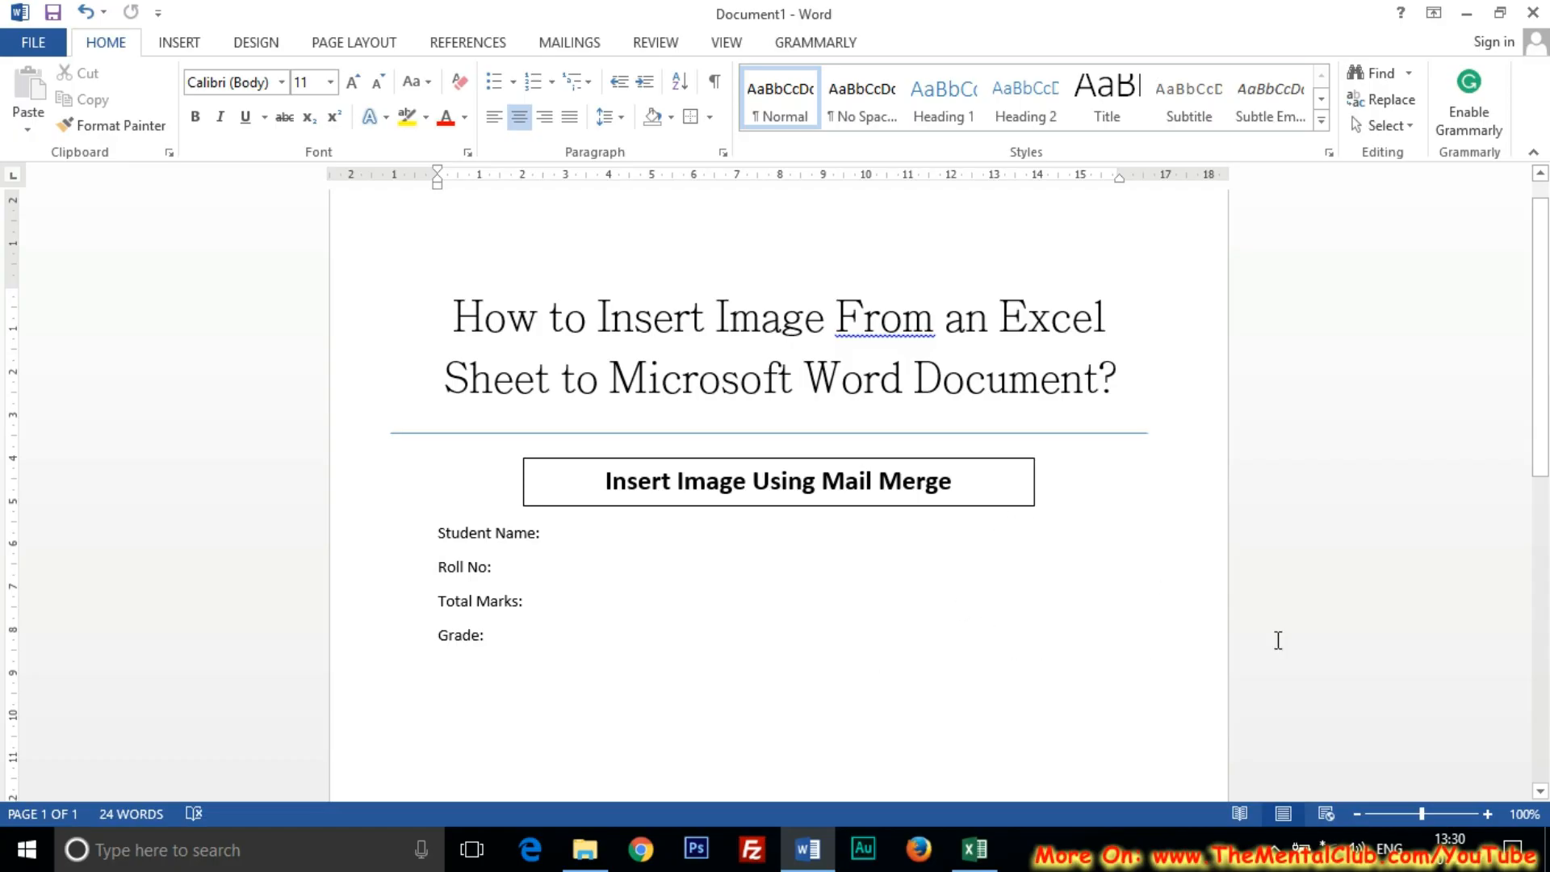
pyautogui.moveTo(1537, 396)
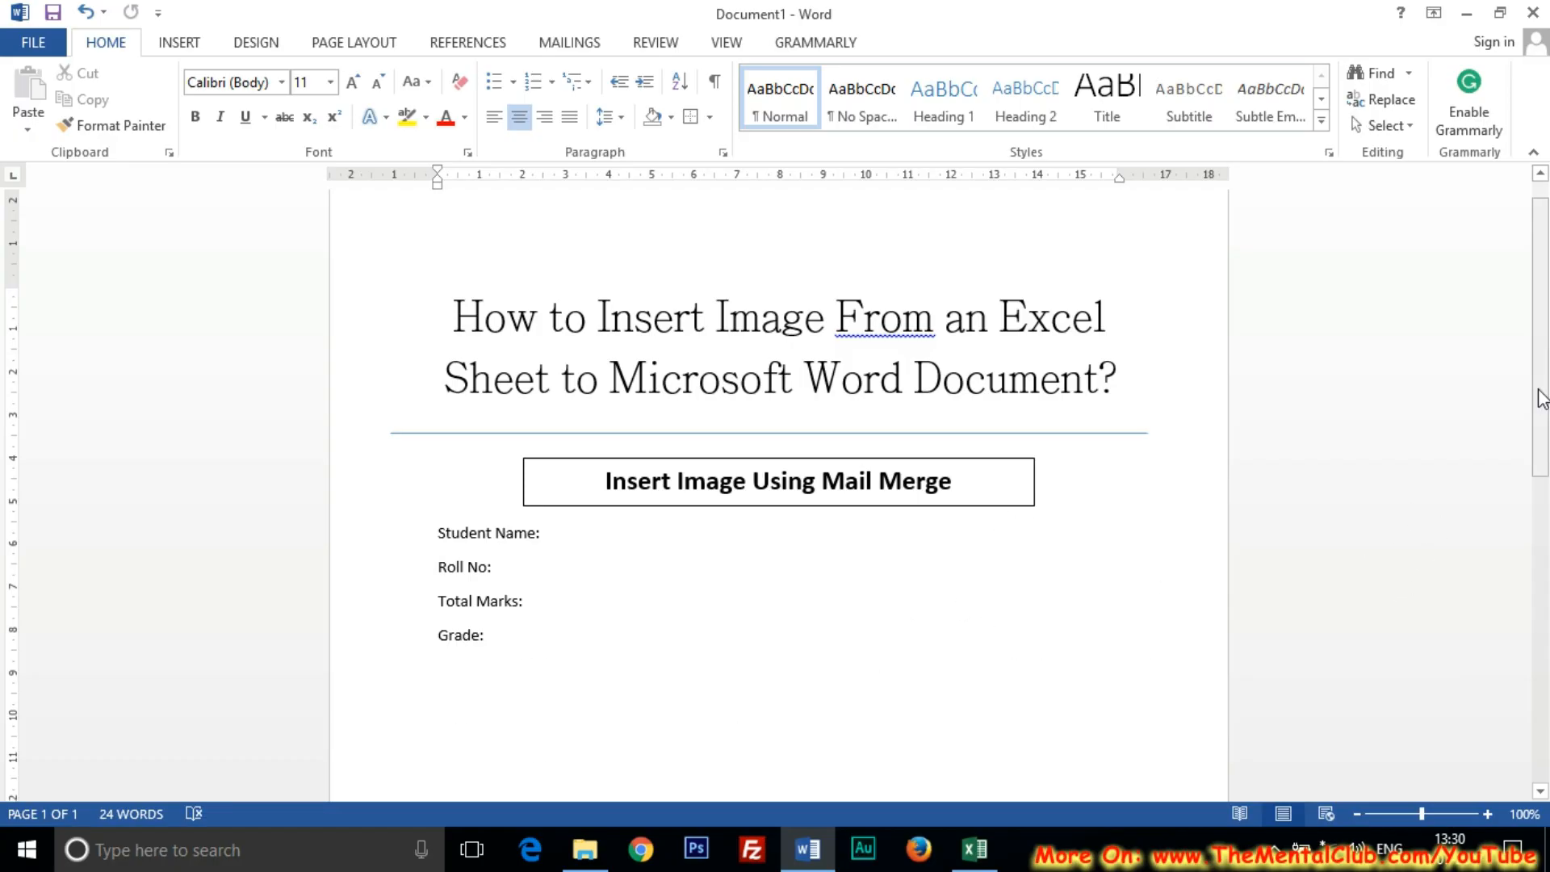
pyautogui.scroll(-3)
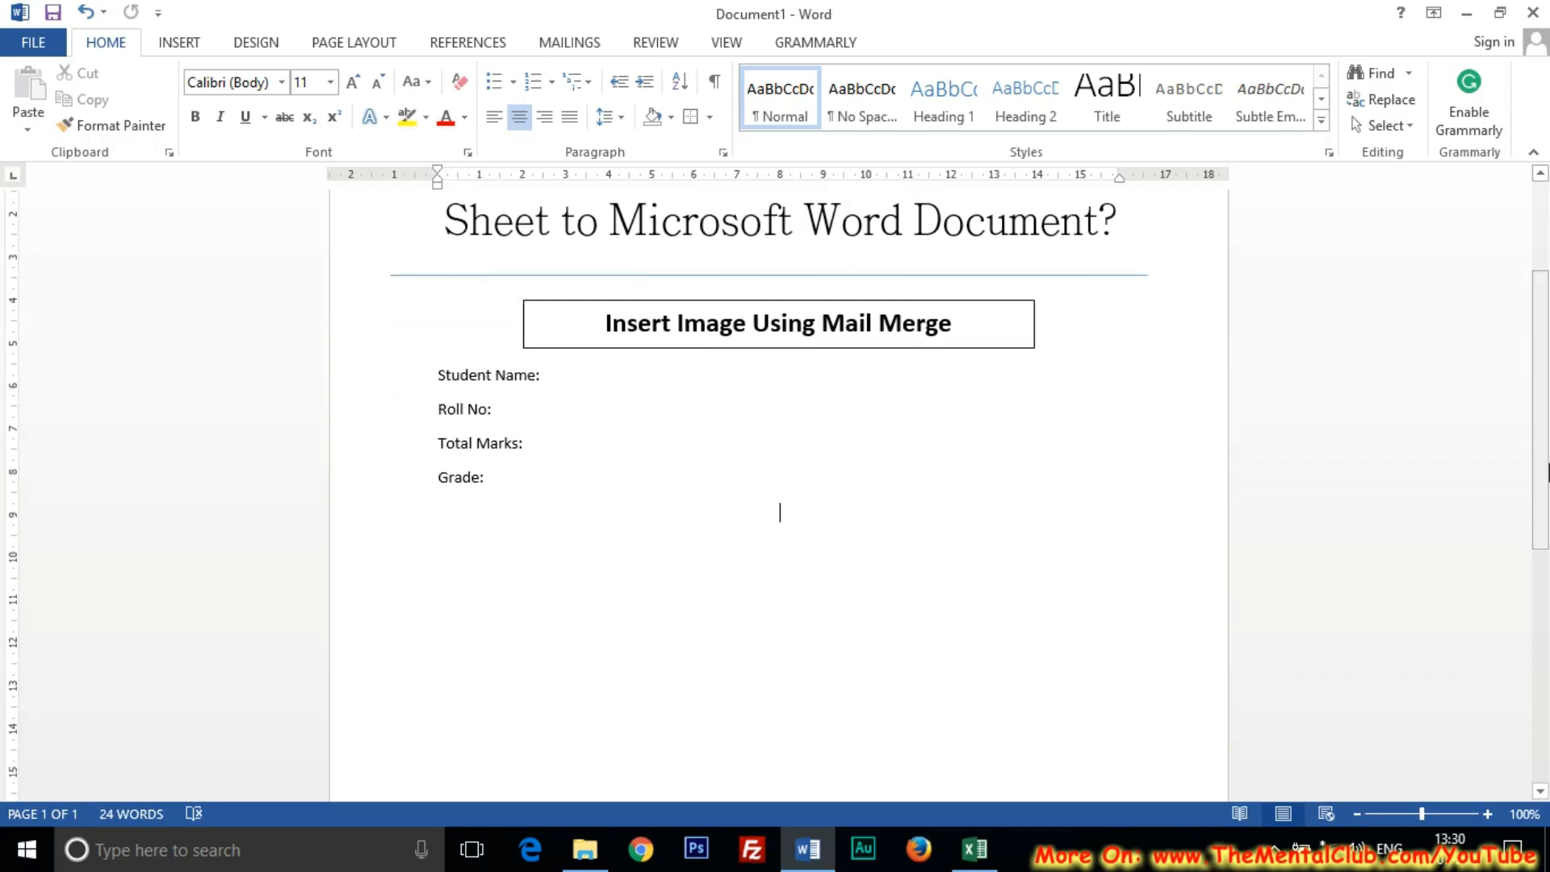
pyautogui.moveTo(1236, 422)
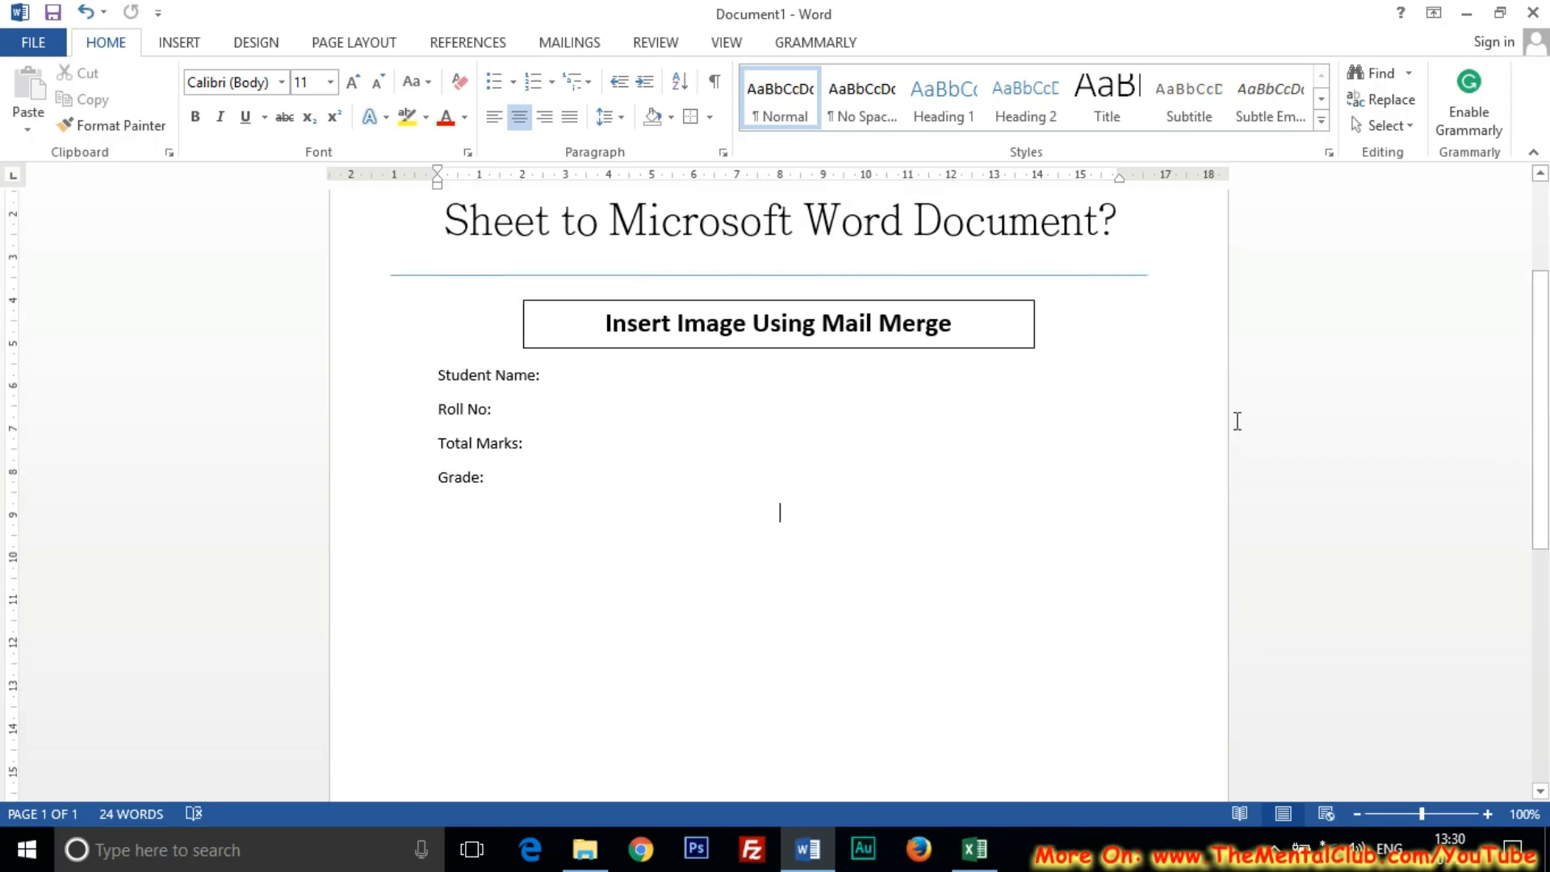
# - Insert a one-row table below Grade and reshape it into a square photo box beside the details
pyautogui.click(179, 42)
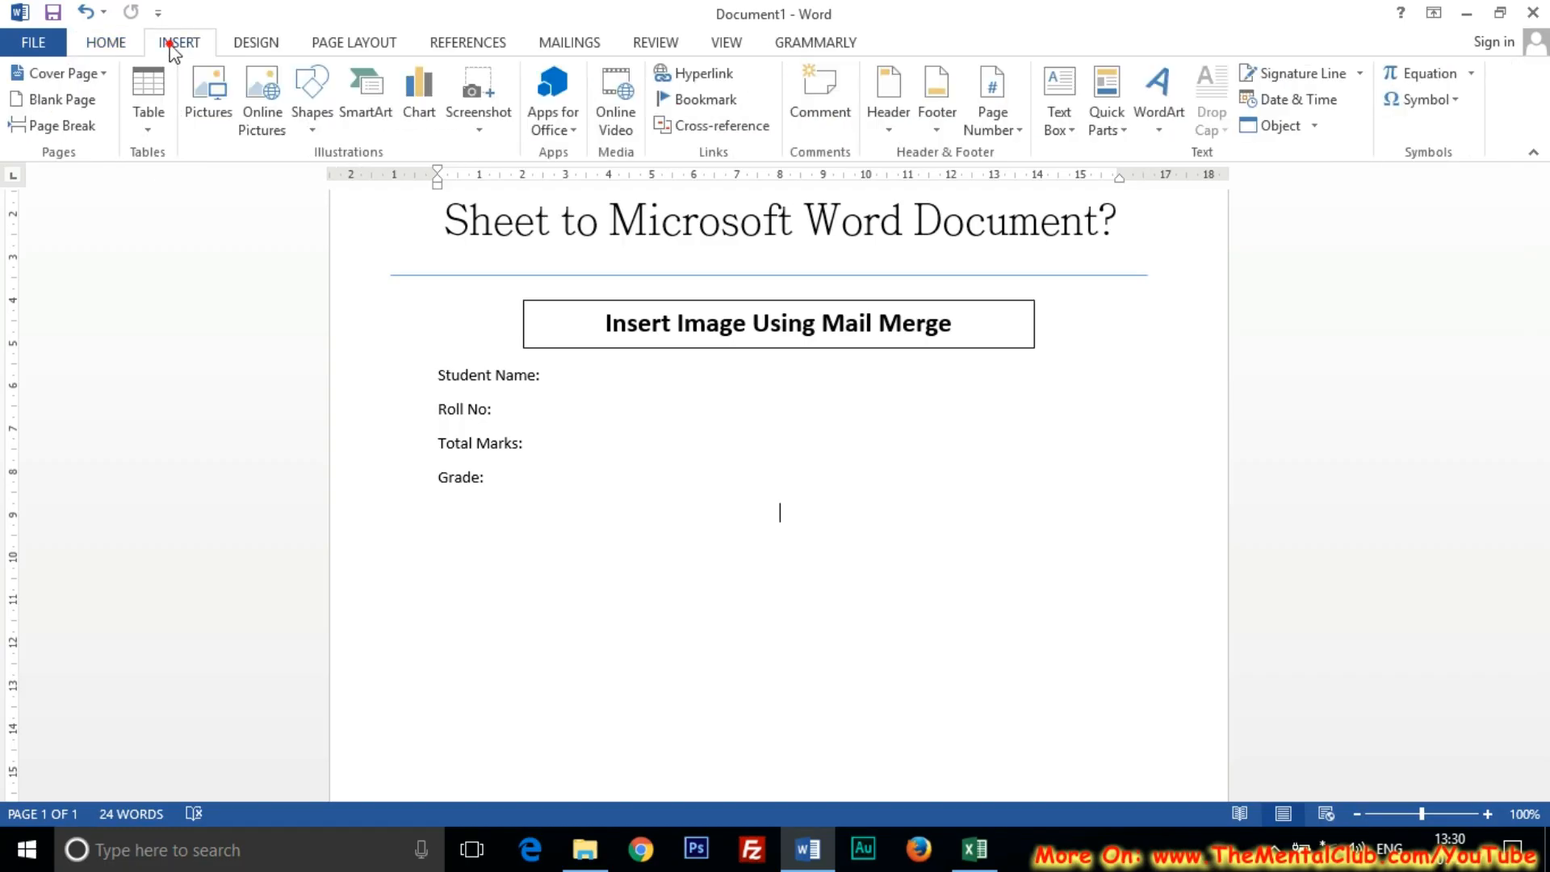
pyautogui.click(146, 94)
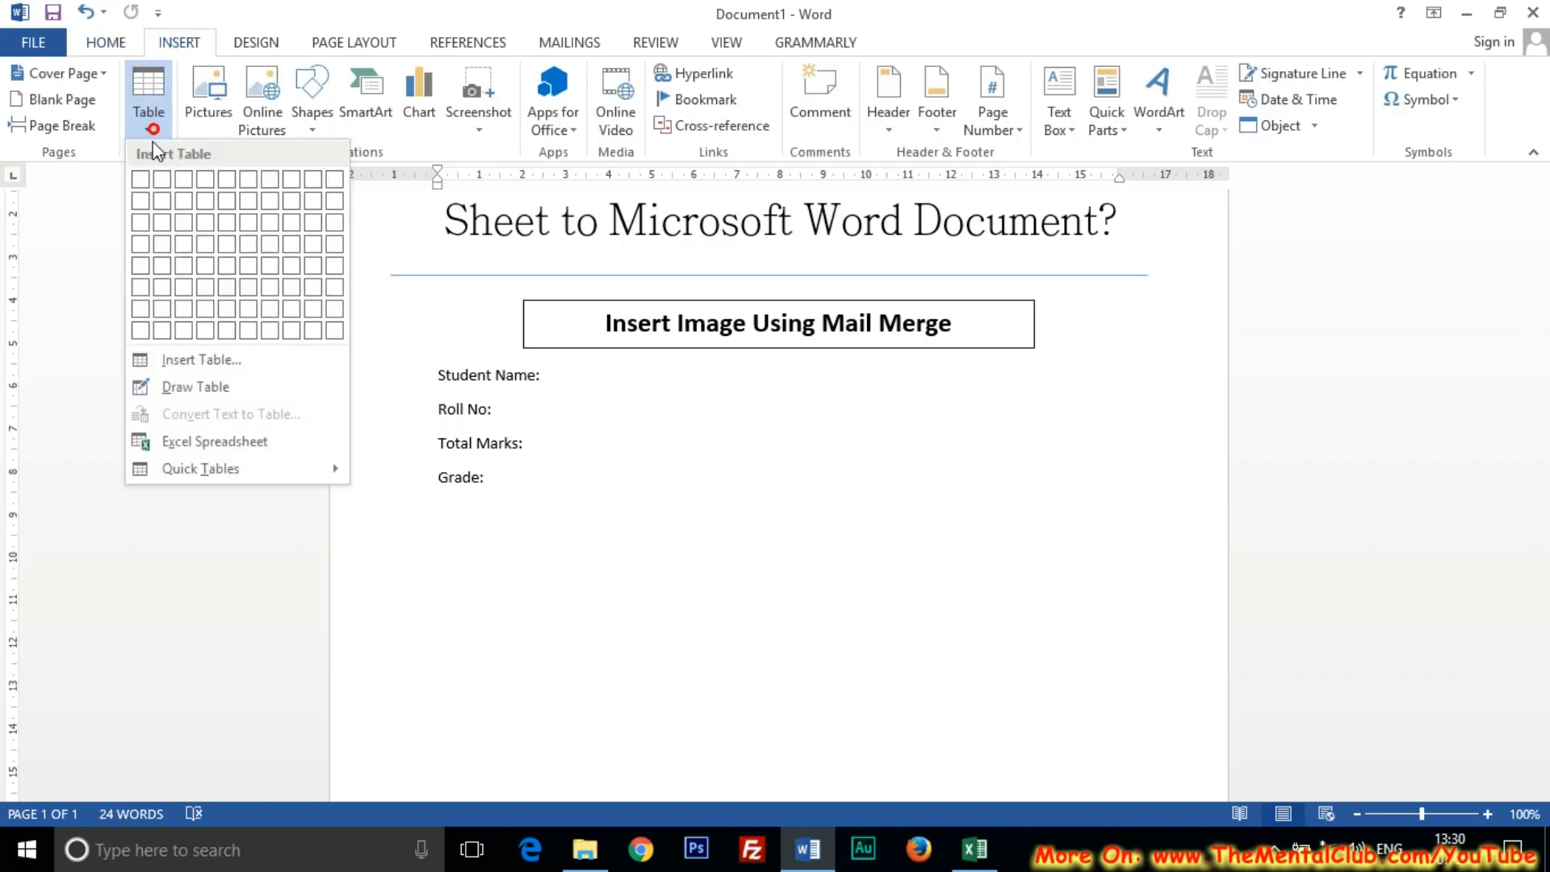
pyautogui.click(160, 179)
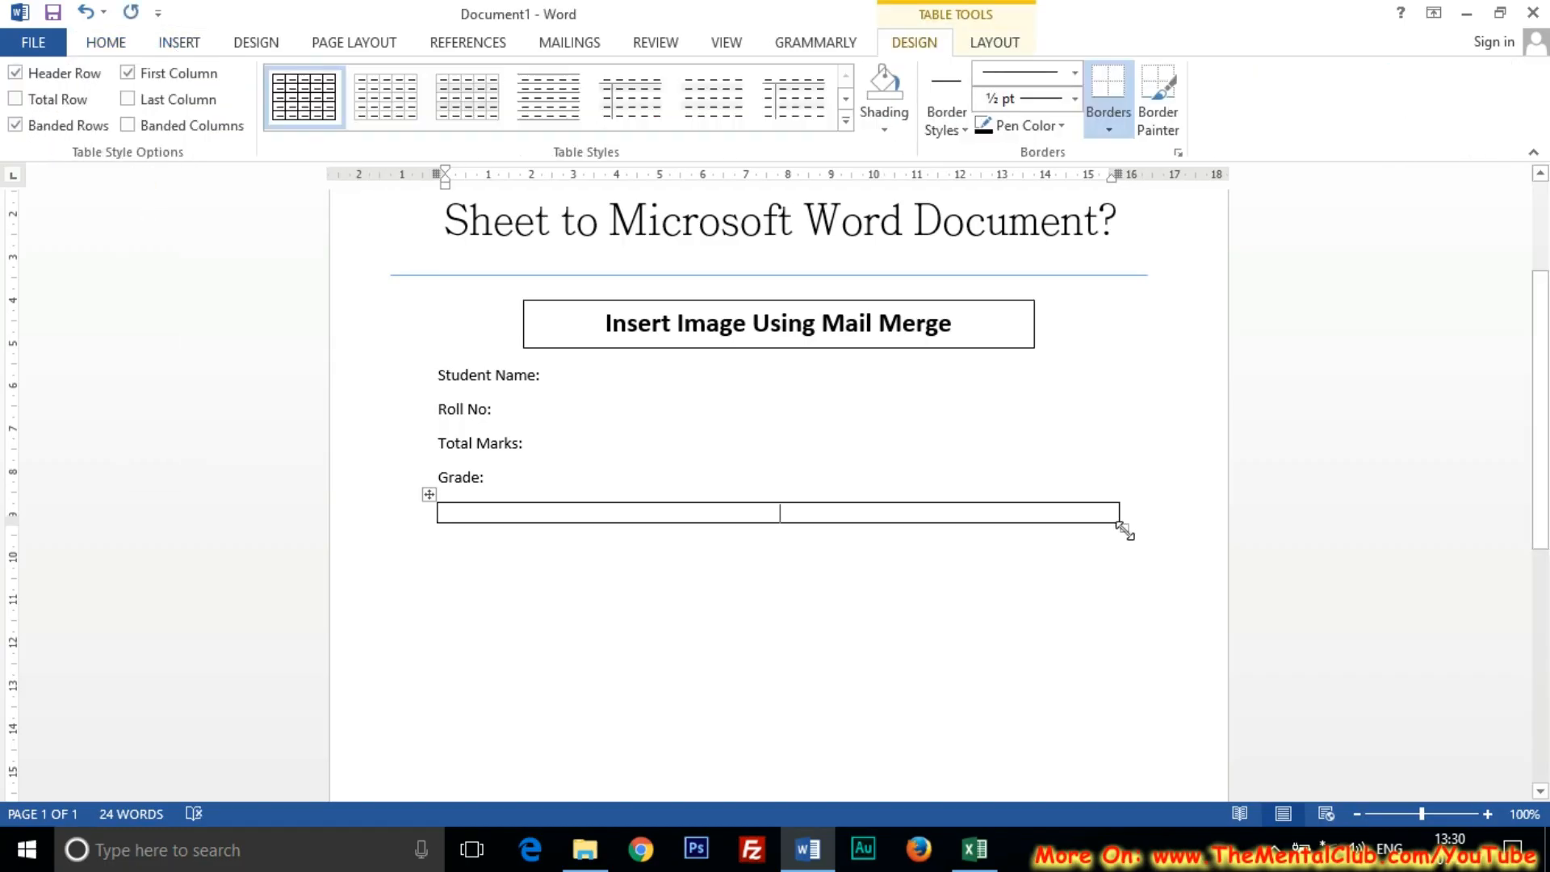
pyautogui.moveTo(1119, 526); pyautogui.dragTo(612, 675)
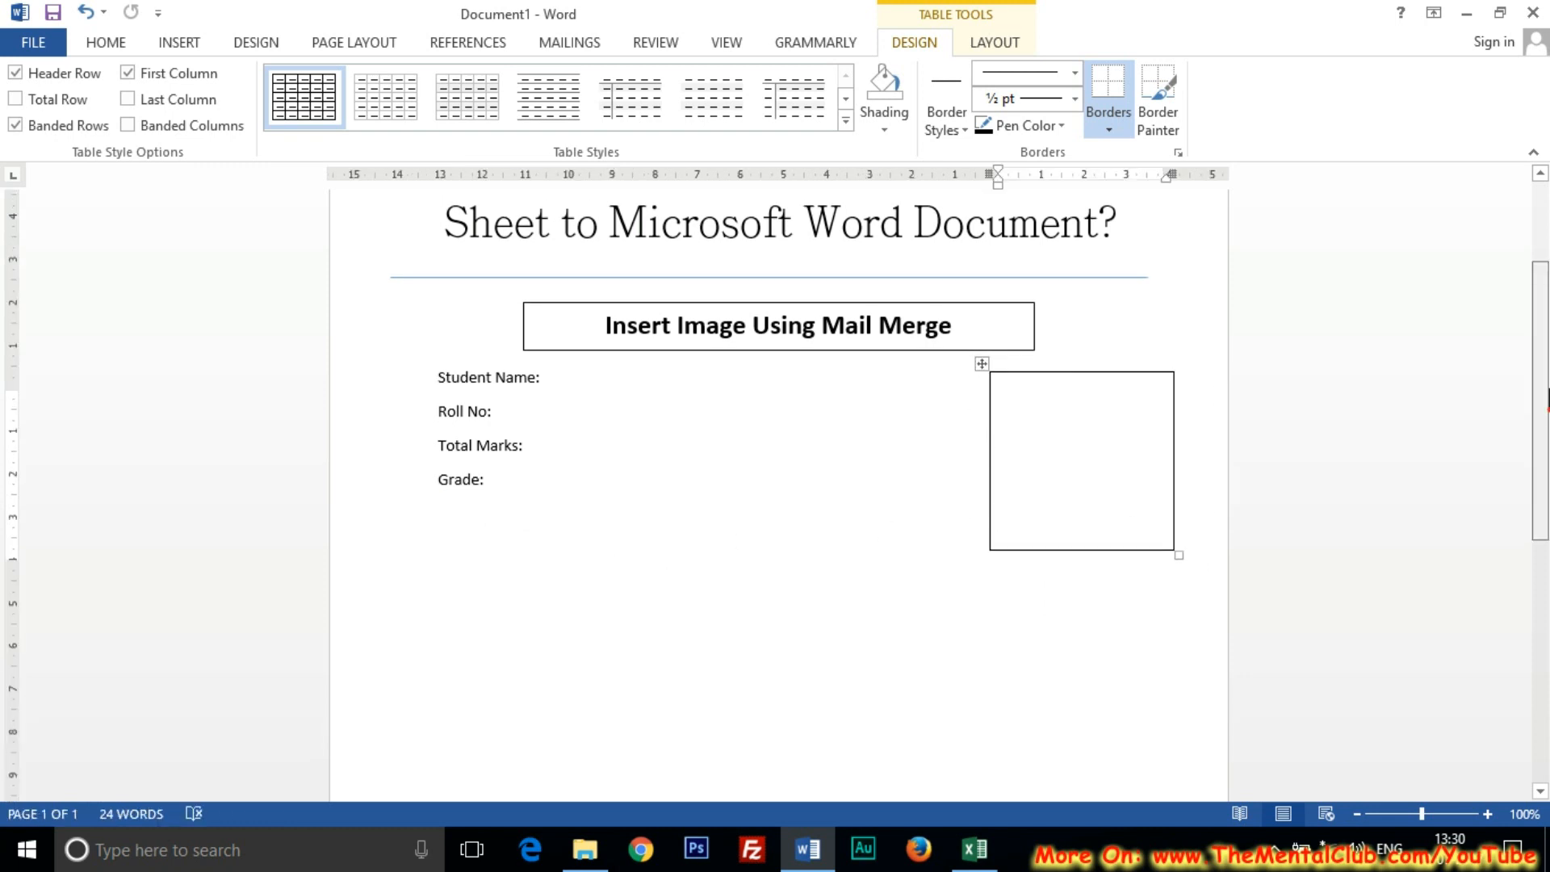
pyautogui.click(105, 41)
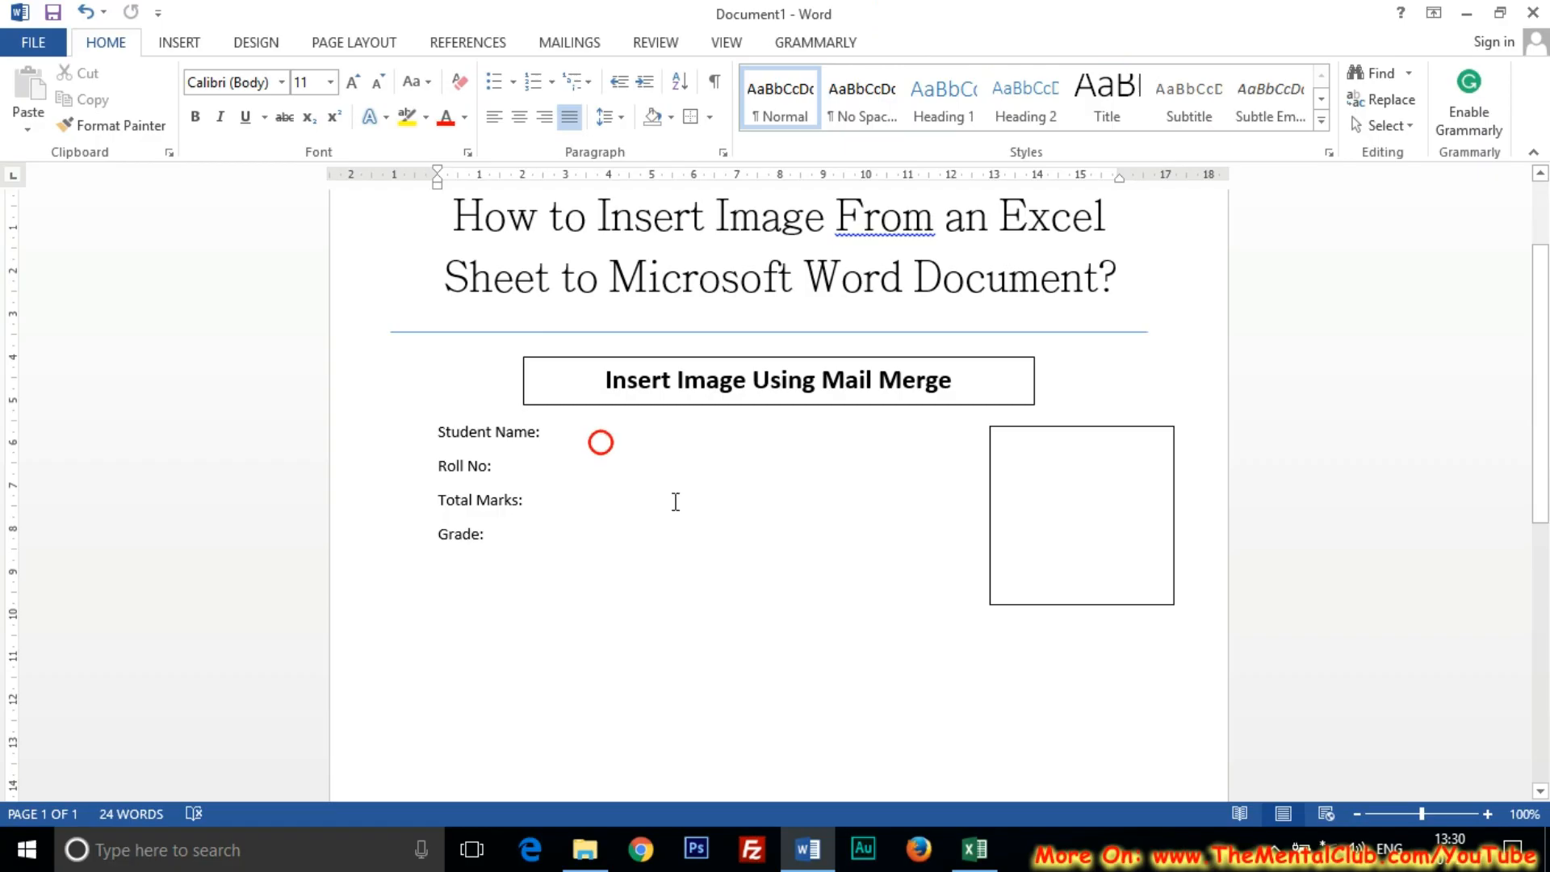
pyautogui.moveTo(483, 451)
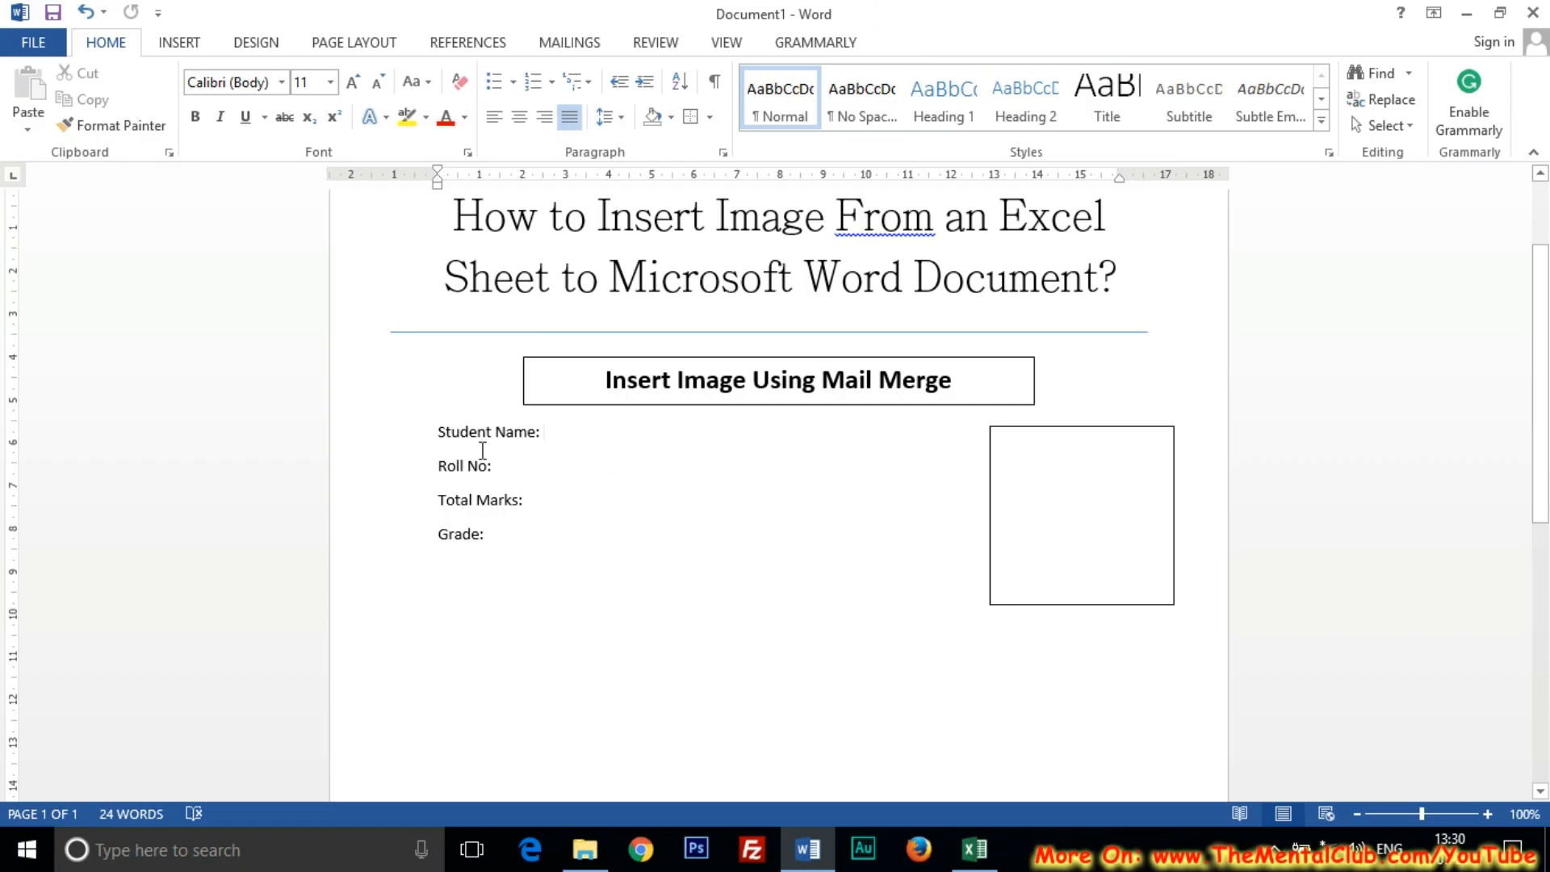
pyautogui.moveTo(972, 849)
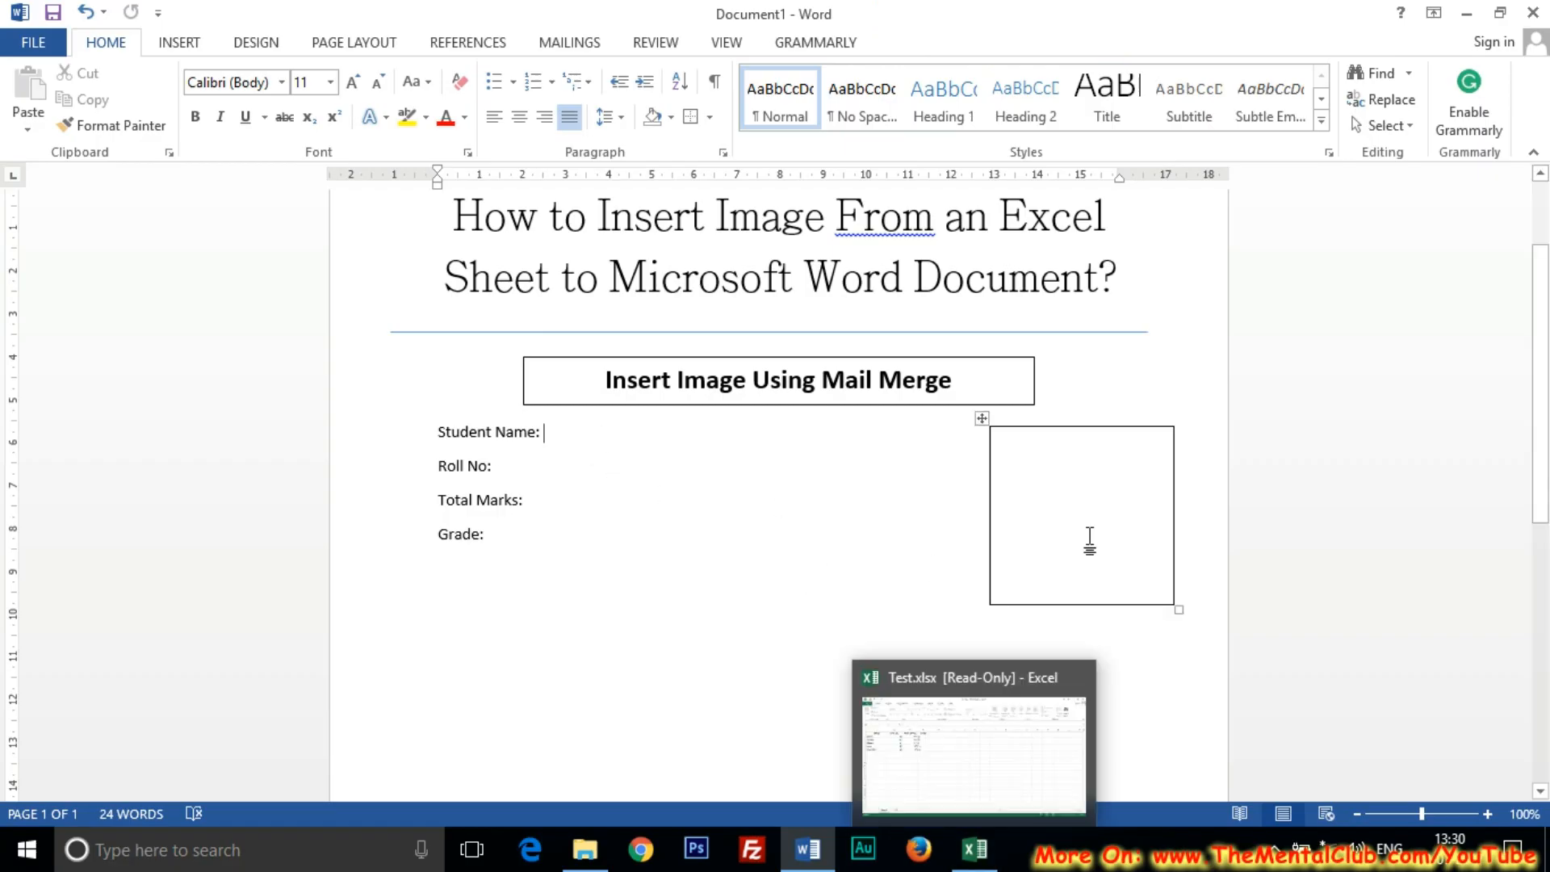
pyautogui.click(1082, 583)
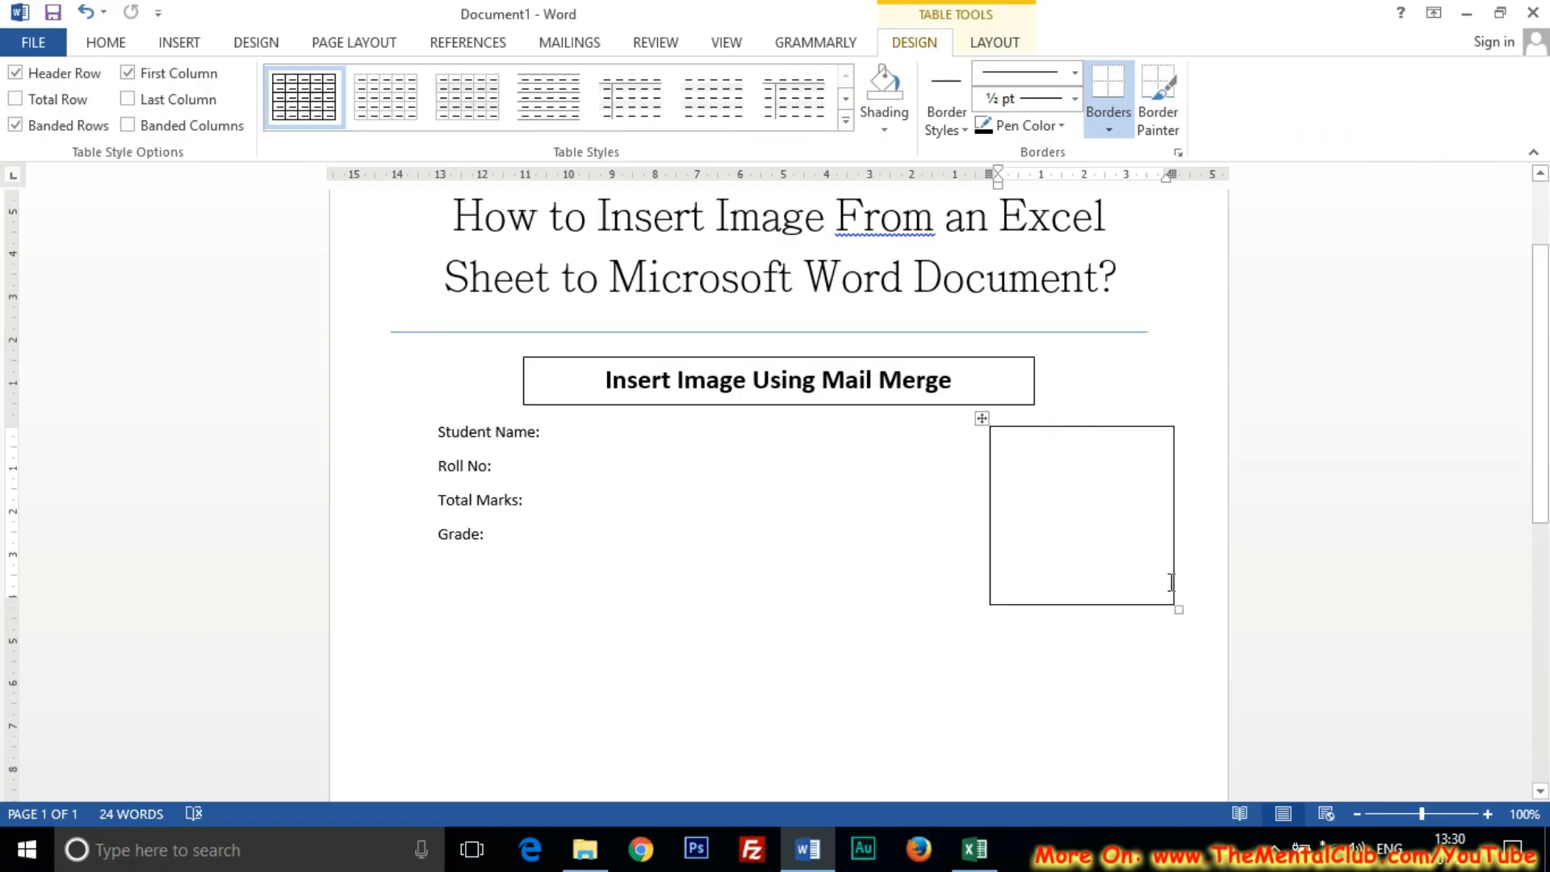
# - Add a Profile Pic column heading in E1 next to Grade and check its empty cells
pyautogui.click(973, 849)
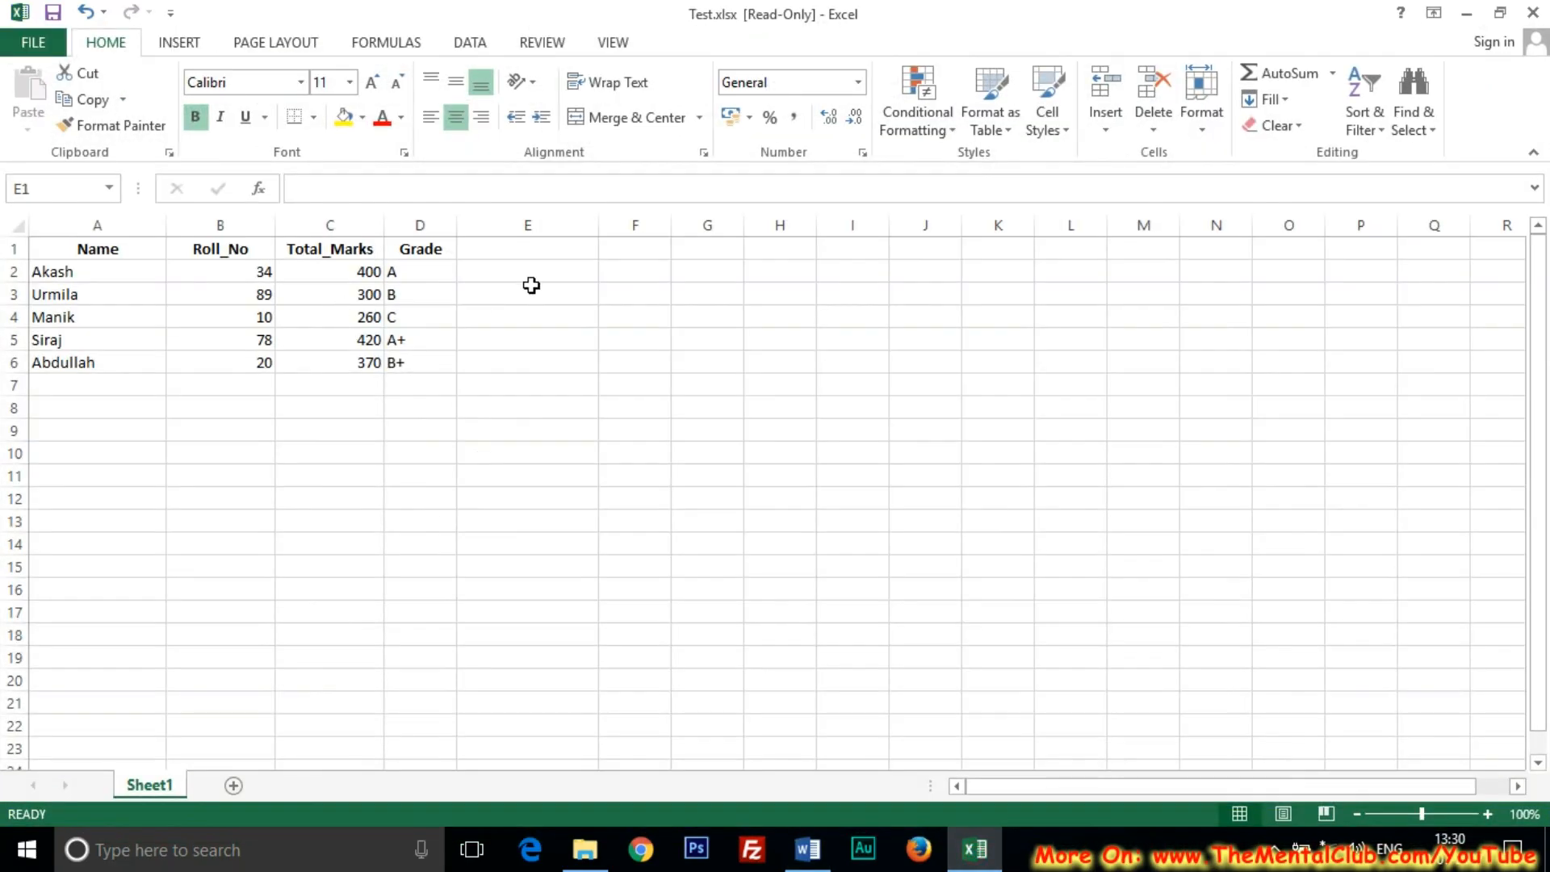
pyautogui.click(528, 272)
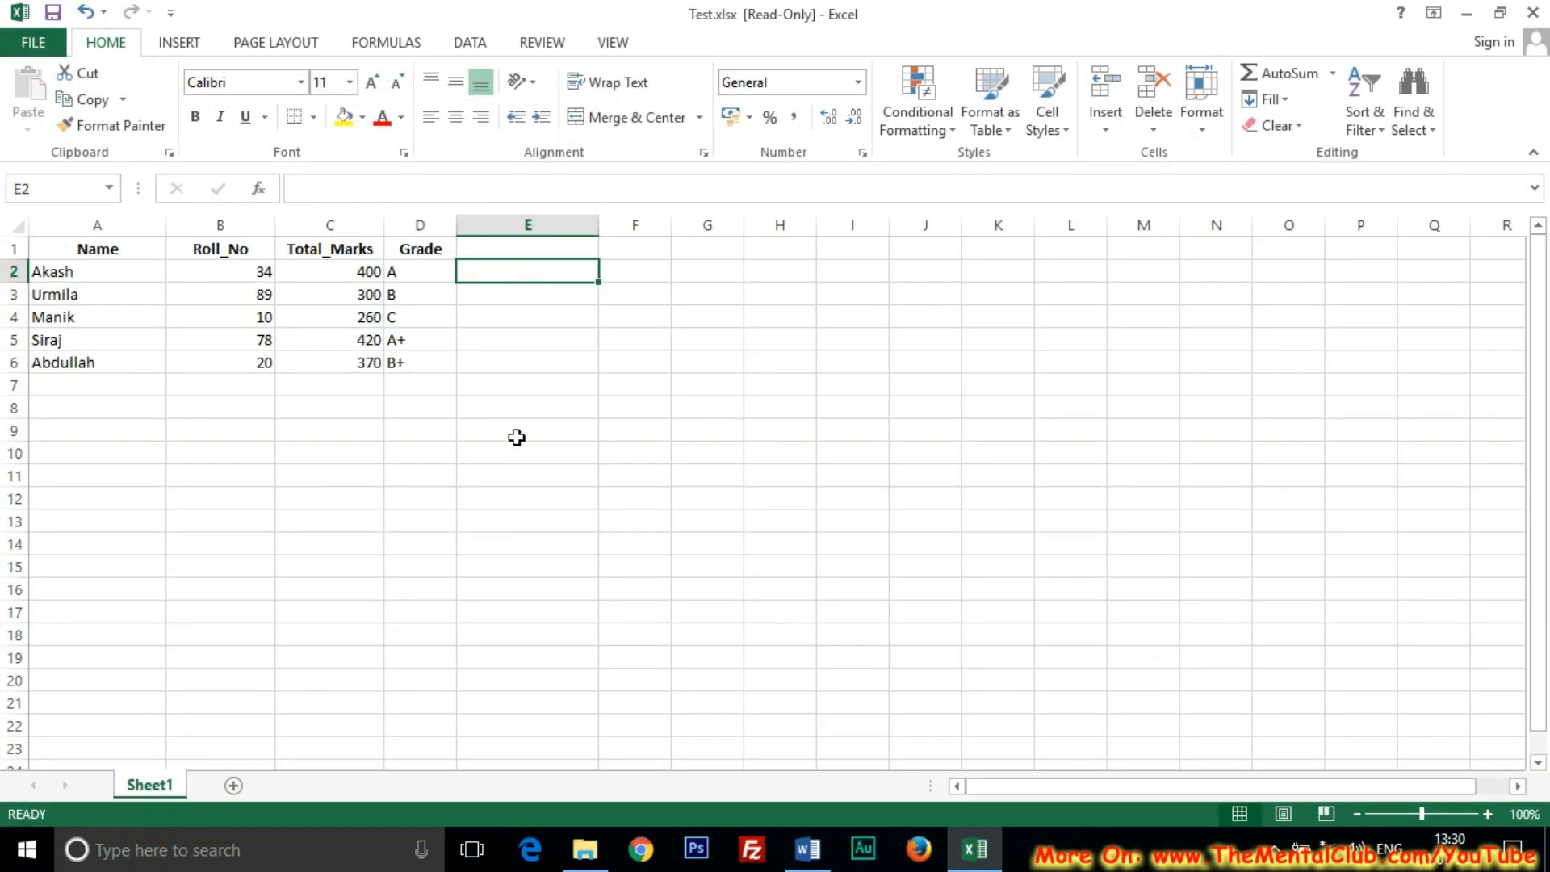
pyautogui.click(527, 248)
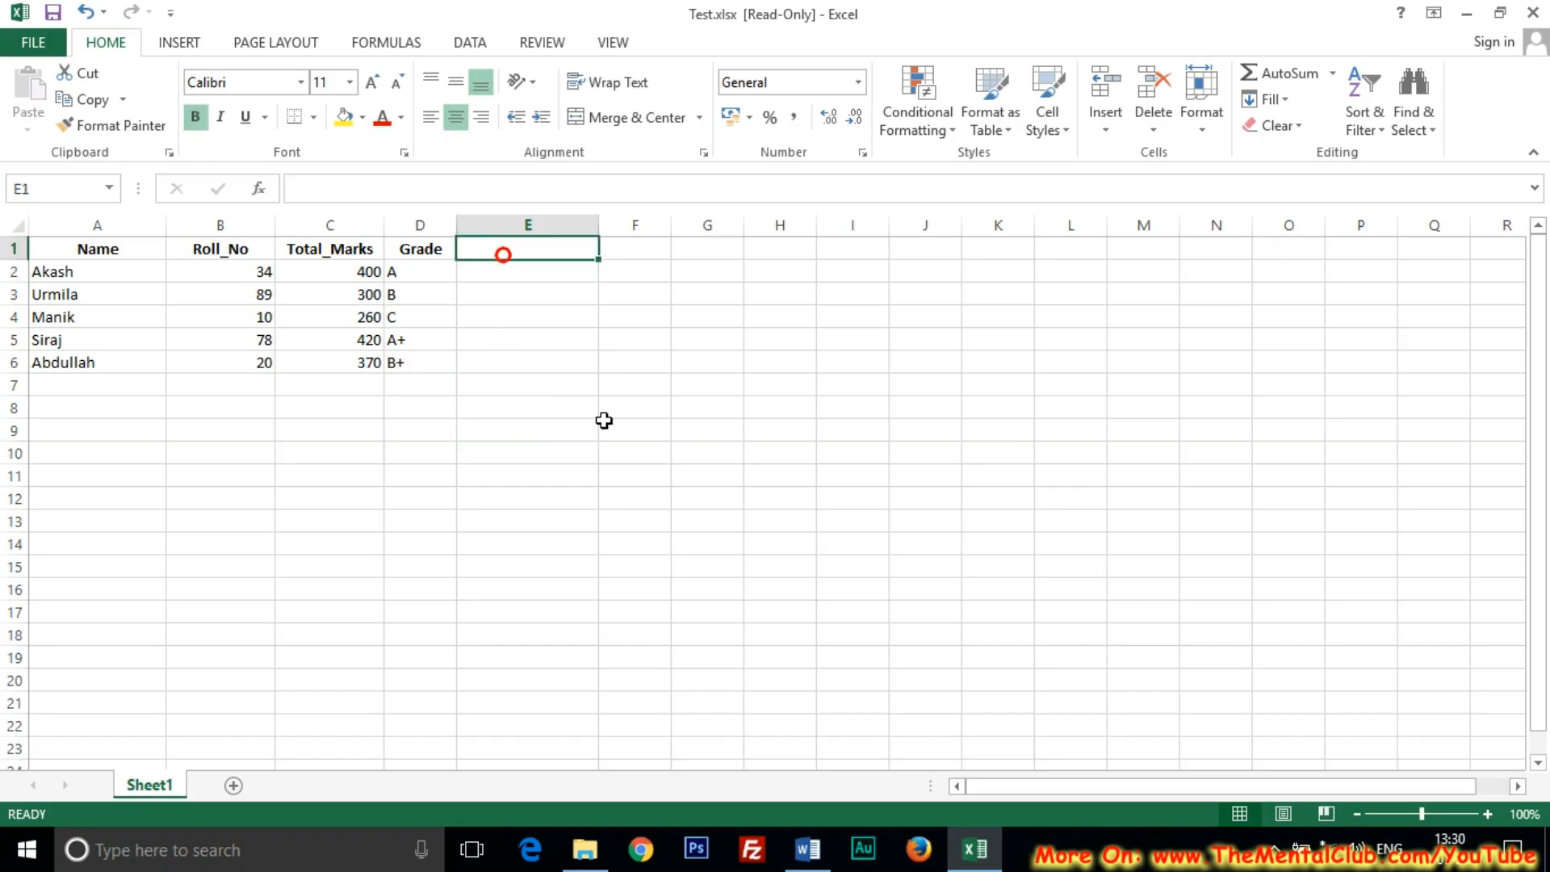
pyautogui.click(503, 254)
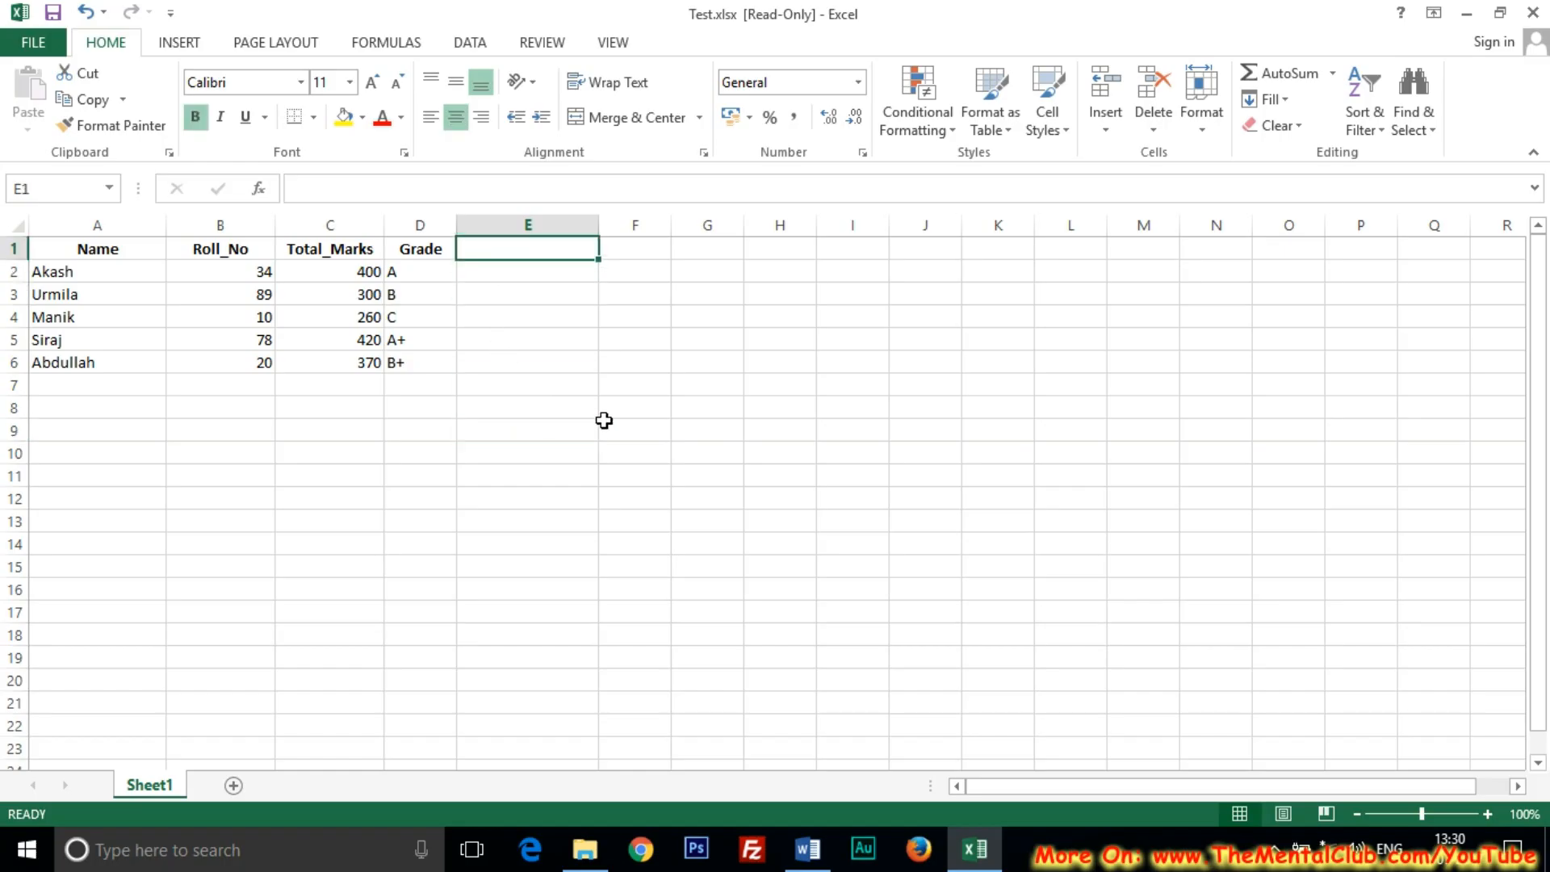
pyautogui.write('Profile Pic')
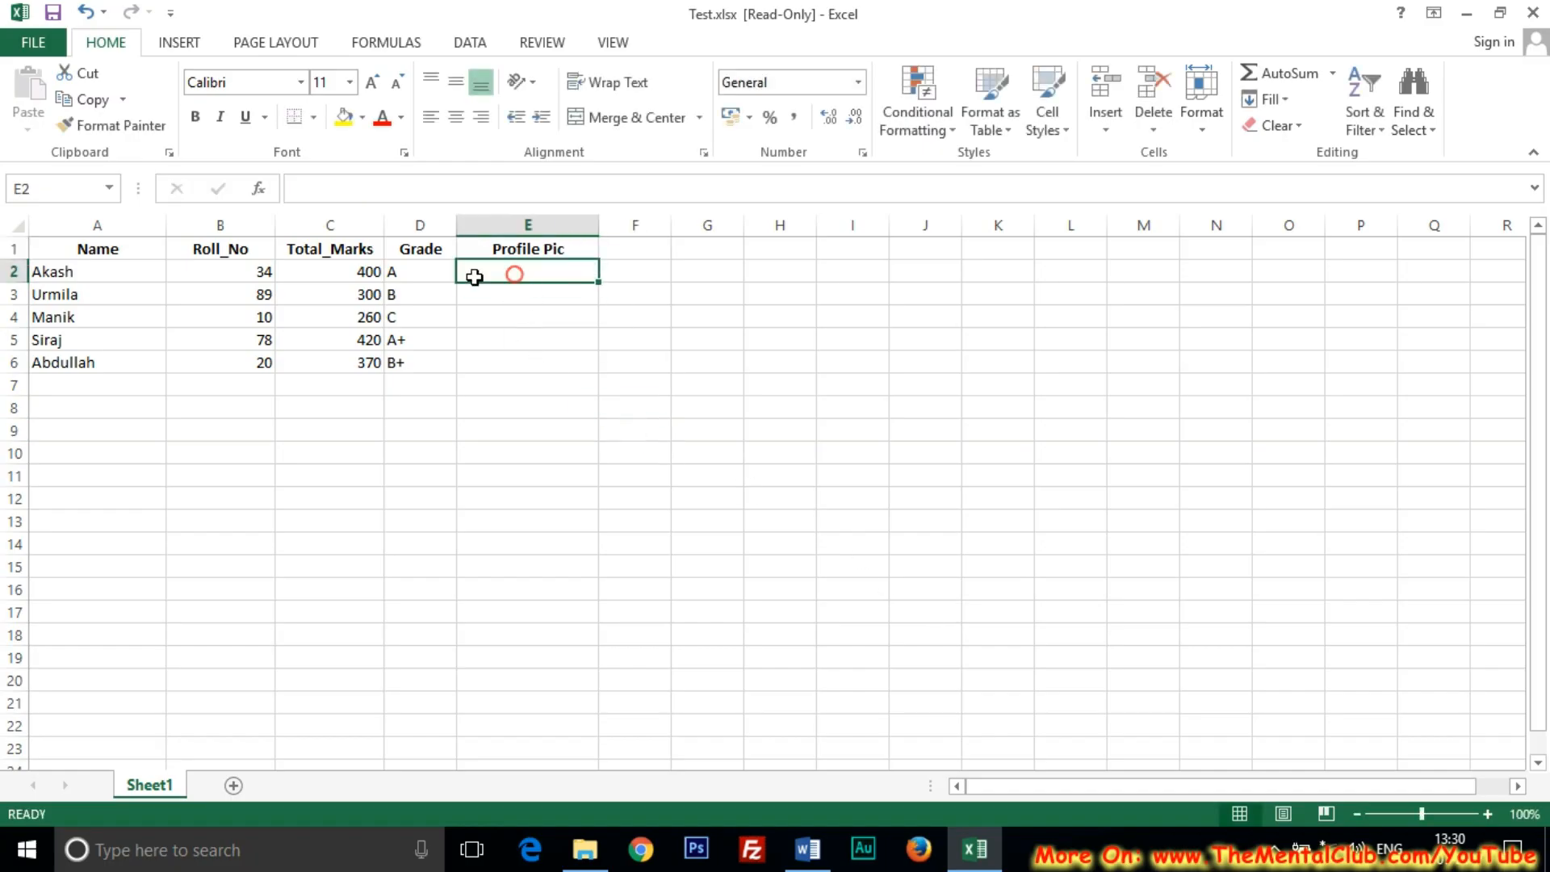
pyautogui.click(527, 339)
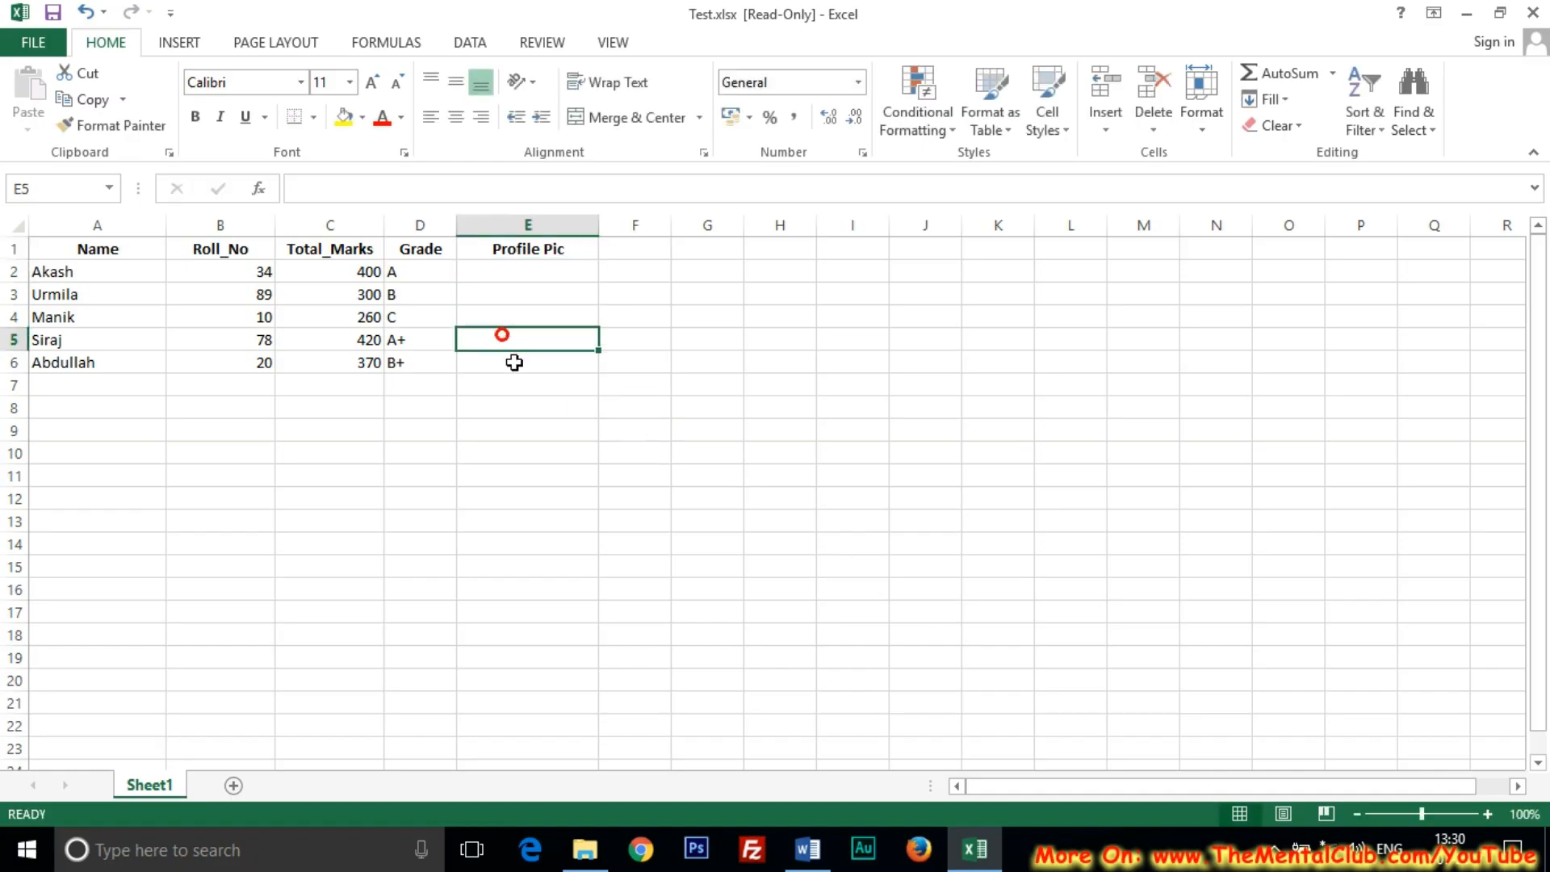
pyautogui.click(527, 361)
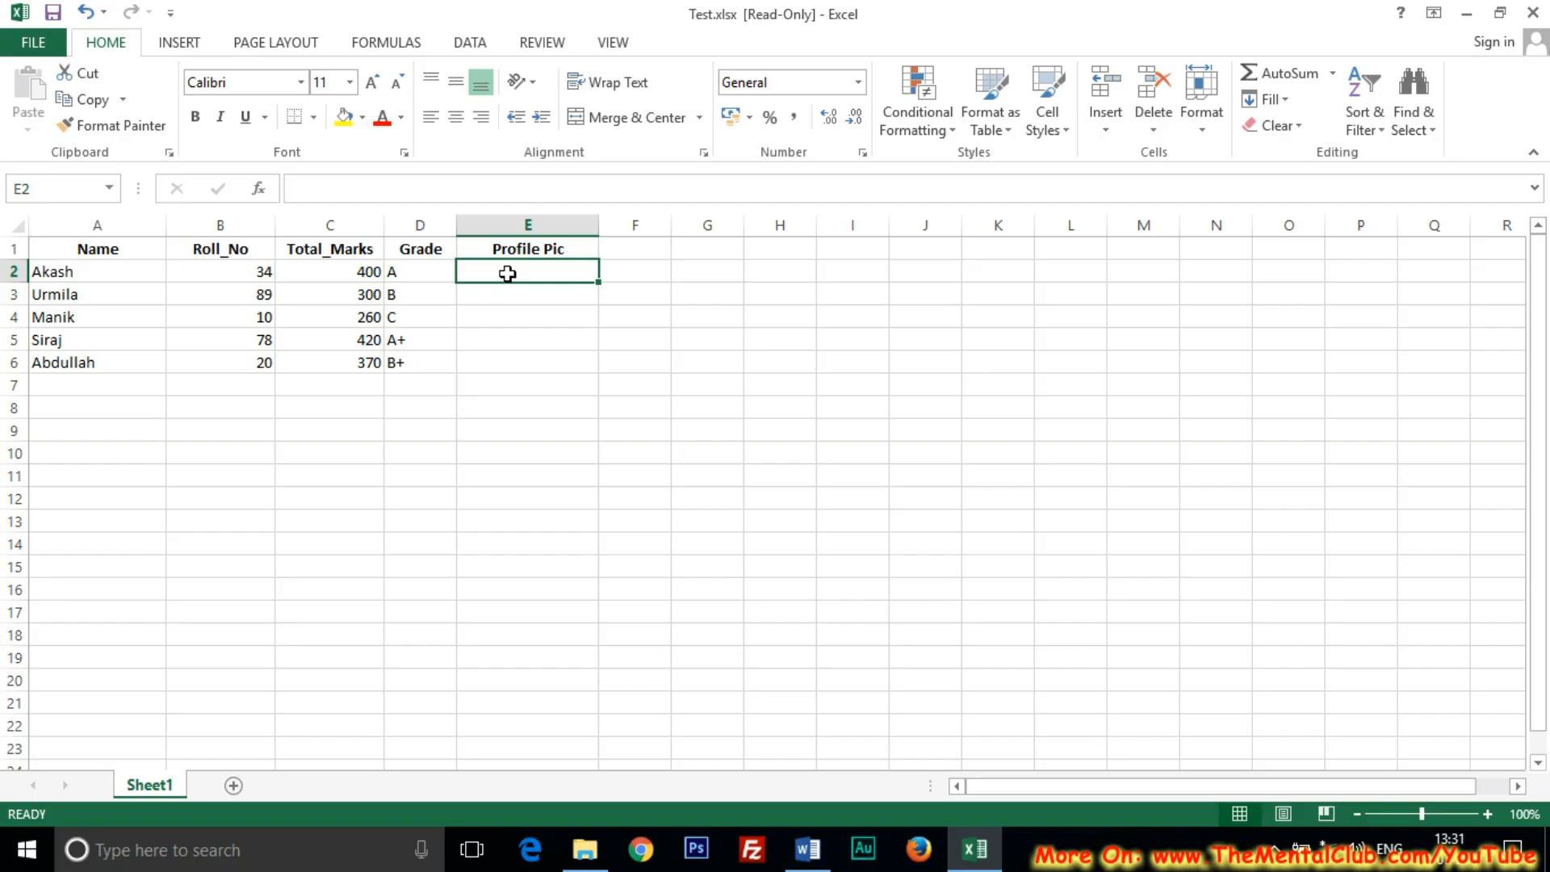
pyautogui.click(179, 42)
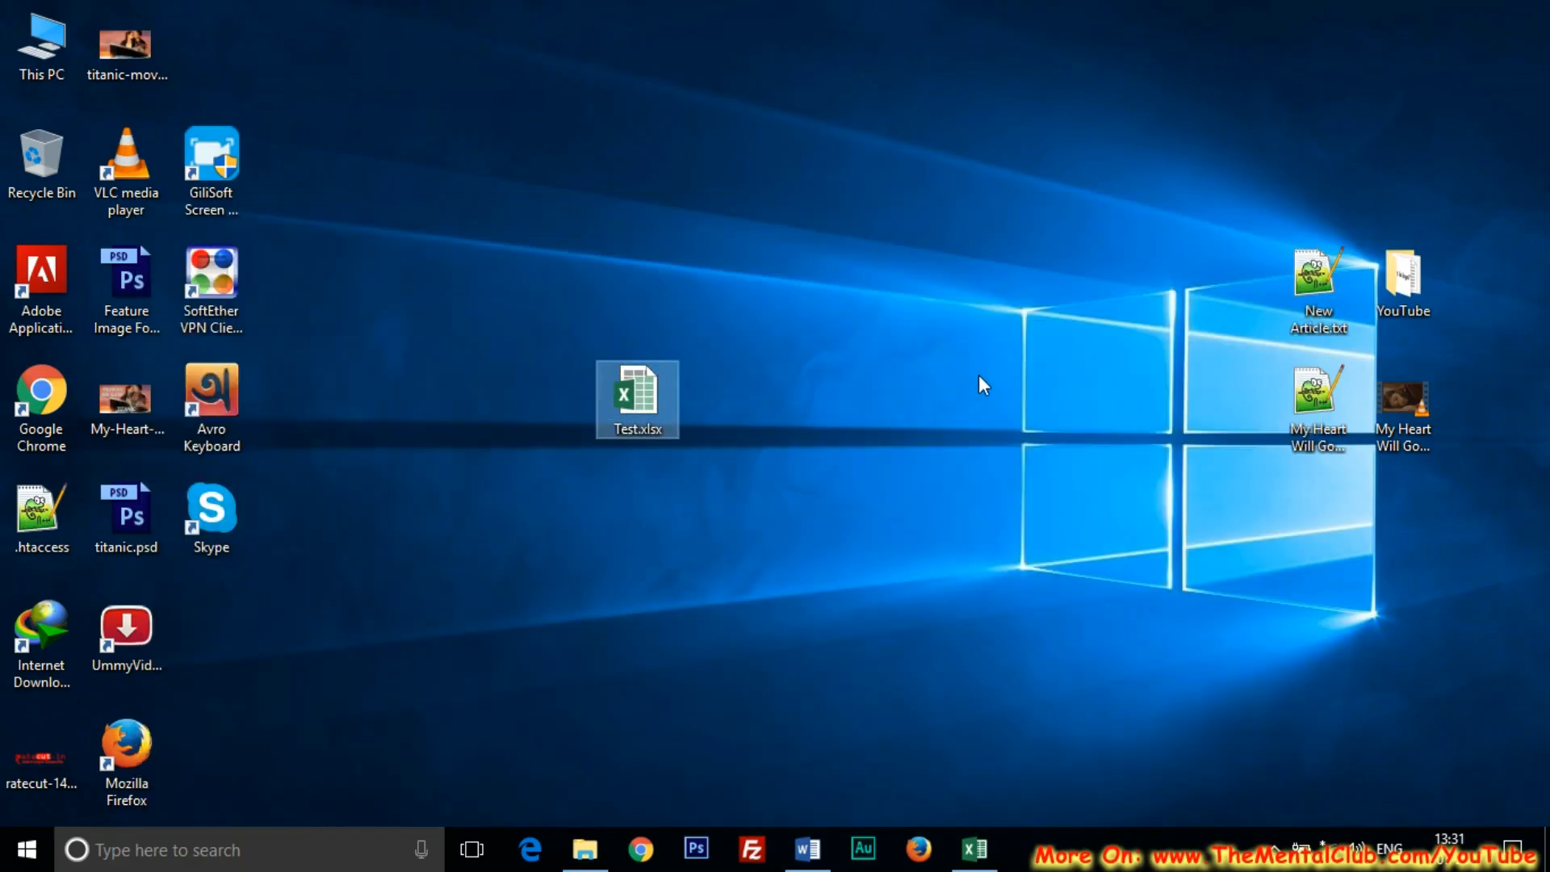
# - Browse File Explorer to the E:\Profile Pic folder holding the five student photos
pyautogui.doubleClick(637, 400)
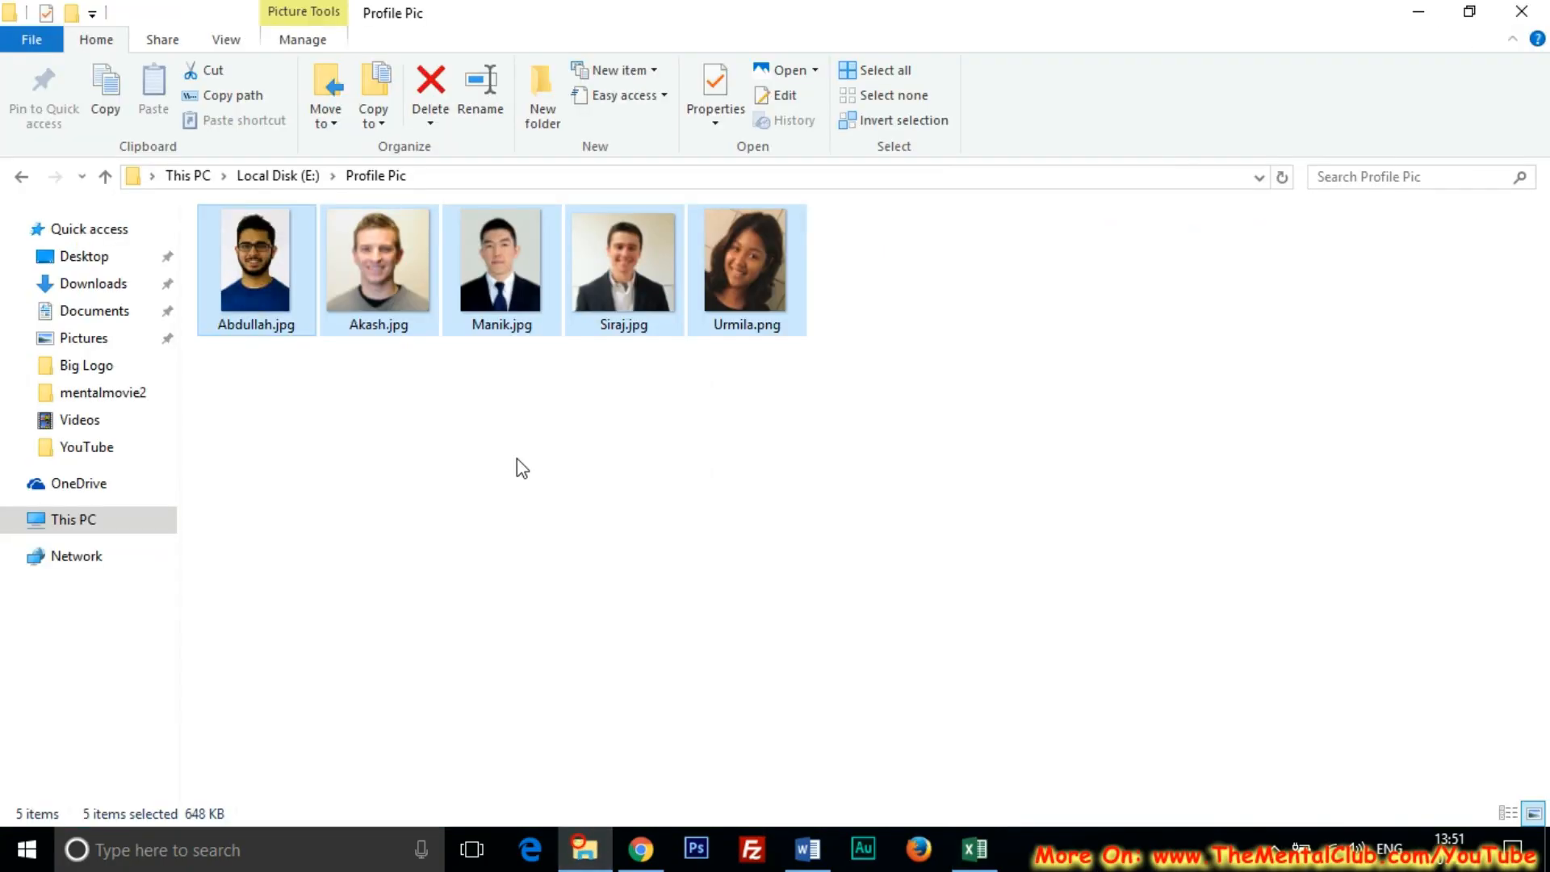
pyautogui.moveTo(457, 188)
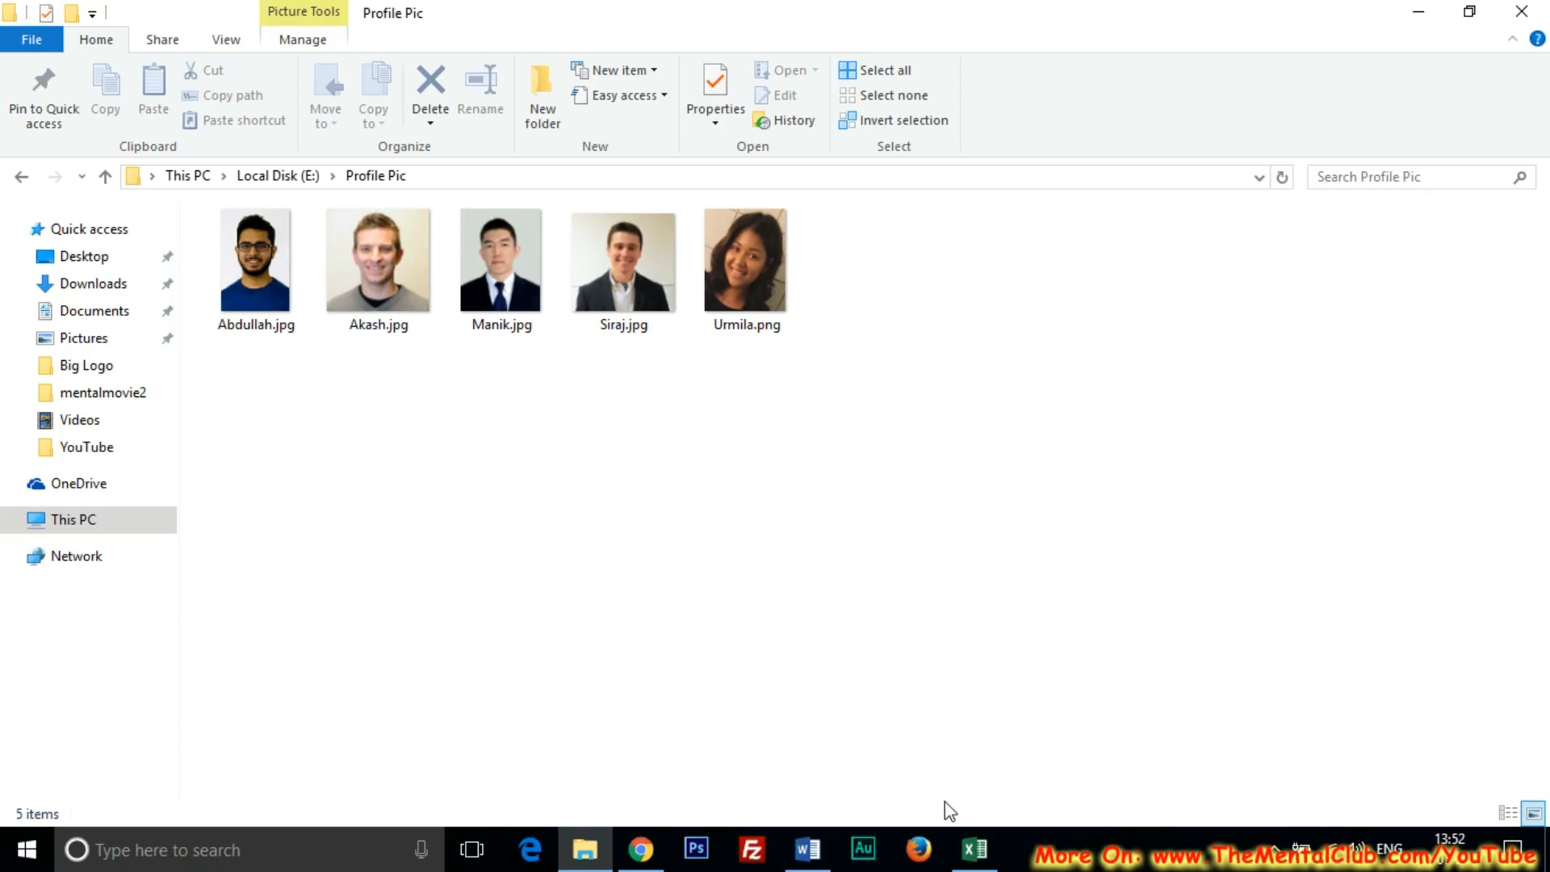
pyautogui.moveTo(926, 446)
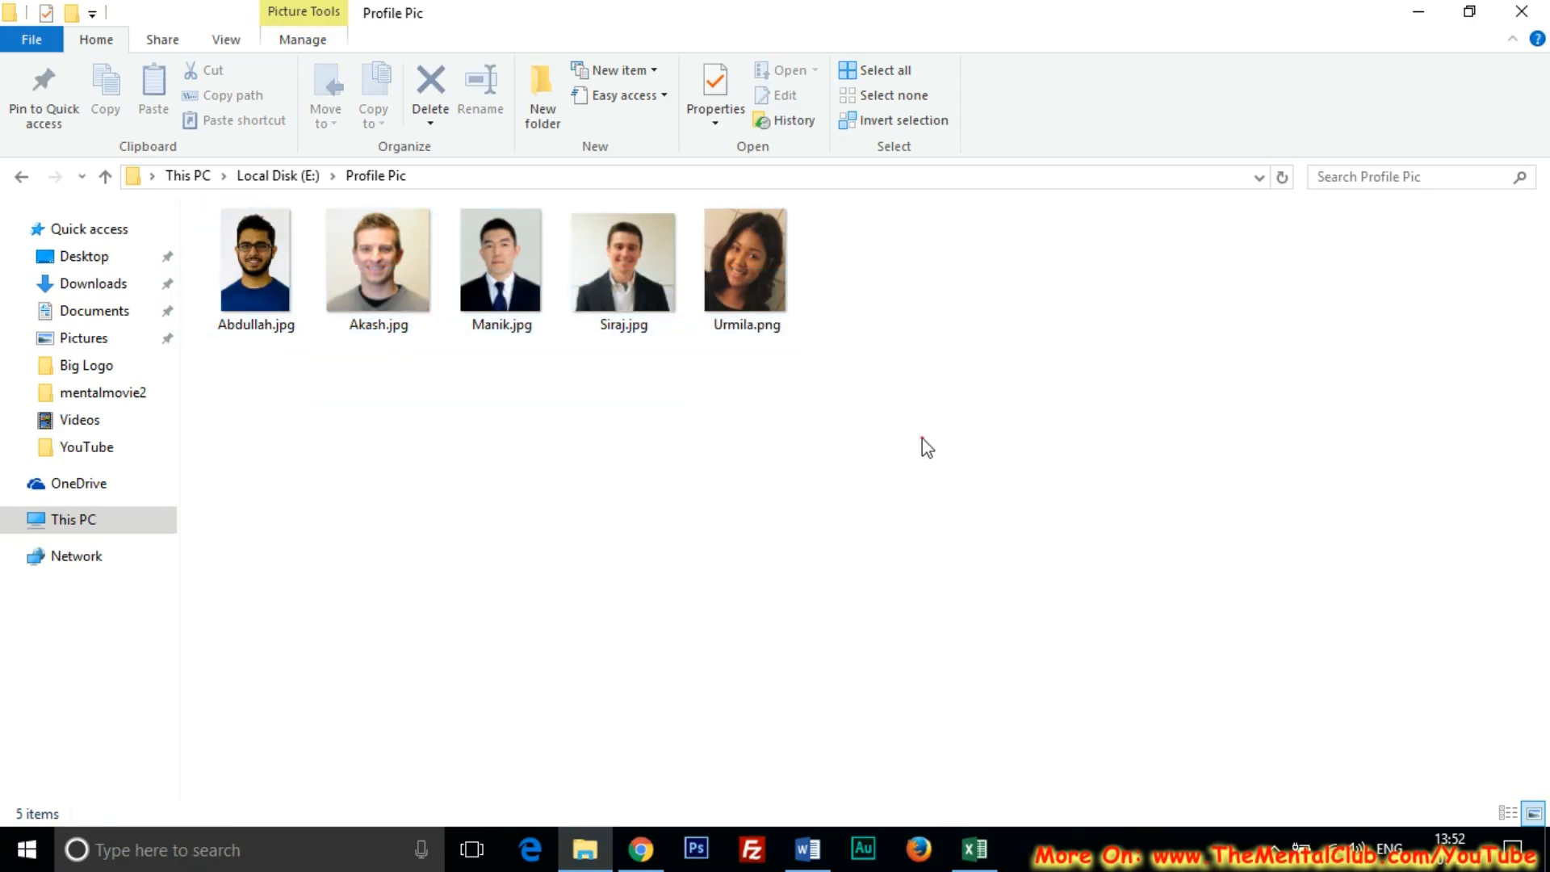
pyautogui.moveTo(276, 366)
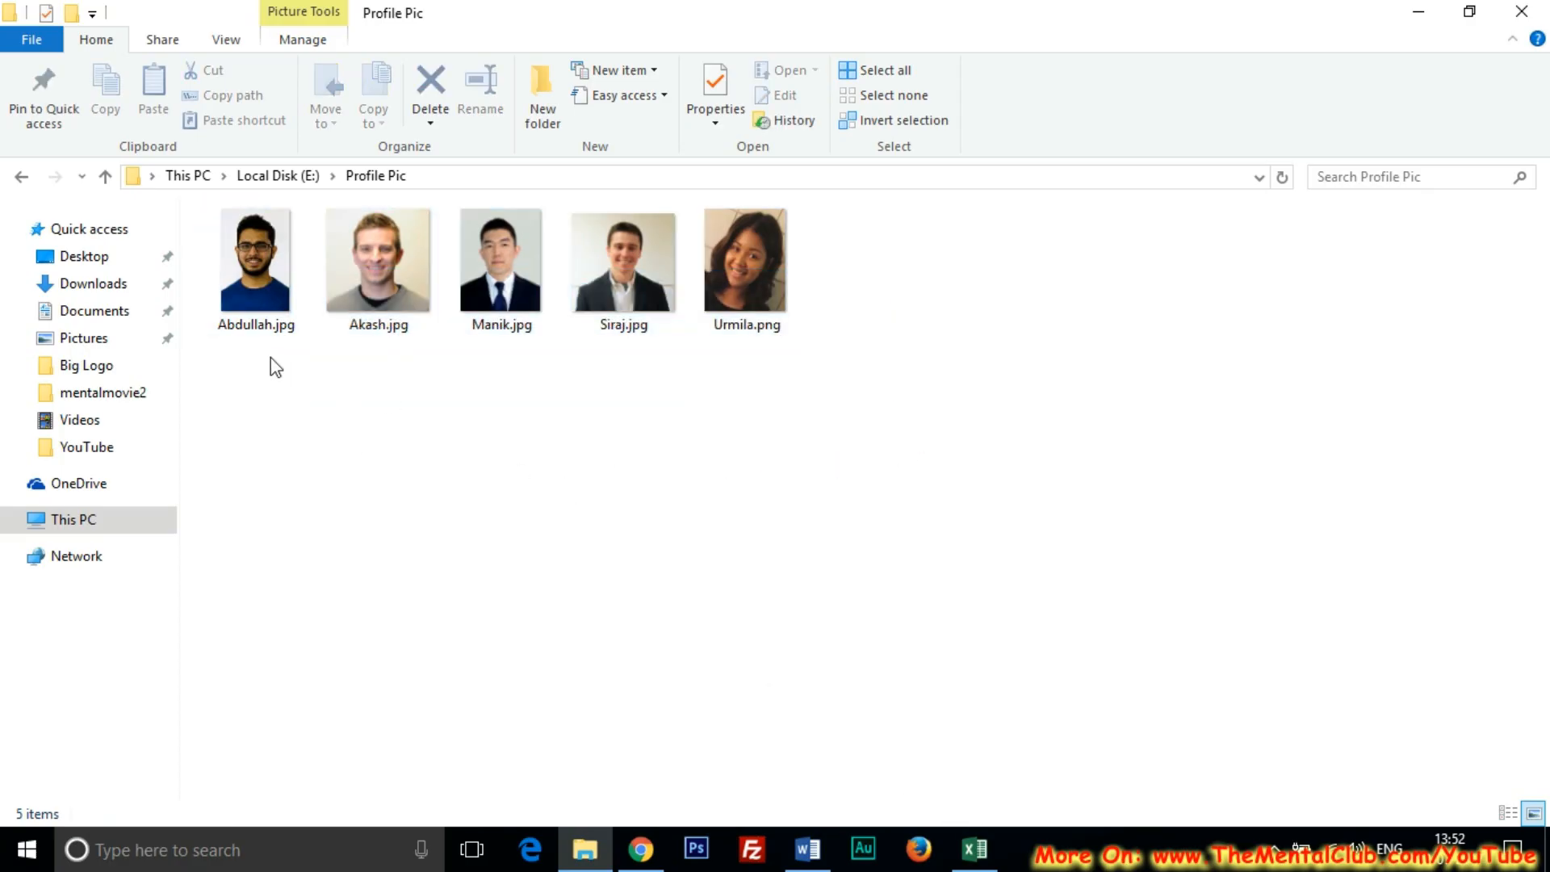
pyautogui.click(746, 259)
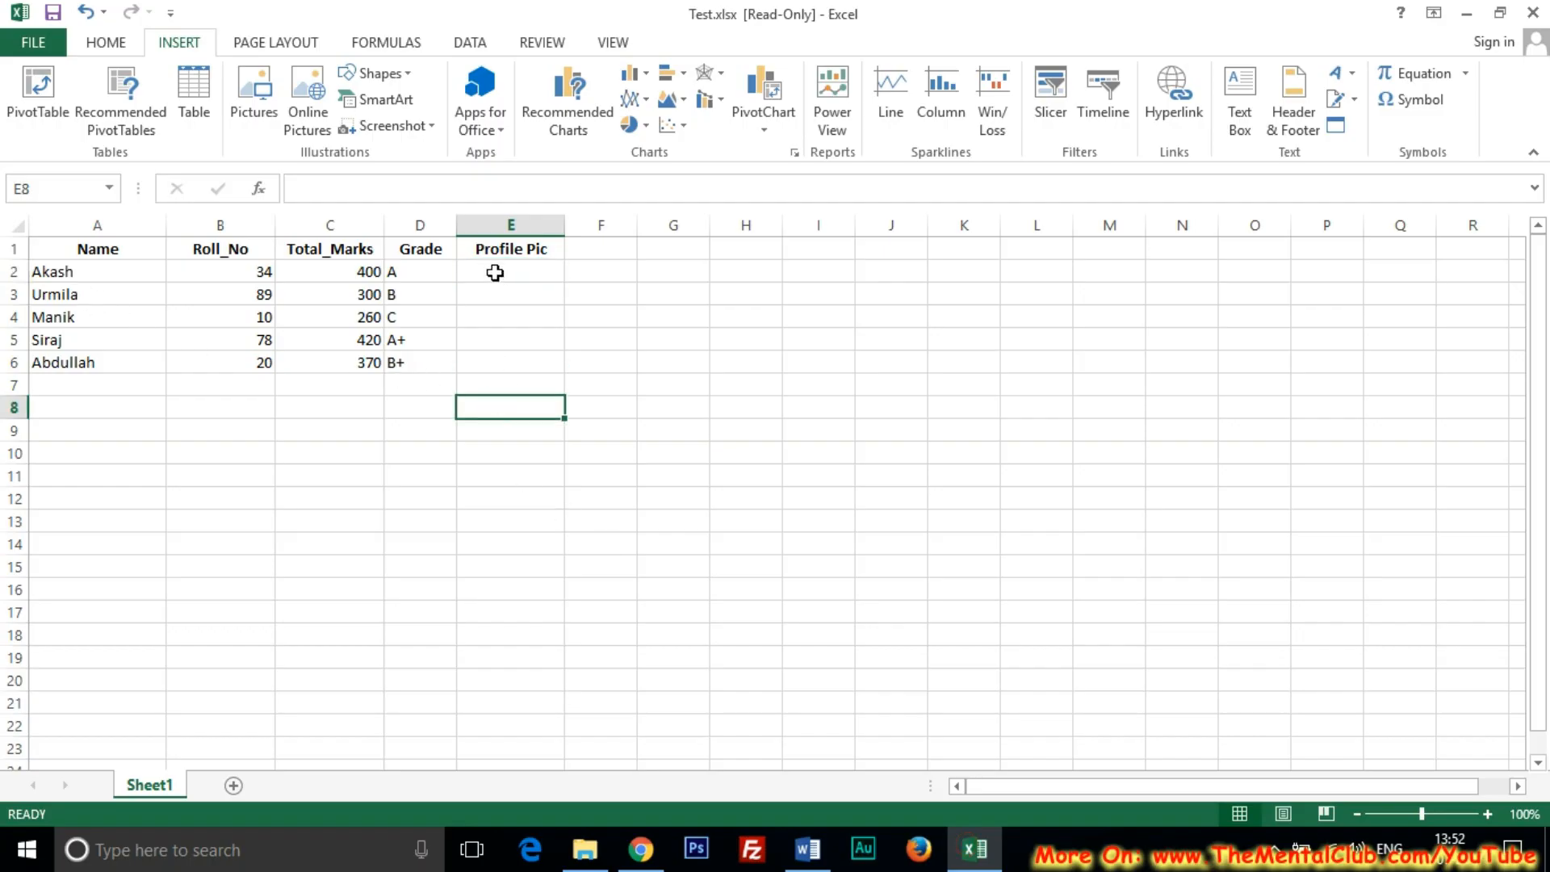
# - Select Akash's empty Profile Pic cell E2 in the Test.xlsx student table
pyautogui.click(510, 271)
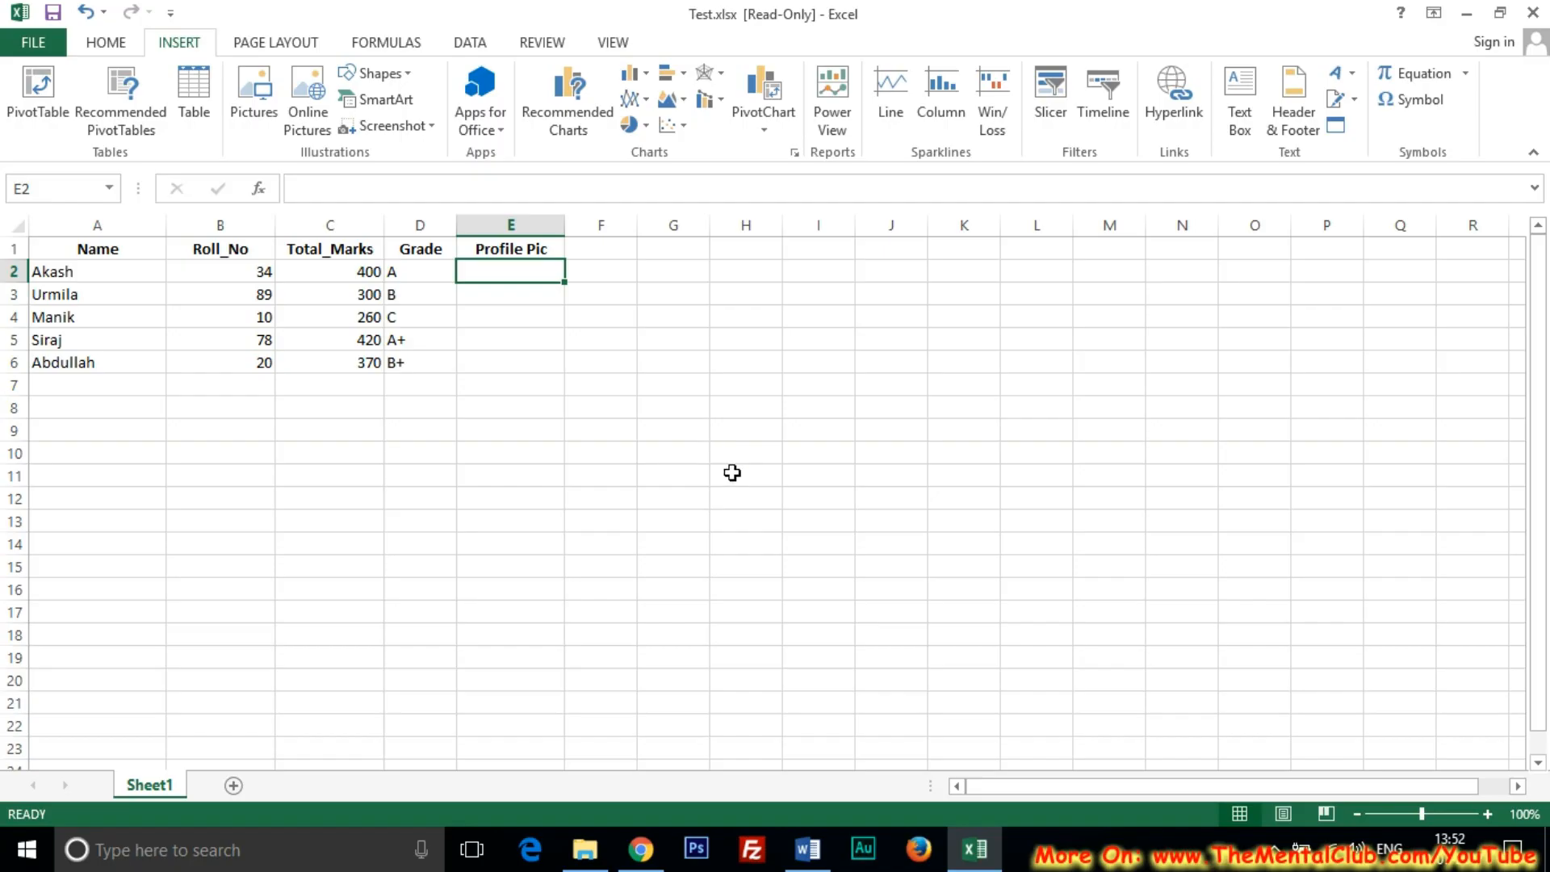
pyautogui.moveTo(61, 273)
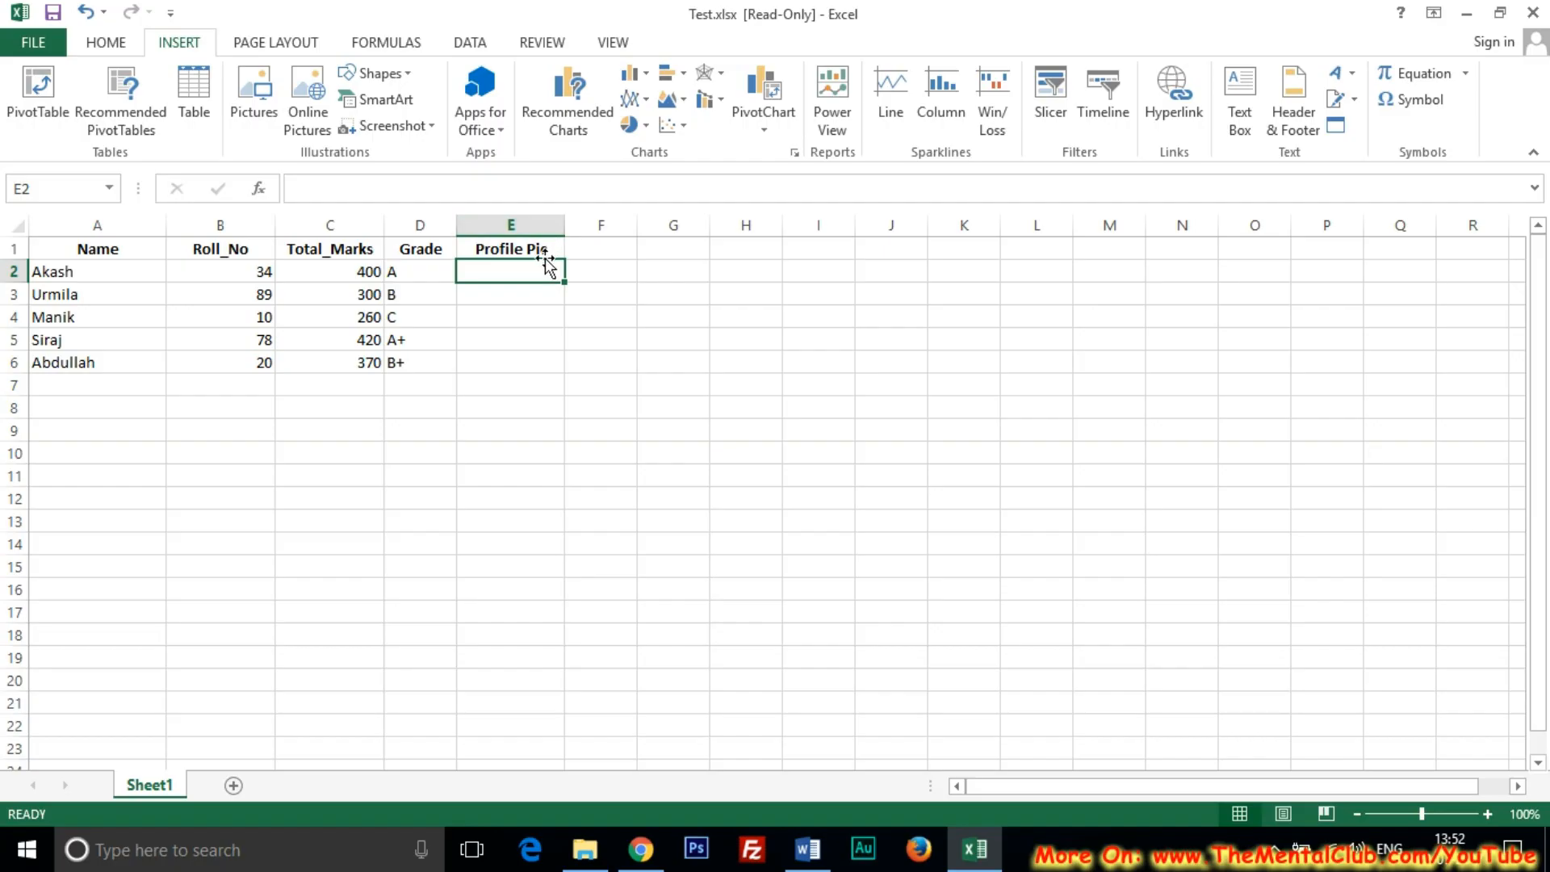
pyautogui.moveTo(468, 347)
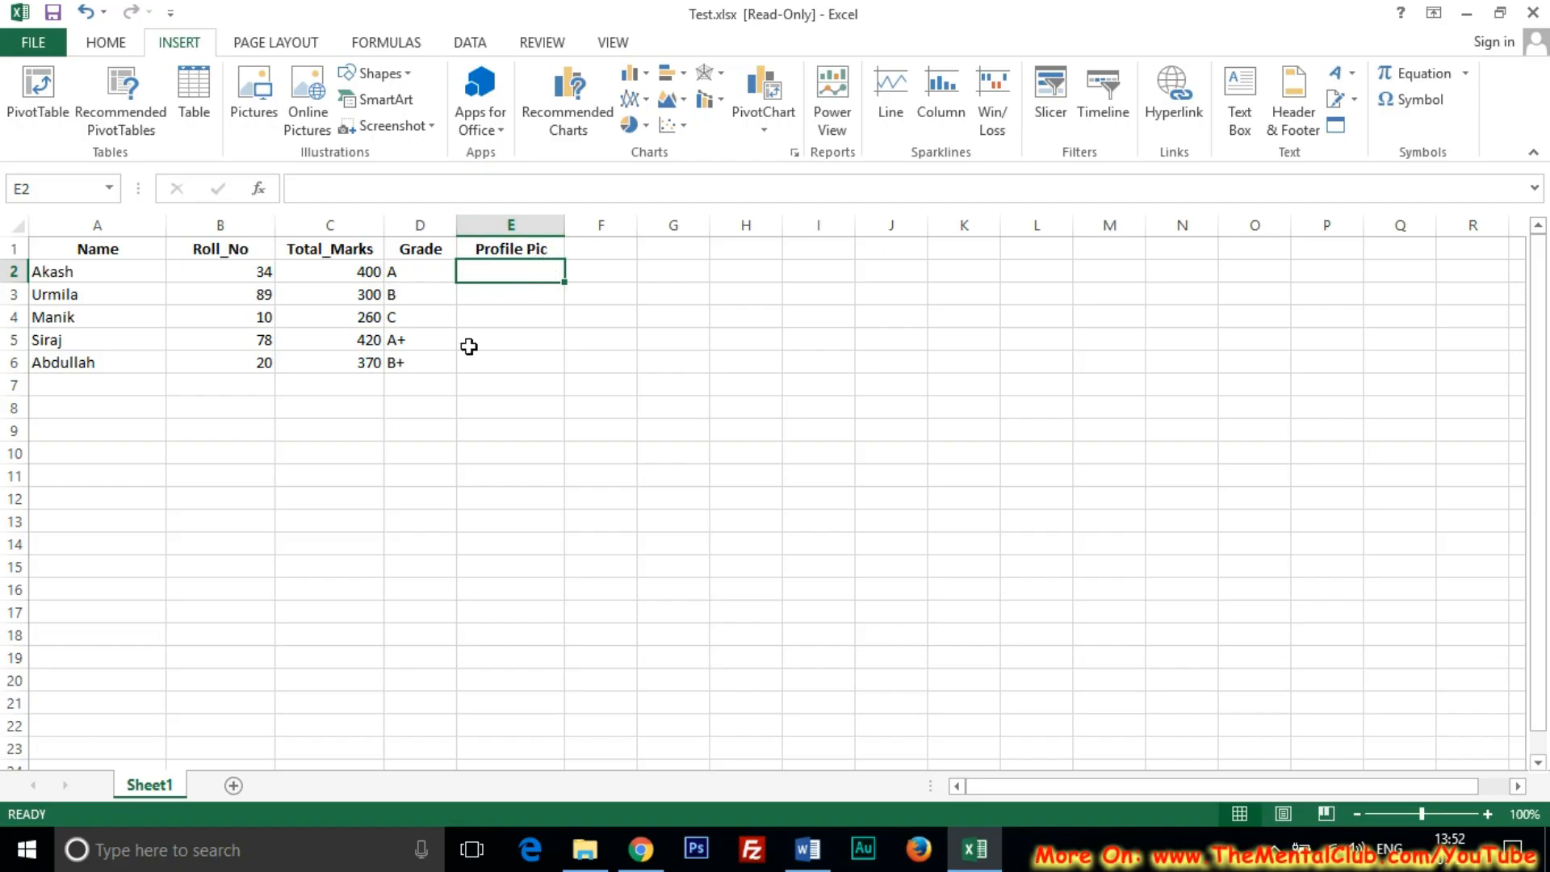
pyautogui.moveTo(1268, 168)
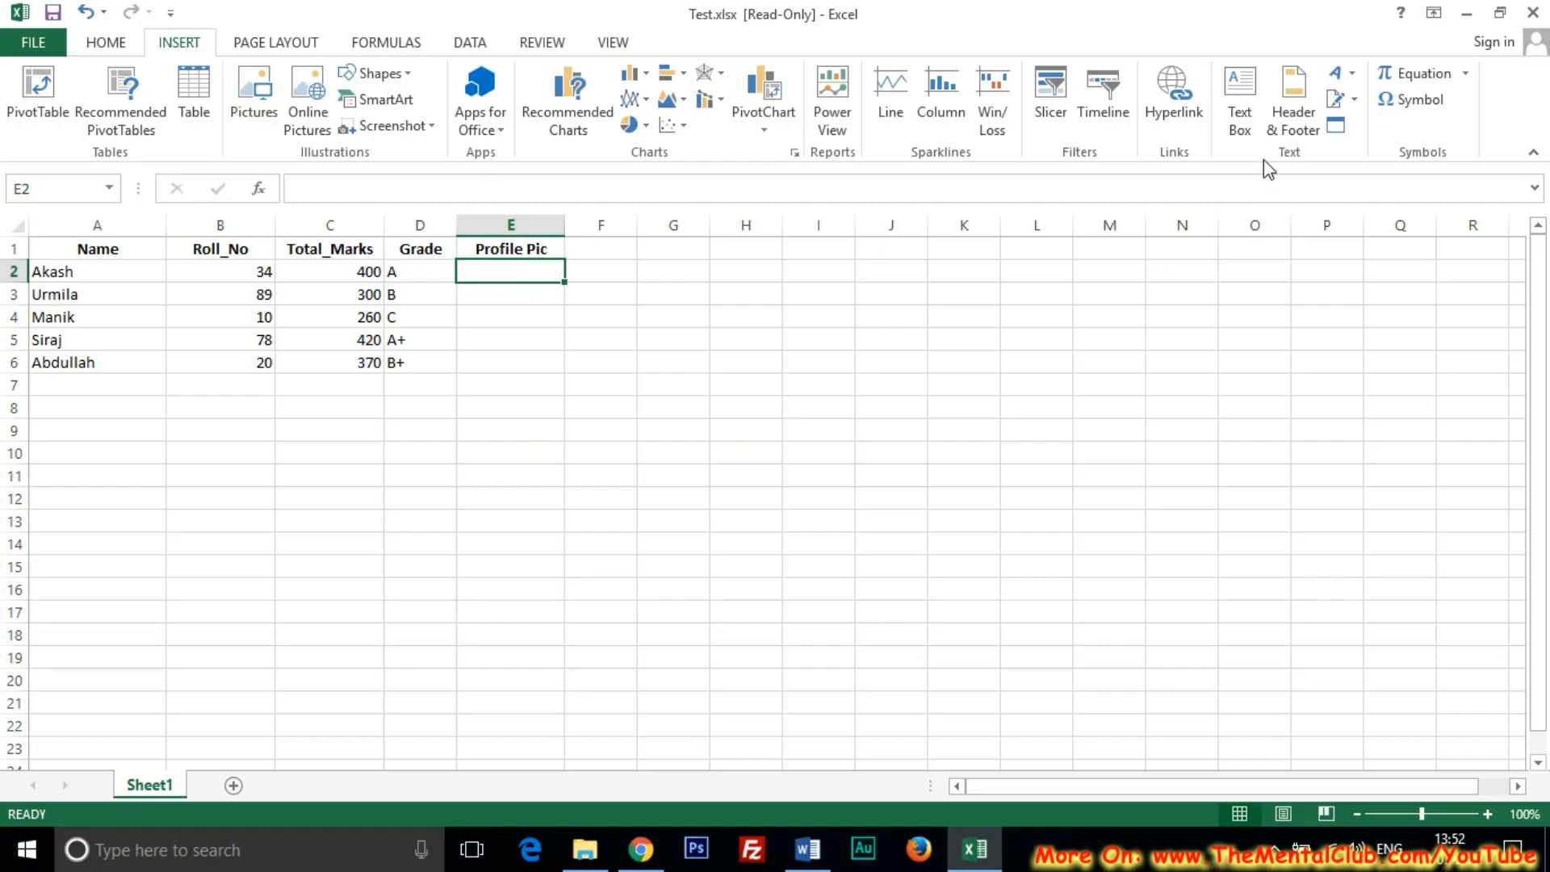
# - Hyperlink Akash's Profile Pic cell to E:\Profile Pic\Akash.jpg
pyautogui.click(1173, 94)
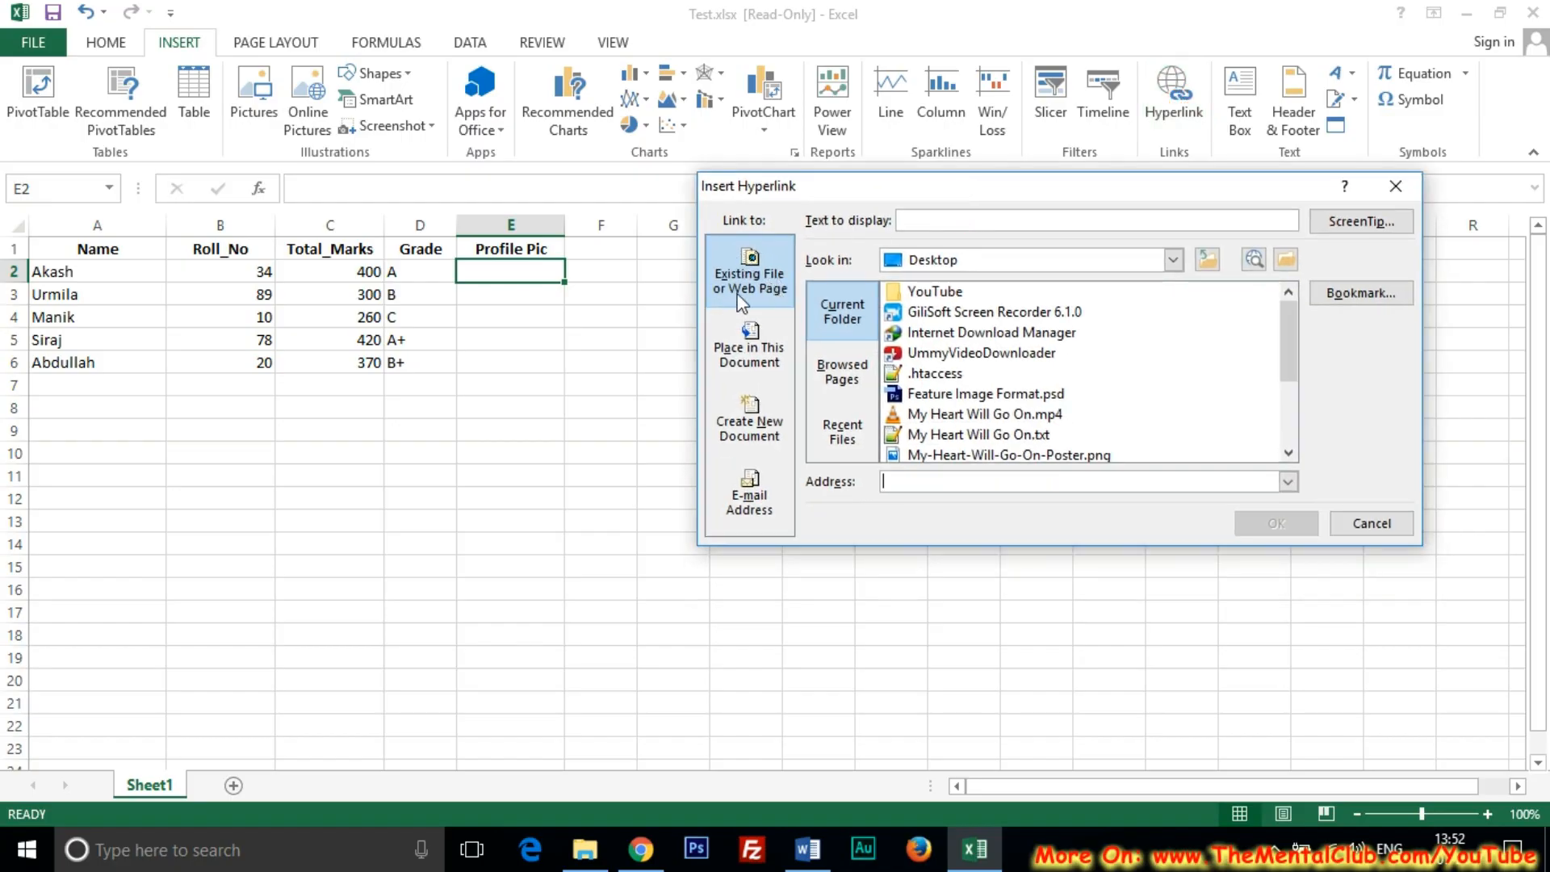
pyautogui.moveTo(1149, 310)
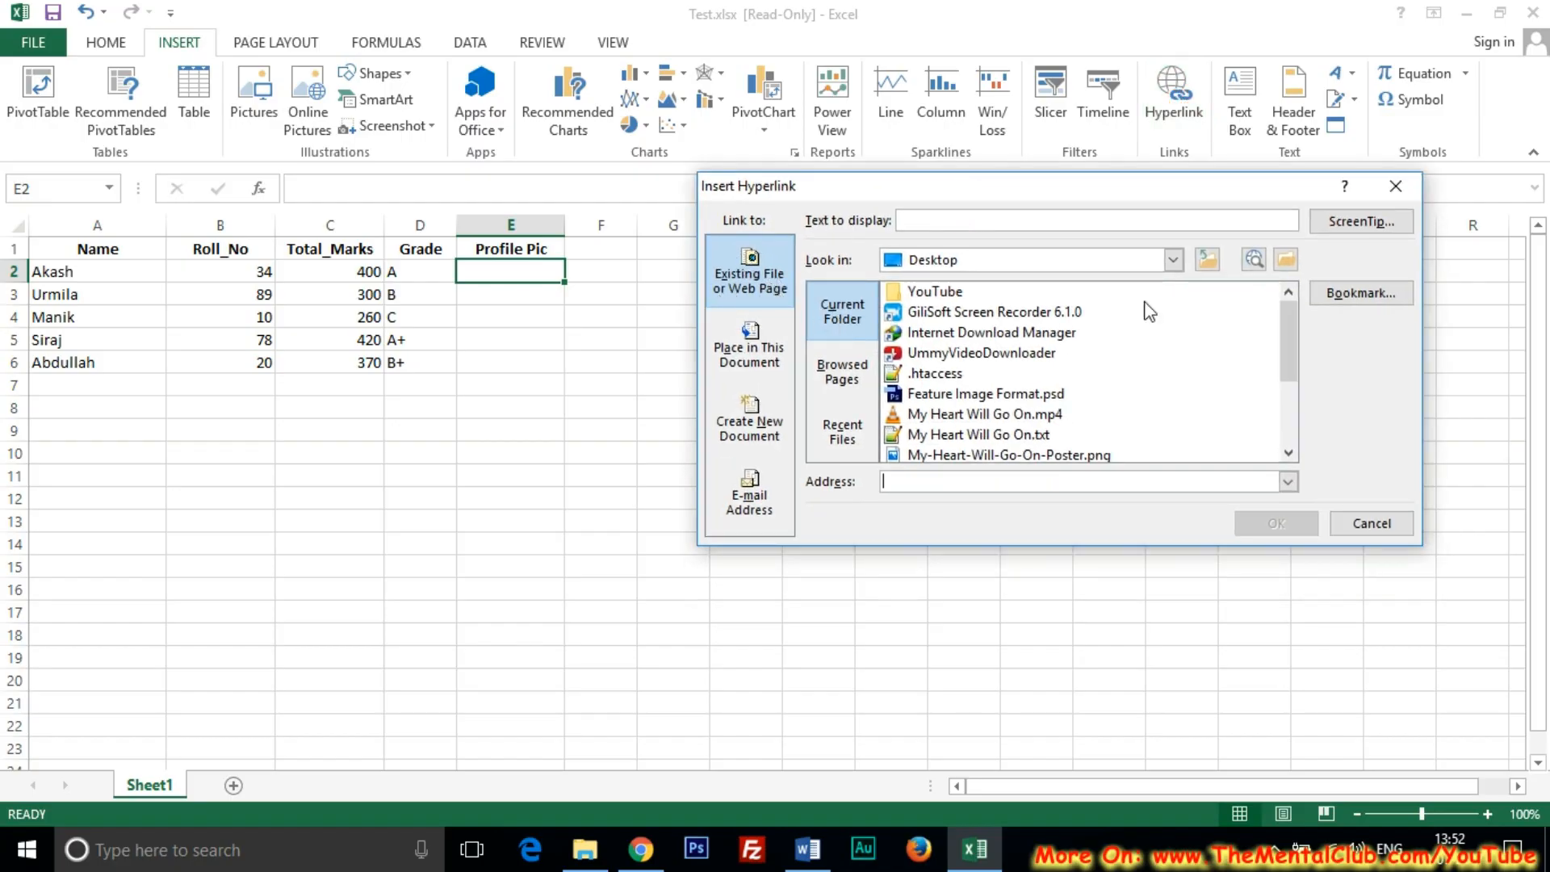
pyautogui.click(1173, 259)
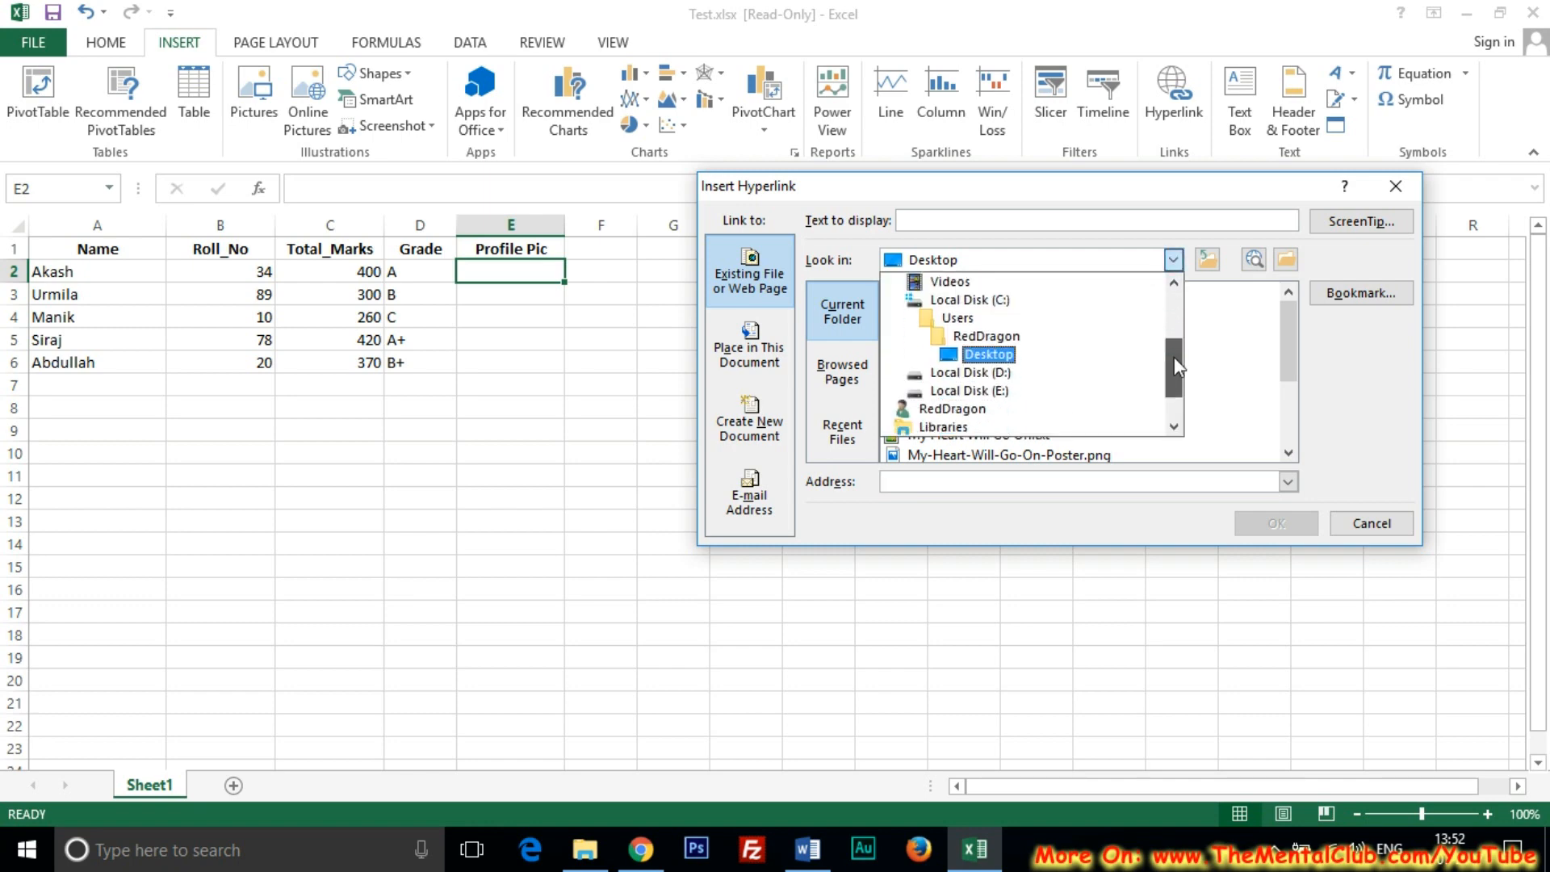
pyautogui.scroll(-3)
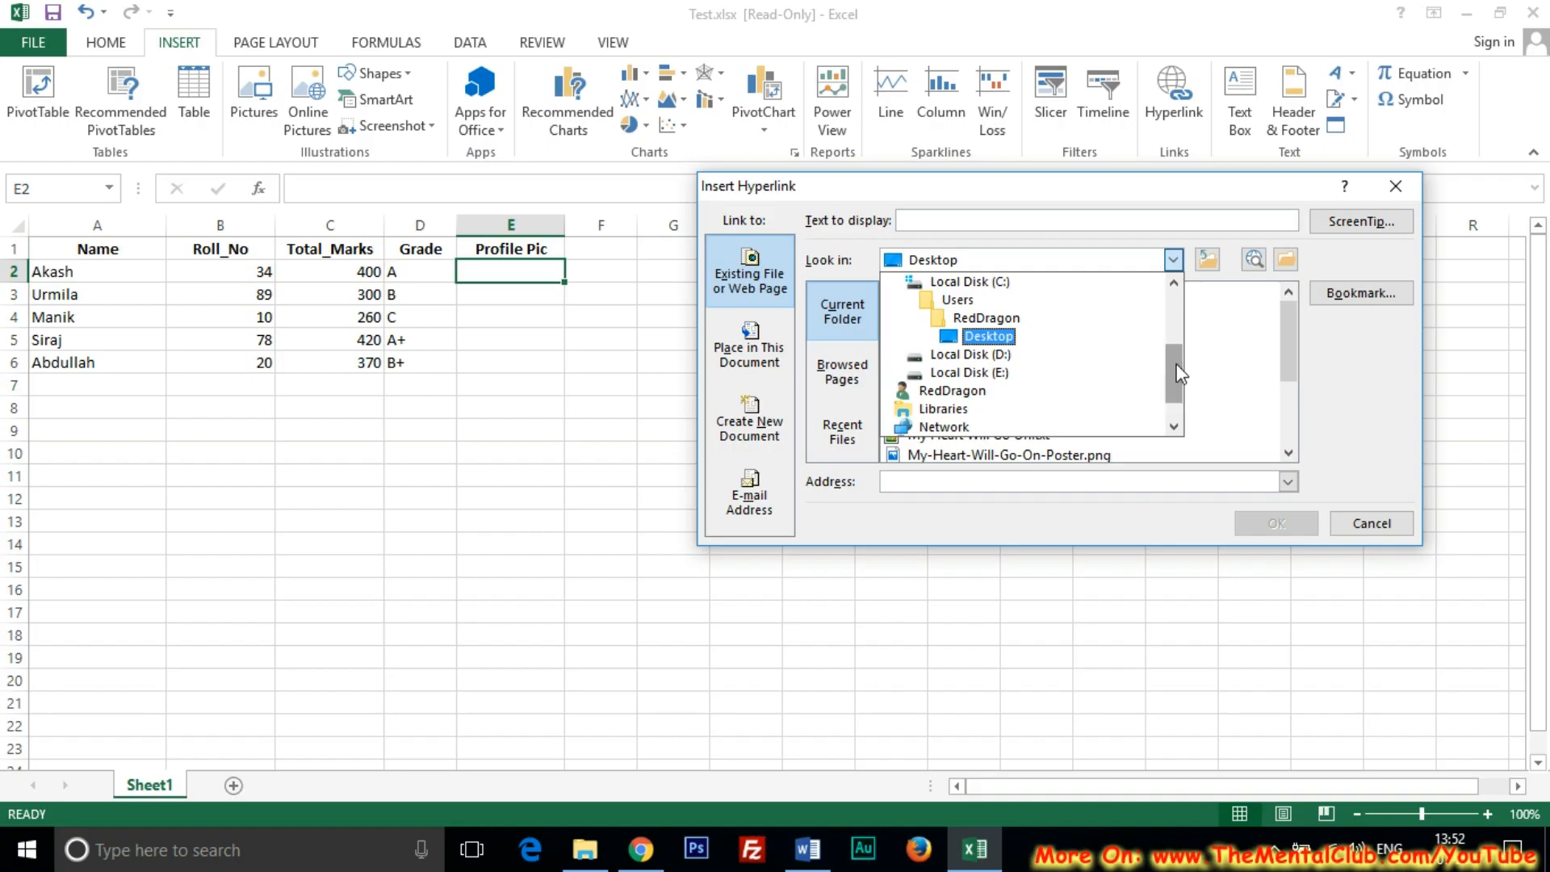
pyautogui.click(969, 373)
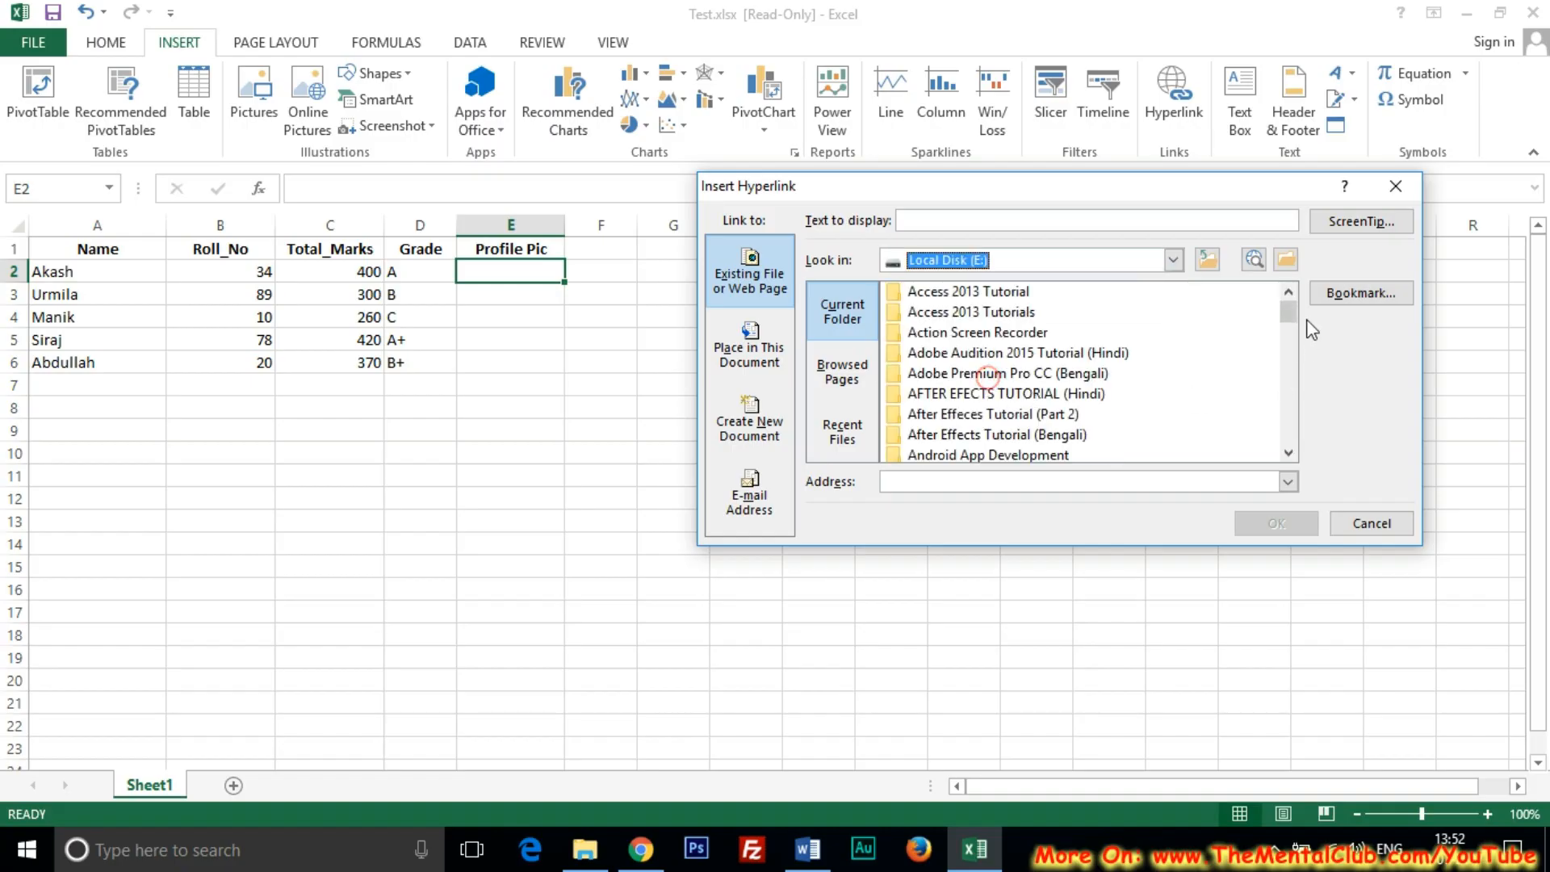
pyautogui.scroll(-3)
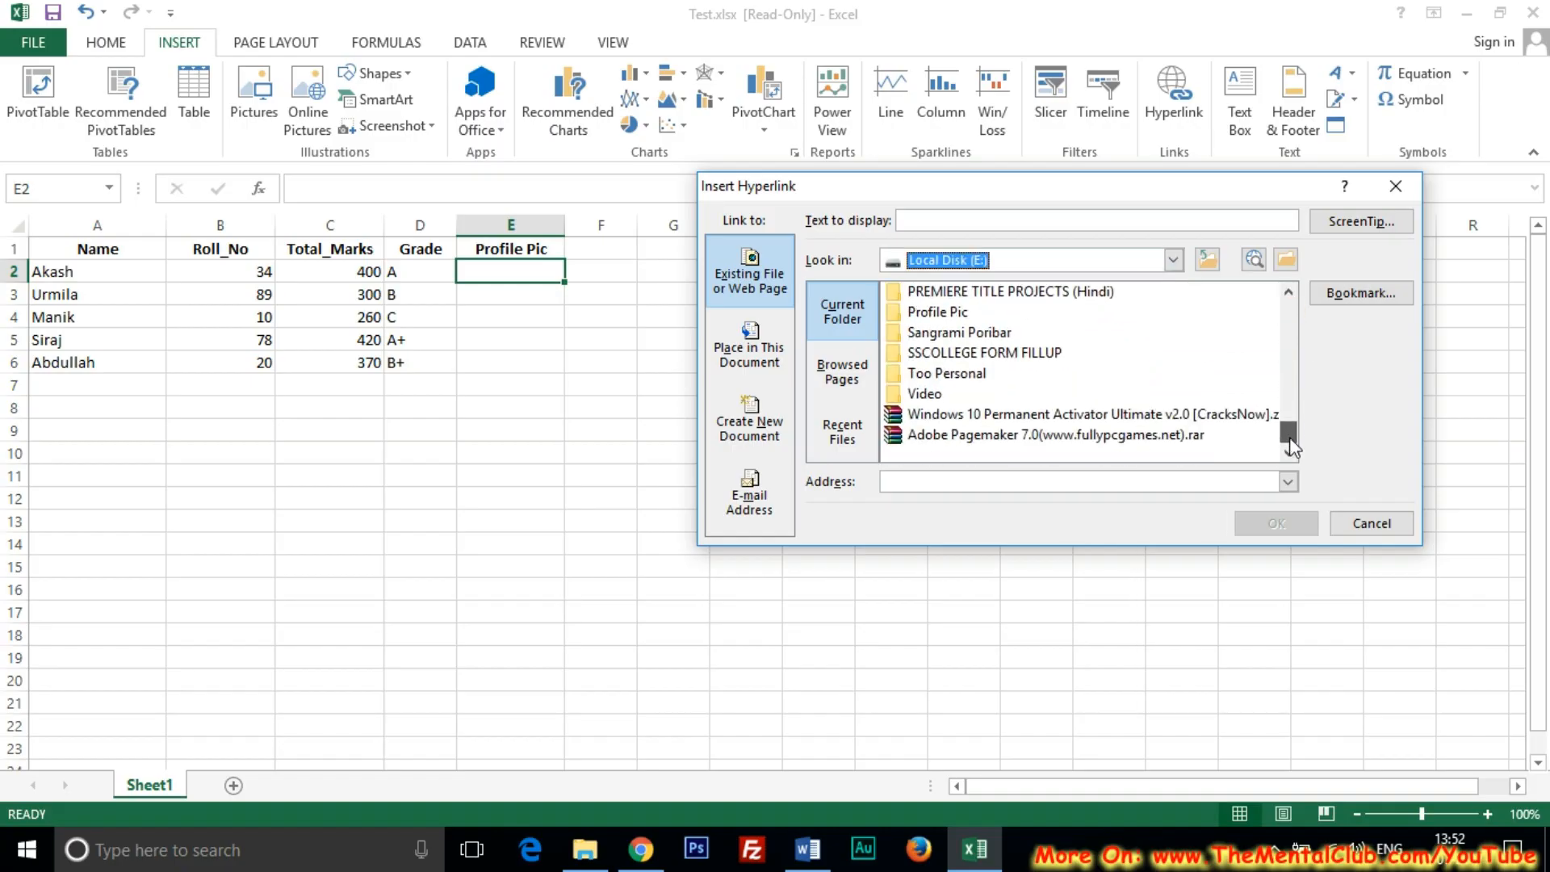
pyautogui.doubleClick(936, 312)
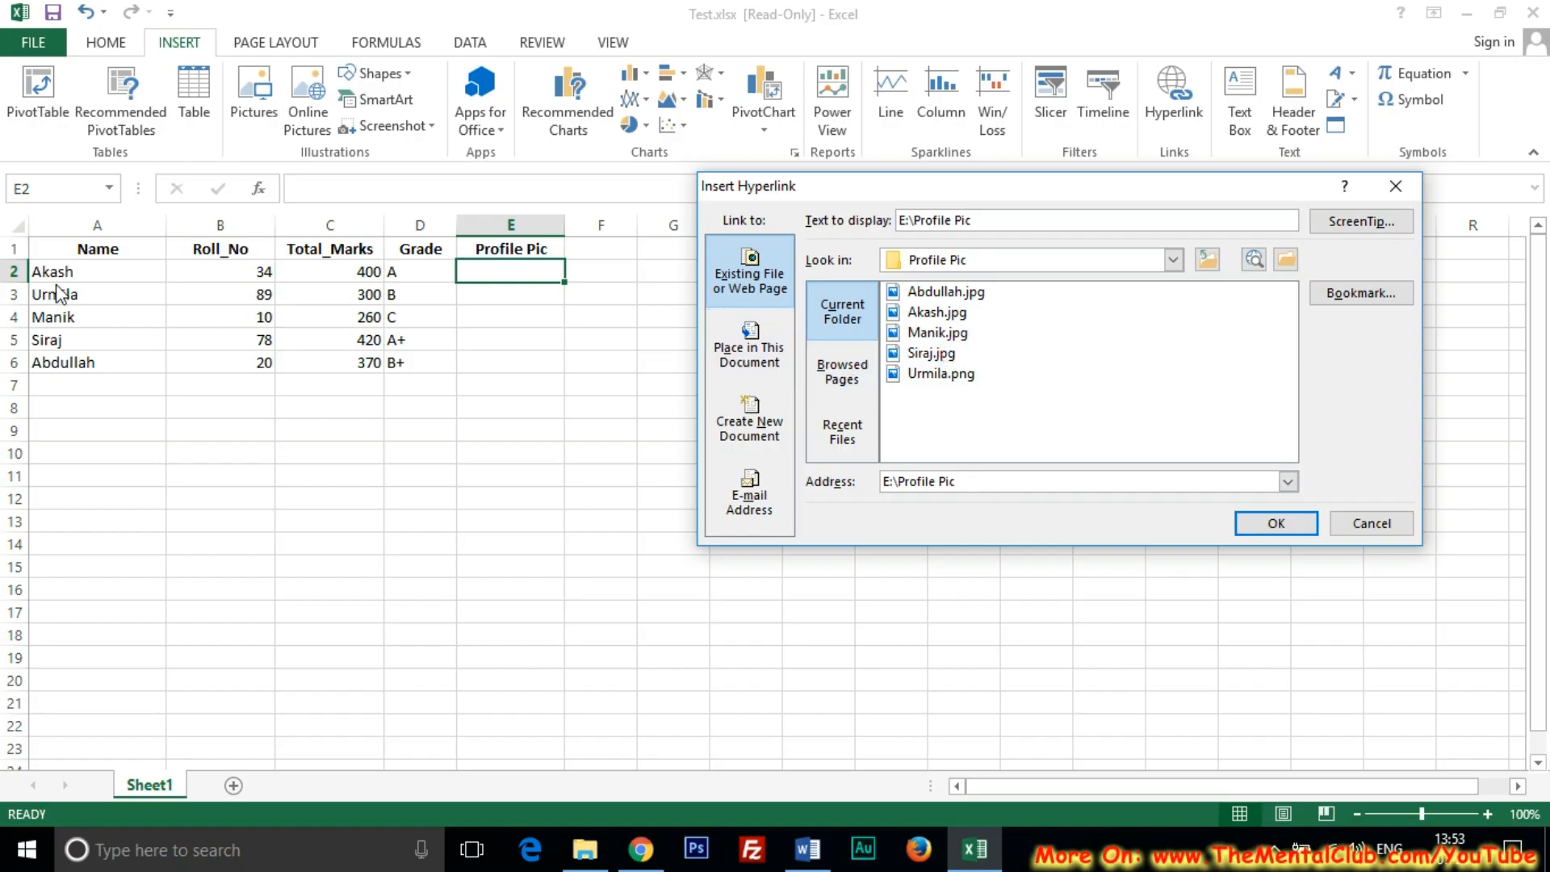
pyautogui.click(937, 312)
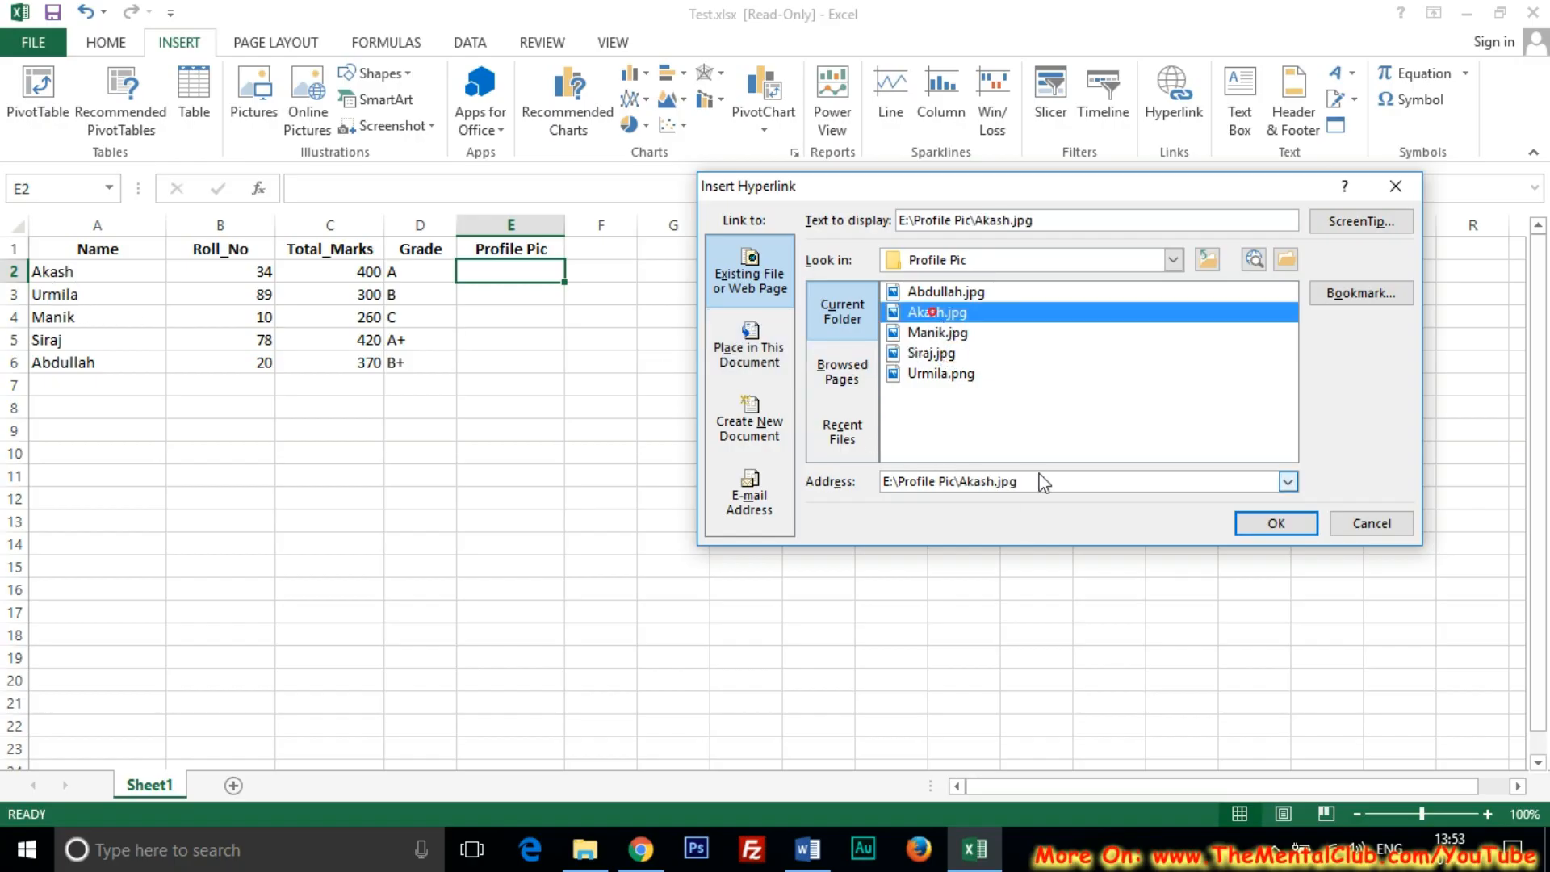
pyautogui.click(1276, 524)
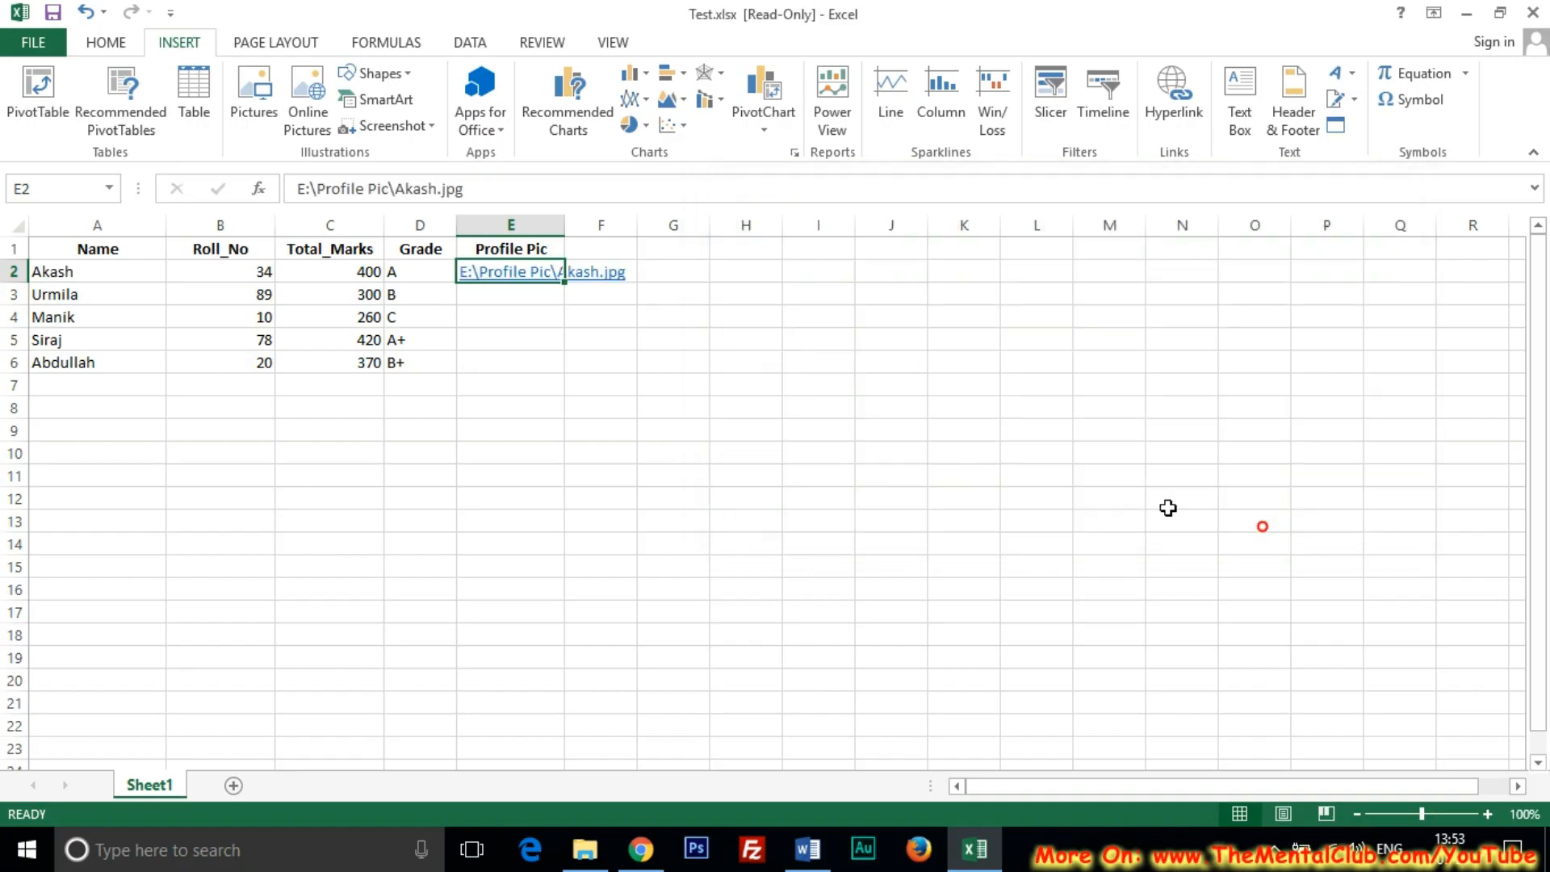
pyautogui.moveTo(544, 313)
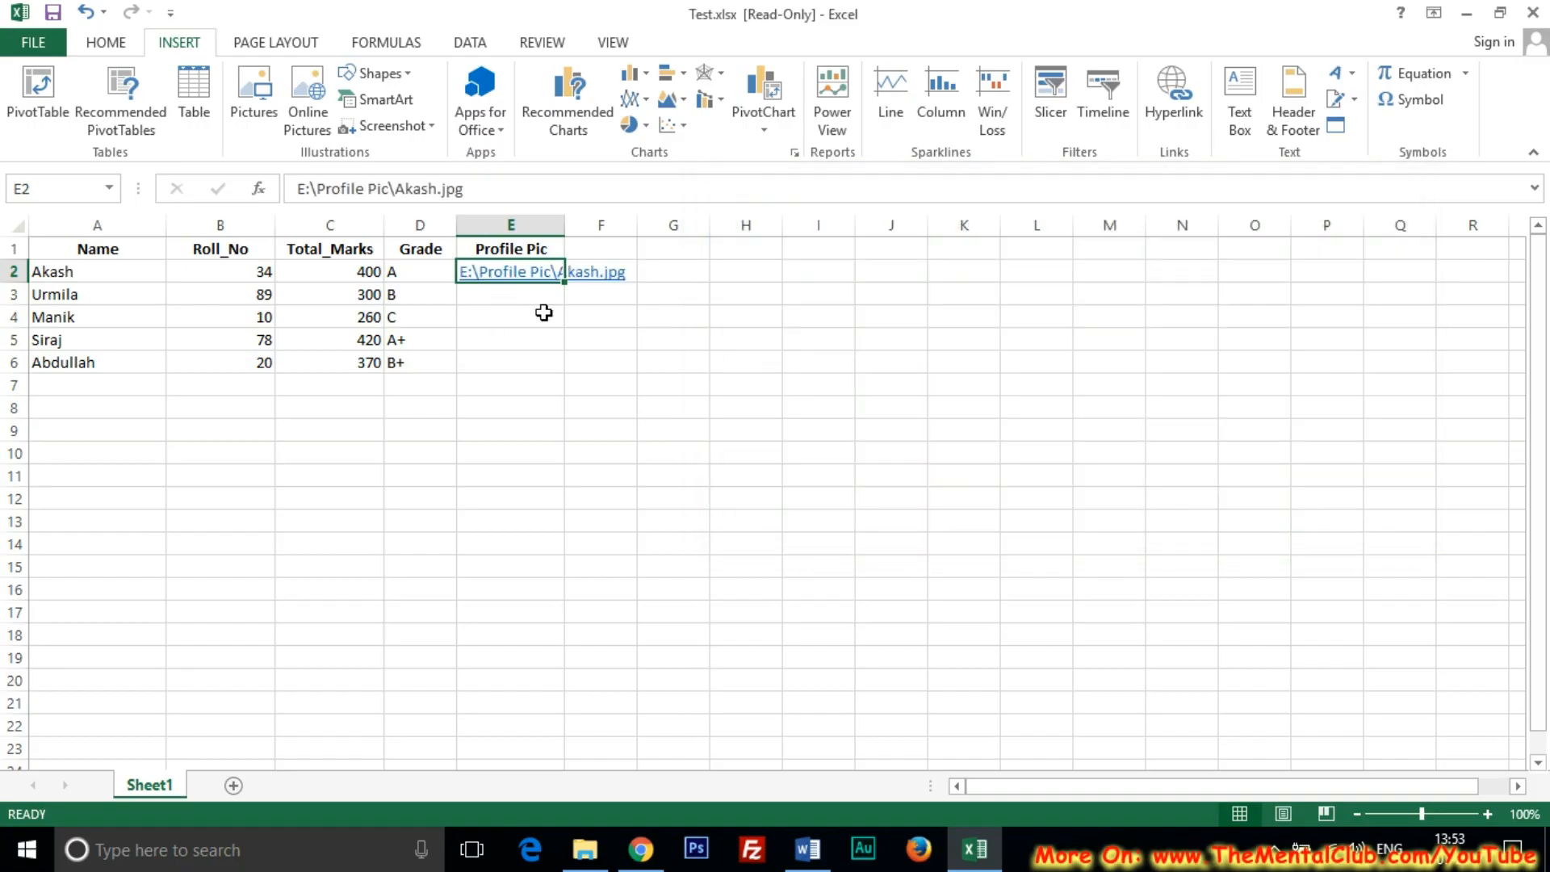
# - Hyperlink Urmila's Profile Pic cell to Urmila.jpg in E:\Profile Pic
pyautogui.click(1173, 93)
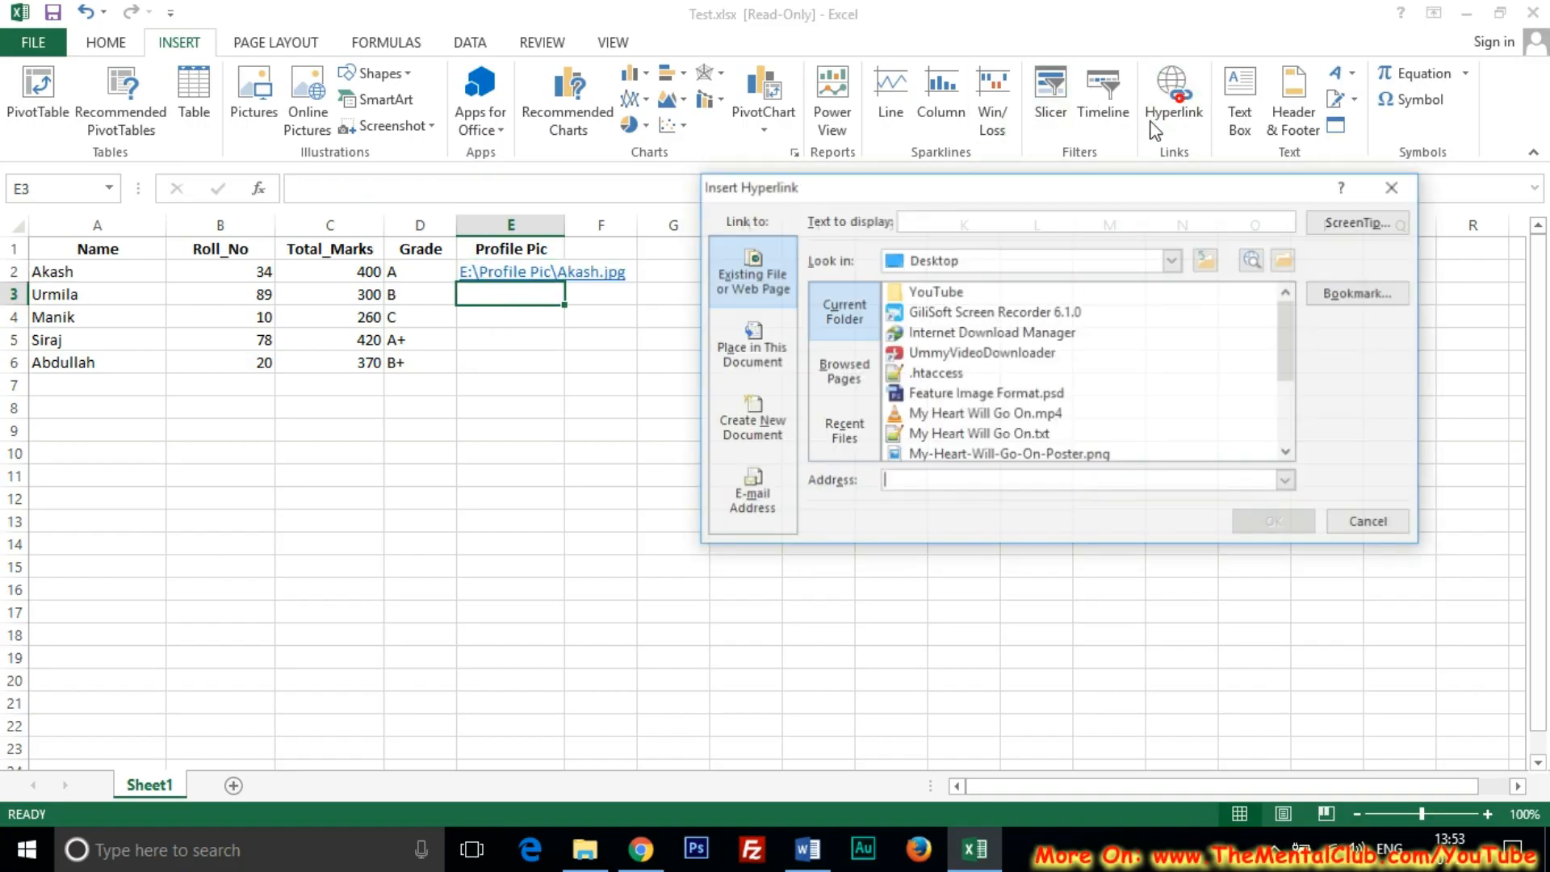
pyautogui.click(1172, 260)
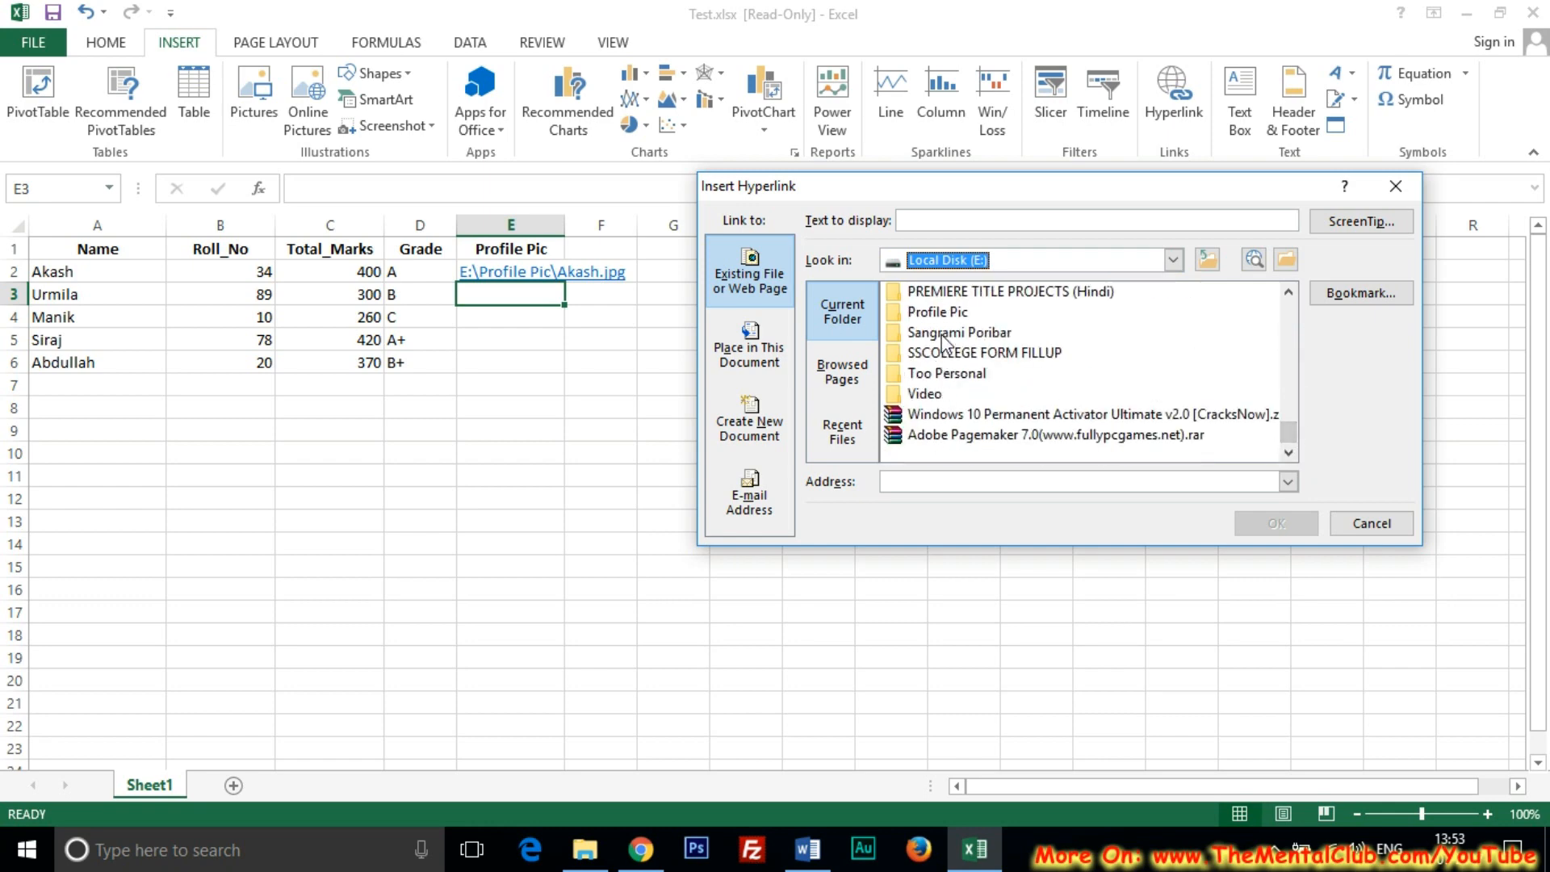
pyautogui.doubleClick(937, 311)
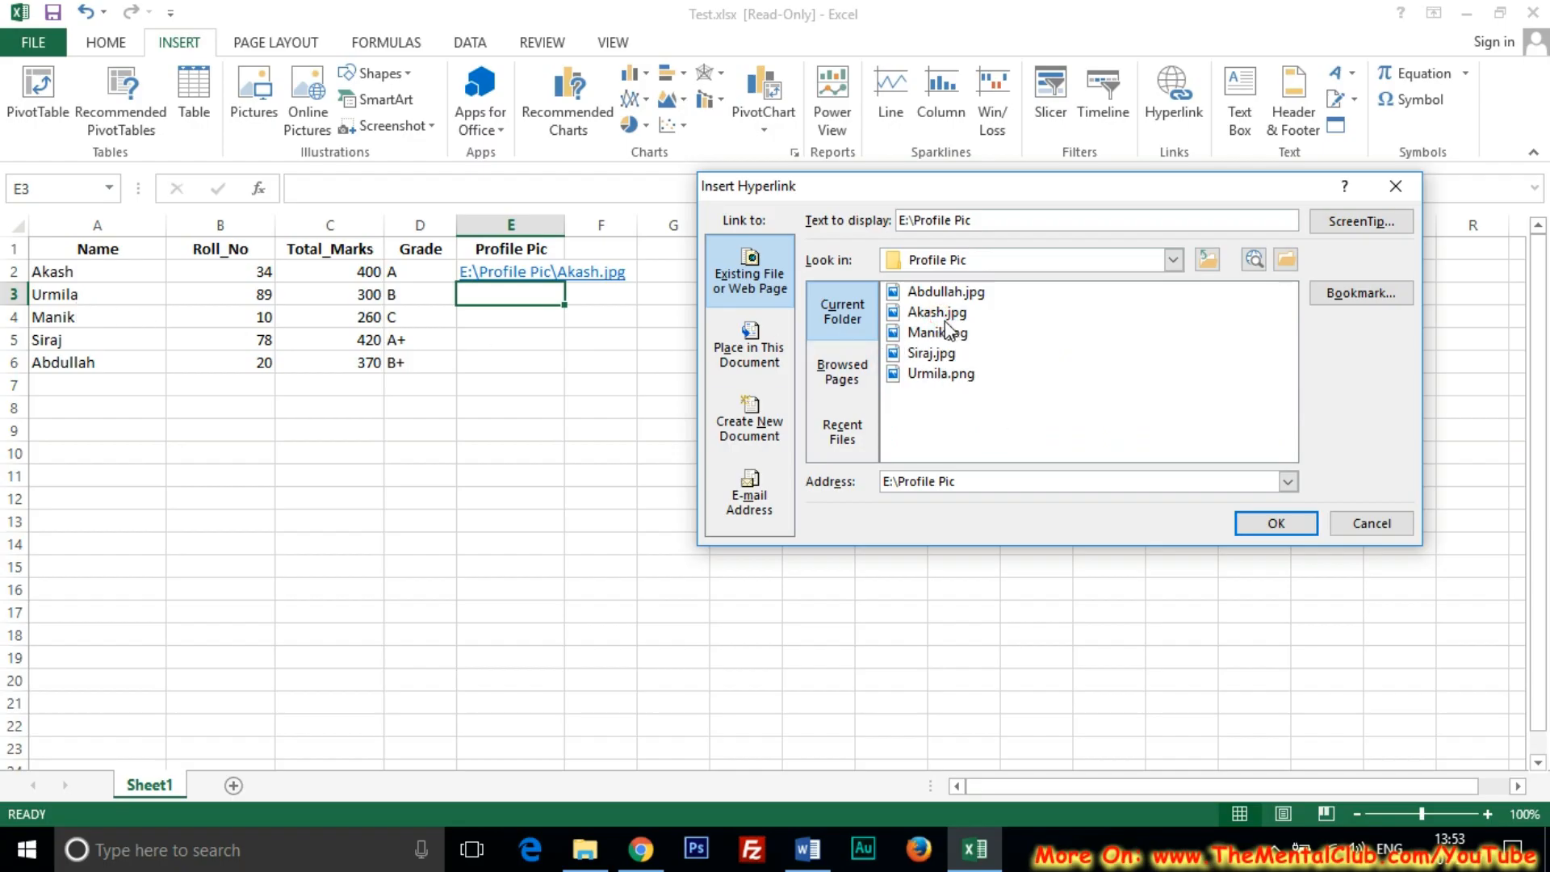
pyautogui.click(940, 374)
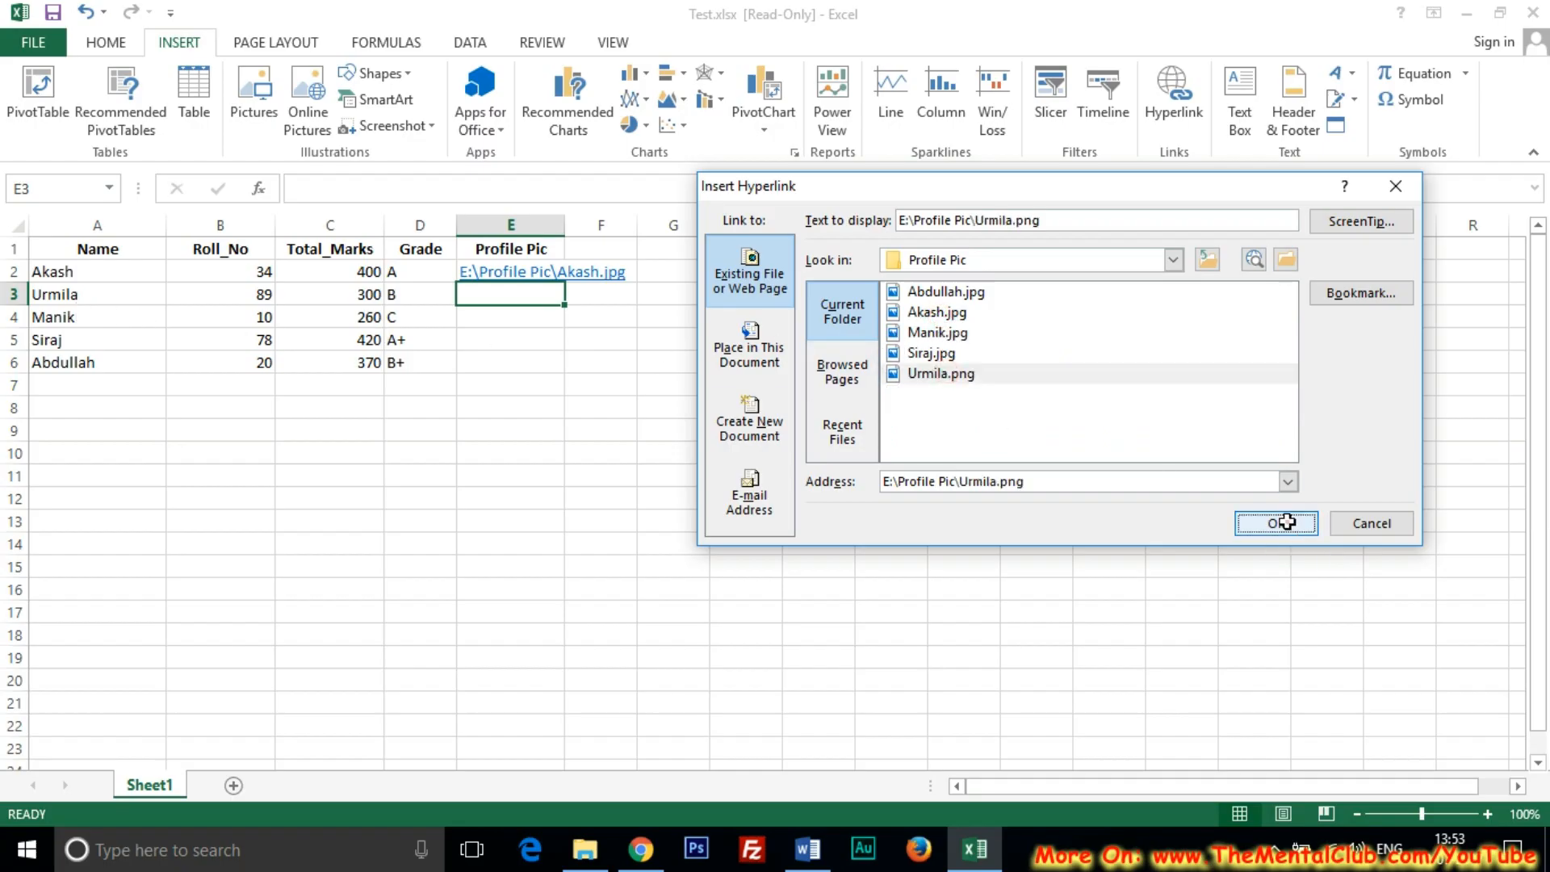
pyautogui.click(1275, 523)
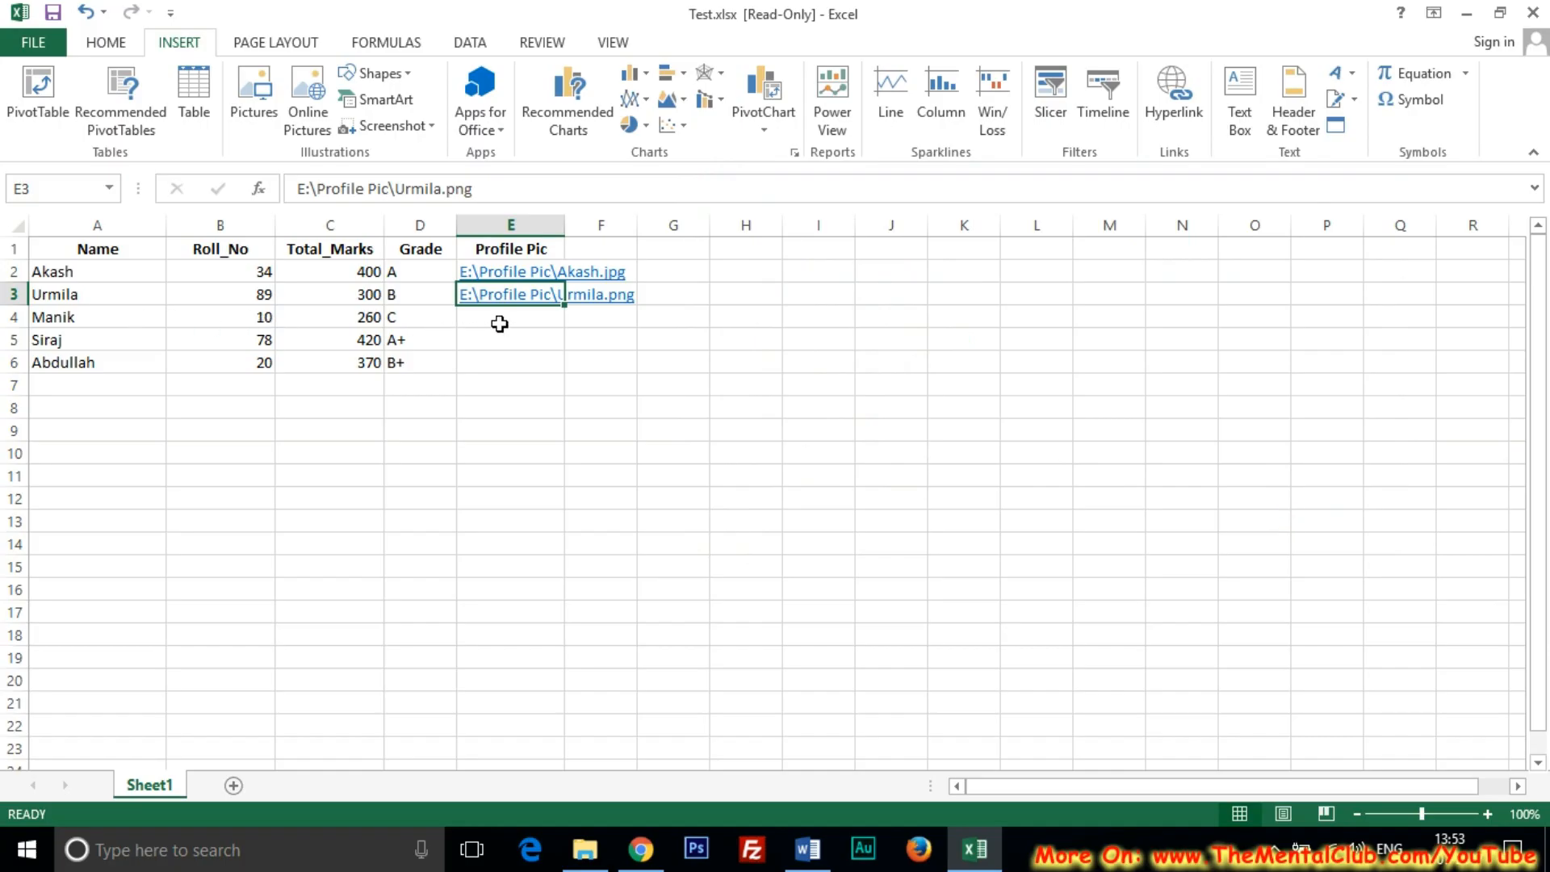
# - Hyperlink Manik's Profile Pic cell to Manik.jpg in E:\Profile Pic
pyautogui.click(510, 317)
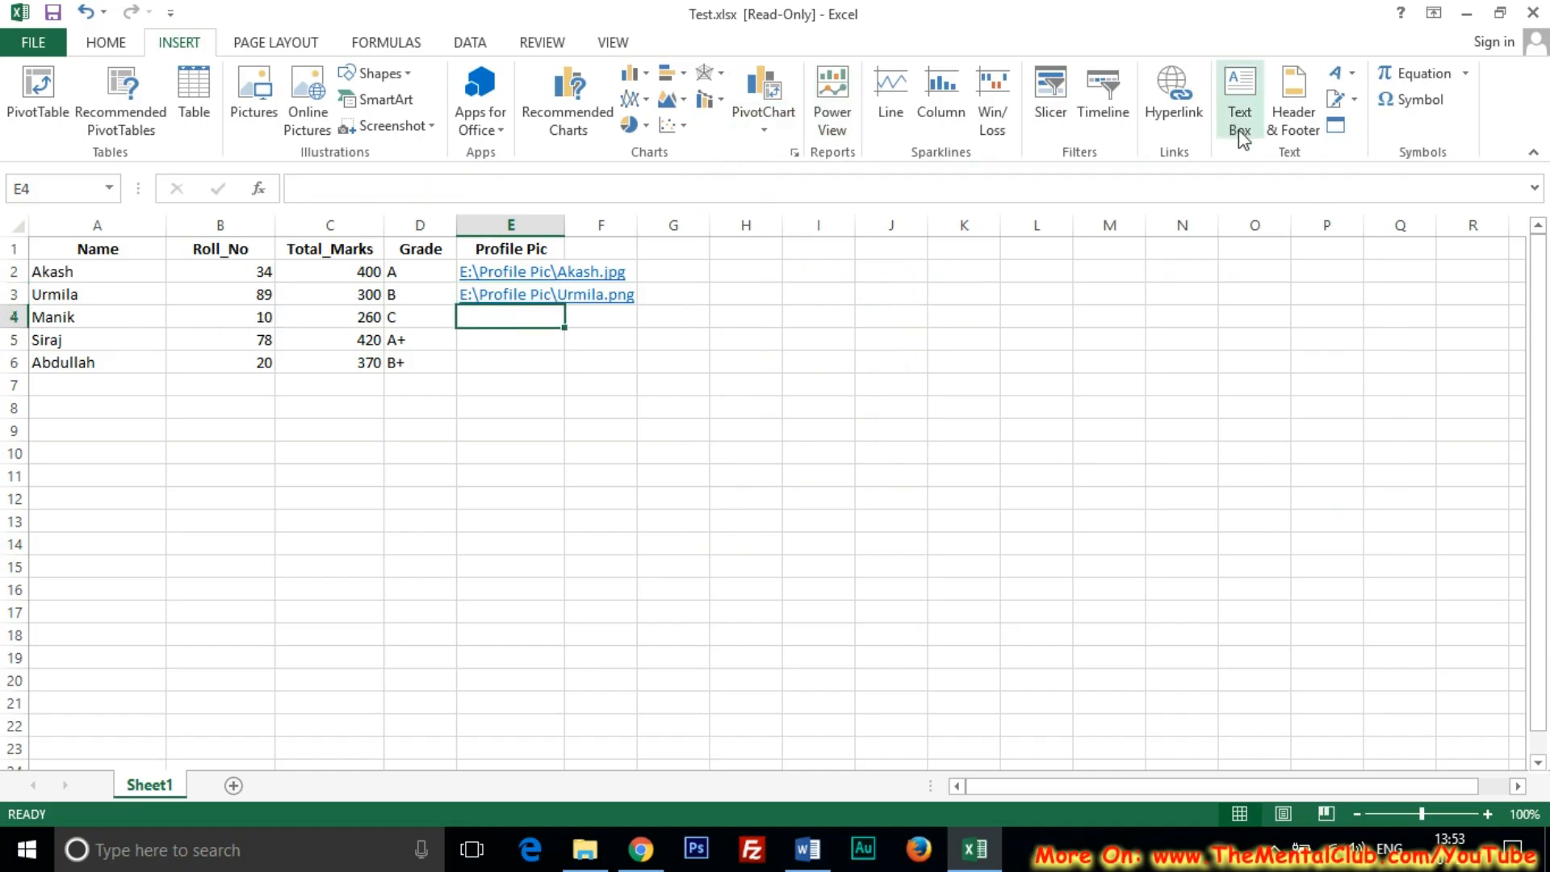
pyautogui.click(1173, 94)
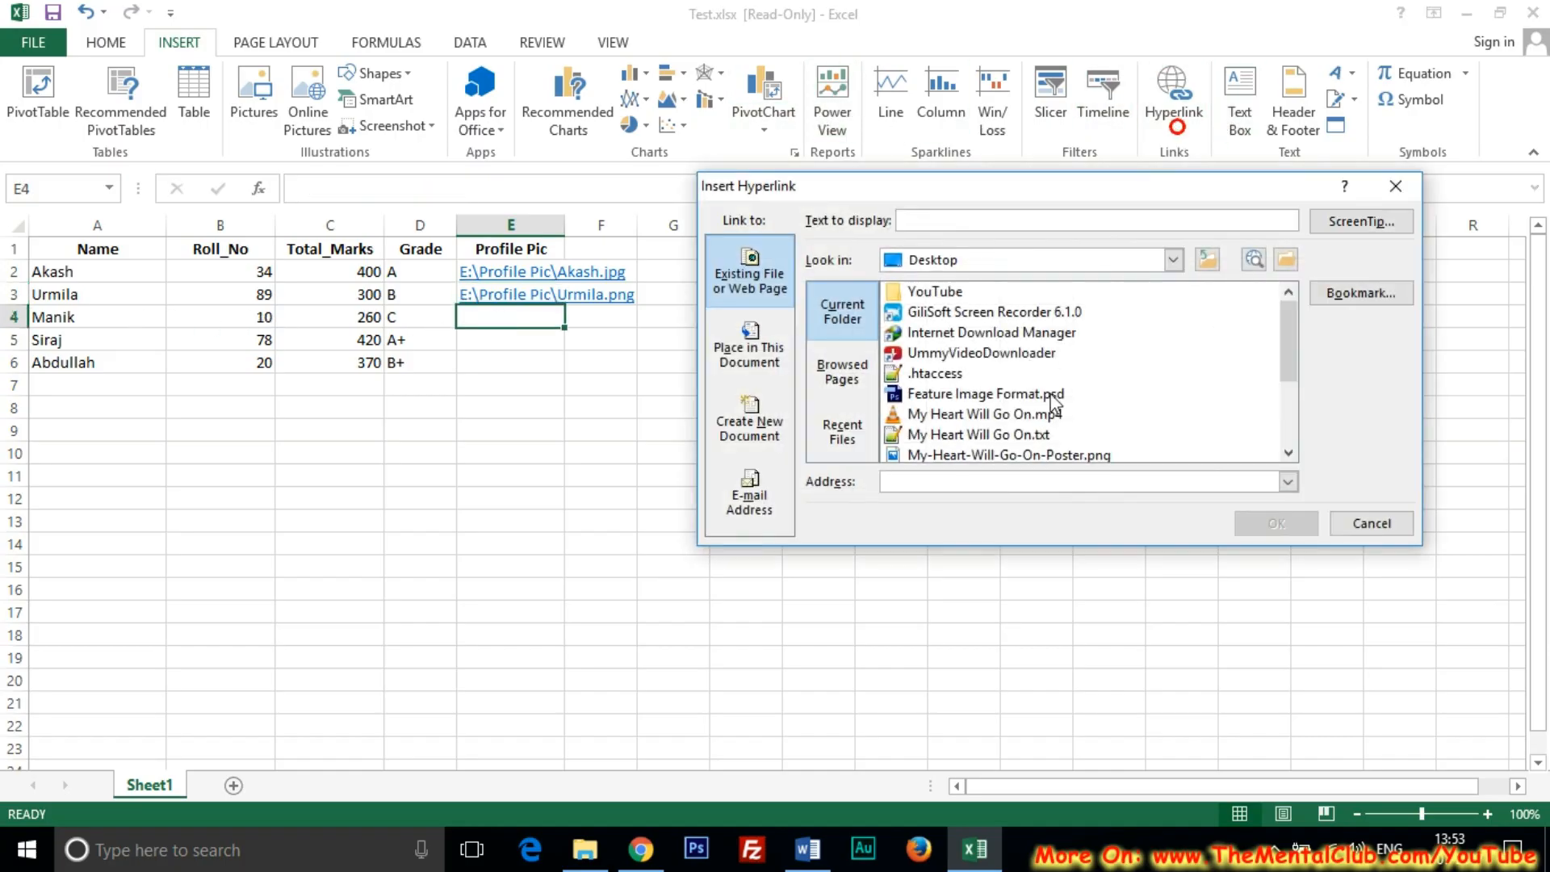
pyautogui.click(1173, 259)
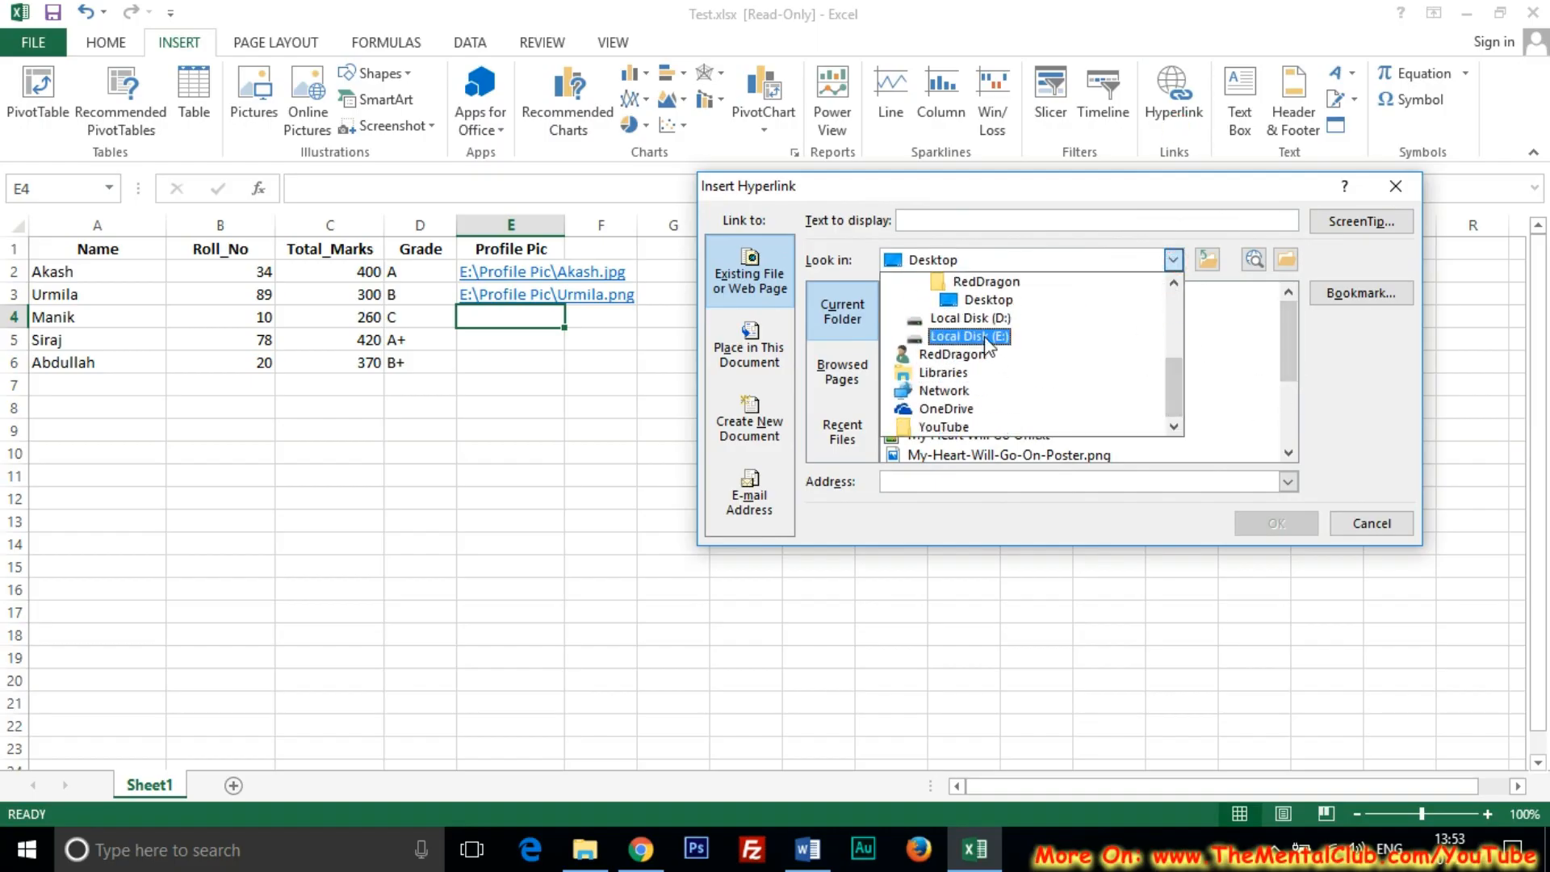
pyautogui.click(969, 336)
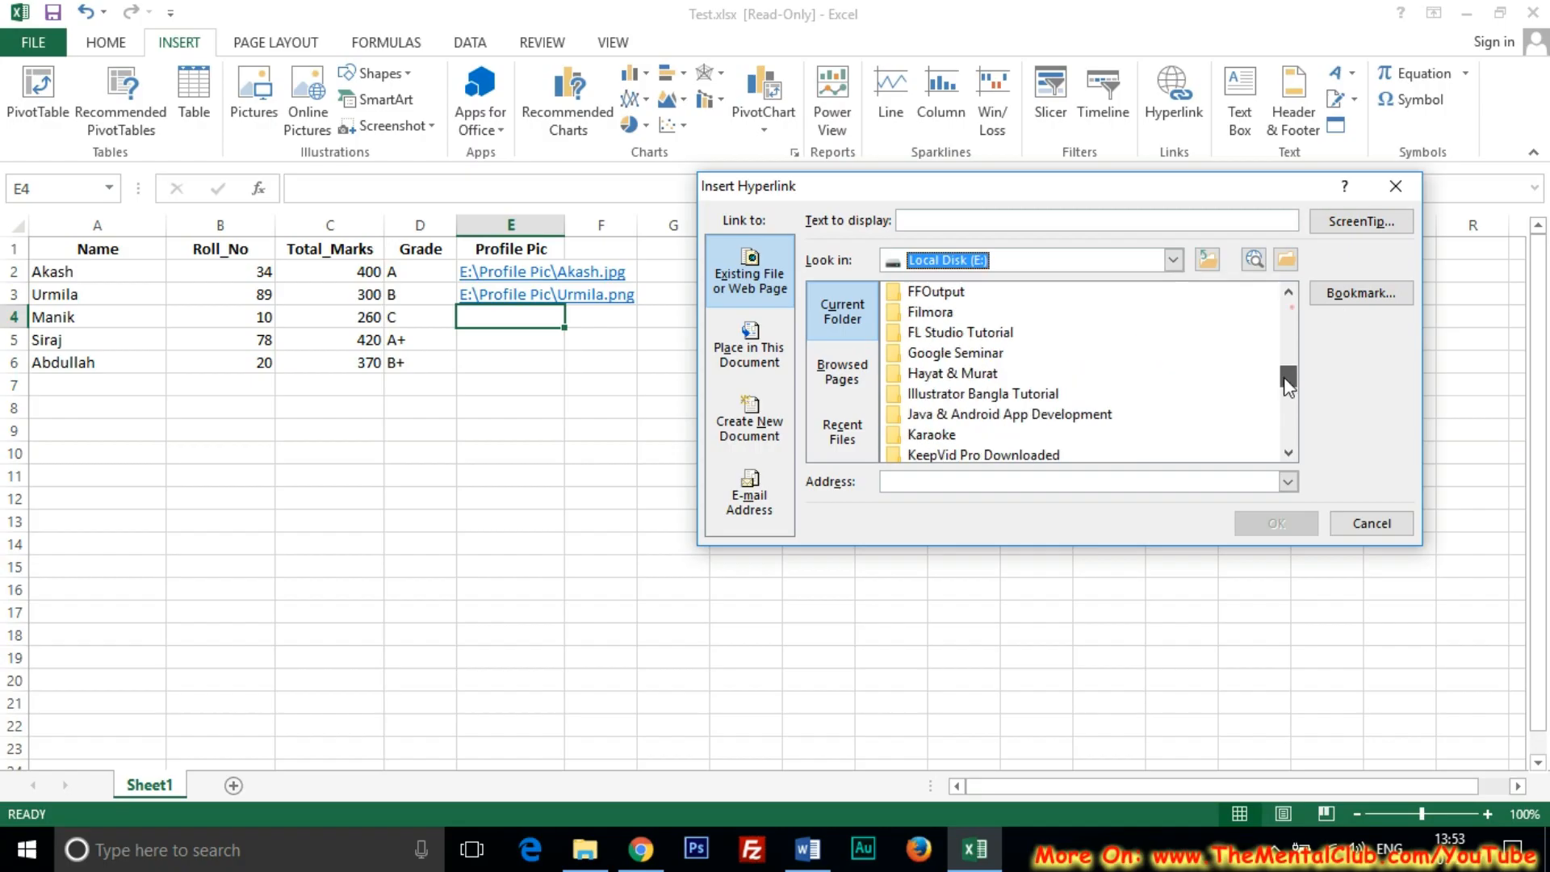
pyautogui.scroll(-3)
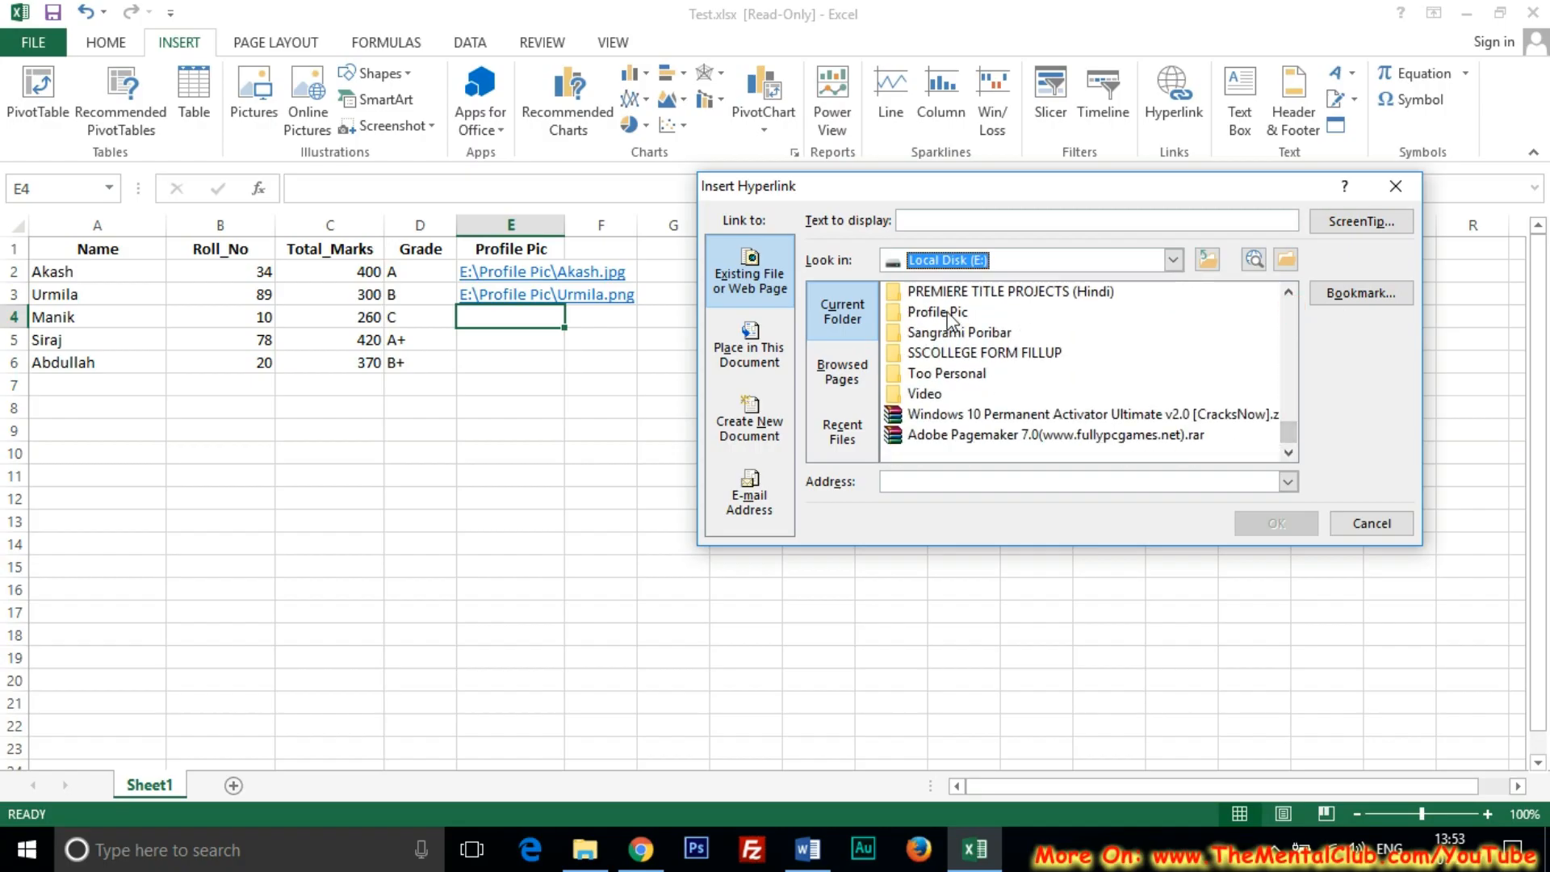
pyautogui.doubleClick(934, 312)
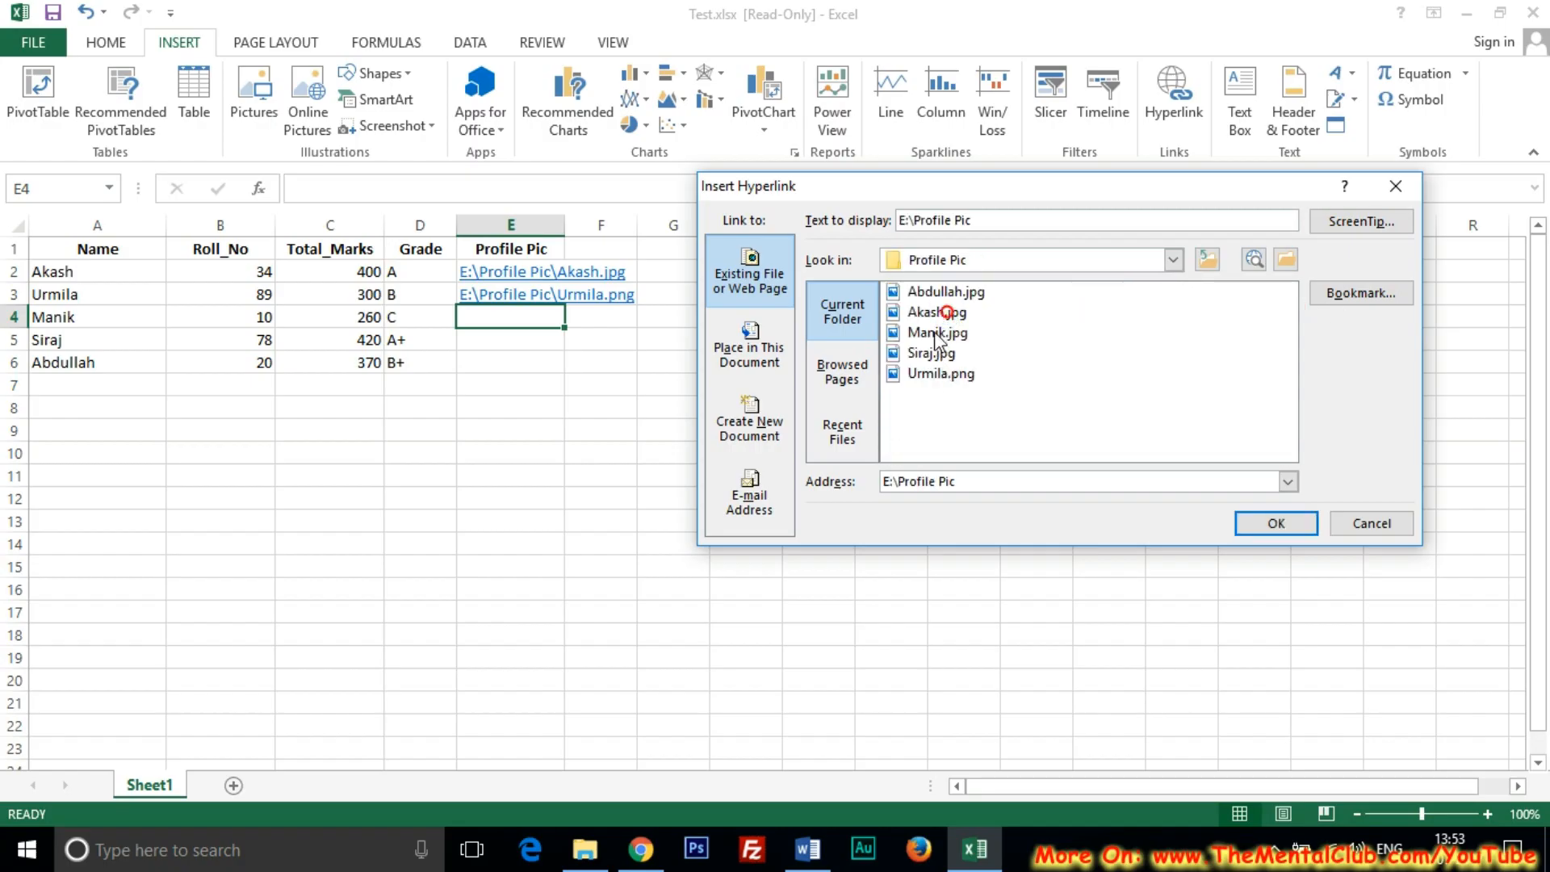
pyautogui.click(1276, 524)
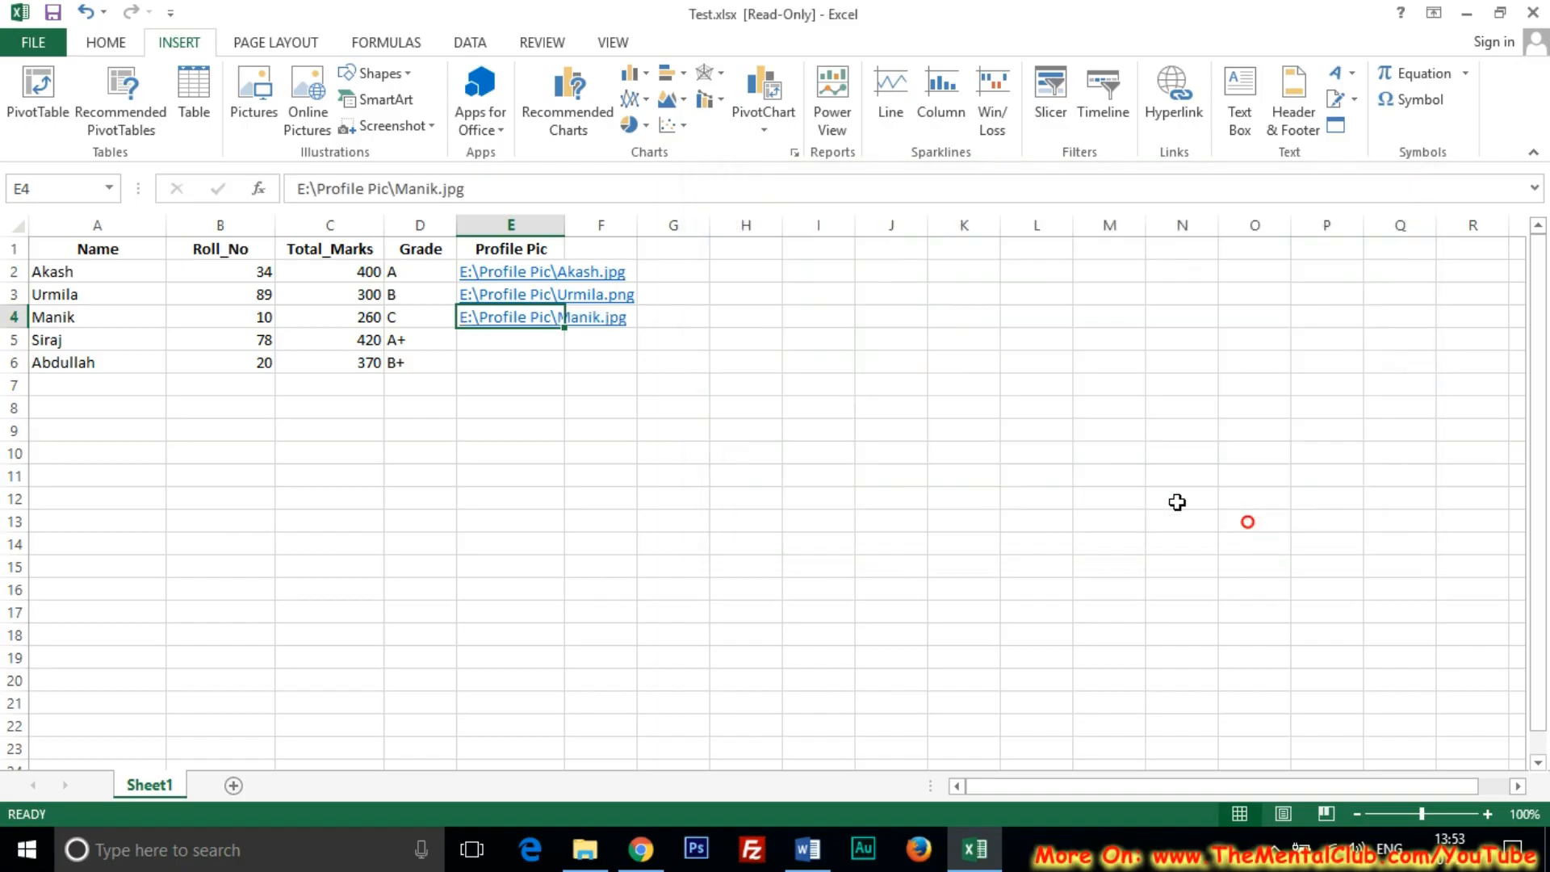
# - Hyperlink Siraj's Profile Pic cell E5 to Siraj.jpg in E:\Profile Pic
pyautogui.click(511, 339)
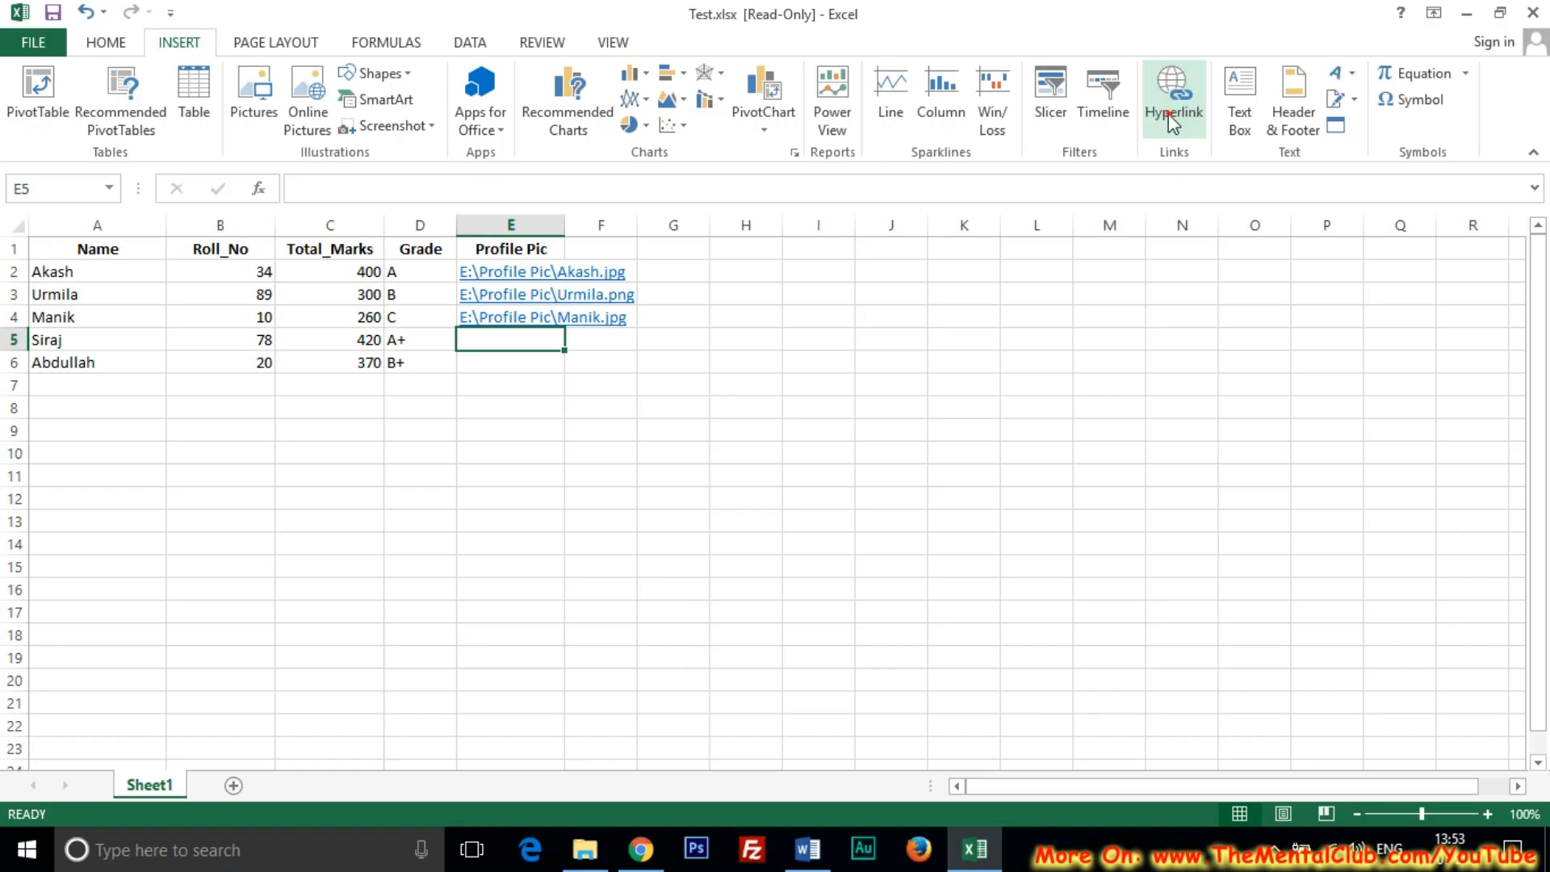
pyautogui.click(1173, 97)
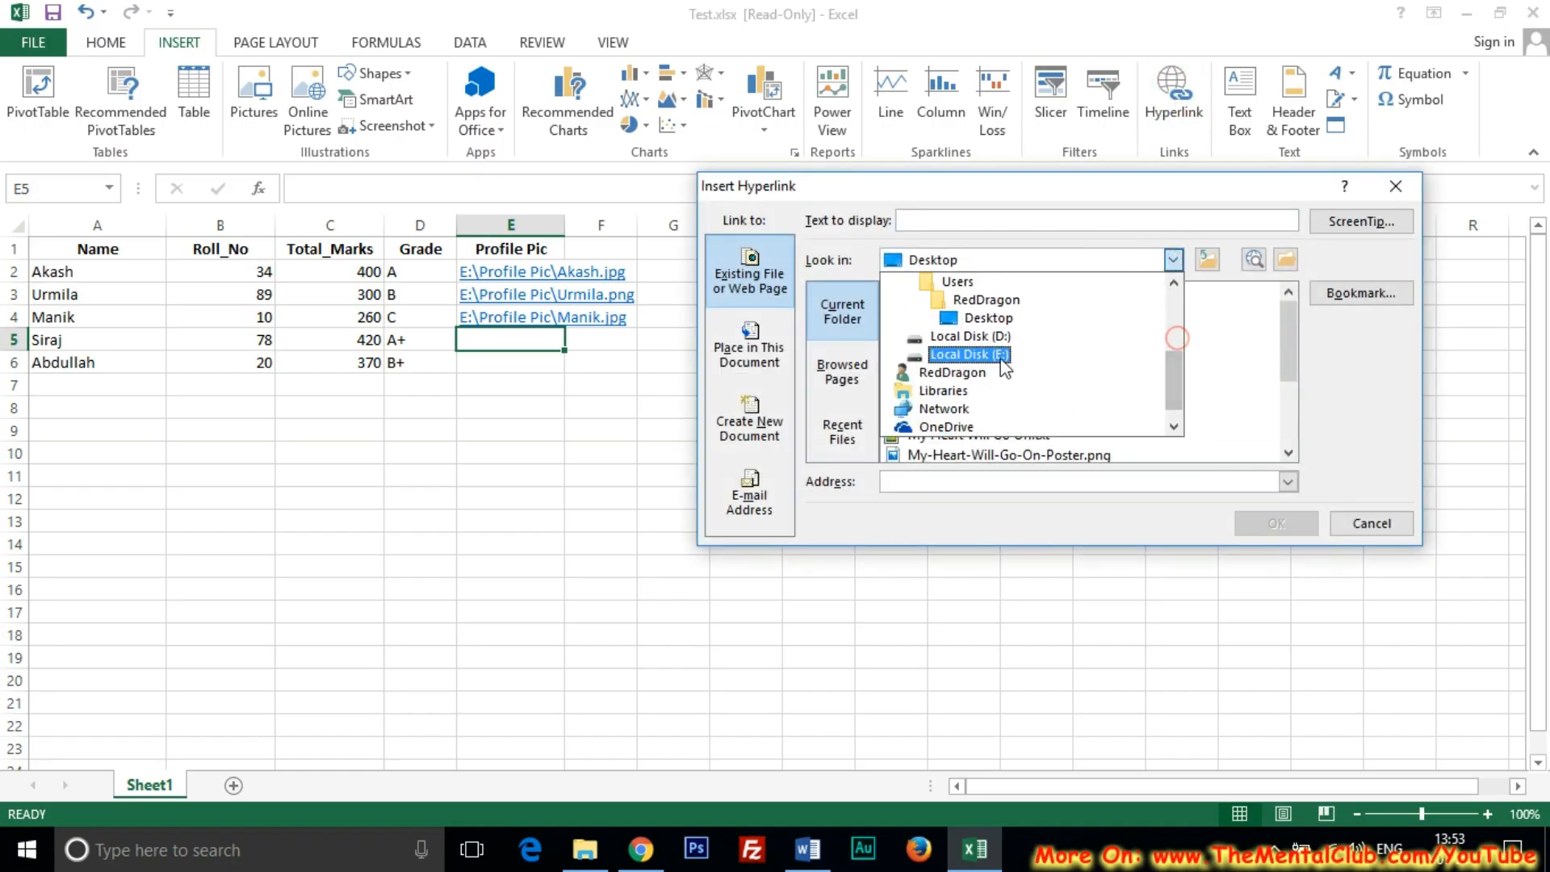
pyautogui.click(968, 354)
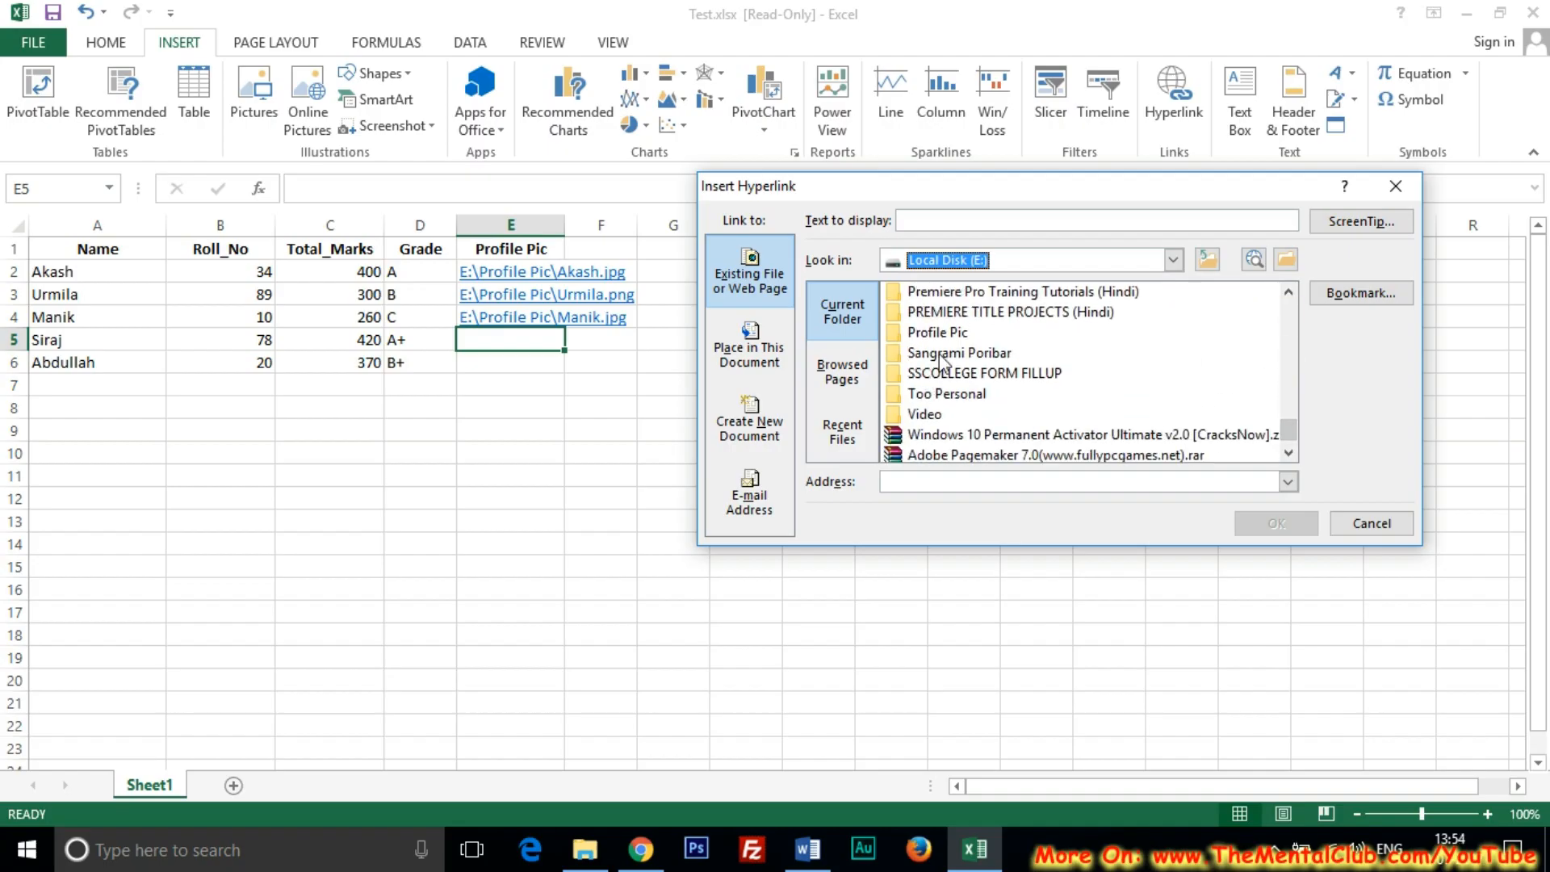
pyautogui.doubleClick(938, 331)
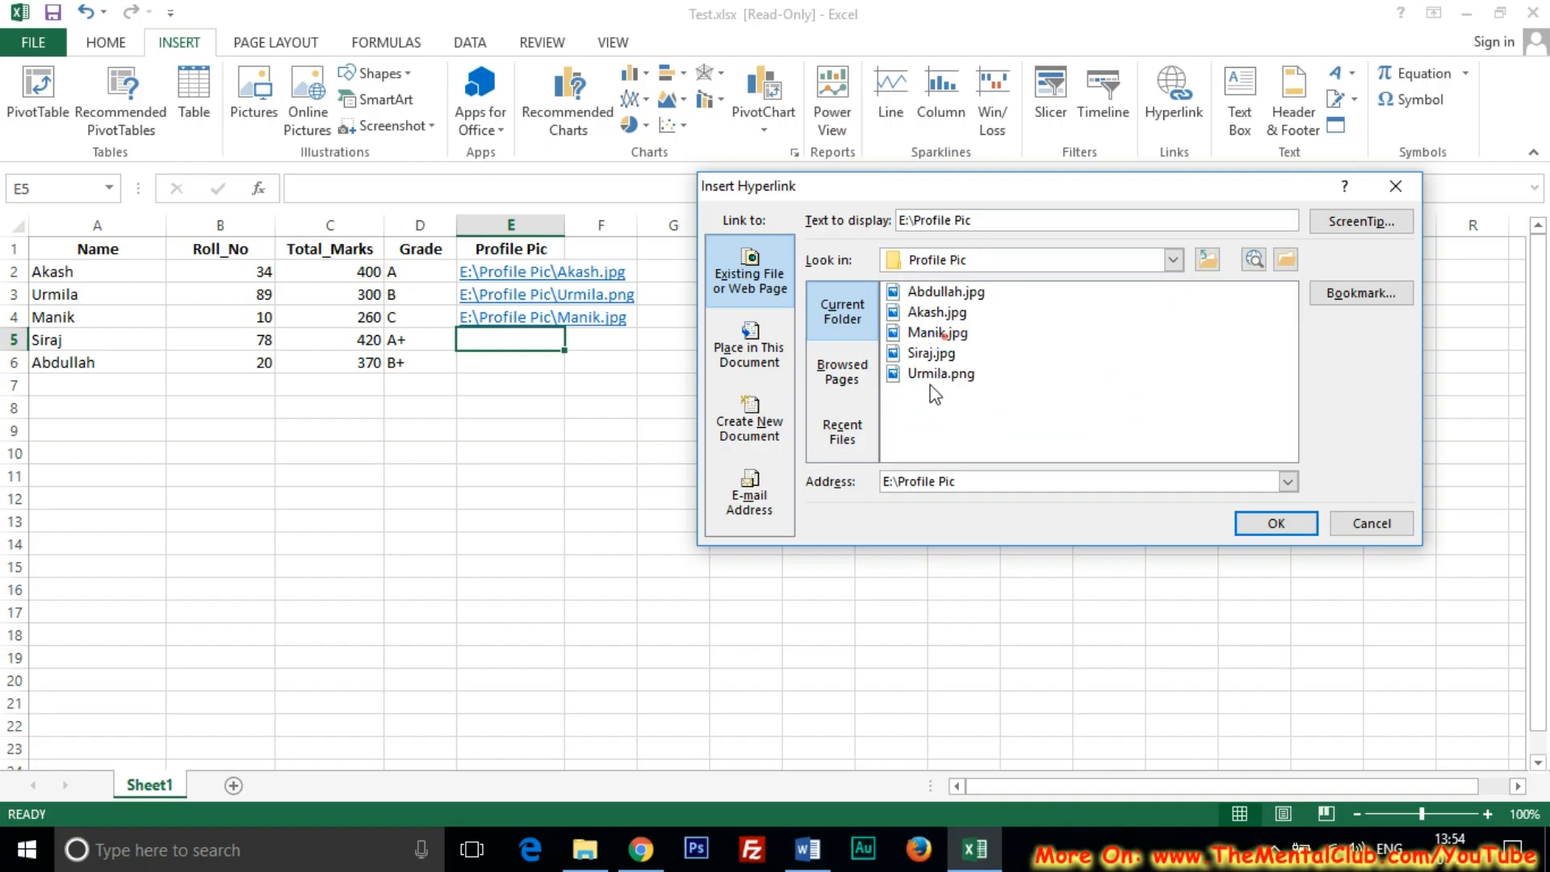
pyautogui.click(1274, 523)
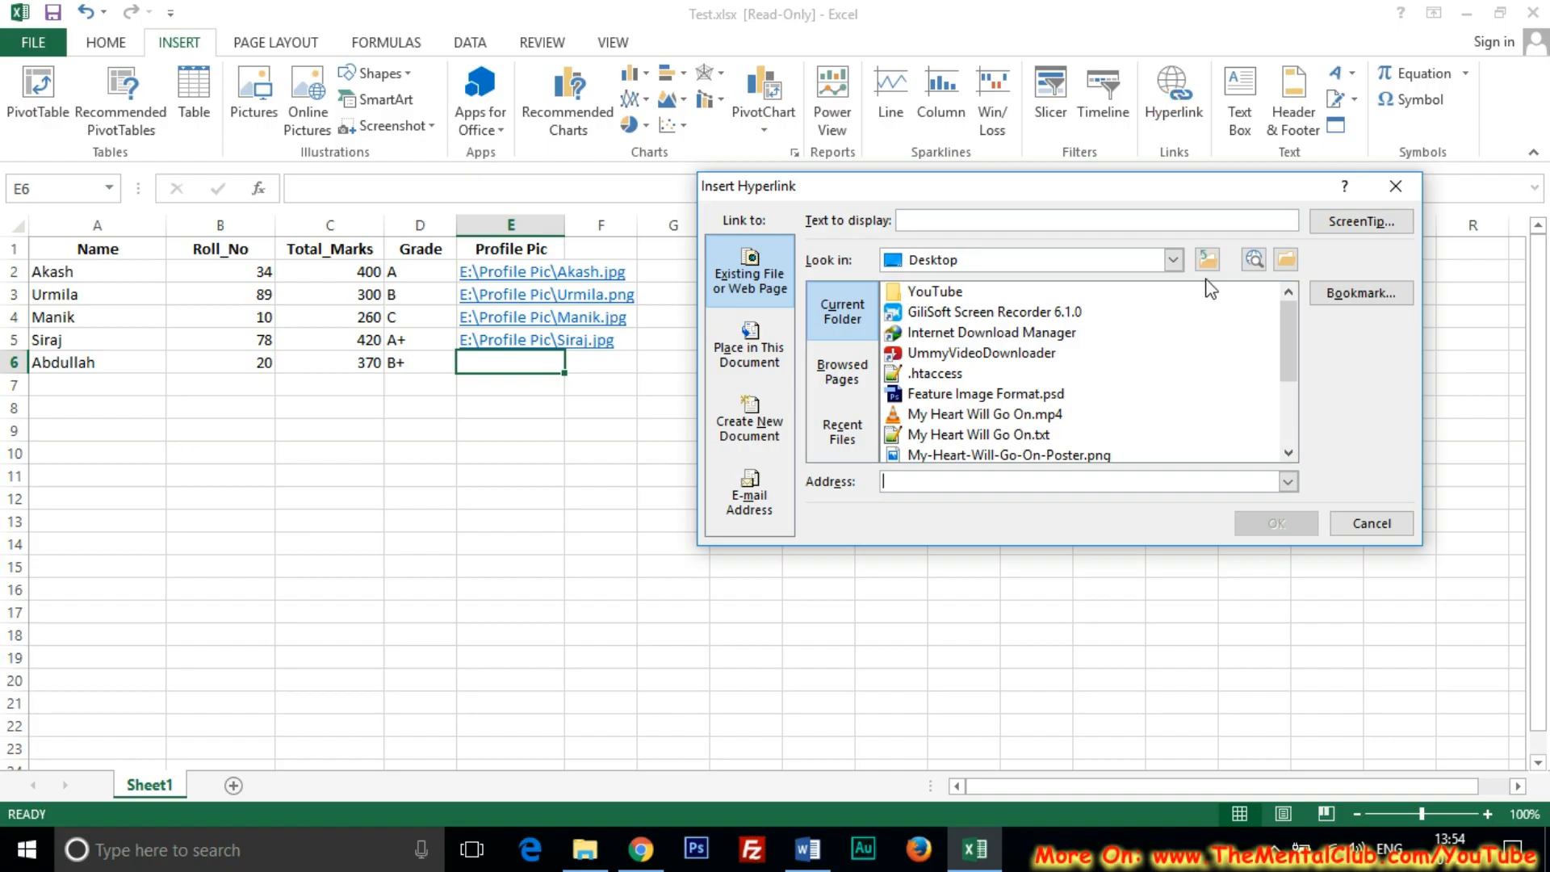
# - Hyperlink Abdullah's Profile Pic cell E6 to Abdullah.jpg in E:\Profile Pic
pyautogui.click(1173, 259)
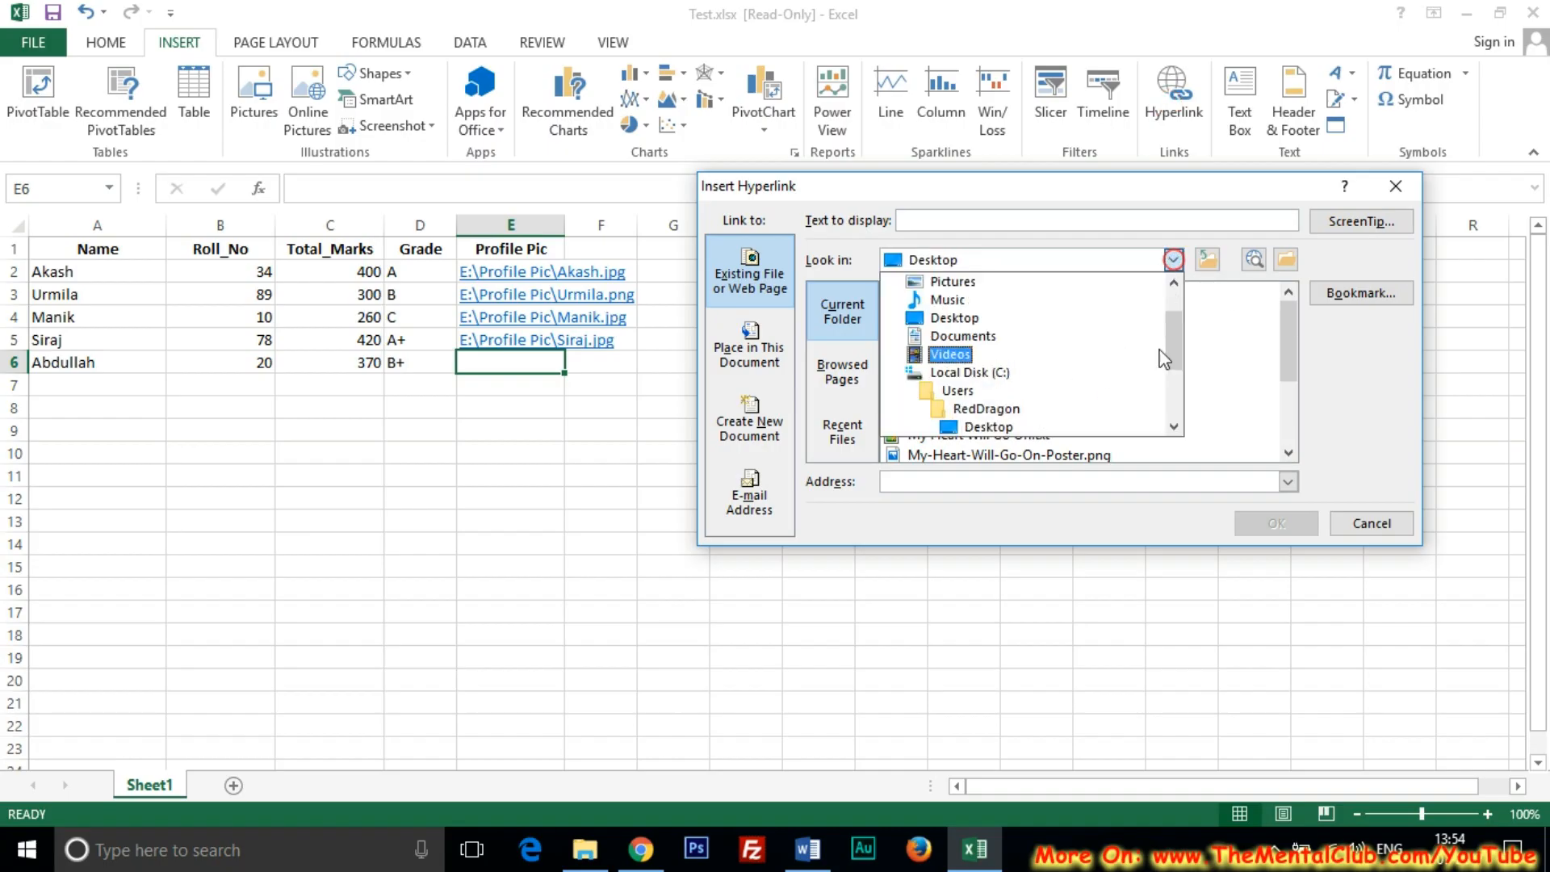
pyautogui.scroll(-3)
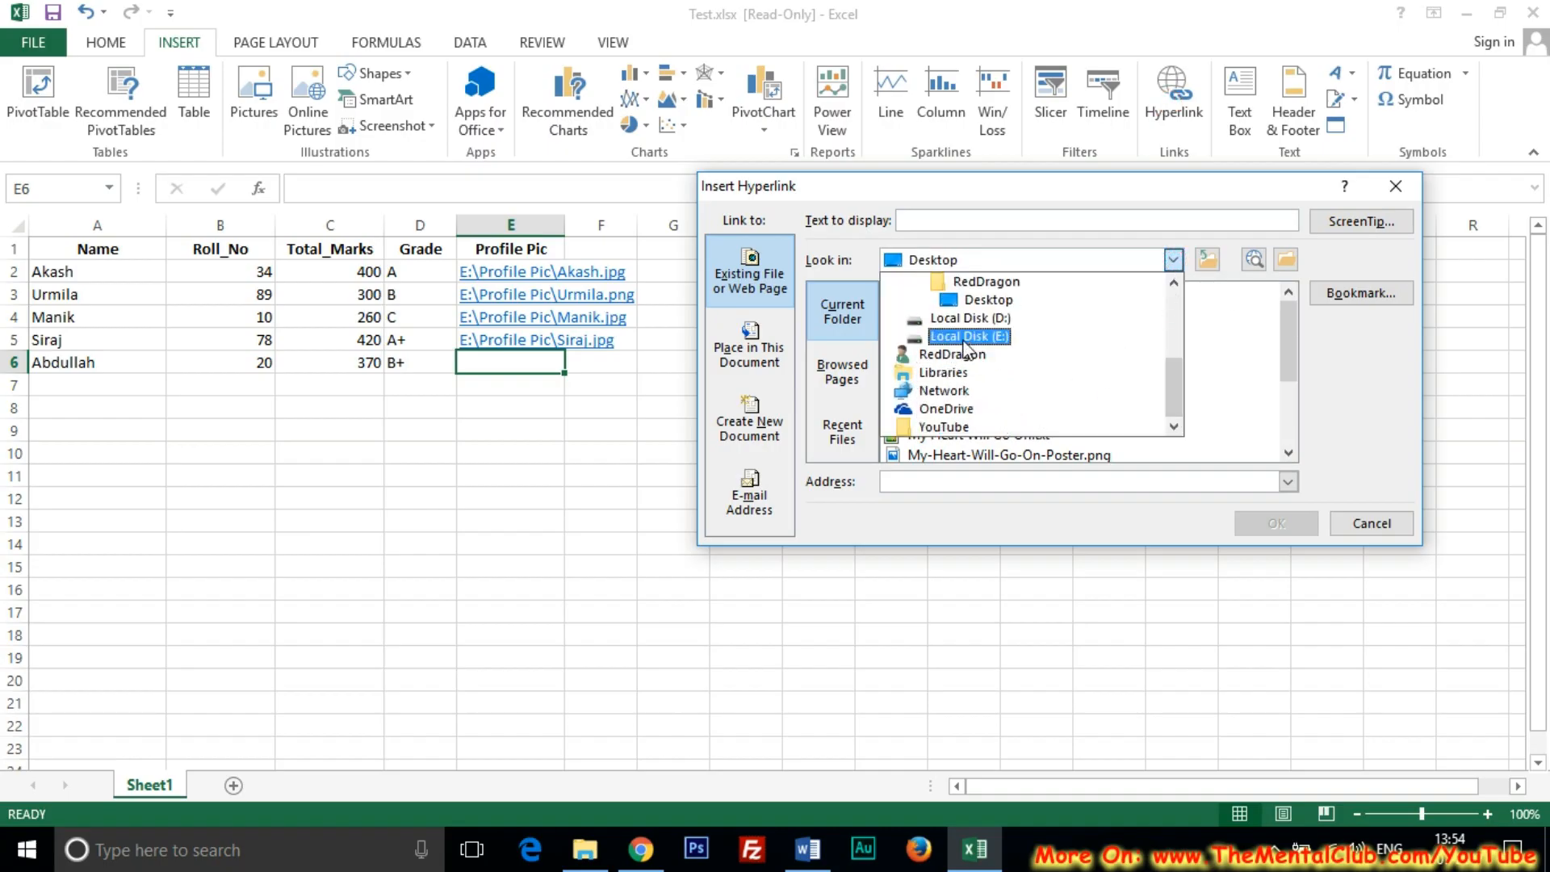
pyautogui.click(969, 336)
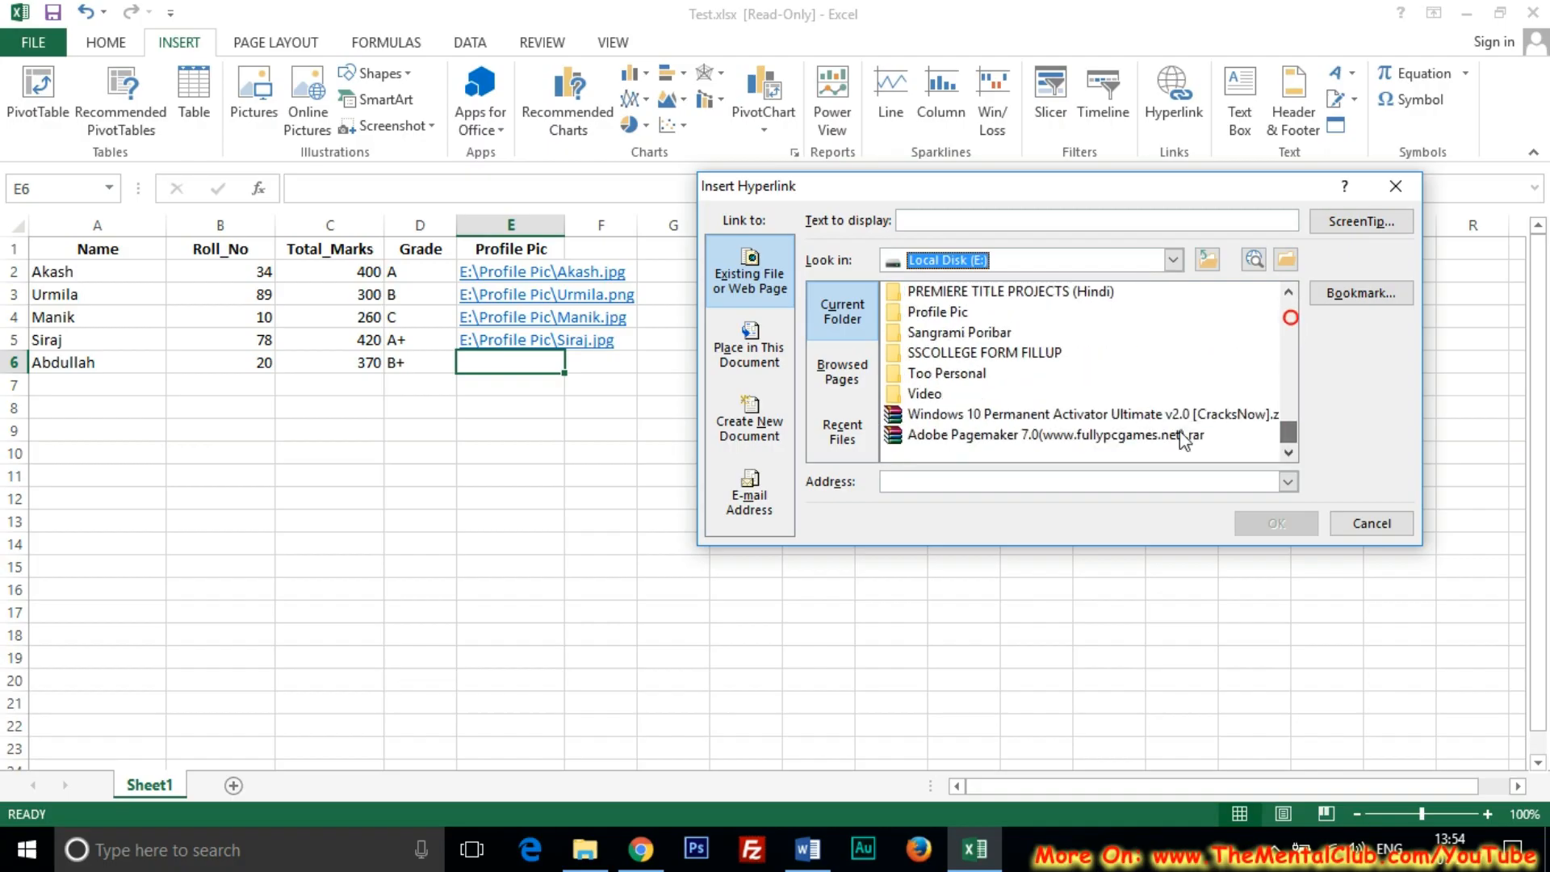
pyautogui.doubleClick(937, 311)
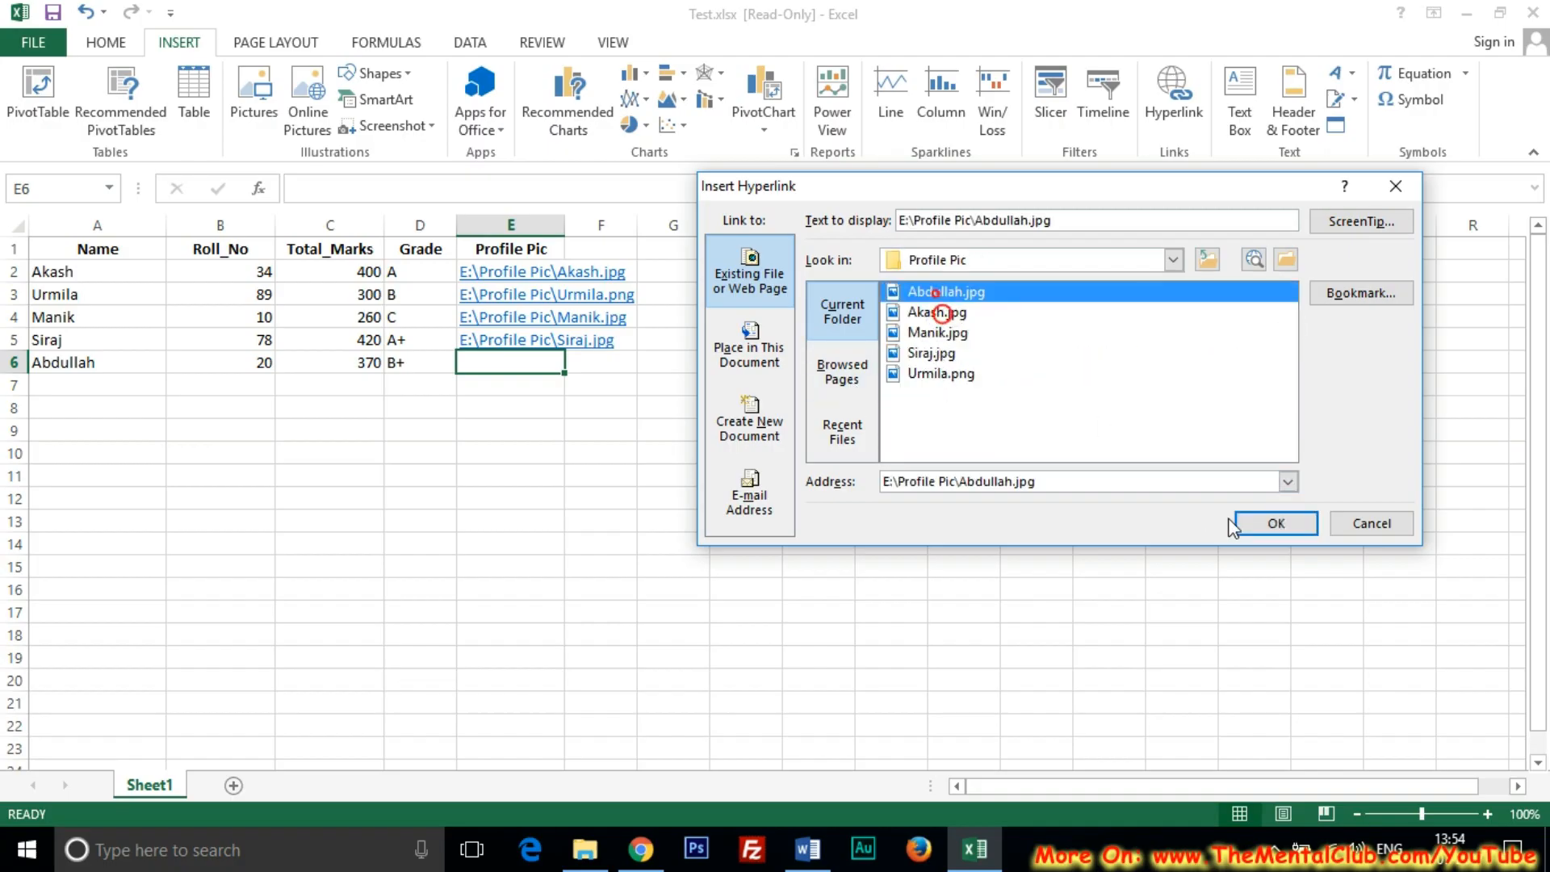
pyautogui.click(1274, 523)
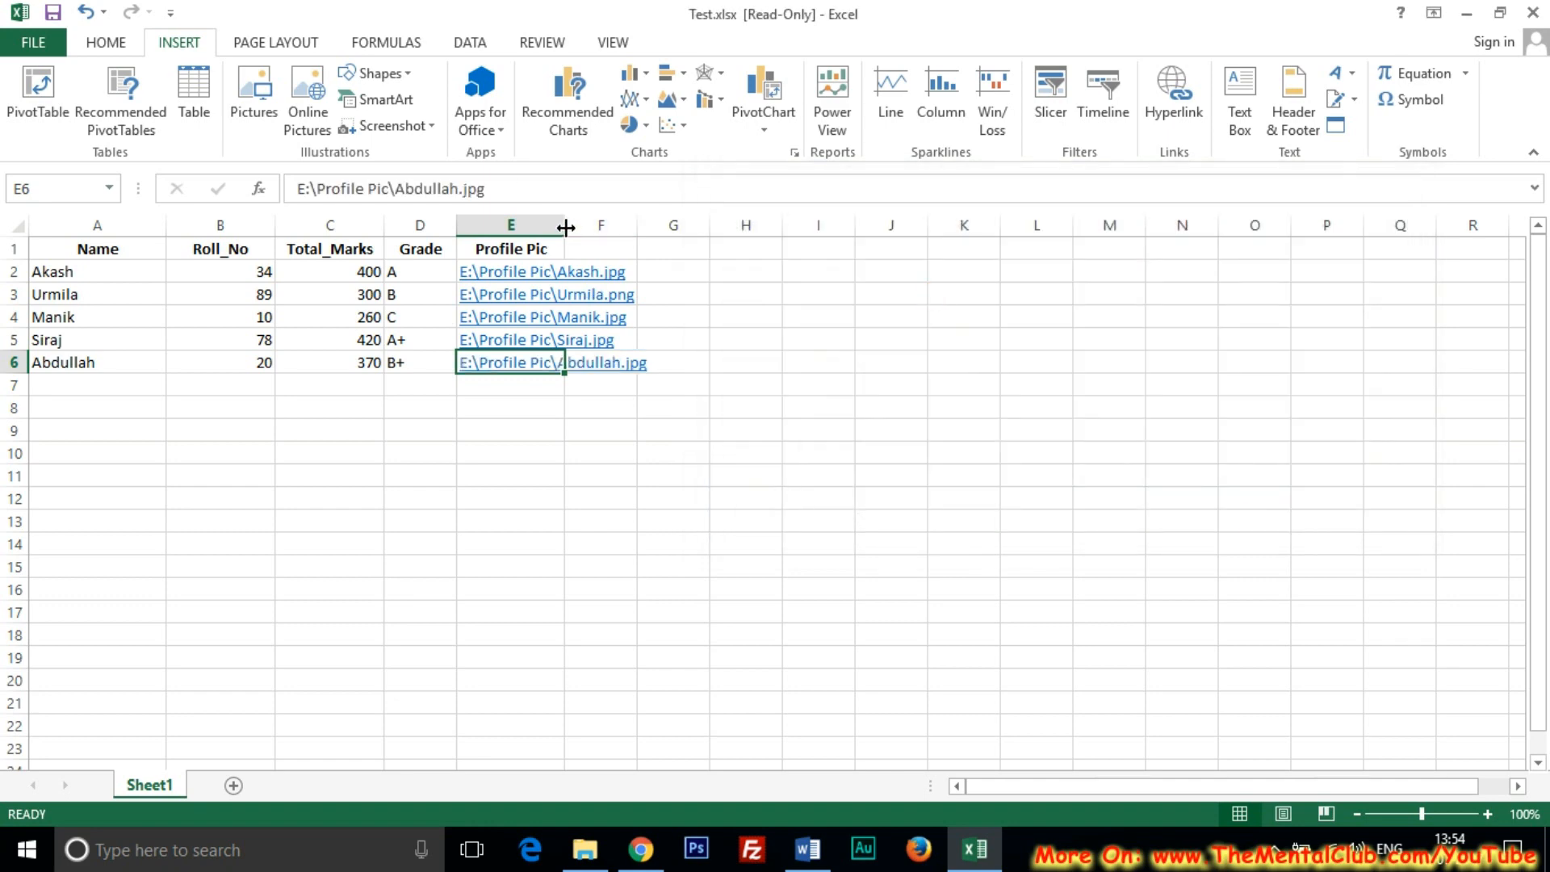
# - Widen column E and rewrite Akash's, Urmila's and Manik's paths as E:\\Profile Pic\\name
pyautogui.moveTo(567, 225); pyautogui.dragTo(655, 226)
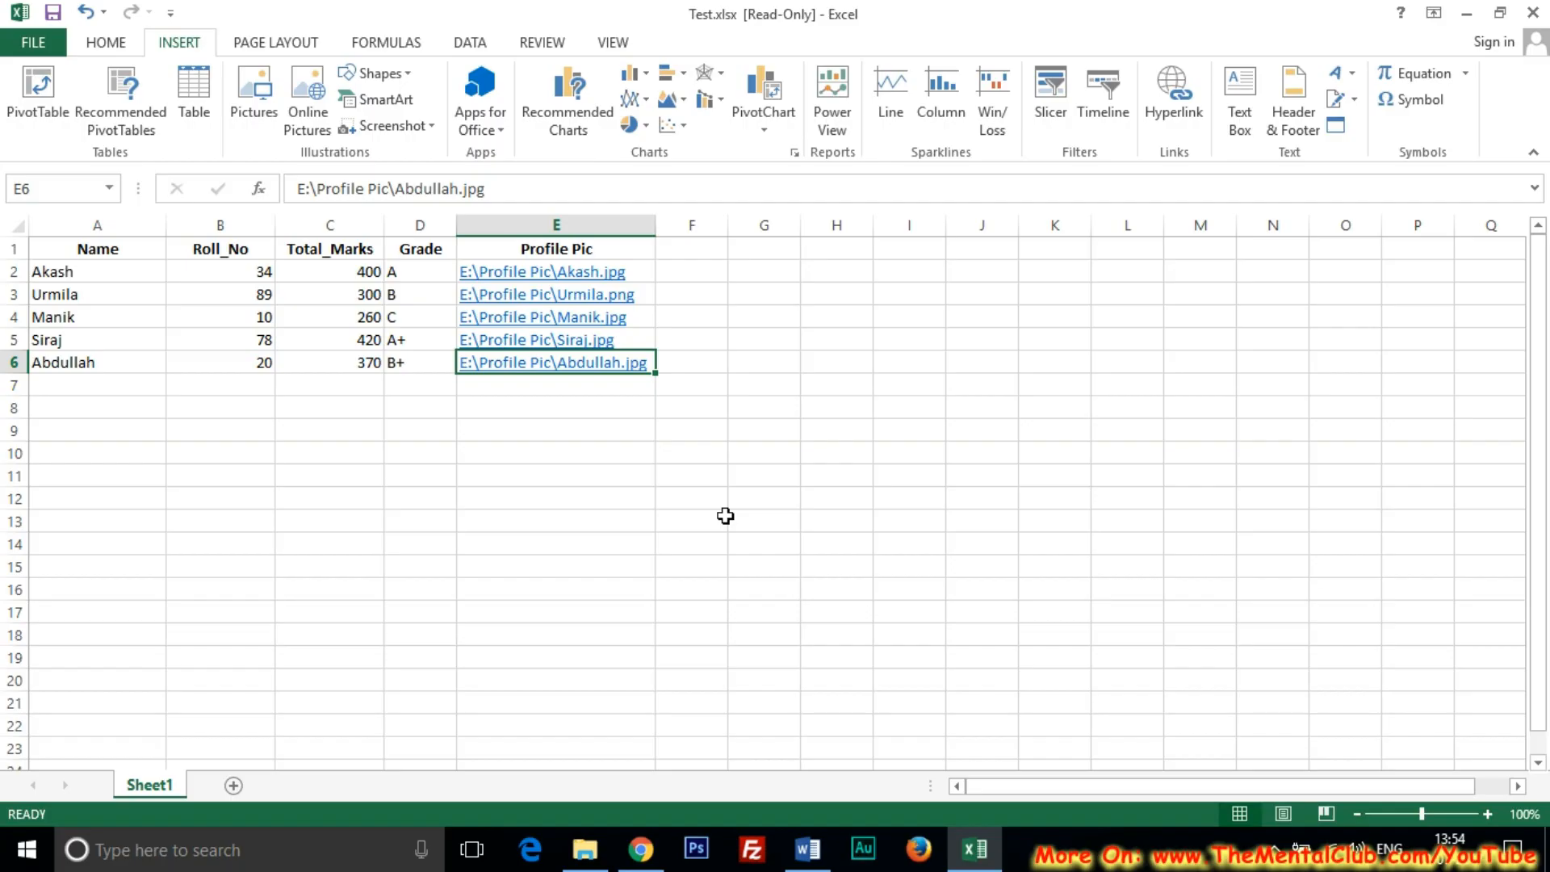
pyautogui.moveTo(640, 277)
pyautogui.write('\\')
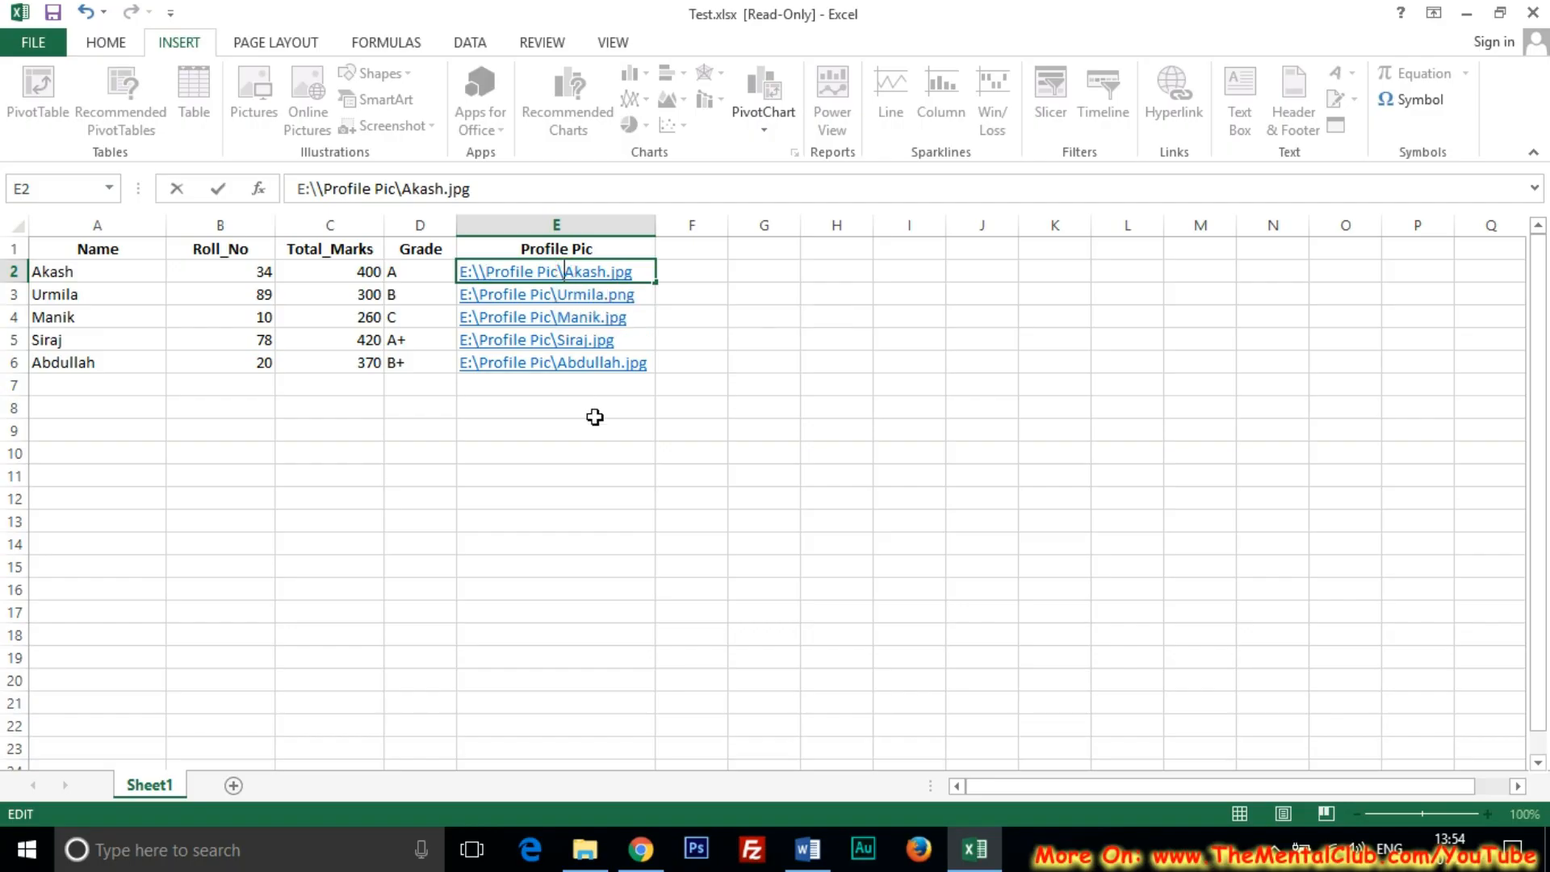
pyautogui.click(546, 294)
pyautogui.write('\\')
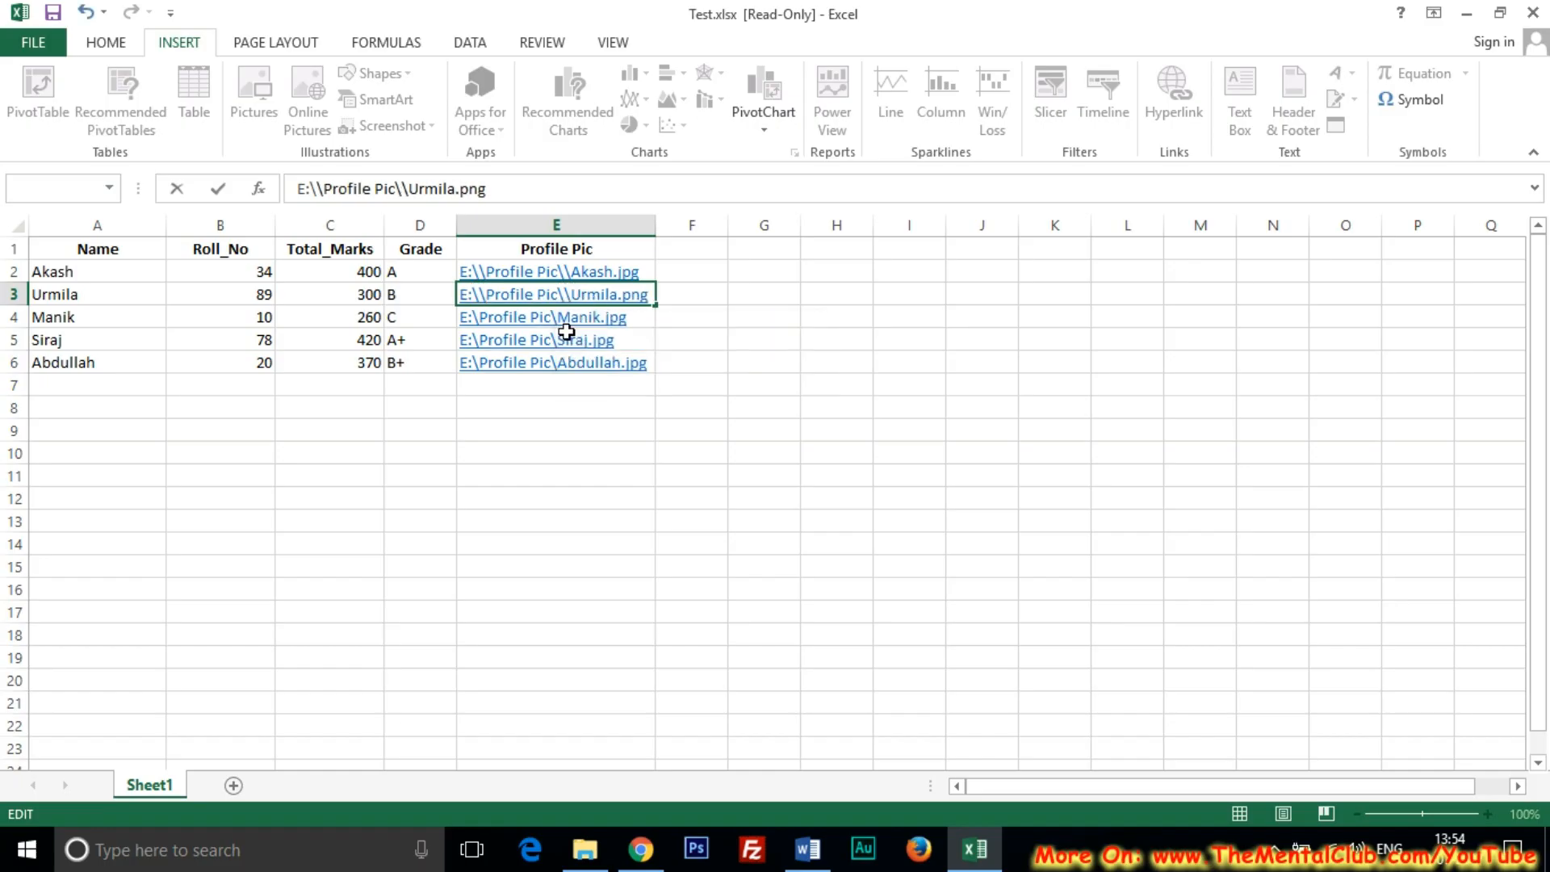
pyautogui.click(556, 316)
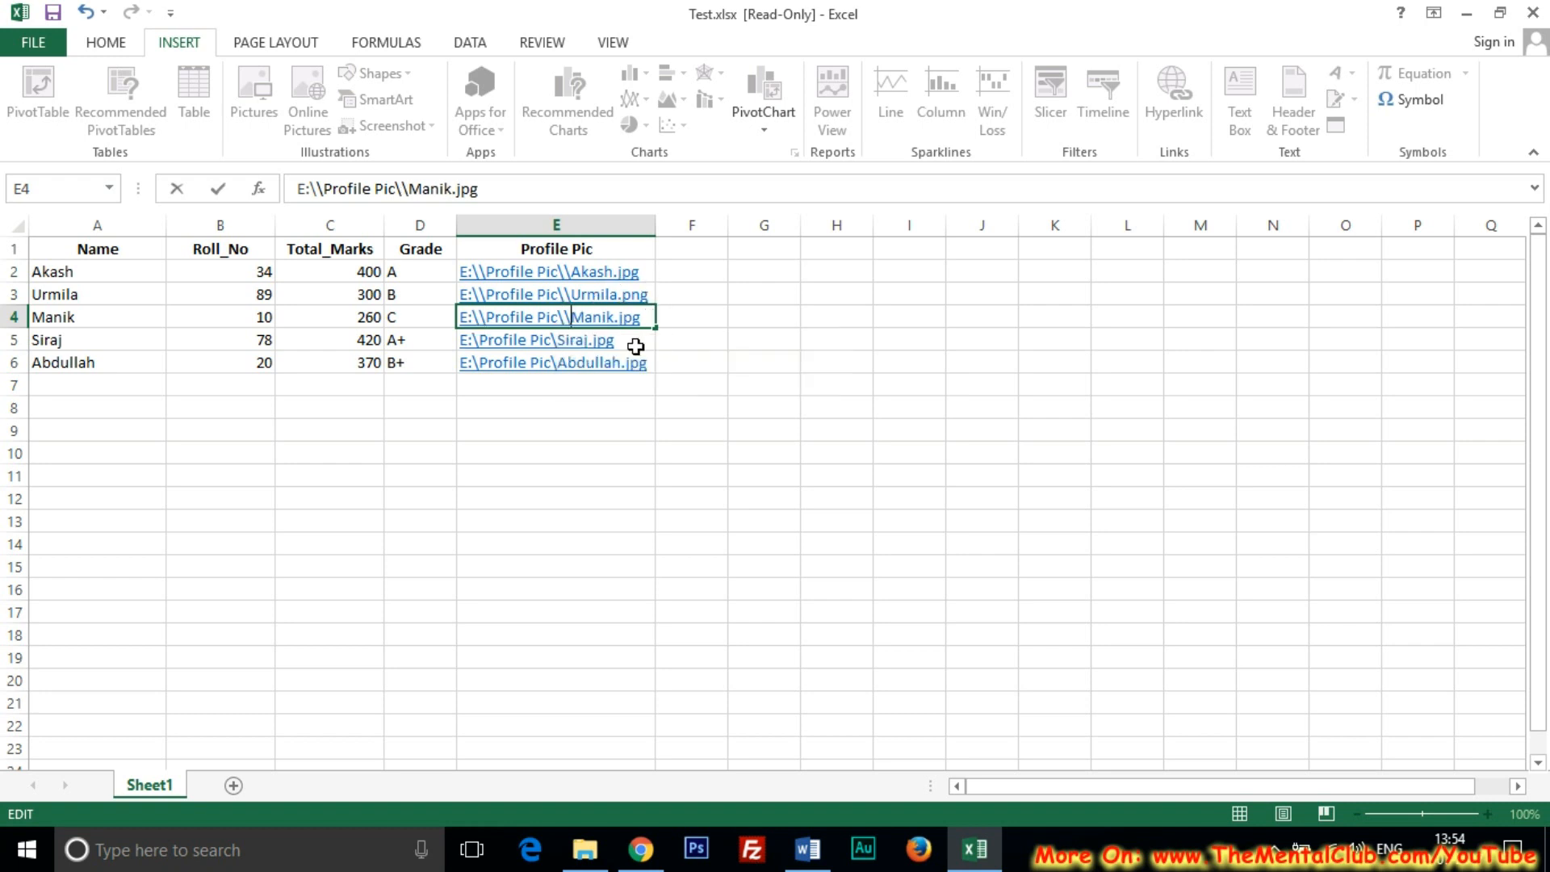
pyautogui.click(536, 339)
pyautogui.write('\\')
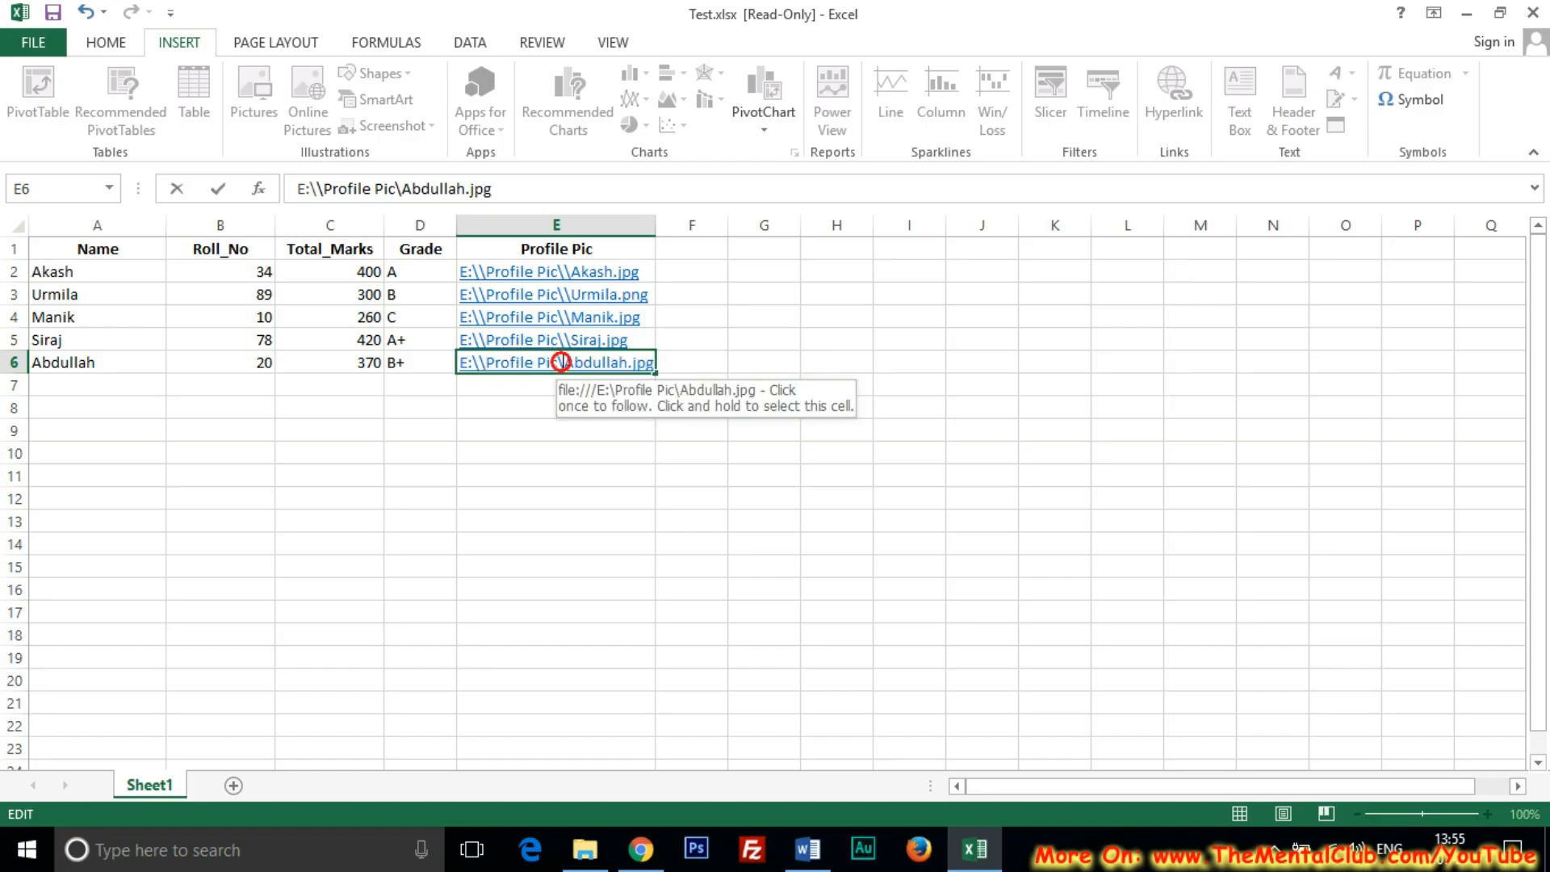
# - Convert Abdullah's path to double backslashes and follow Akash's and Urmila's photo links to test them
pyautogui.click(556, 385)
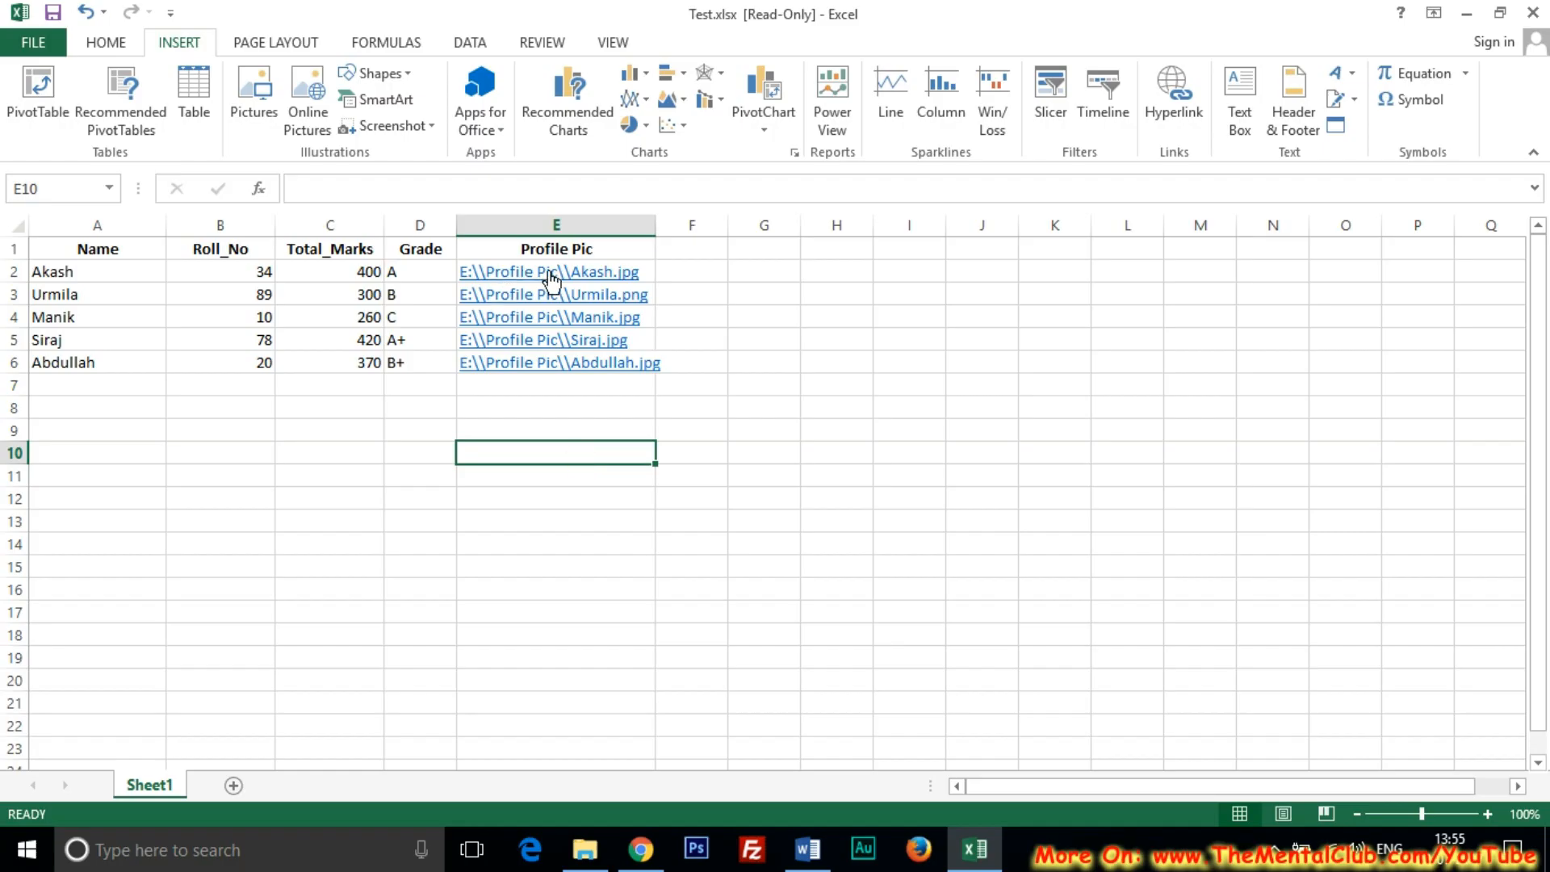
pyautogui.click(547, 271)
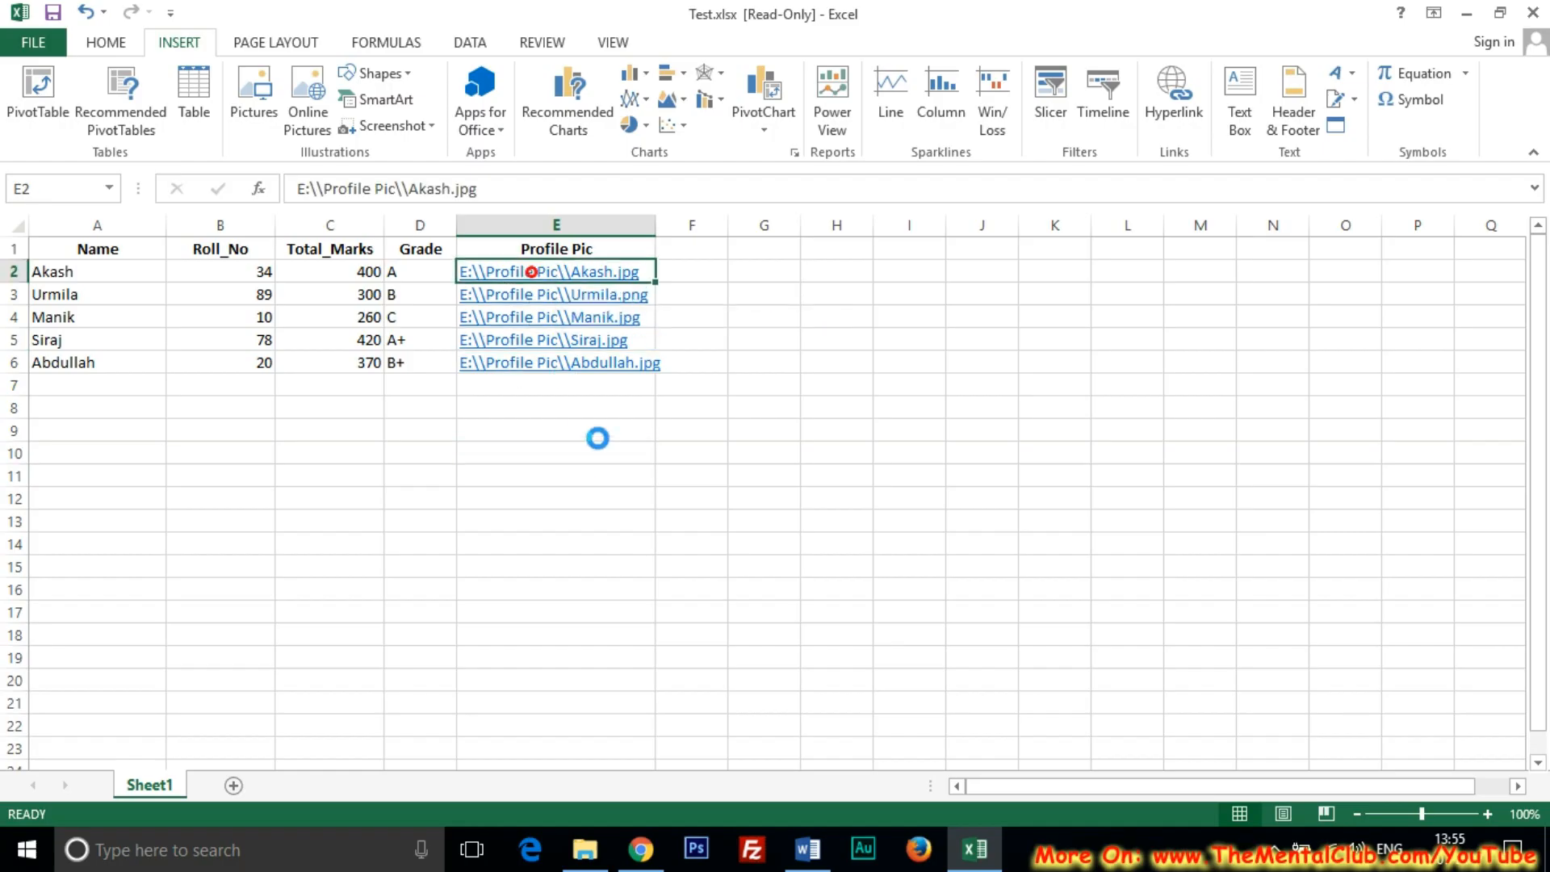
pyautogui.click(550, 271)
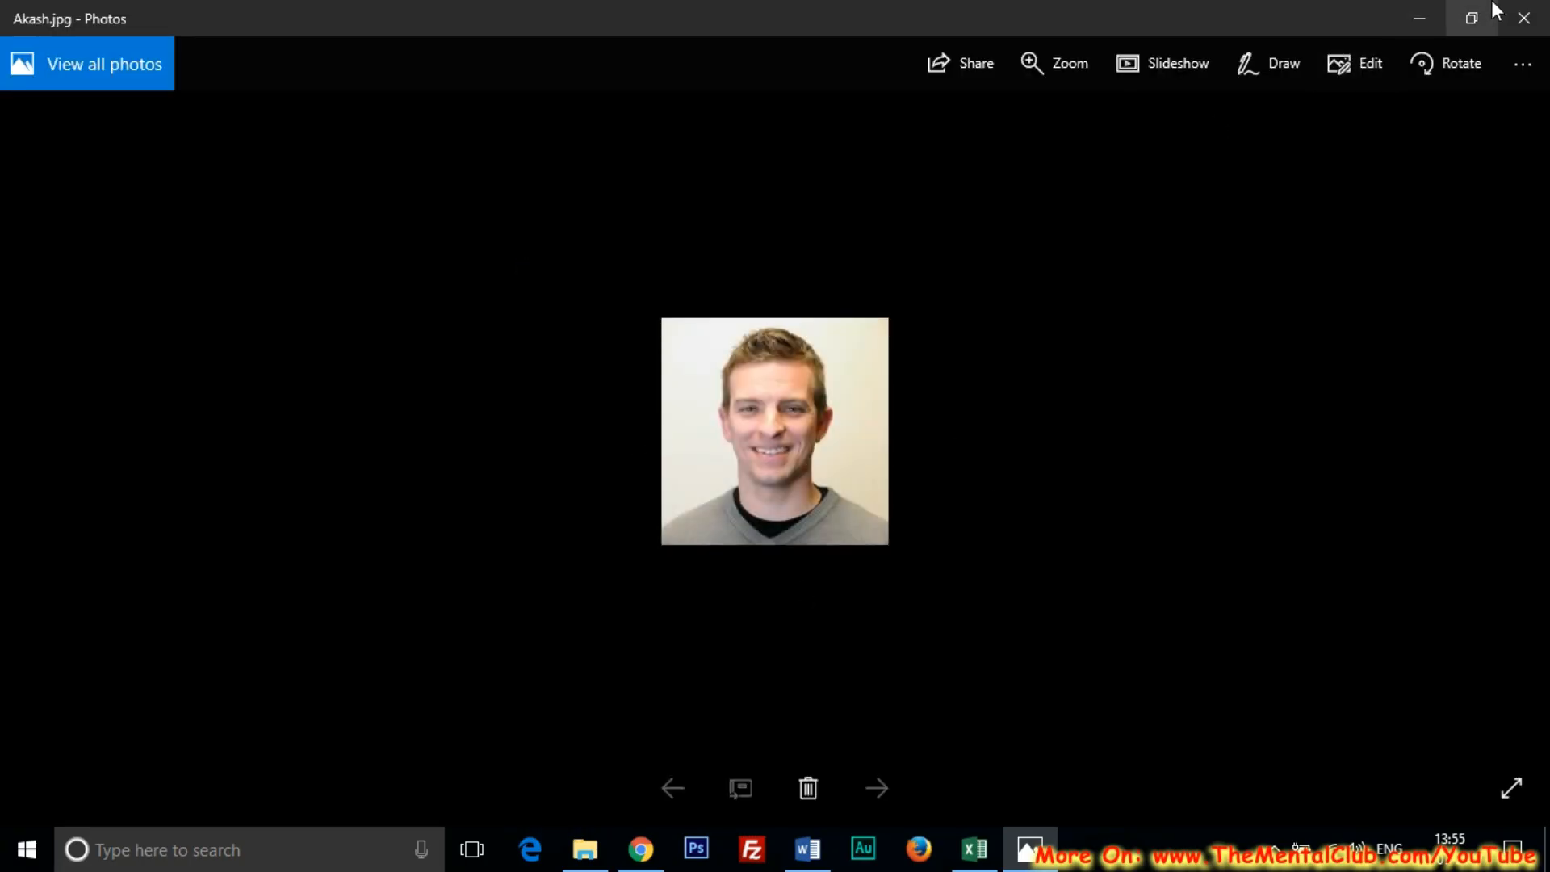
pyautogui.click(972, 850)
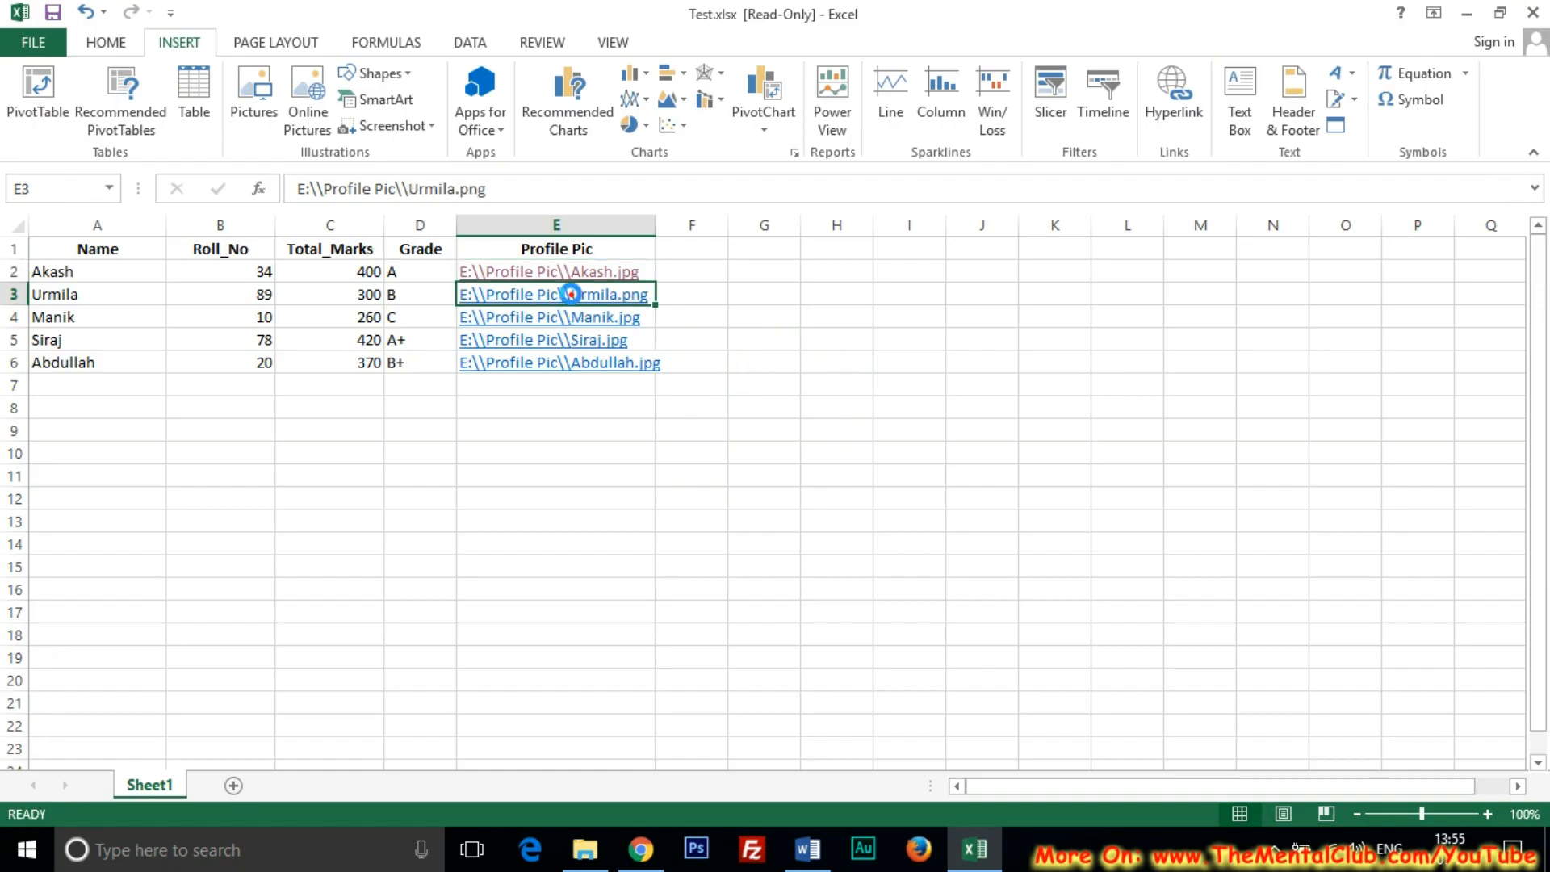
pyautogui.click(554, 294)
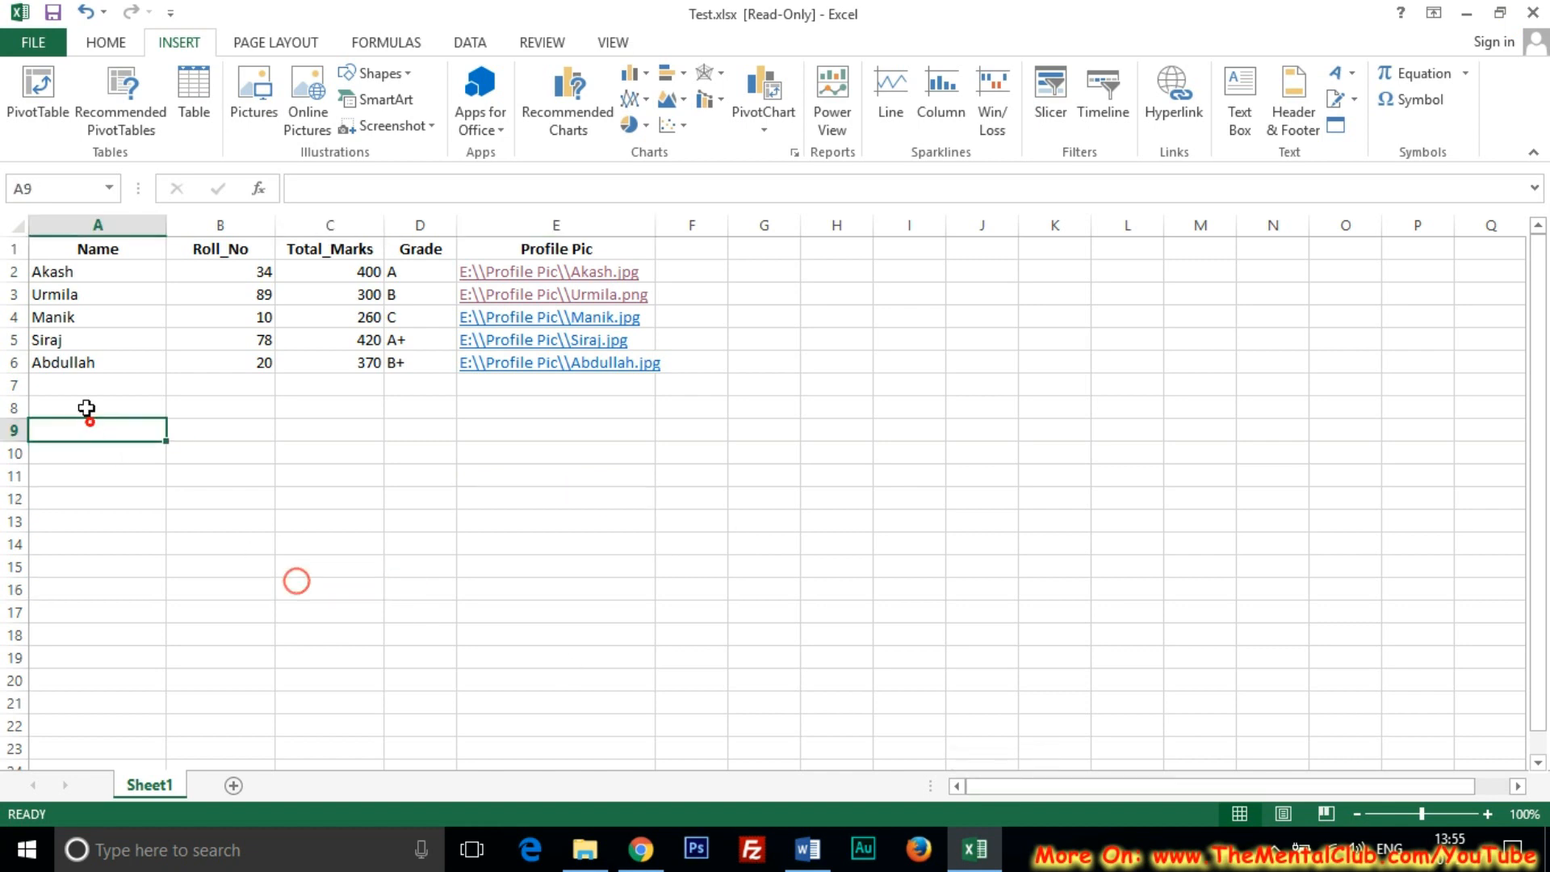
pyautogui.click(97, 406)
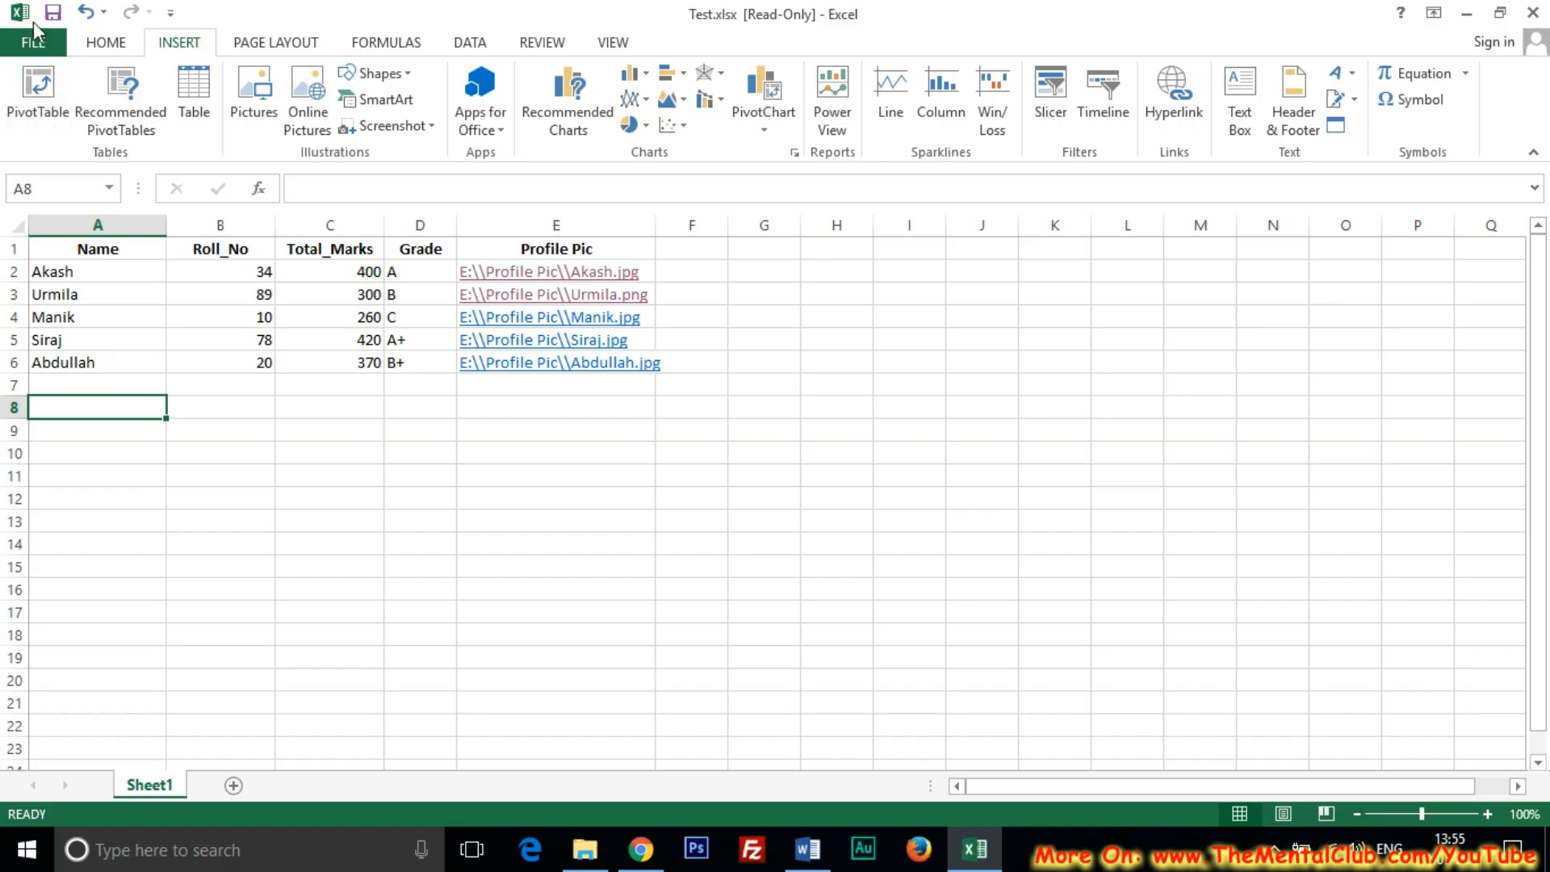
# - Save the read-only Test.xlsx workbook as a copy named Demo.xlsx
pyautogui.click(53, 12)
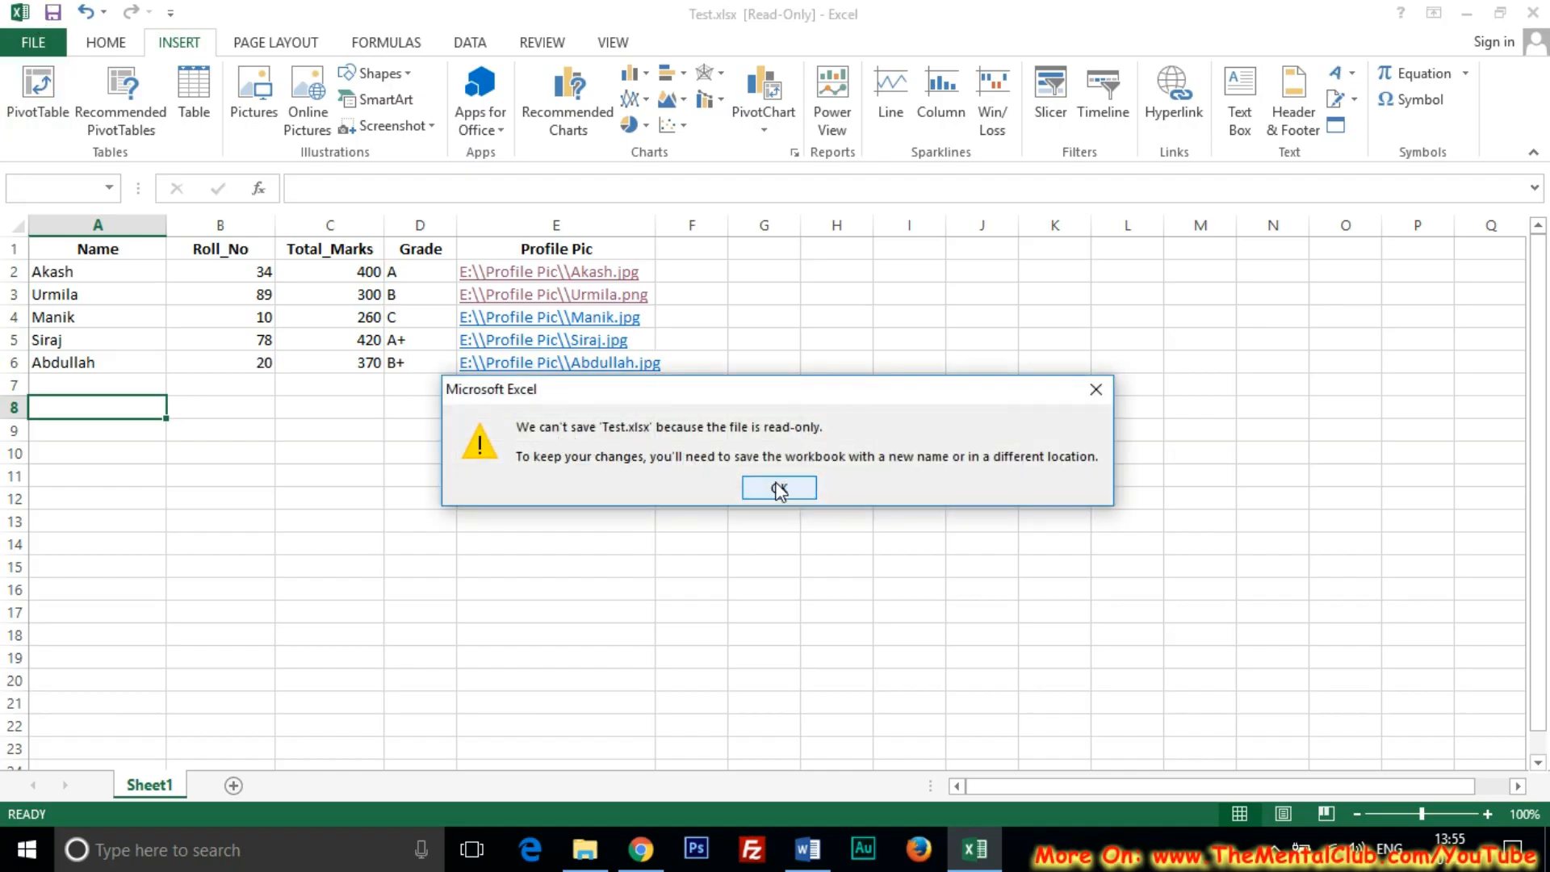
pyautogui.click(778, 488)
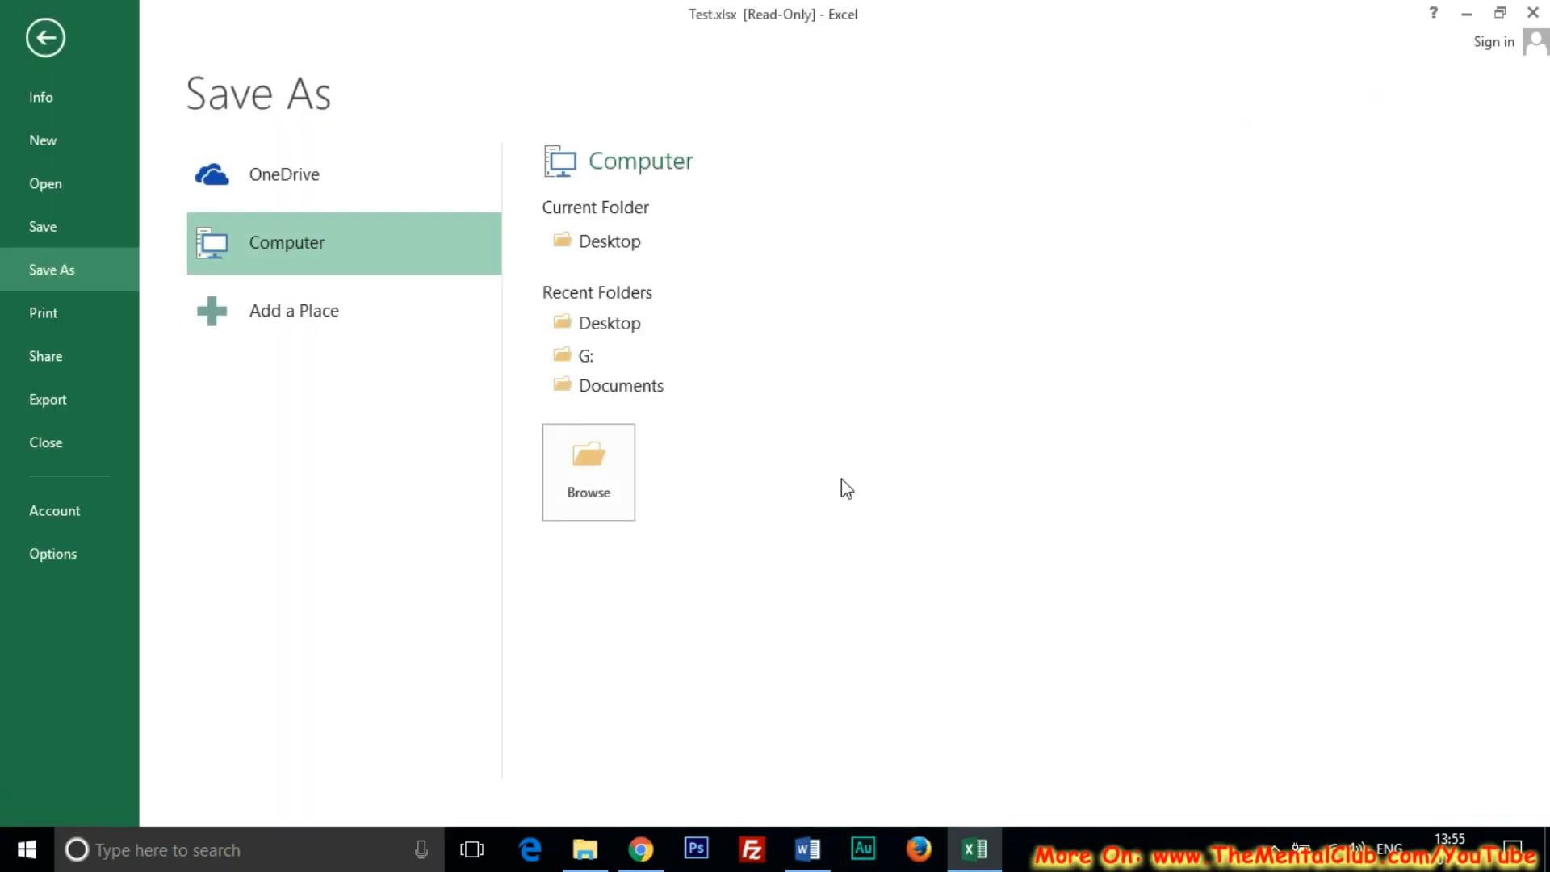
pyautogui.click(587, 471)
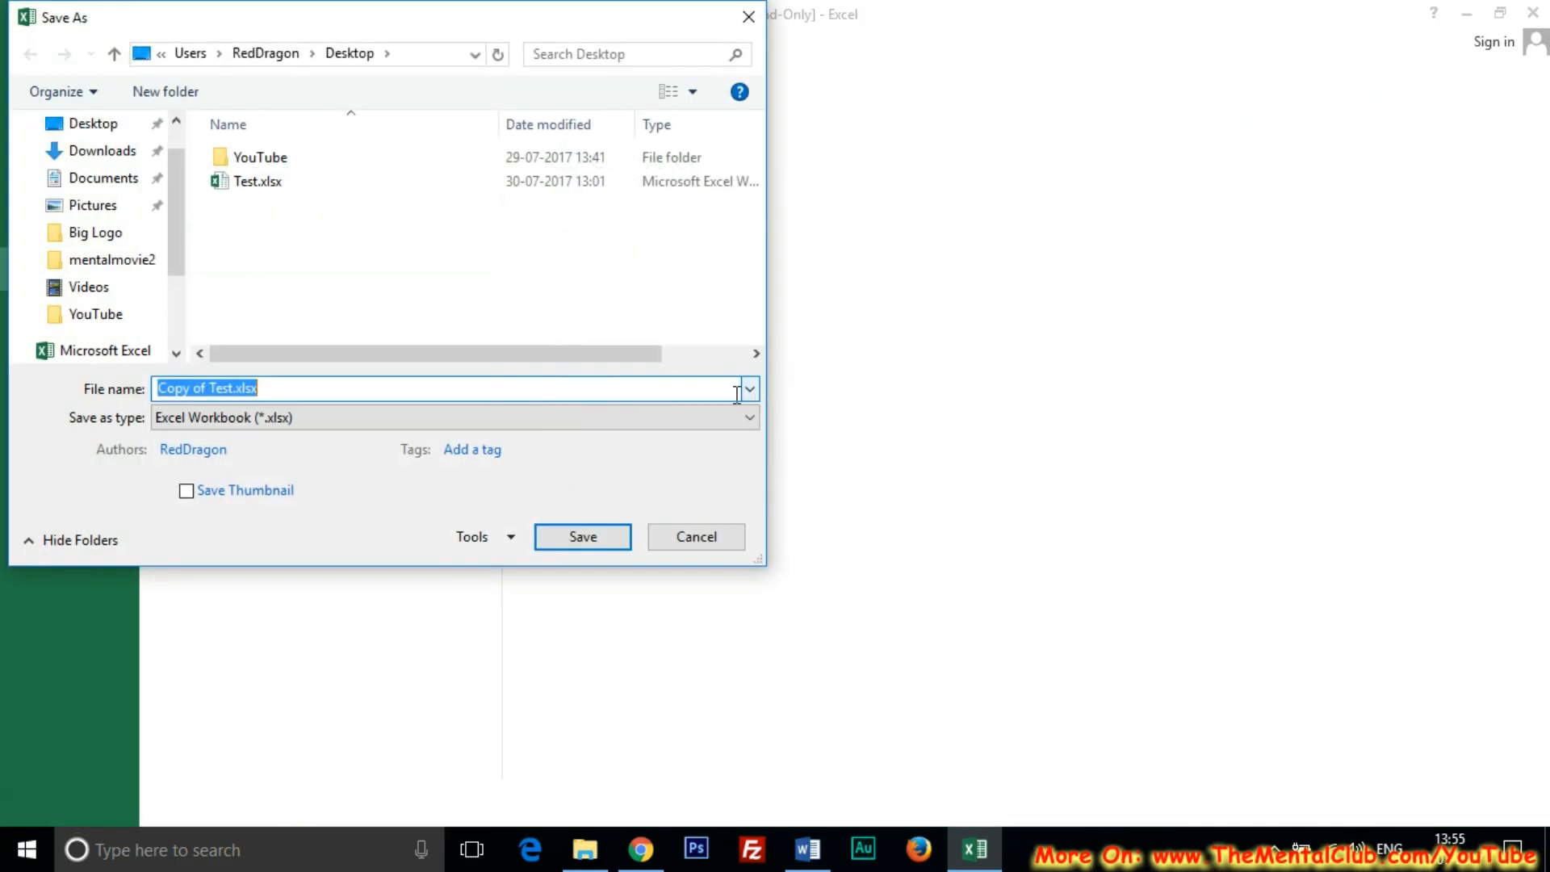
pyautogui.click(188, 388)
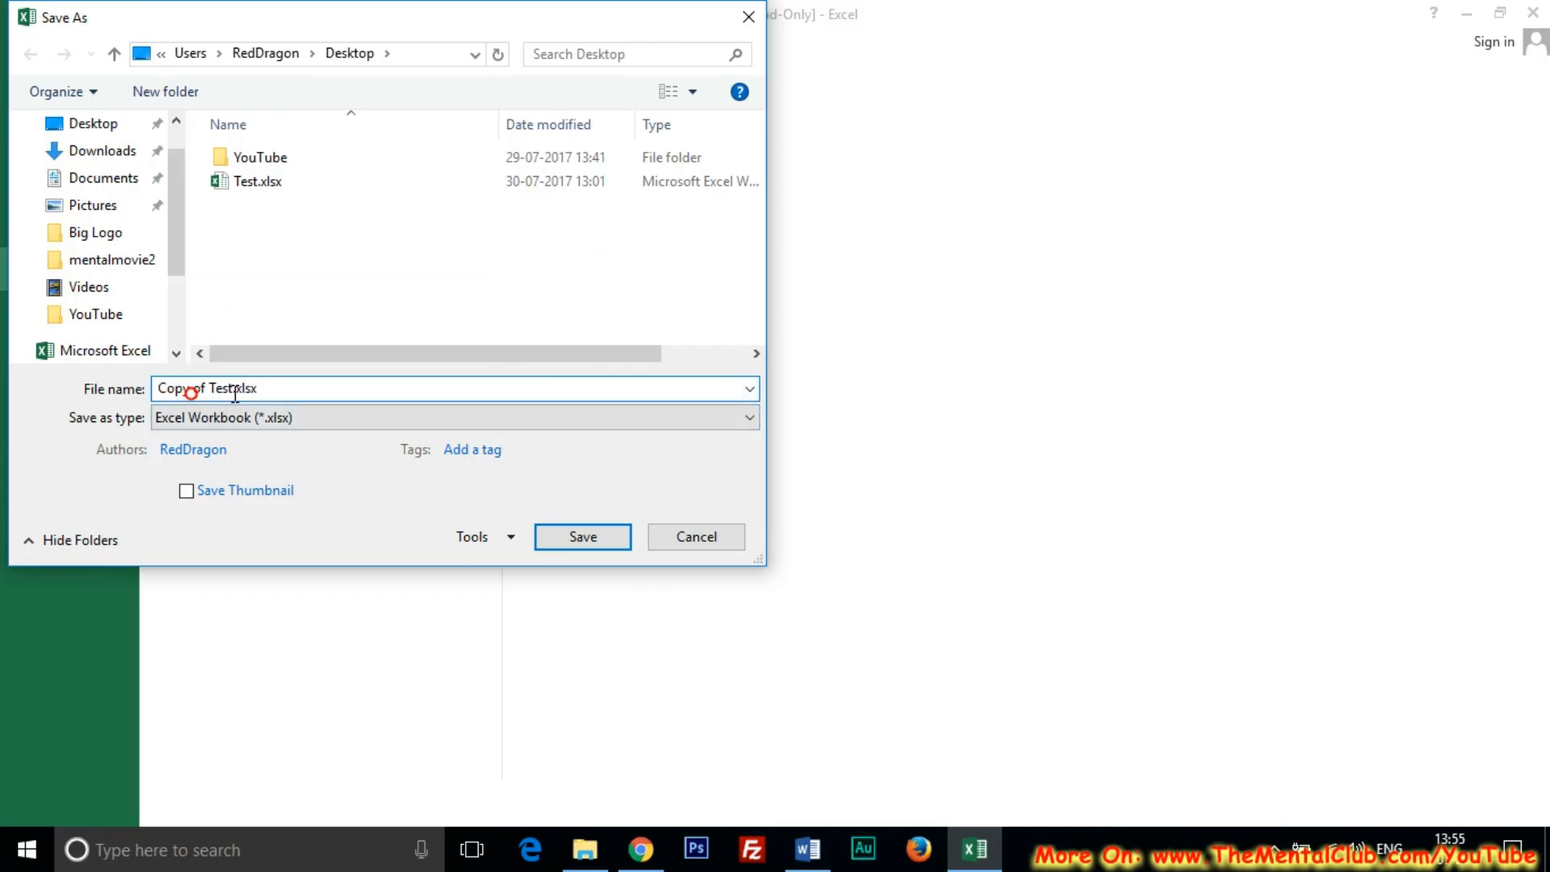
pyautogui.doubleClick(198, 388)
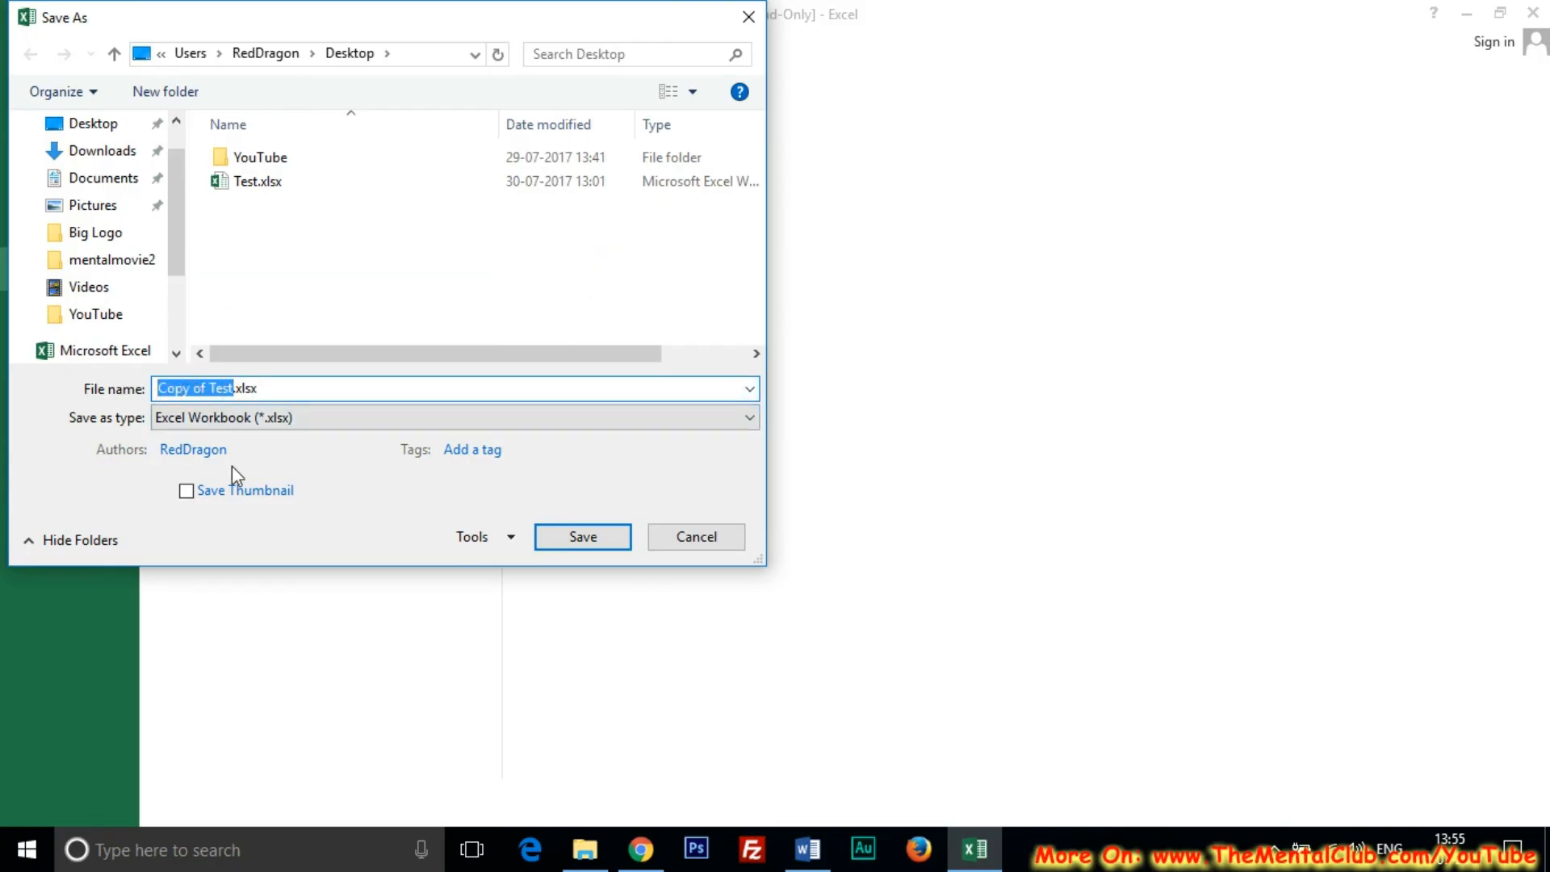
pyautogui.write('Demo.xlsx')
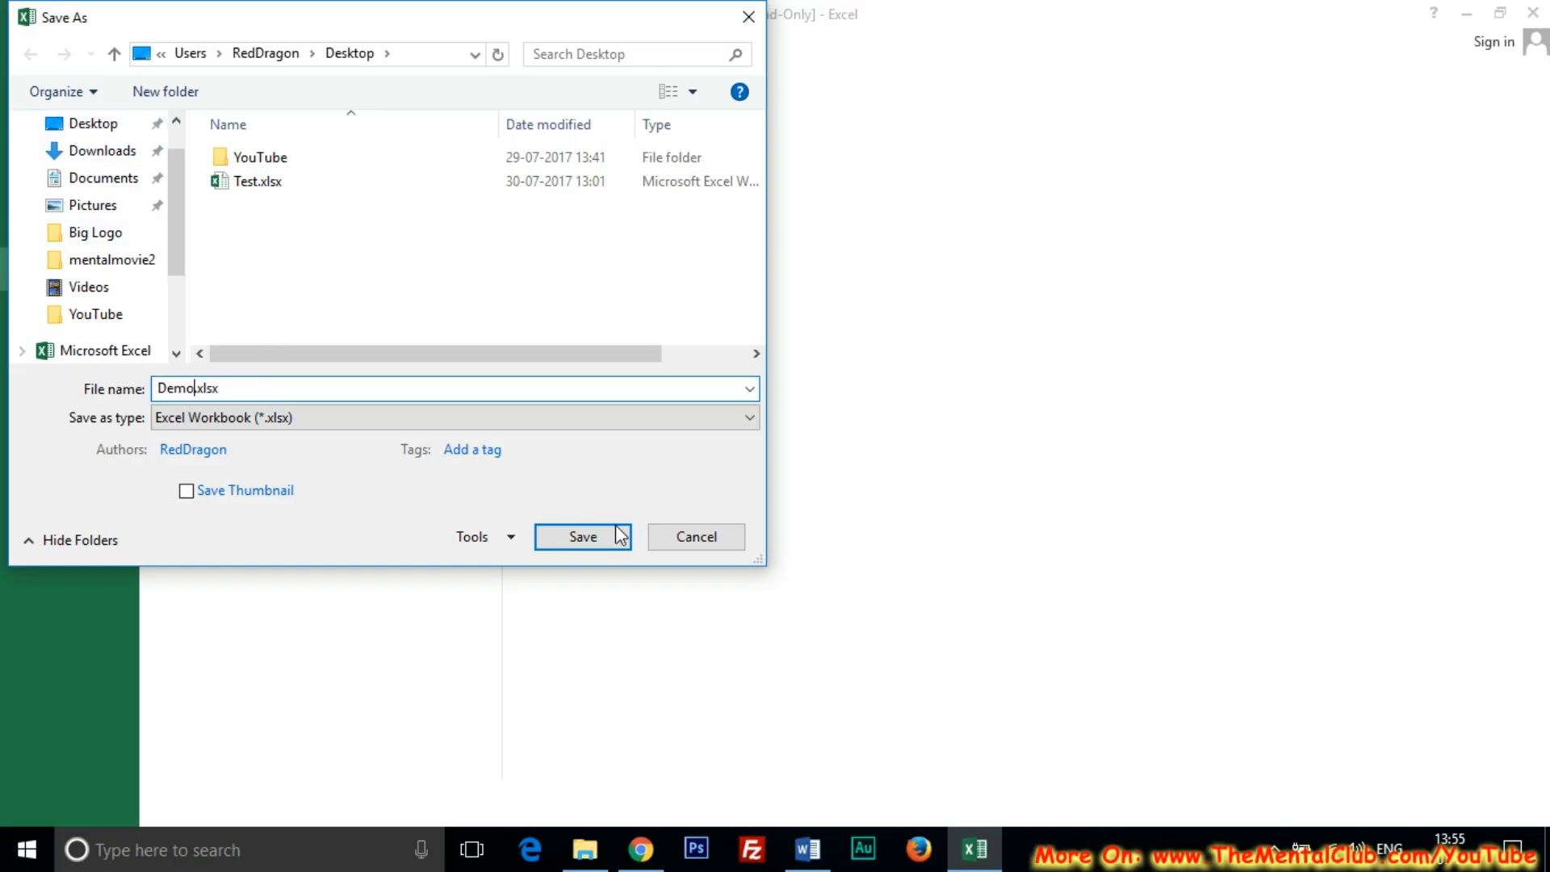
pyautogui.click(582, 537)
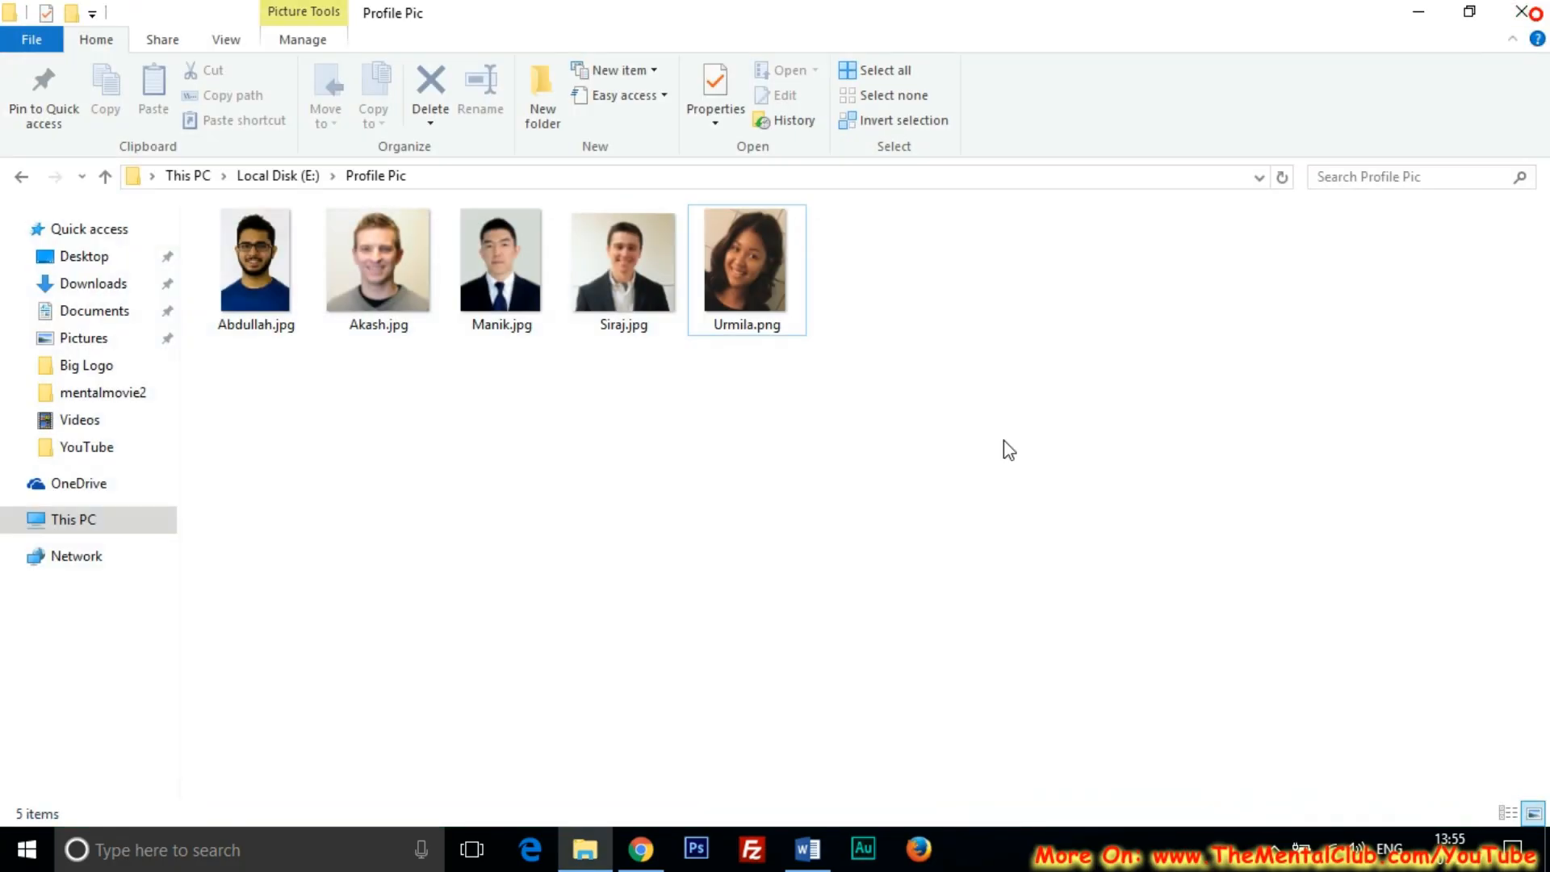
# - Return to the student template in Word and show the Select Recipients choices under Mailings
pyautogui.click(806, 849)
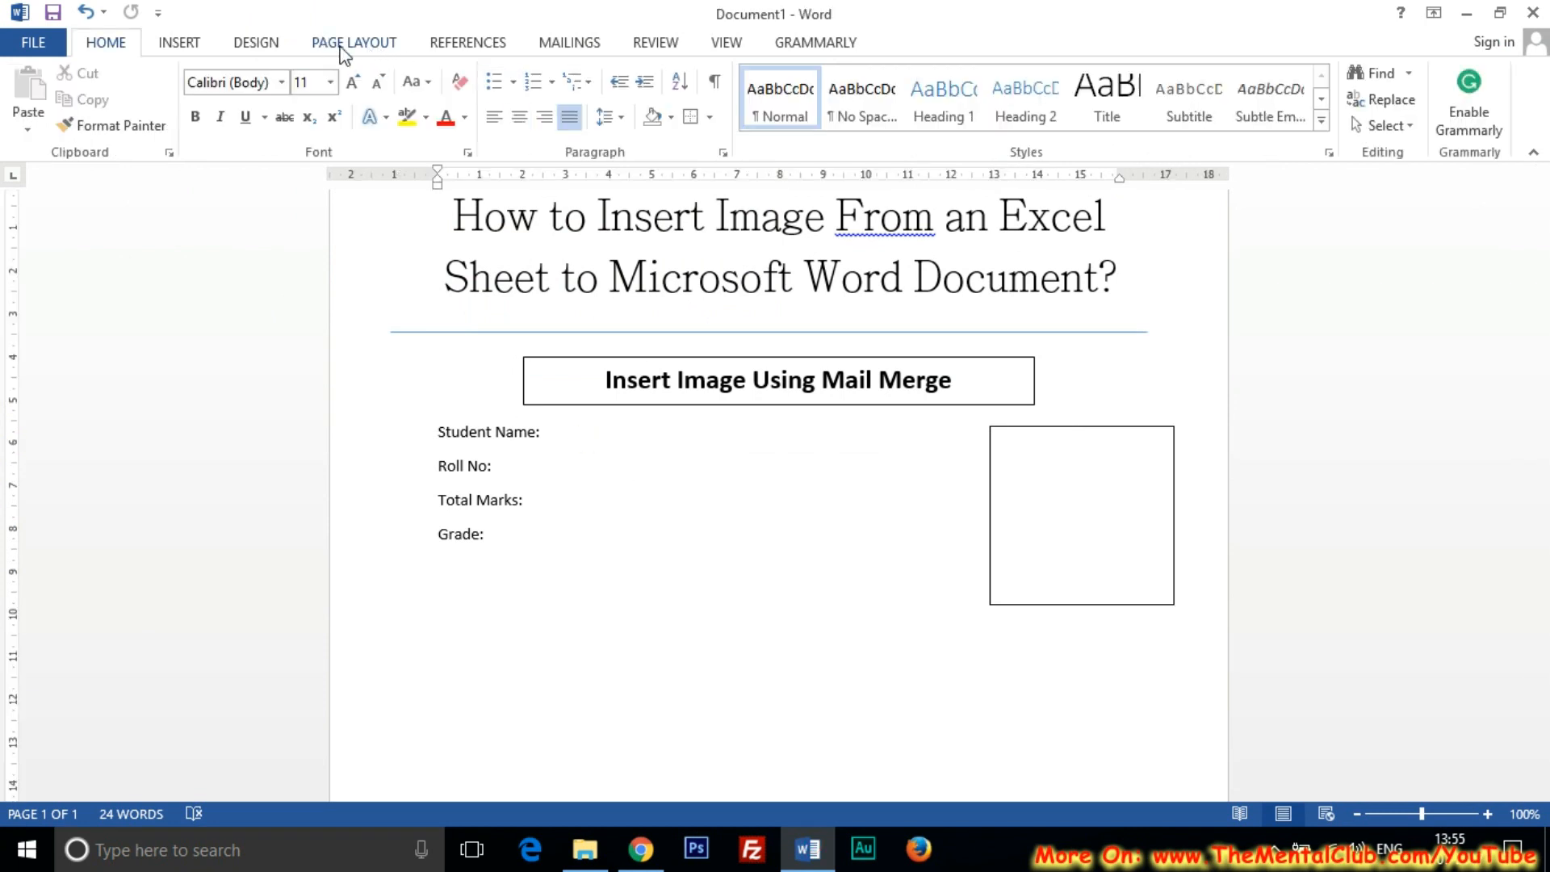
pyautogui.click(568, 43)
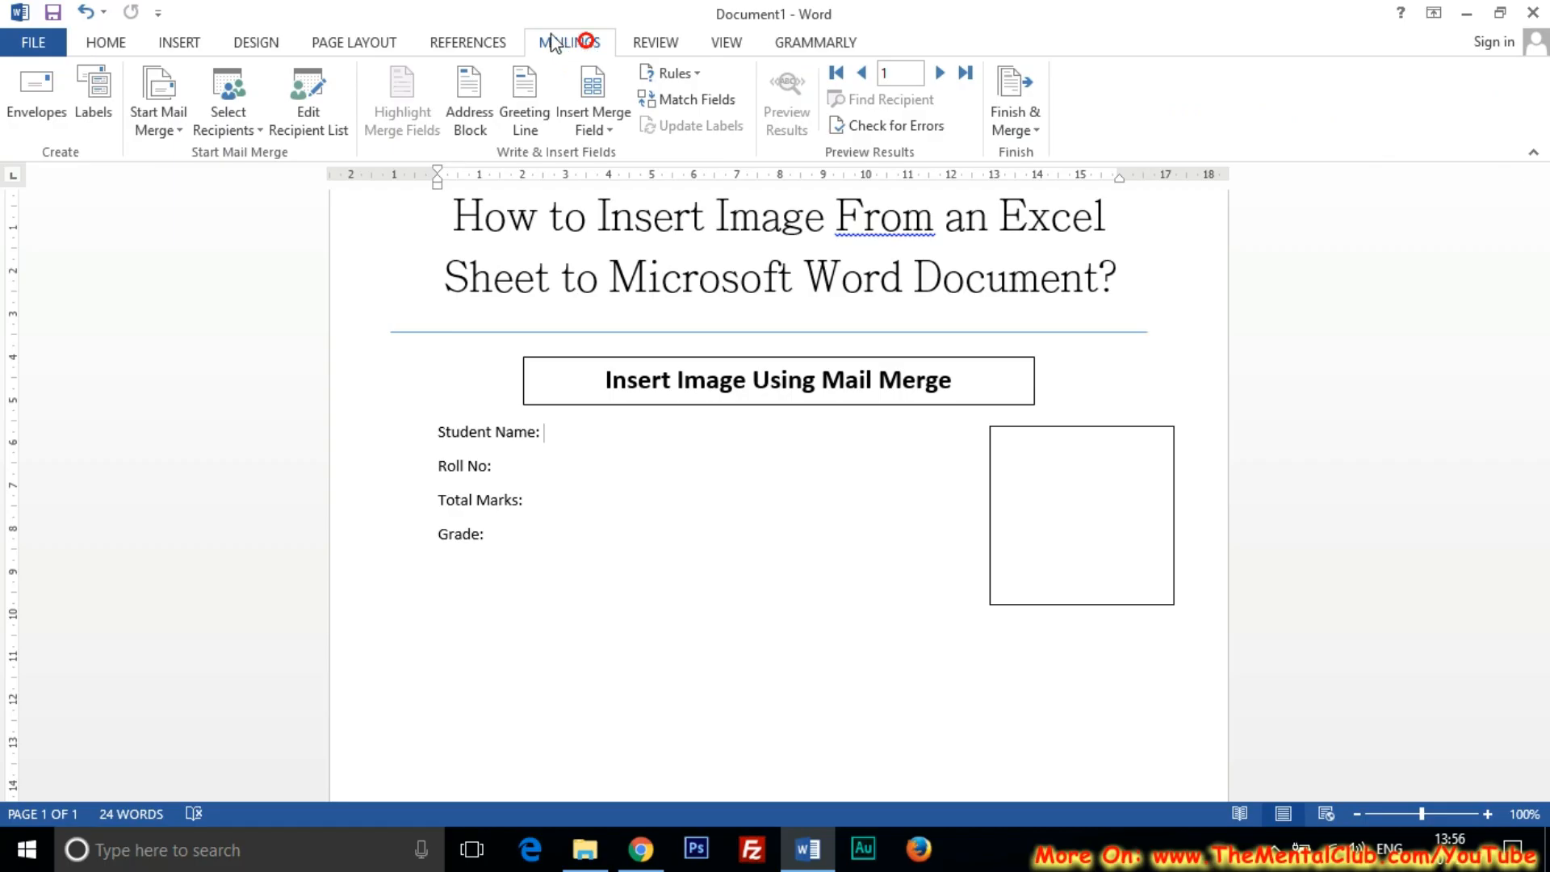
pyautogui.click(157, 98)
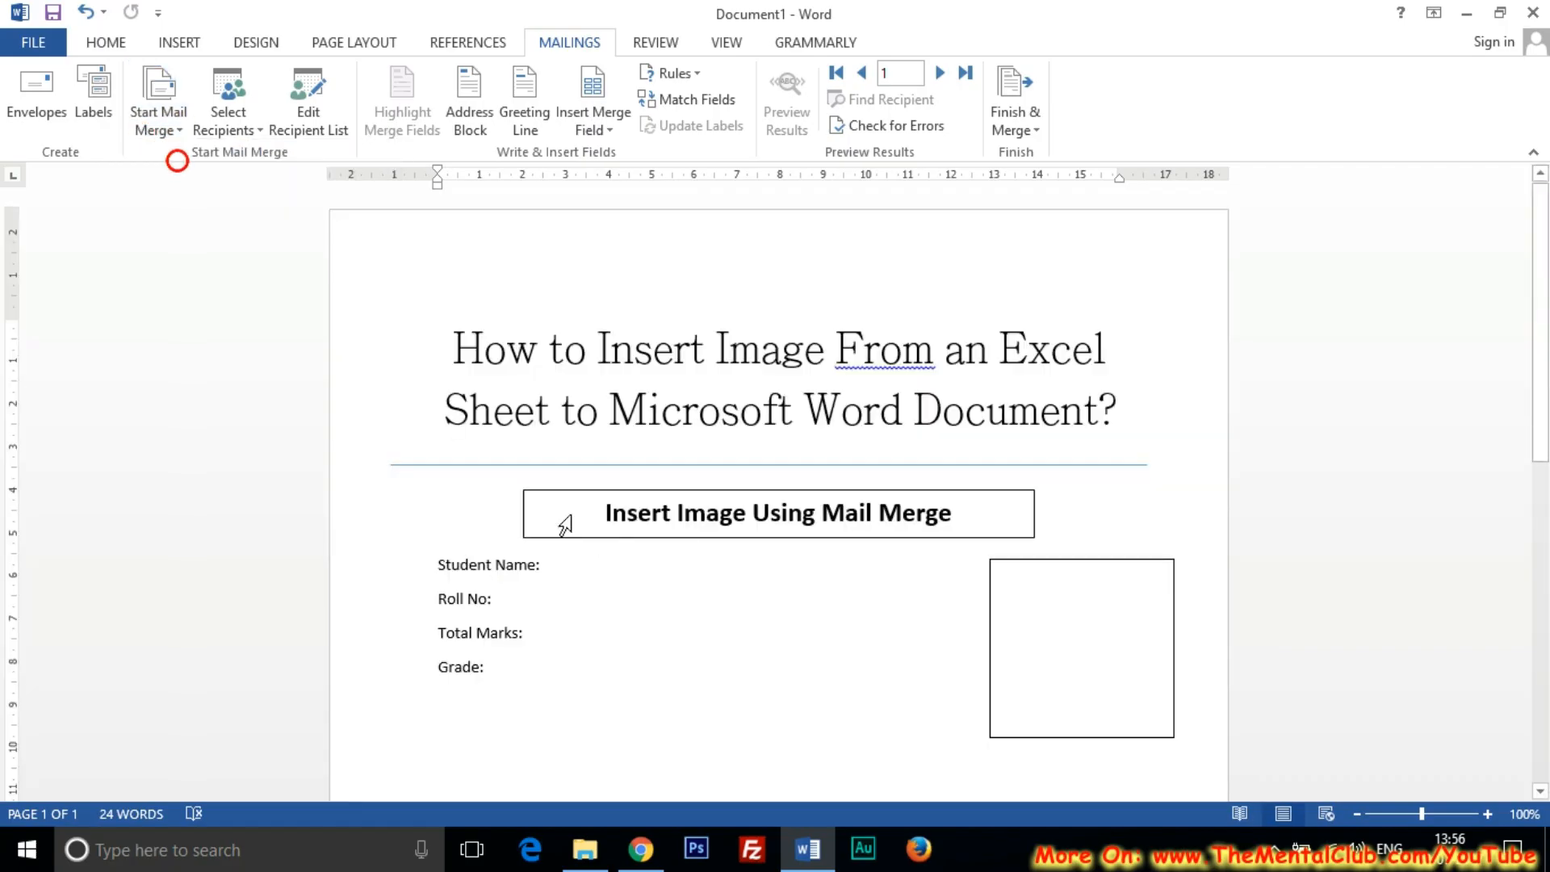
pyautogui.click(228, 98)
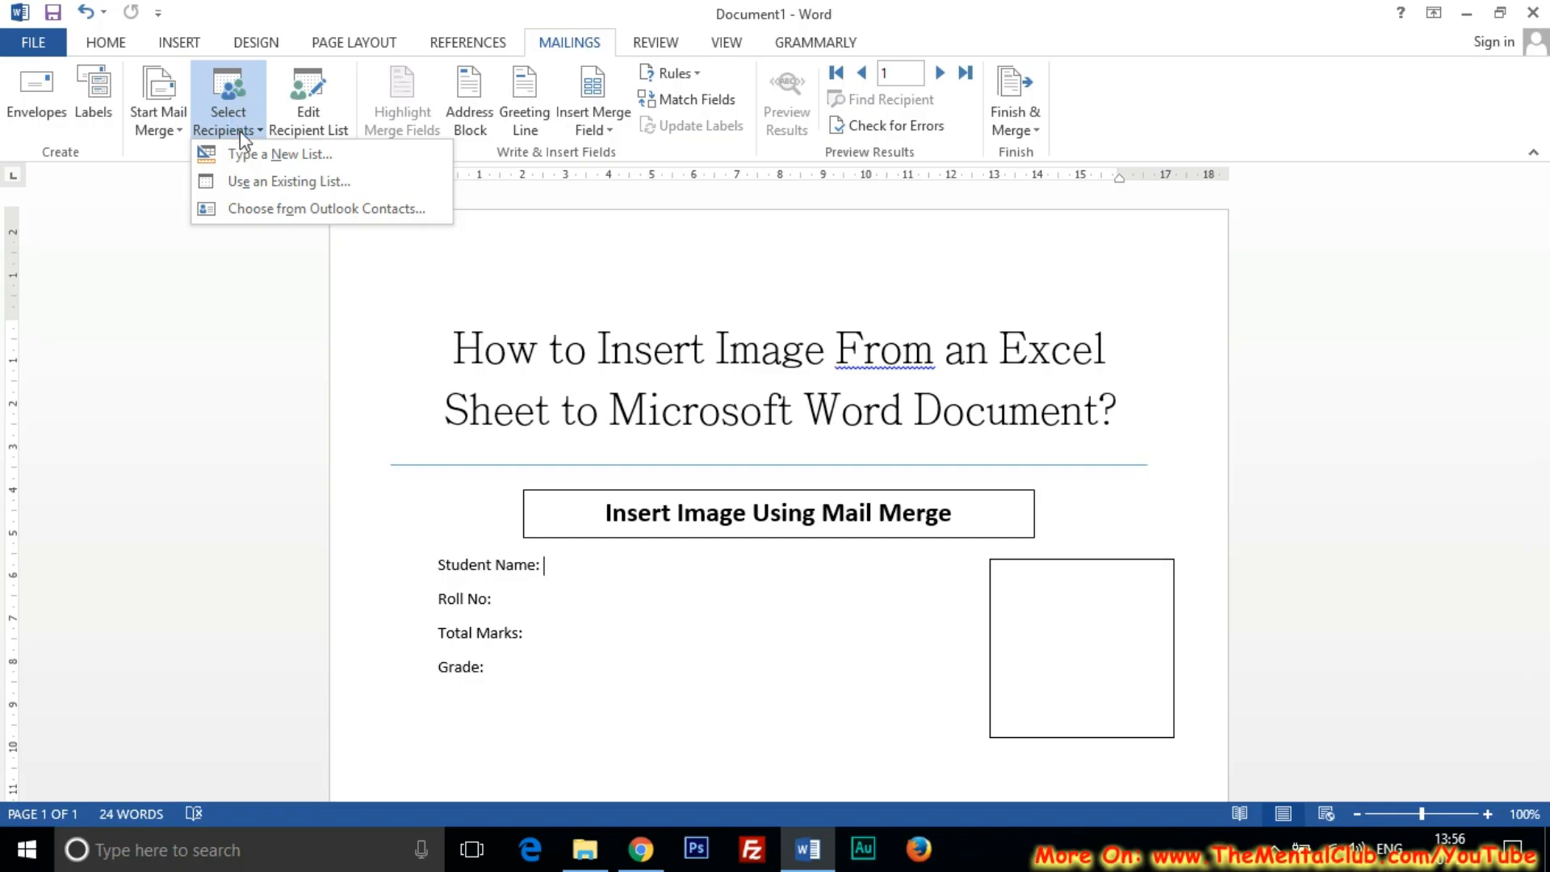
pyautogui.moveTo(286, 181)
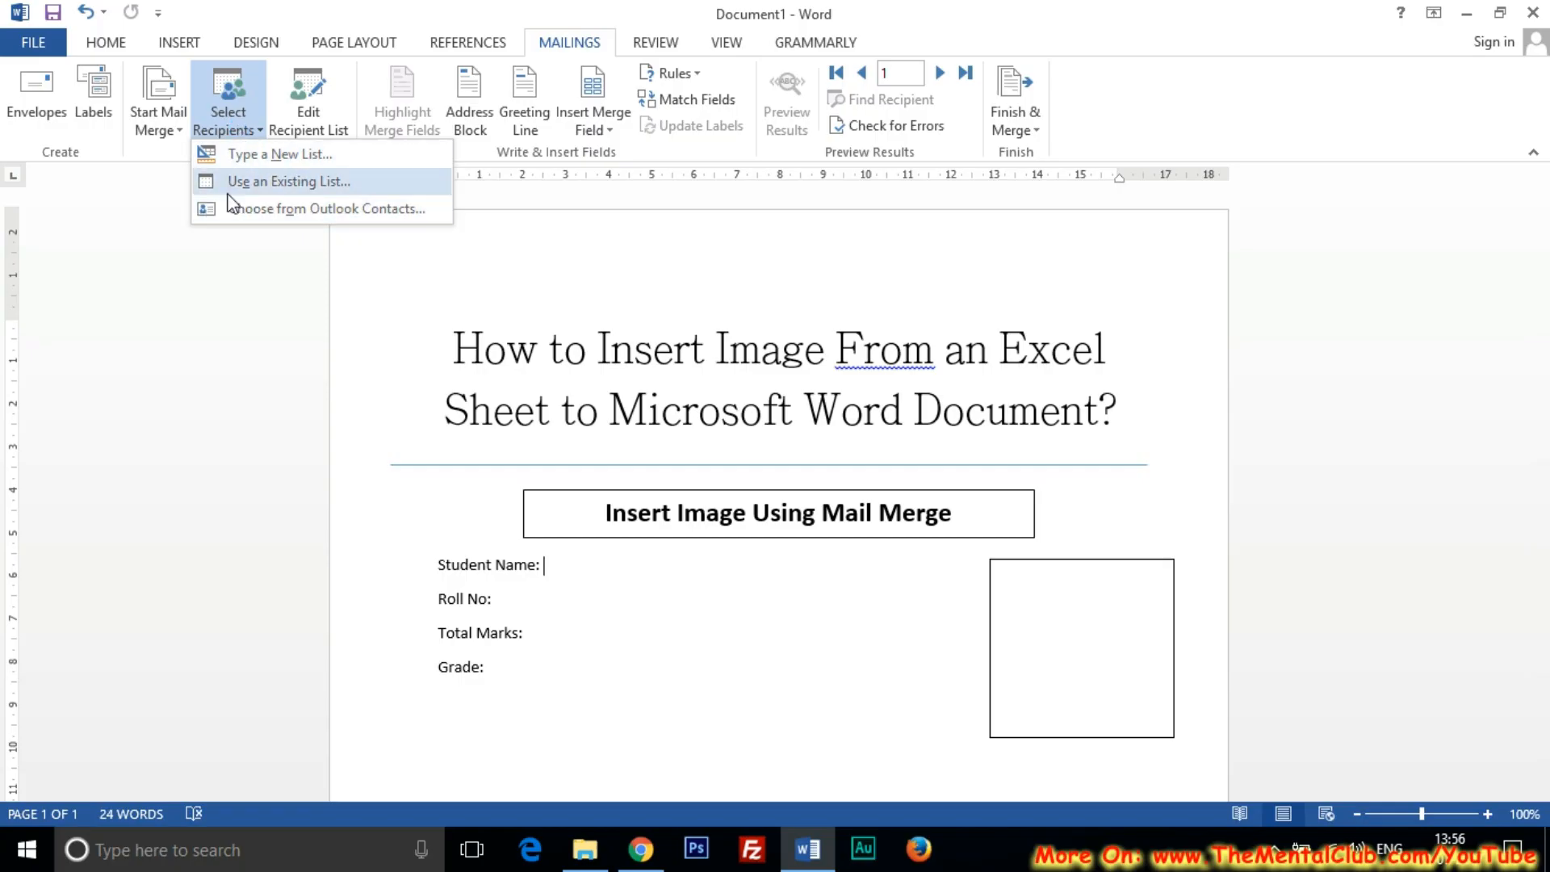
pyautogui.moveTo(307, 207)
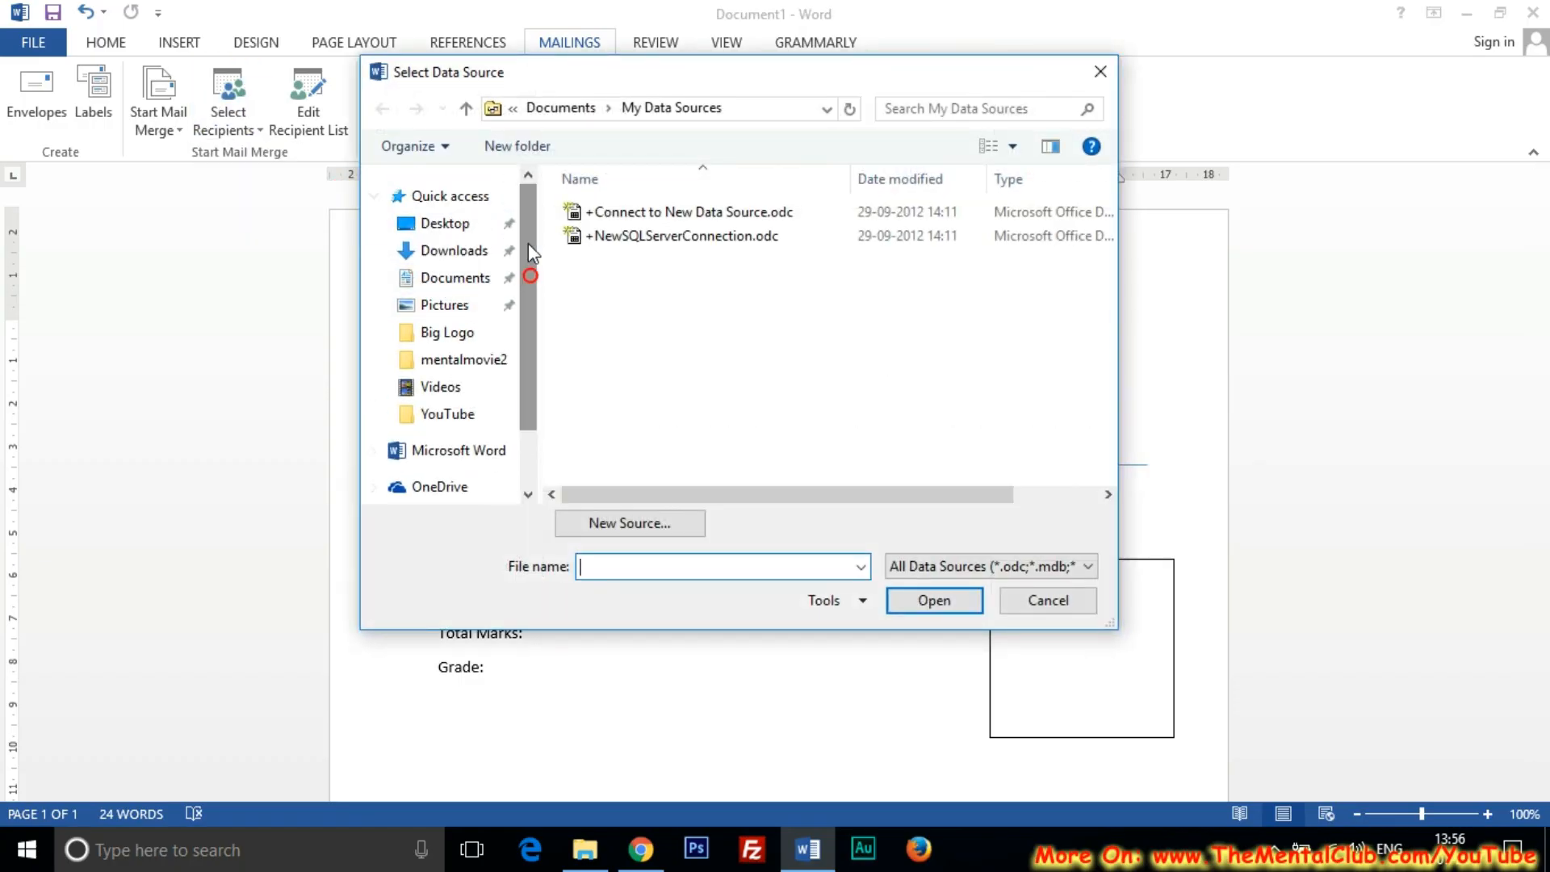
# - Pick Demo.xlsx from the Desktop as the existing recipient list for the merge
pyautogui.click(443, 223)
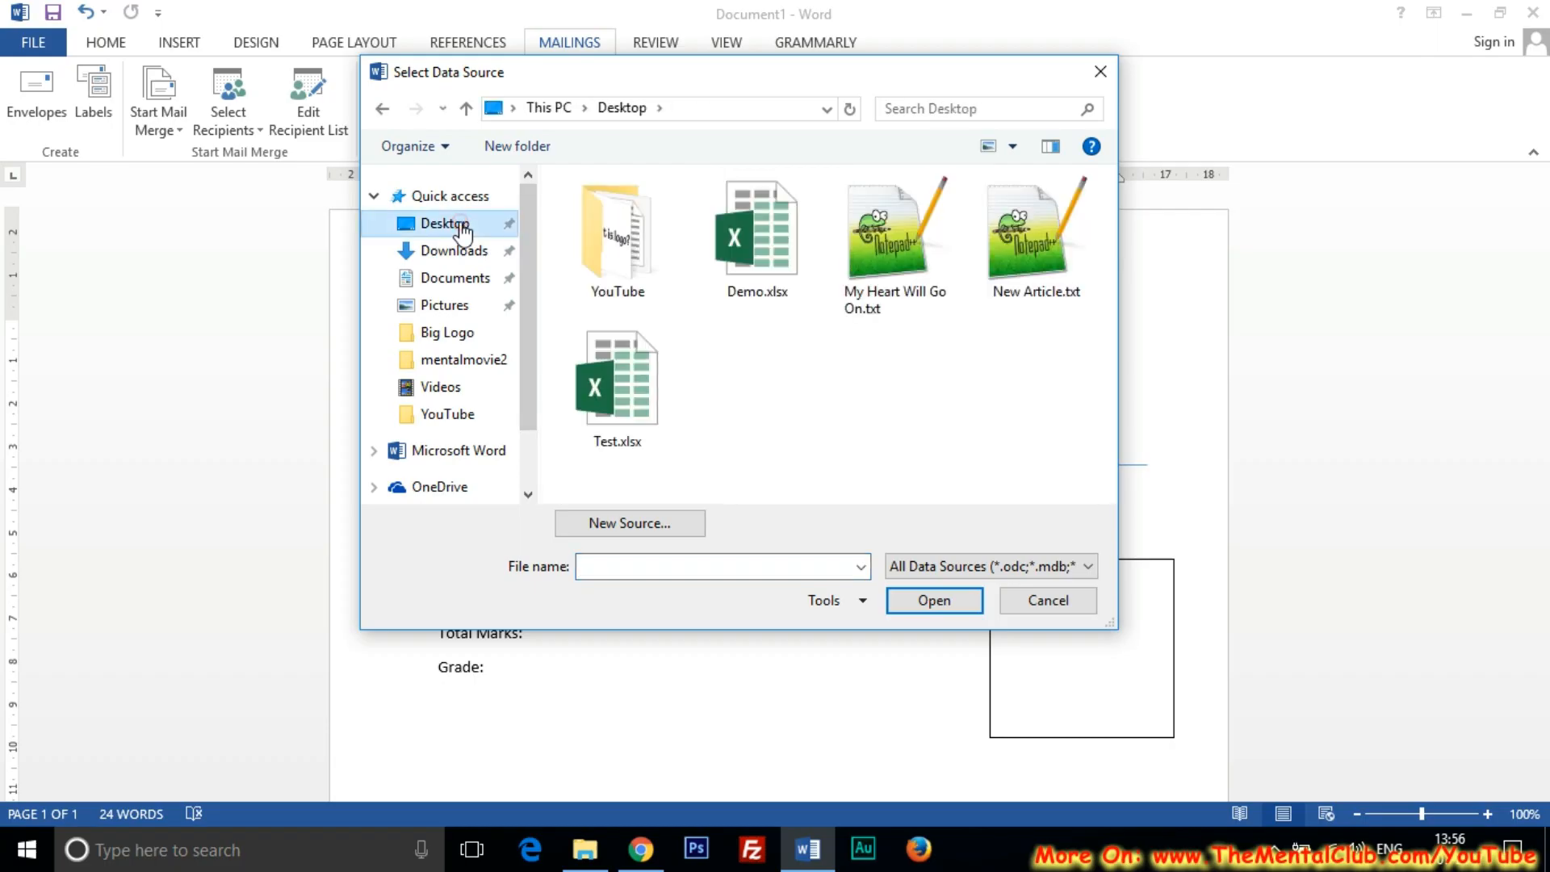
pyautogui.click(756, 227)
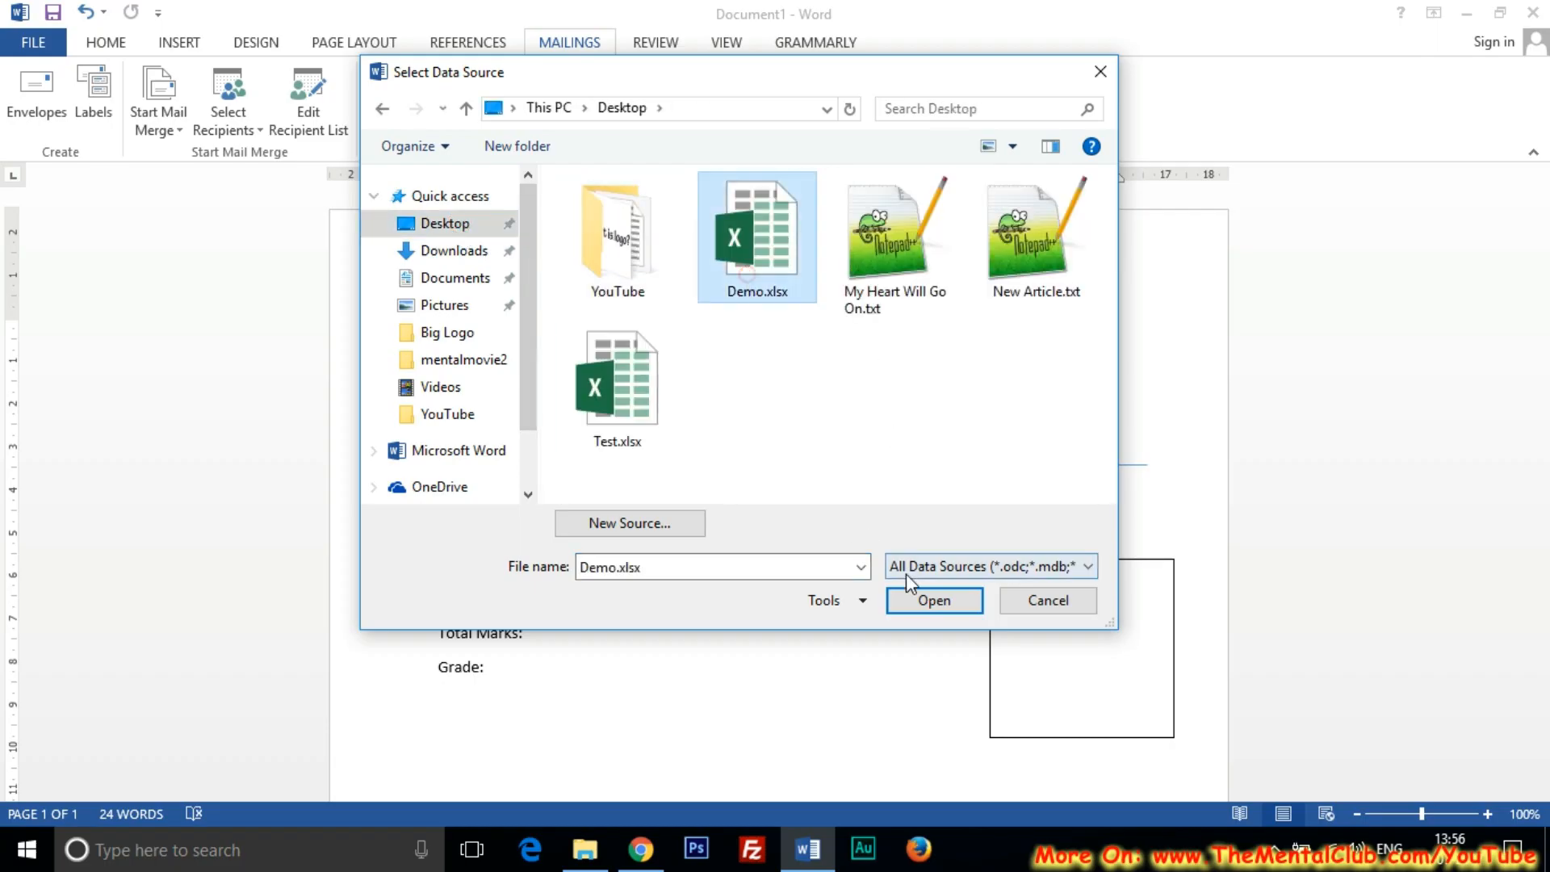
pyautogui.click(933, 600)
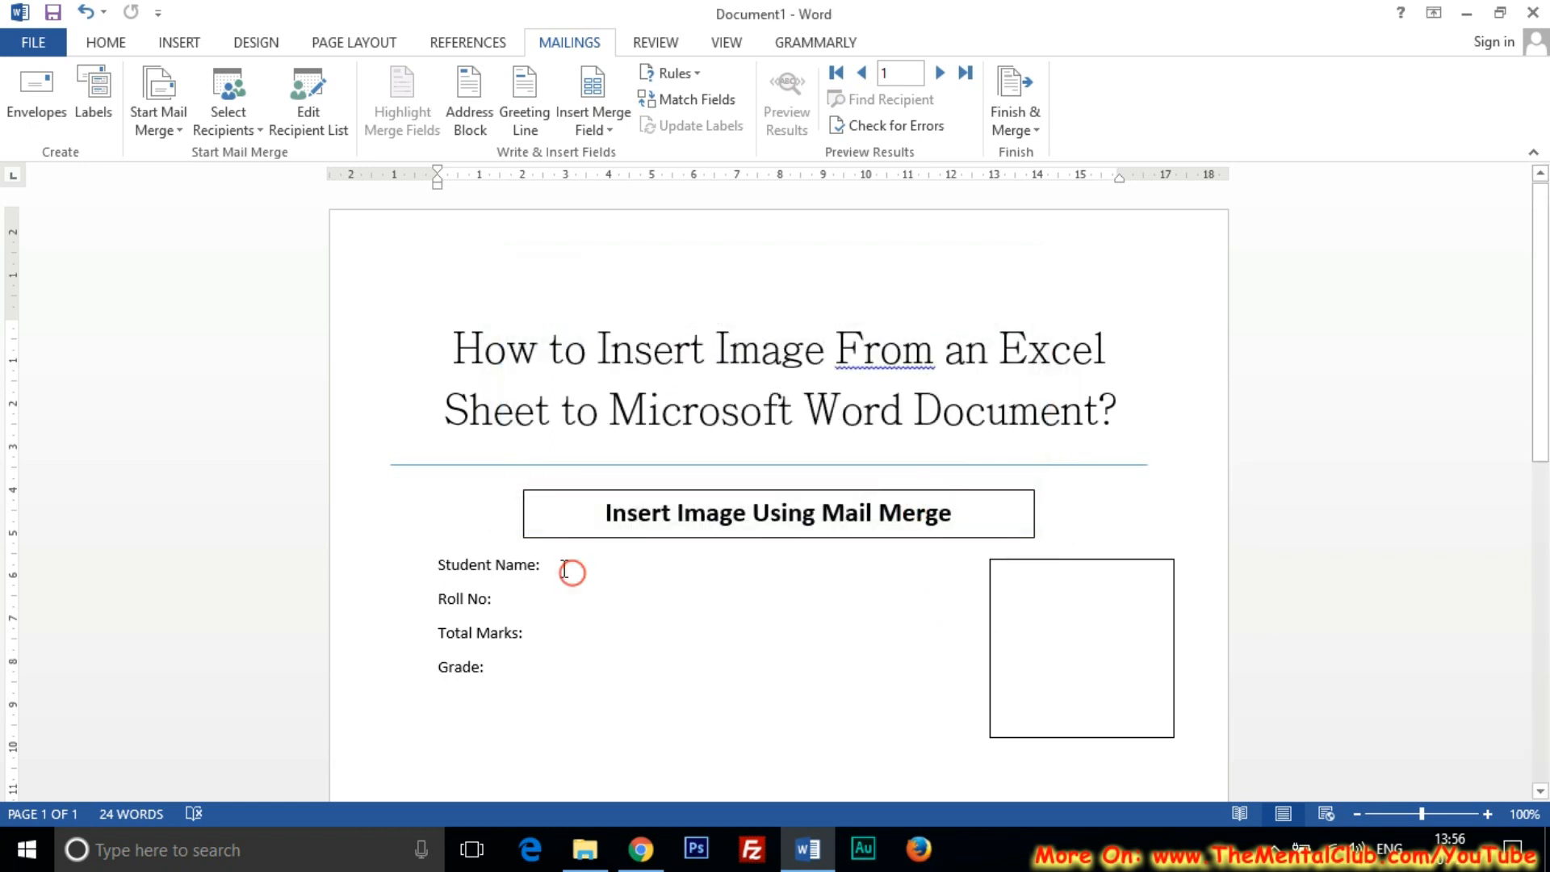
pyautogui.moveTo(592, 98)
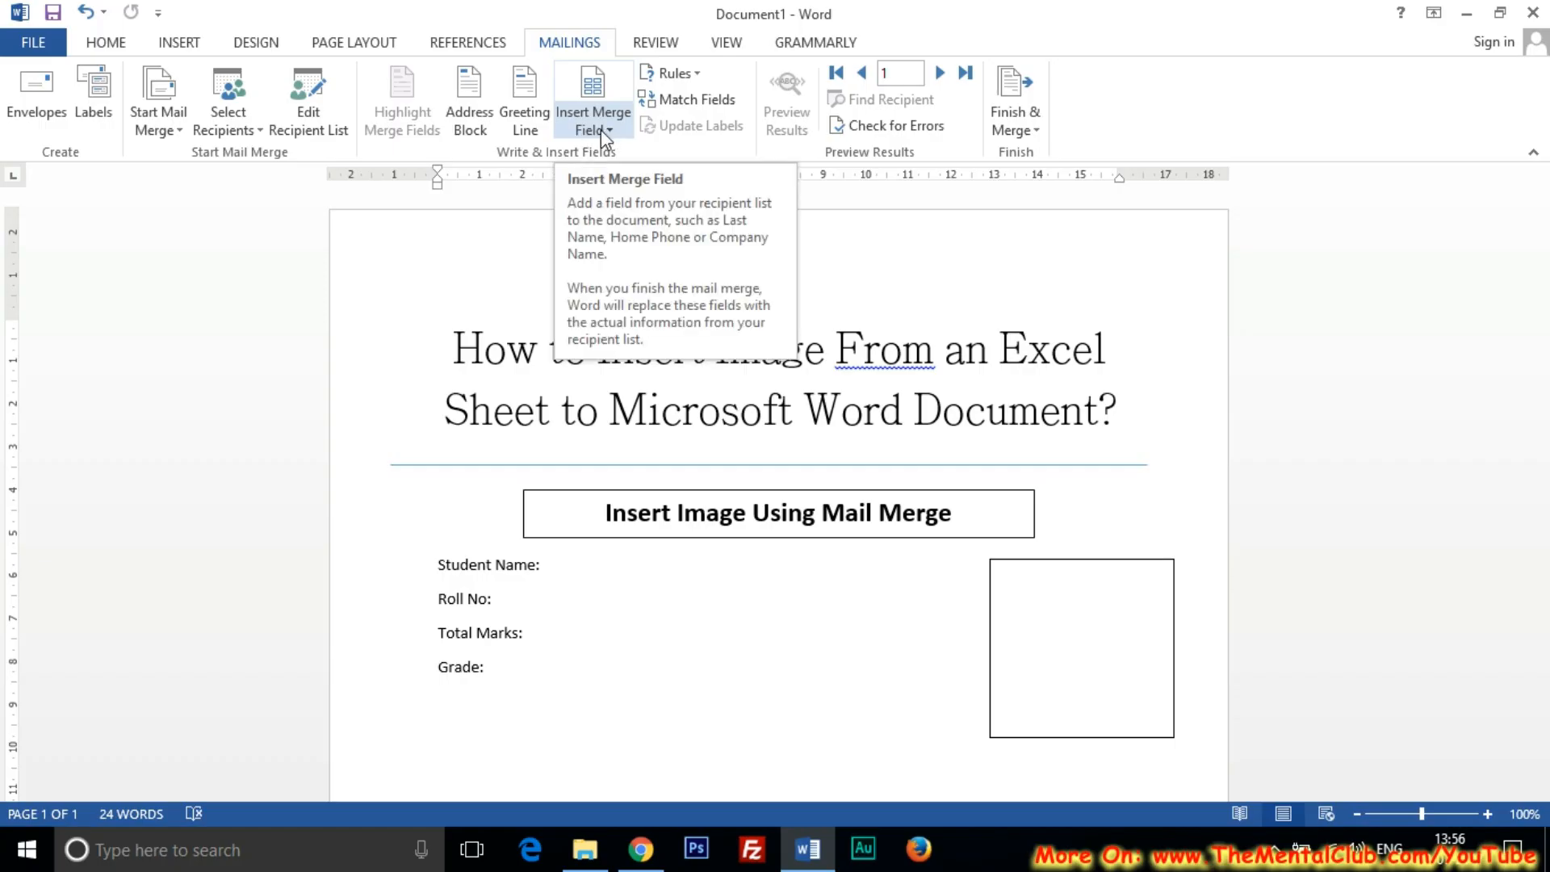
# - Insert the Name merge field after the Student Name label
pyautogui.click(593, 111)
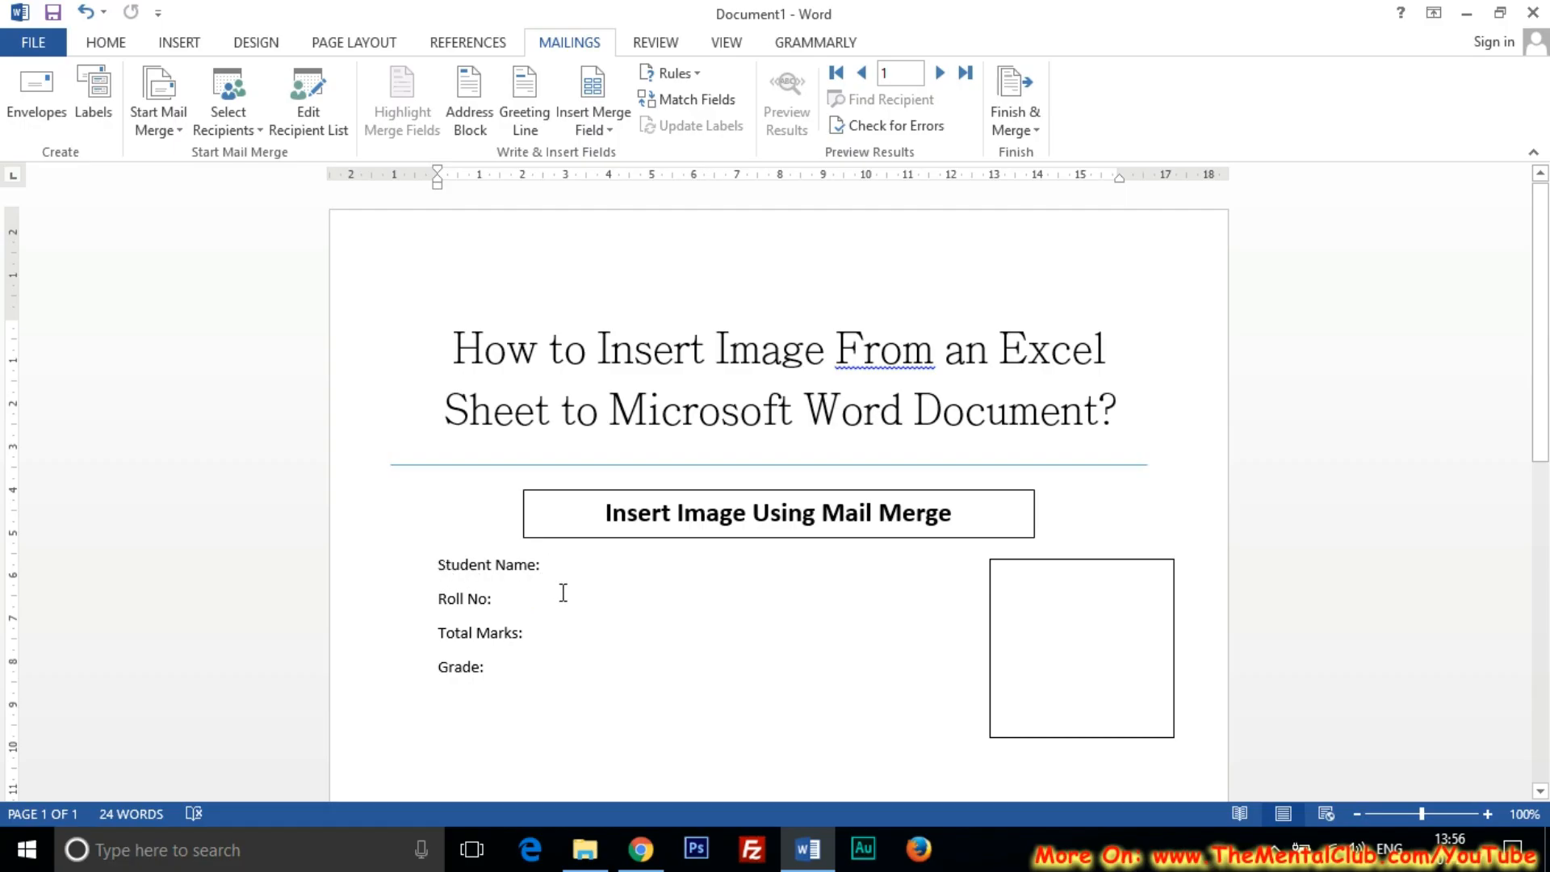
pyautogui.moveTo(516, 572)
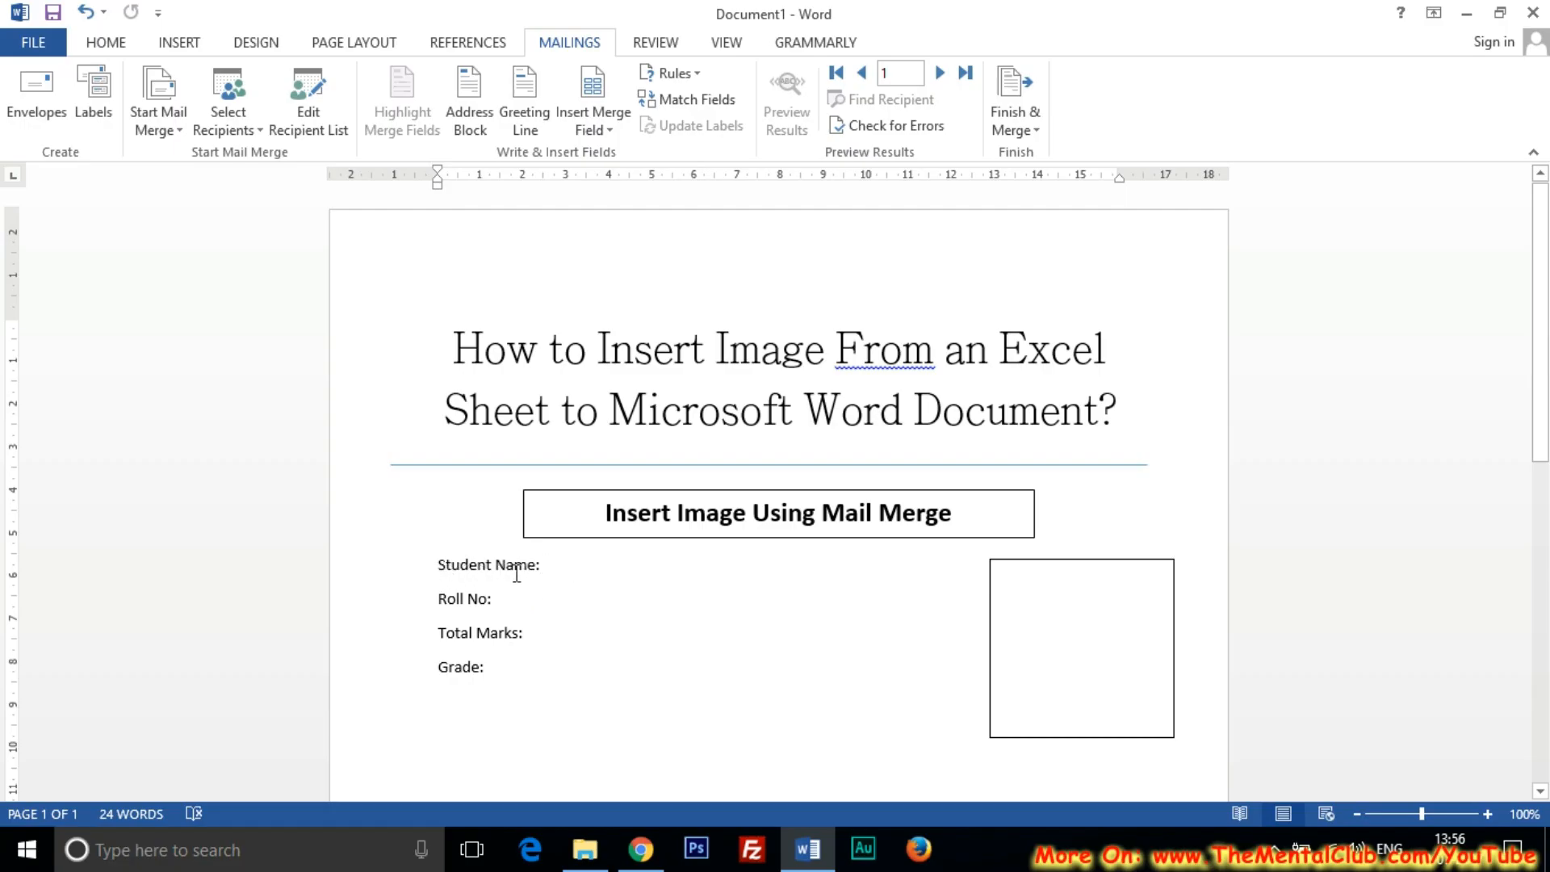
pyautogui.click(551, 572)
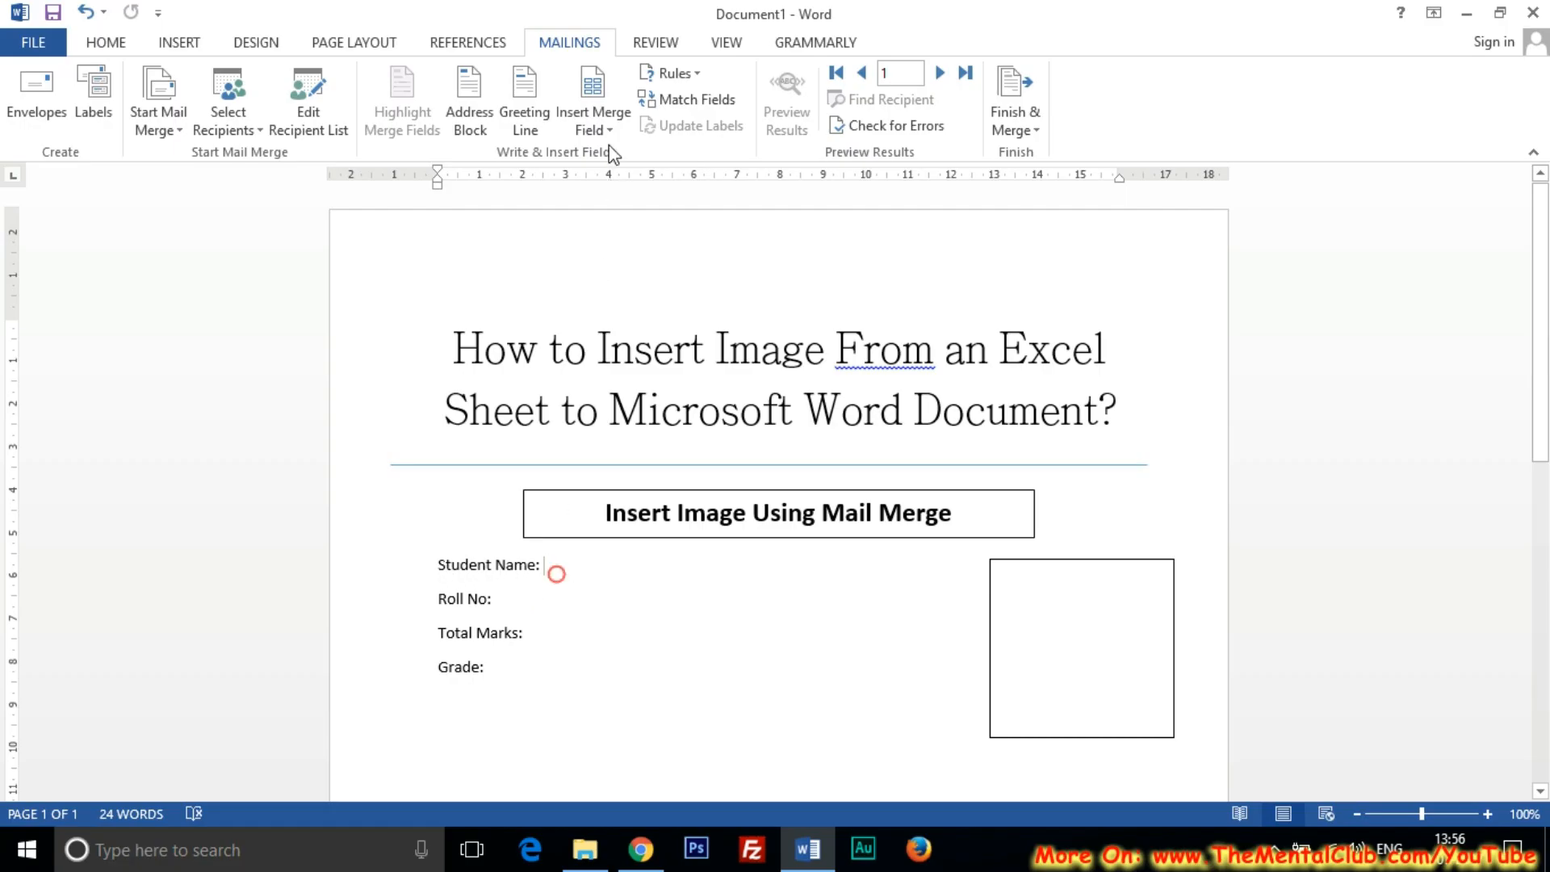
pyautogui.click(591, 99)
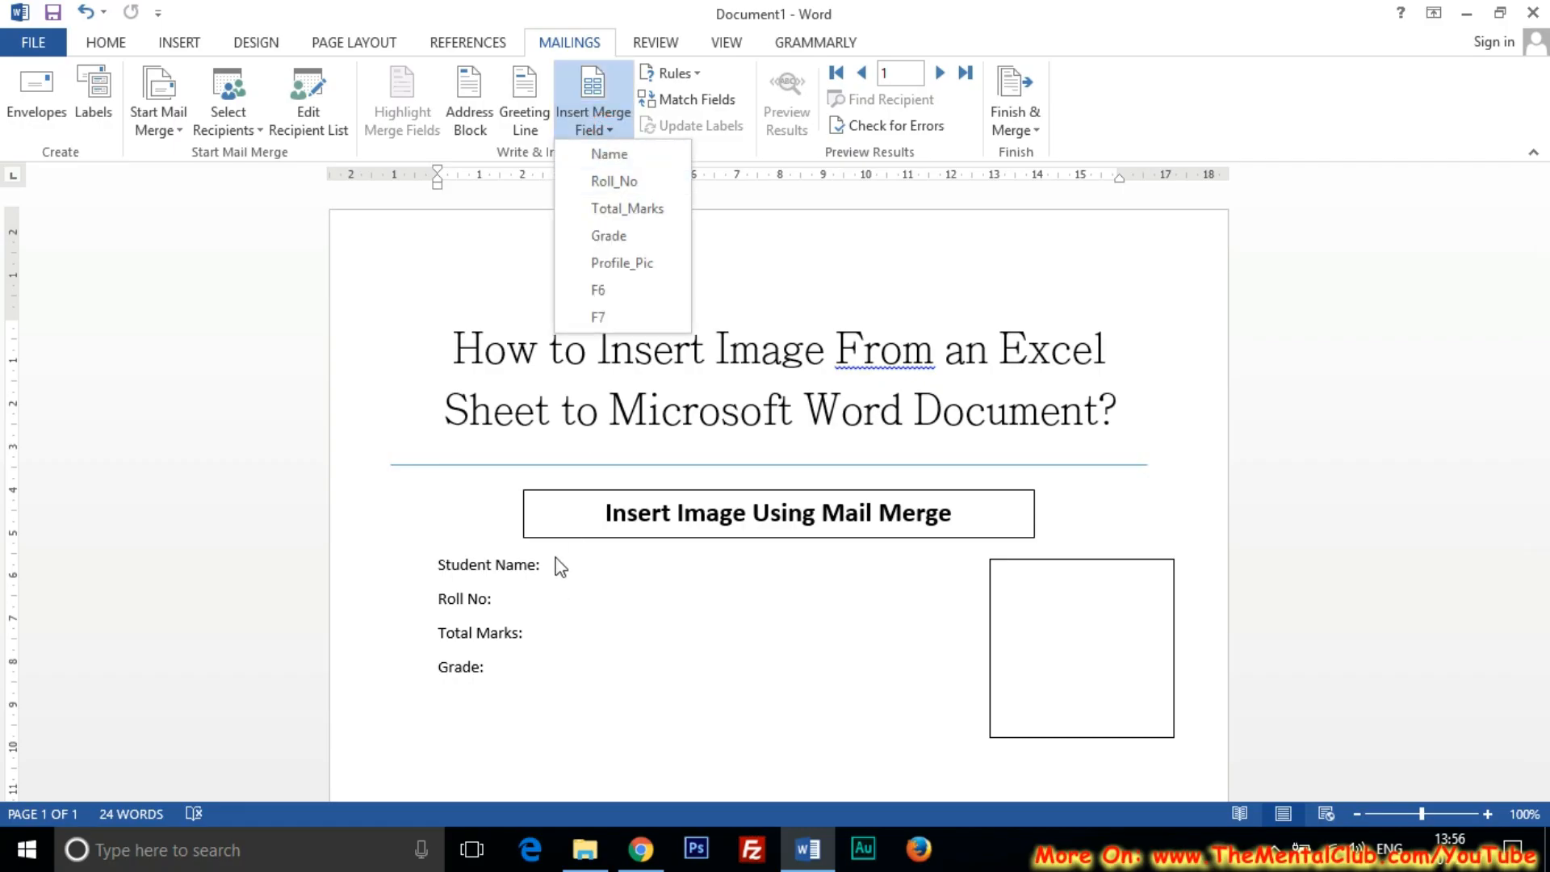
pyautogui.click(609, 153)
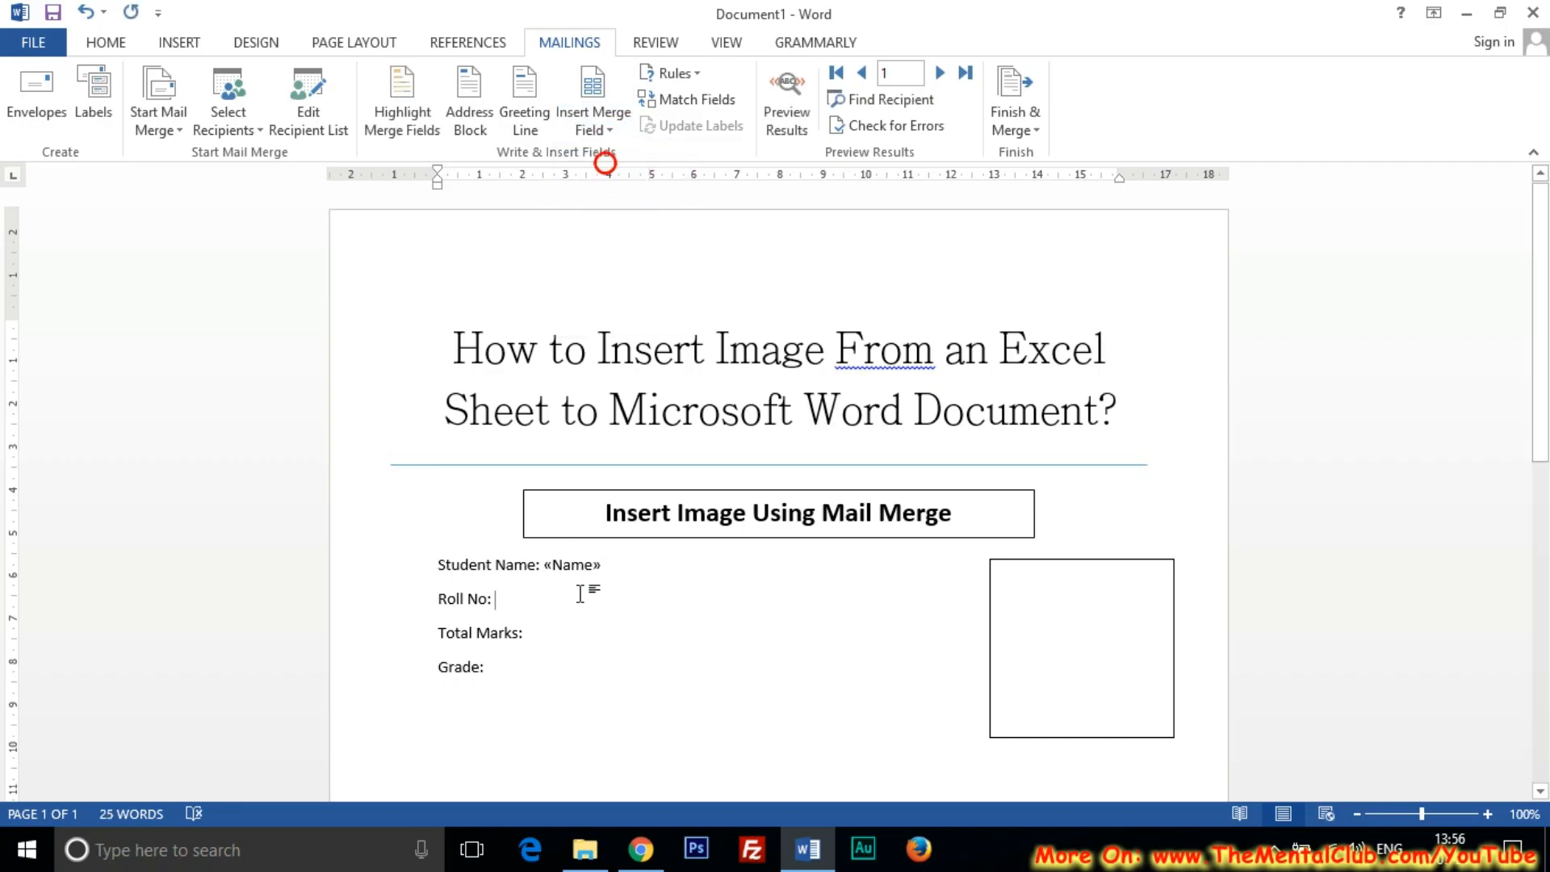
# - Insert the Roll_No, Total_Marks and Grade merge fields after their labels
pyautogui.click(591, 96)
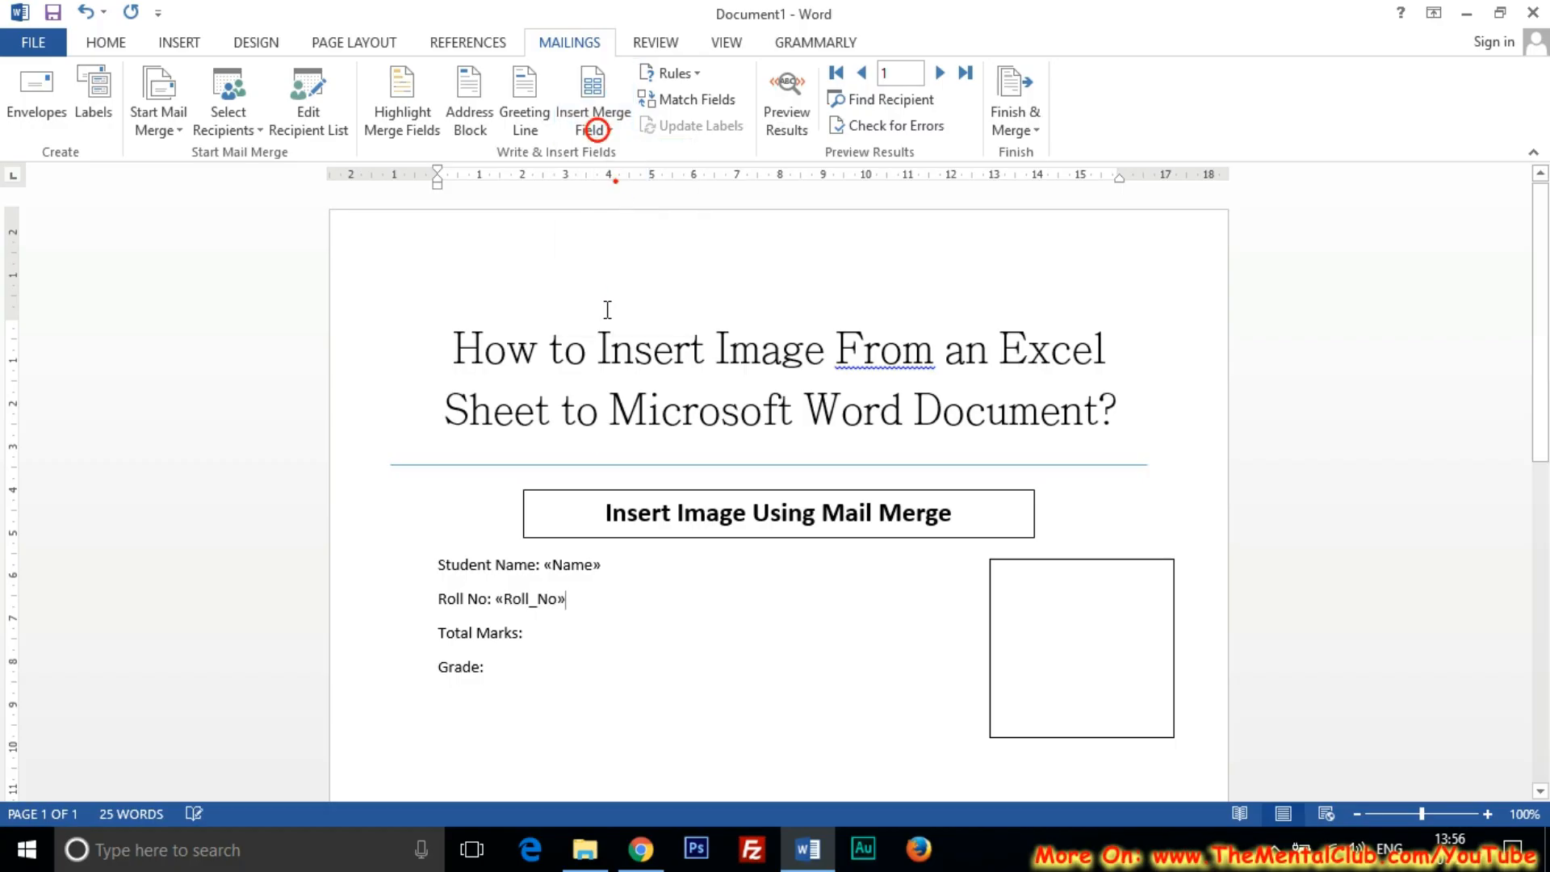
pyautogui.click(593, 109)
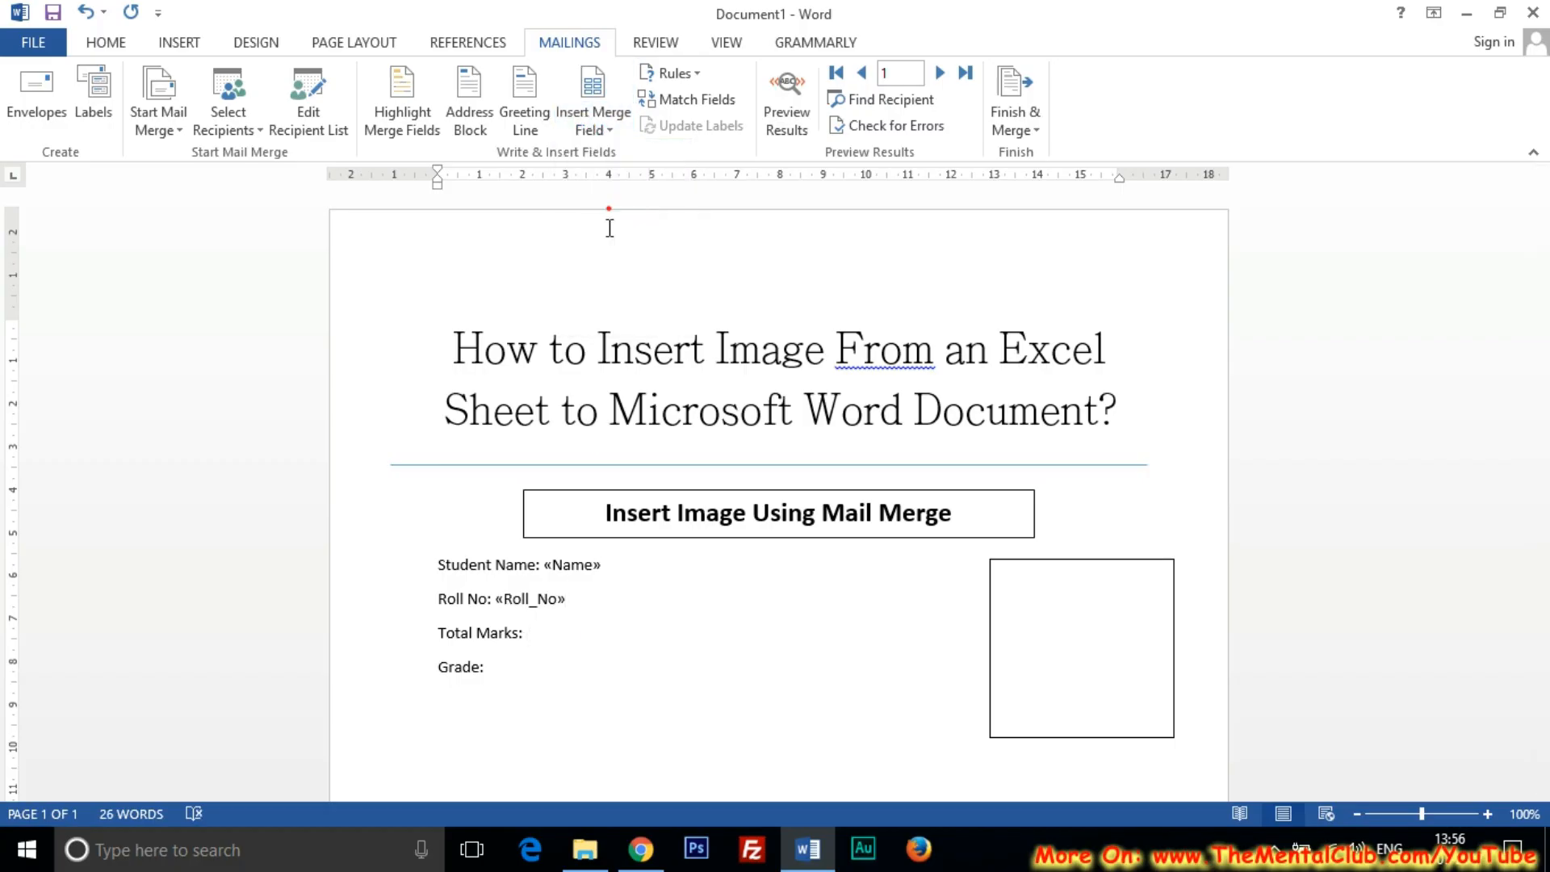
pyautogui.click(592, 99)
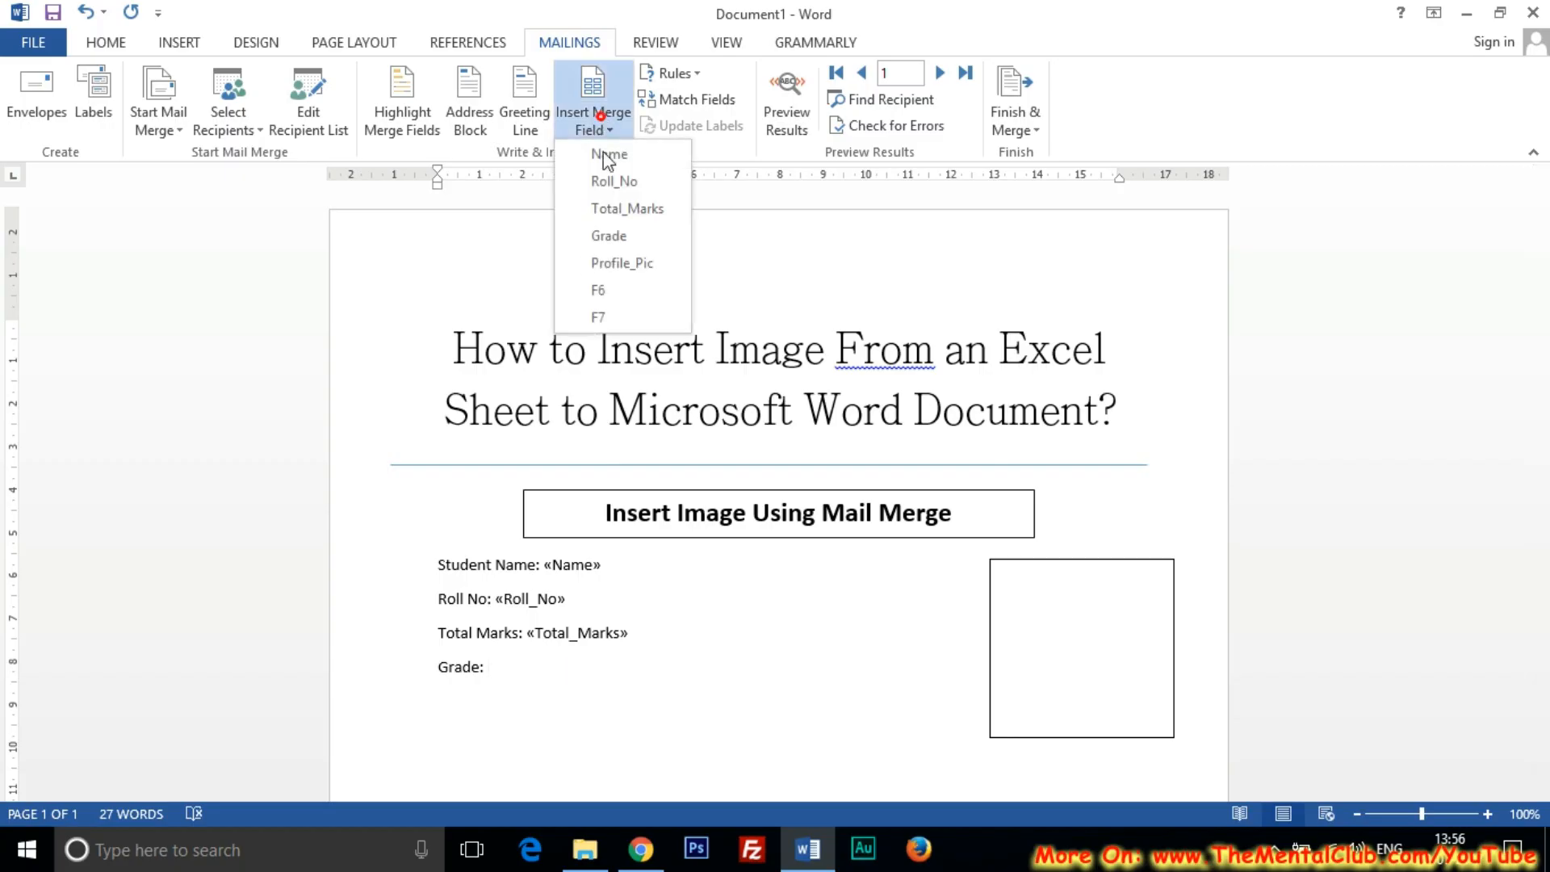
pyautogui.click(608, 235)
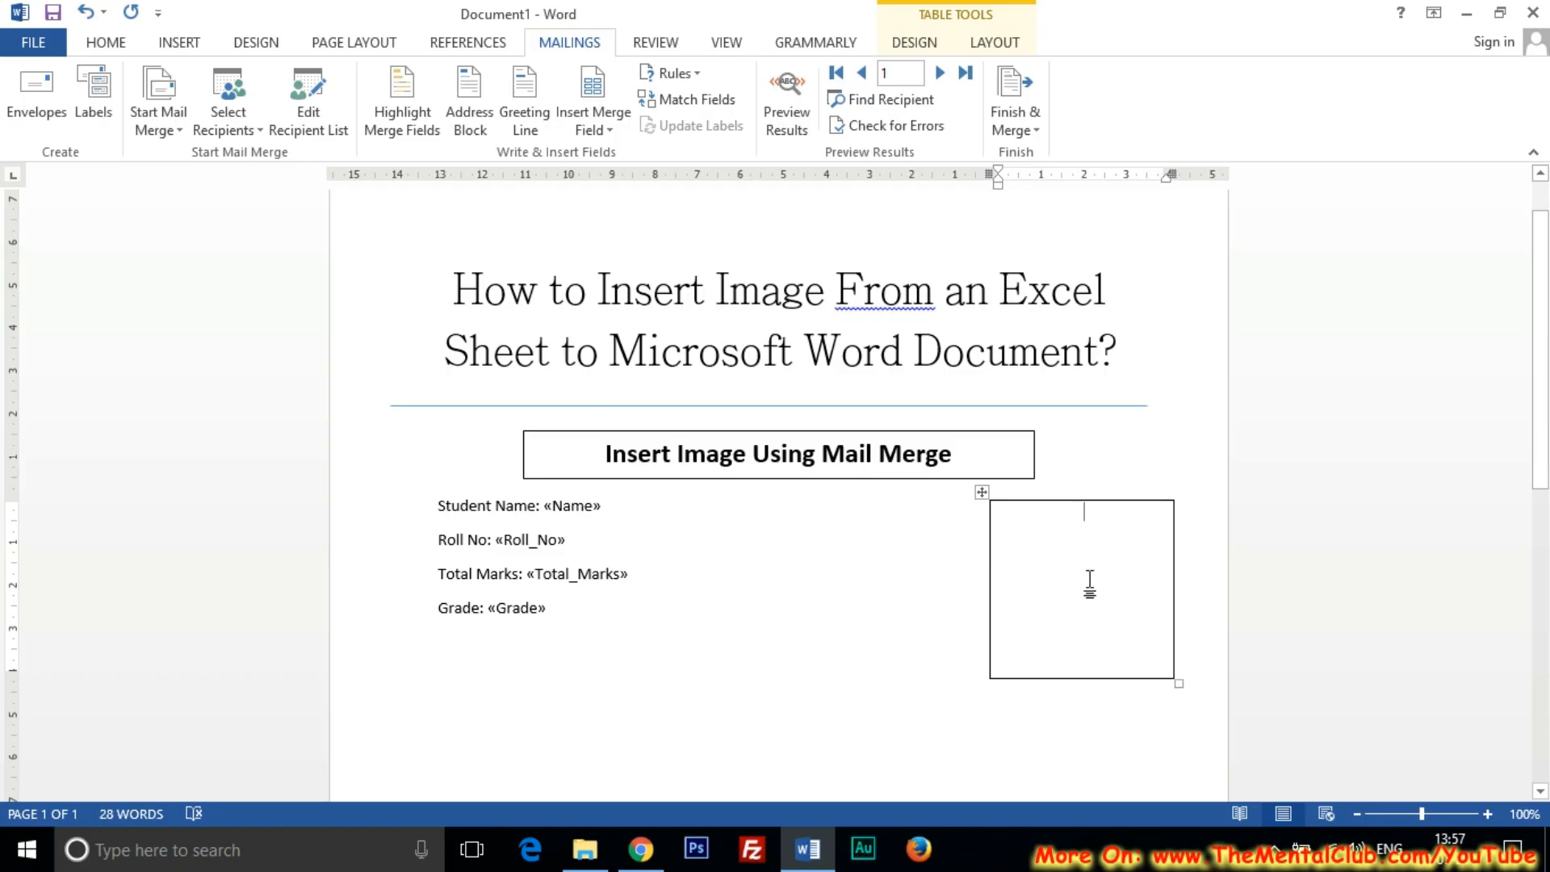
pyautogui.moveTo(1071, 518)
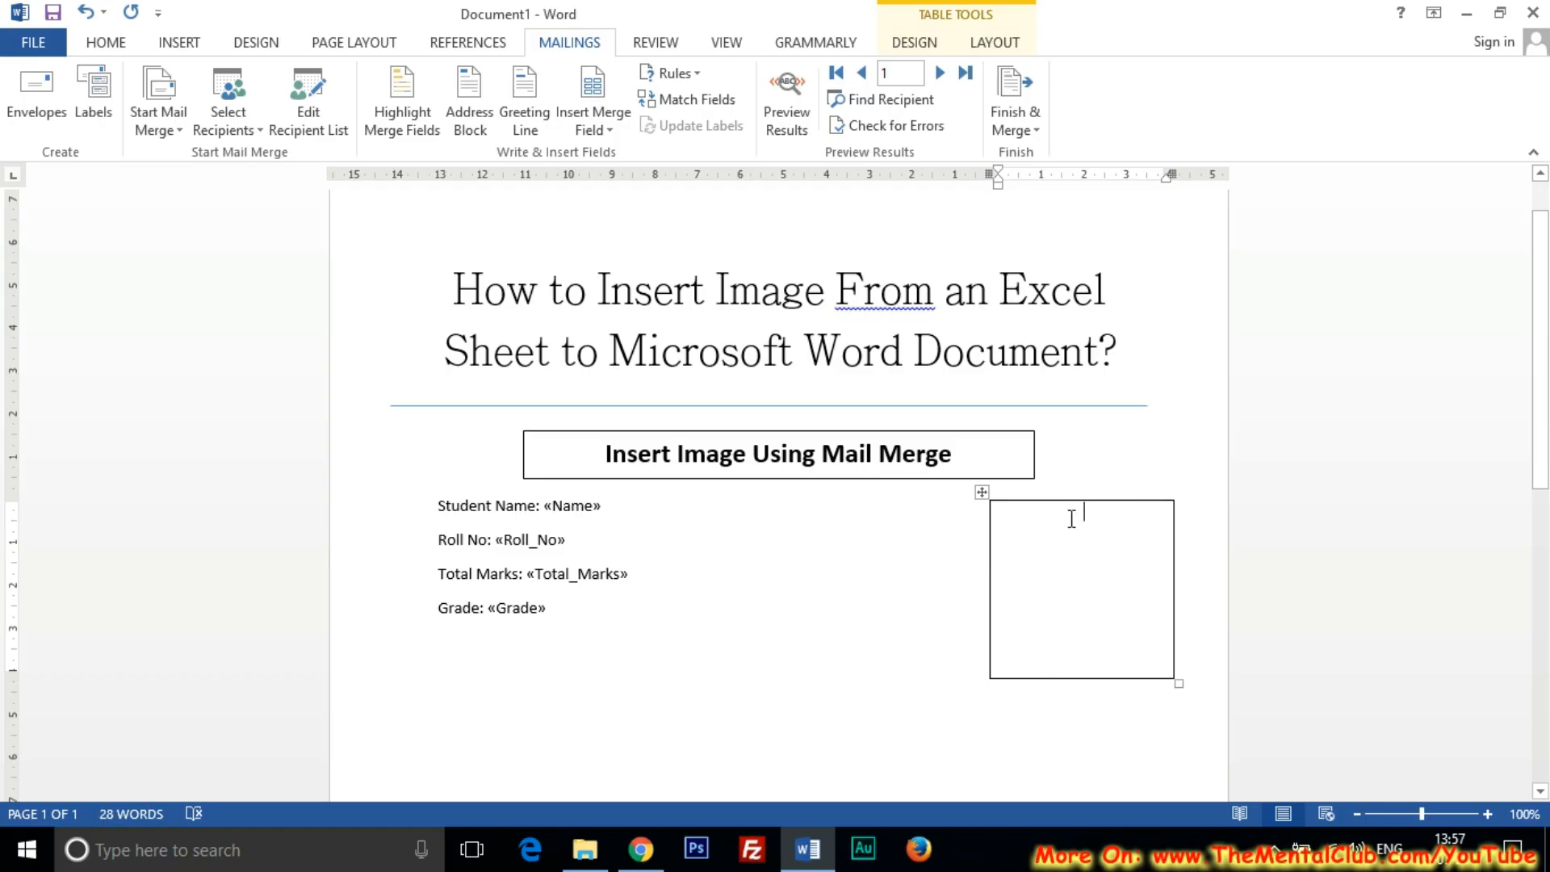
# - Insert the Profile_Pic merge field into the photo box and select it
pyautogui.click(588, 98)
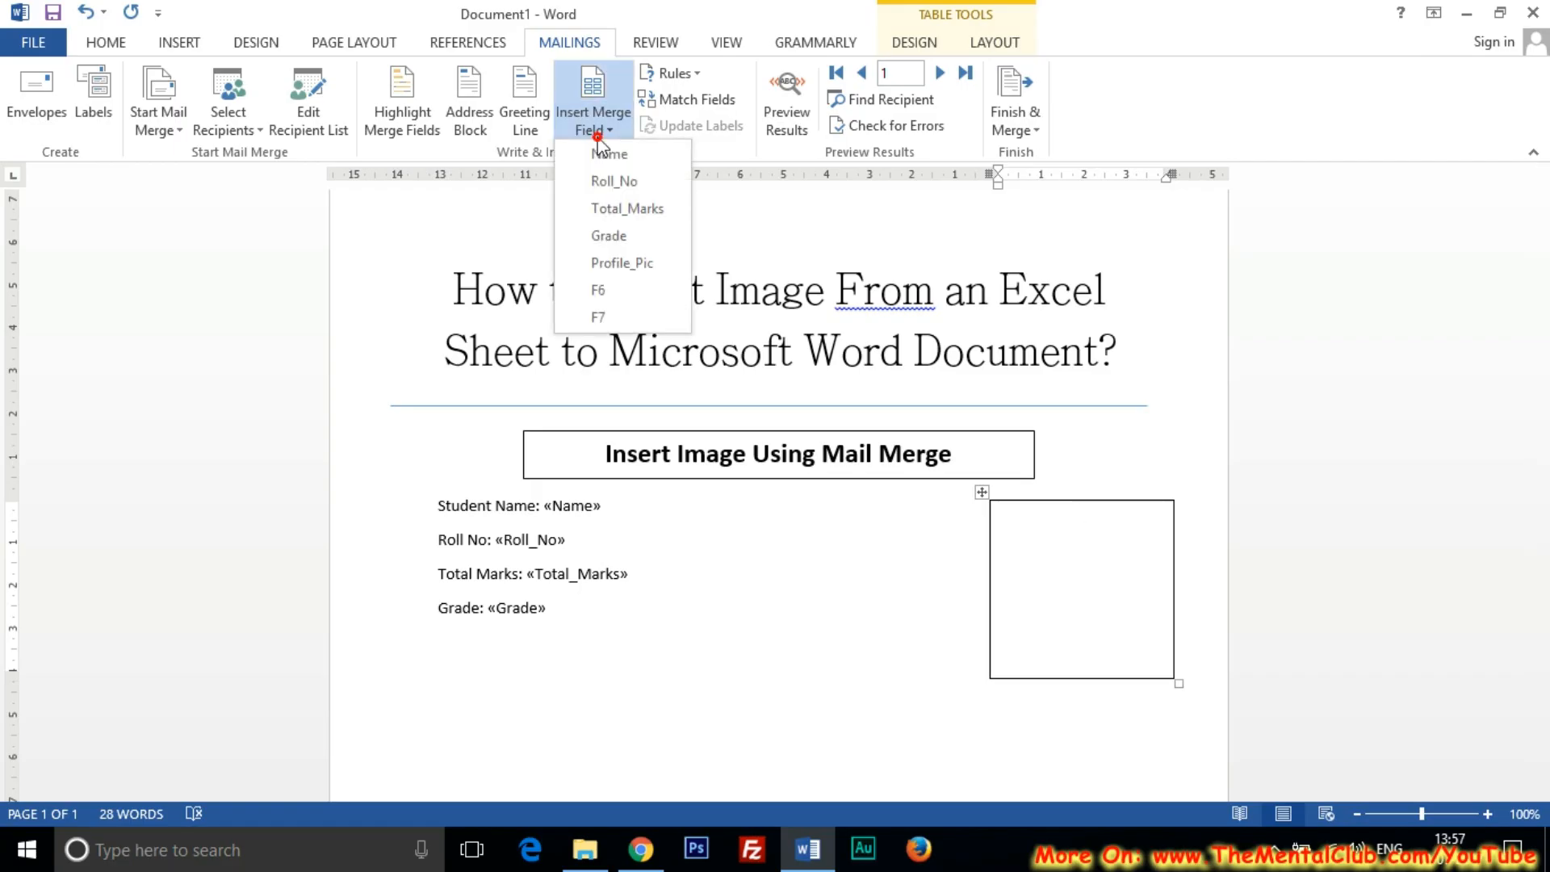
pyautogui.moveTo(620, 263)
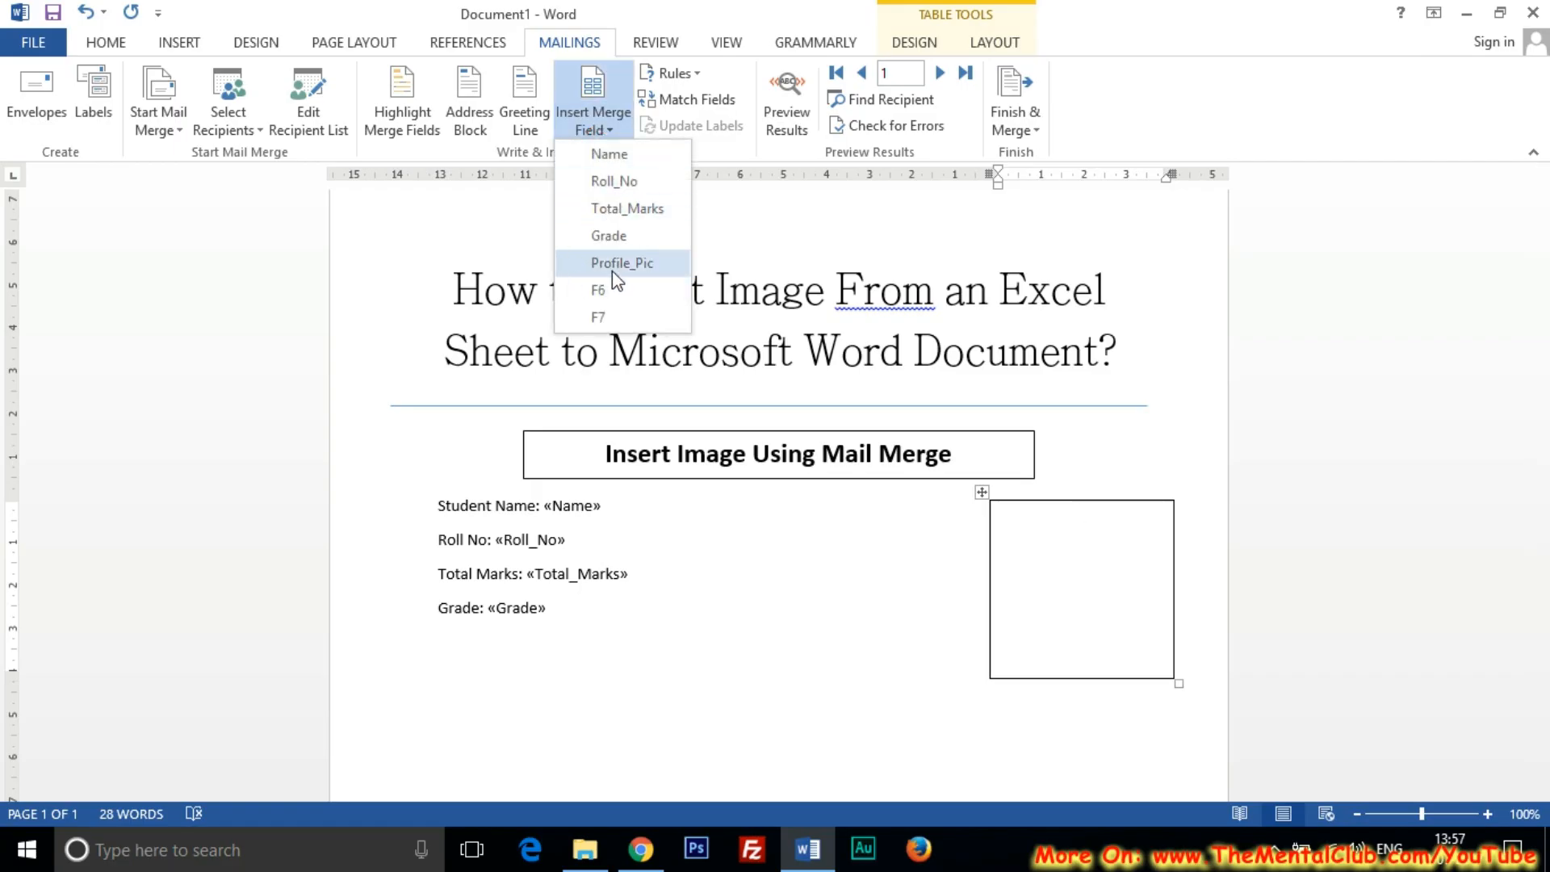
pyautogui.click(621, 262)
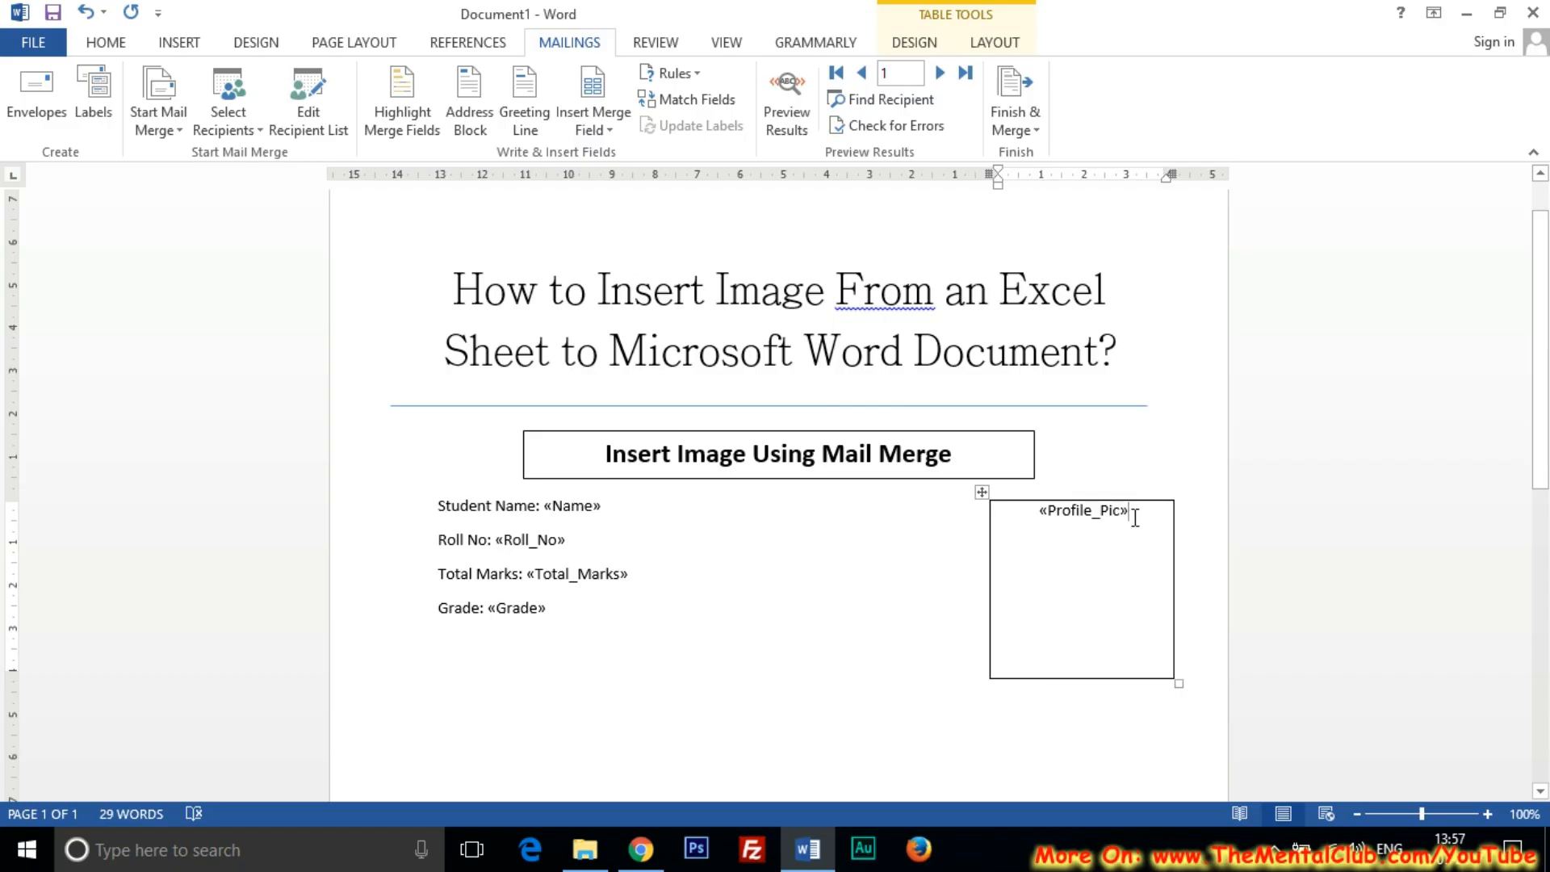
pyautogui.doubleClick(1080, 511)
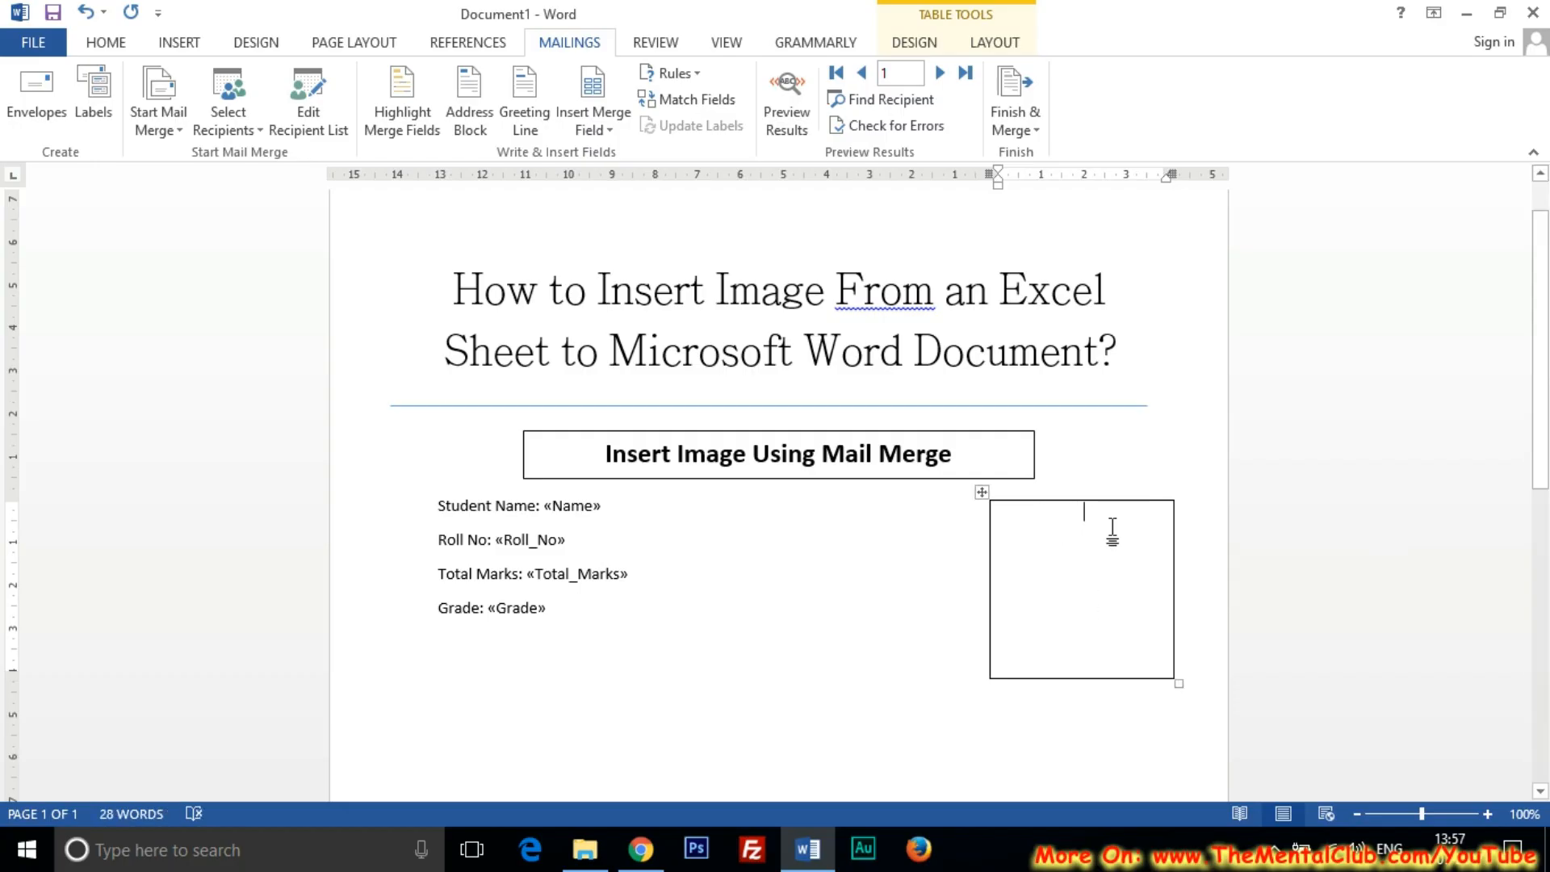
# - Replace the photo box field with a manually typed INCLUDEPICTURE field code
pyautogui.press('ctrl+F9')
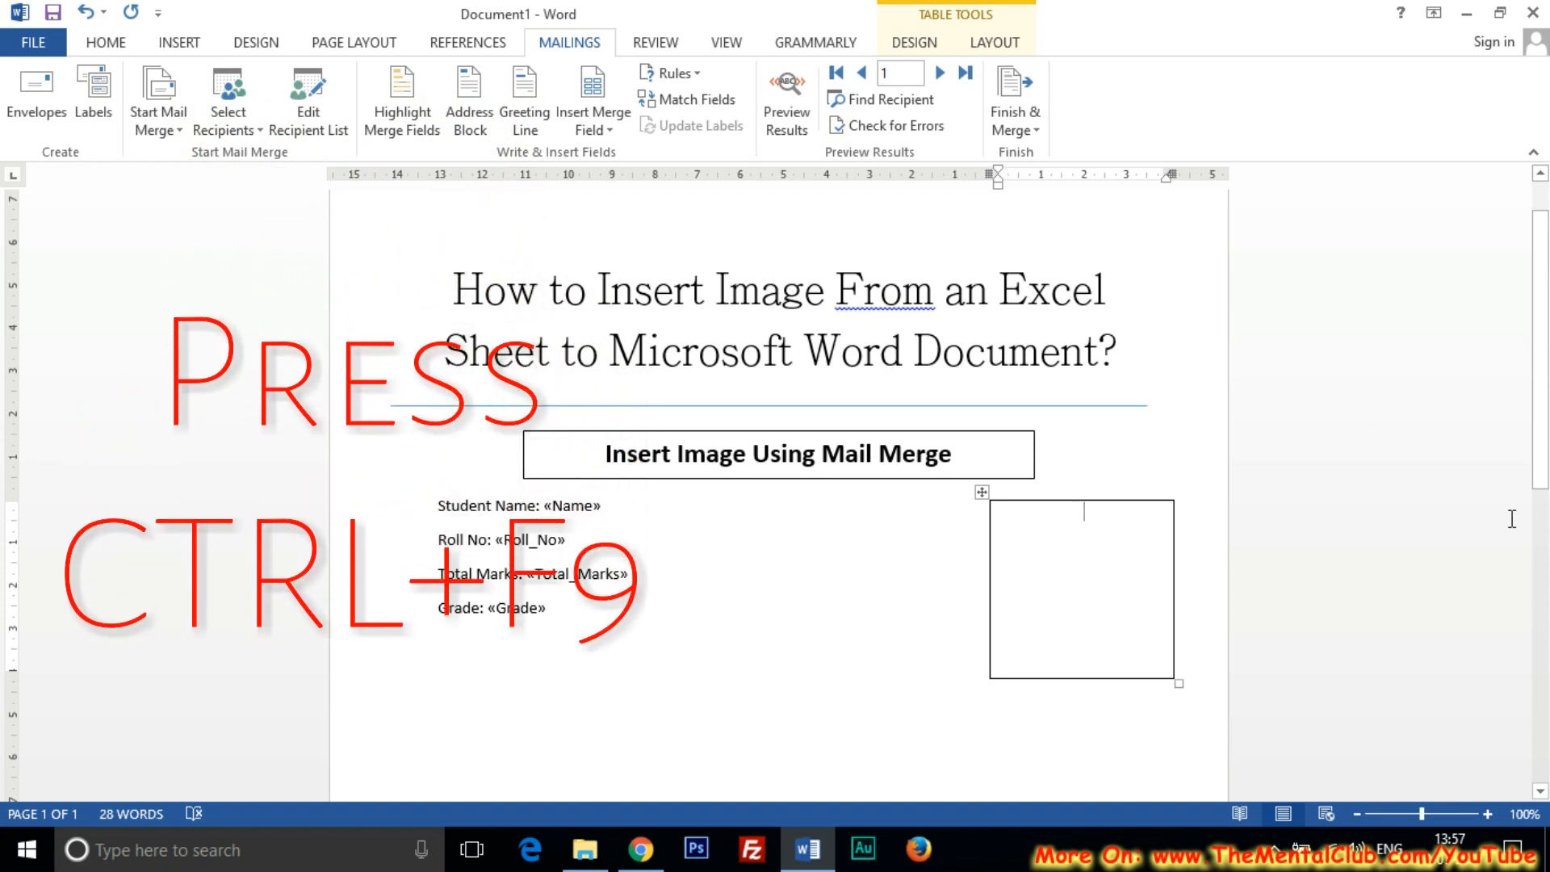
pyautogui.press('ctrl+F9')
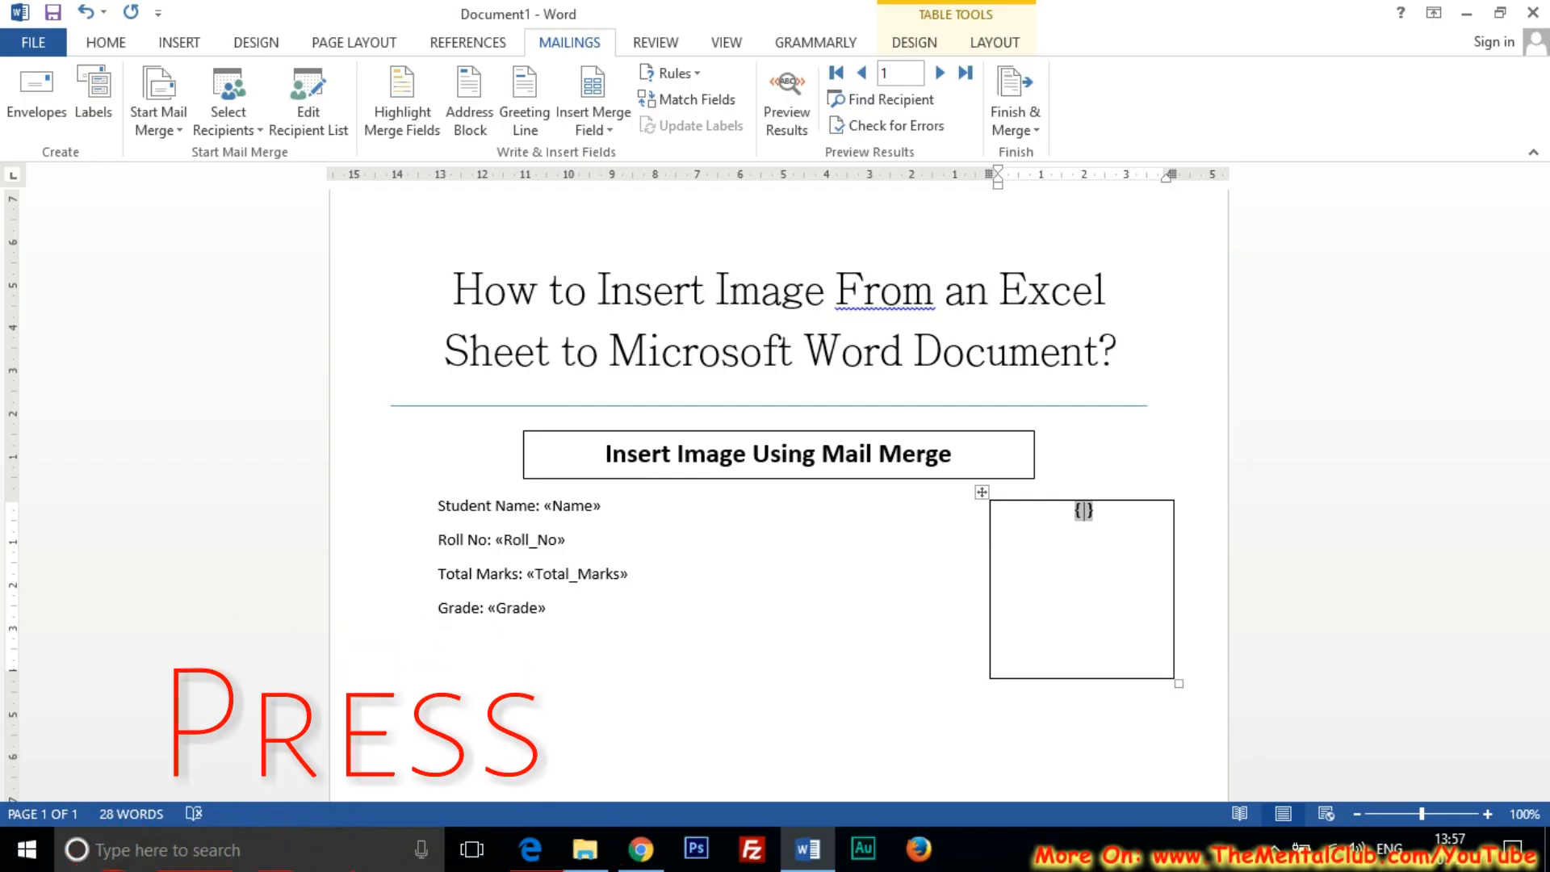
pyautogui.write('iclude')
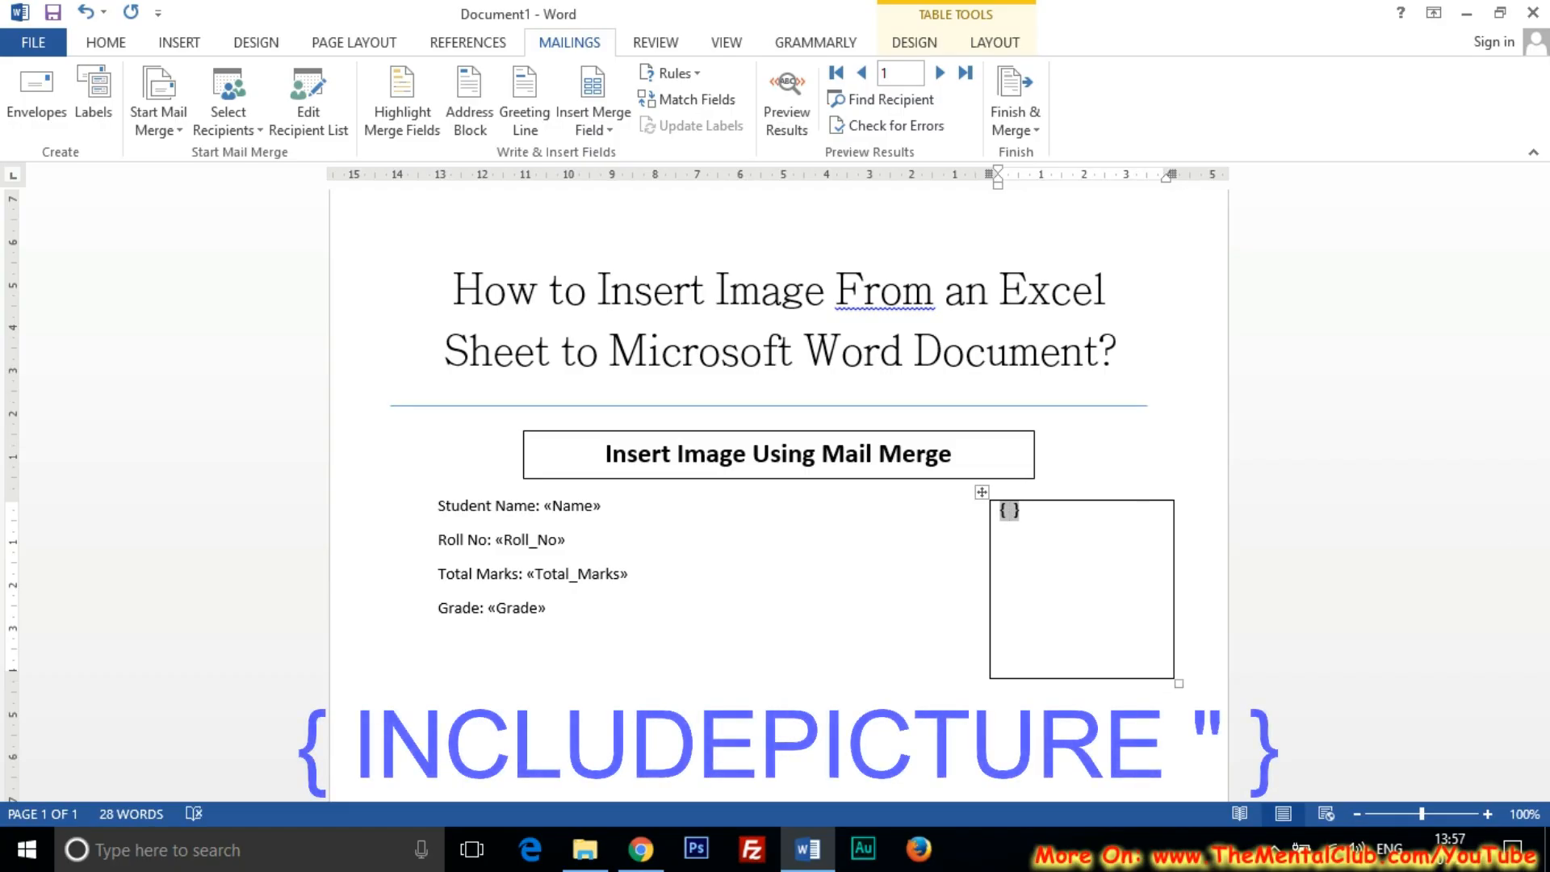
pyautogui.write('INCLU')
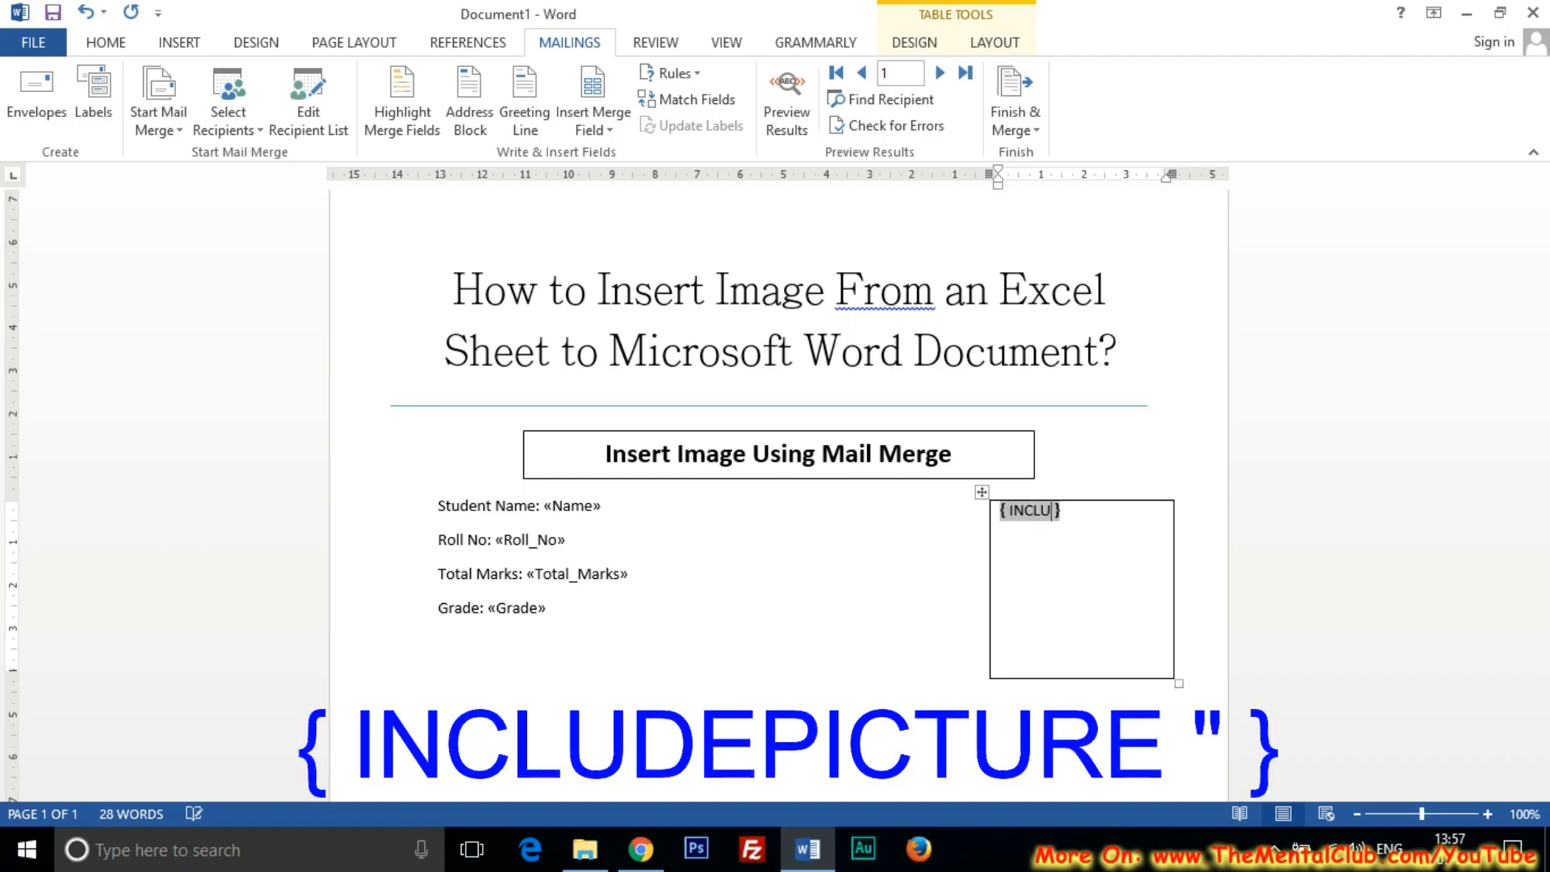
pyautogui.write('DEPICTURE "')
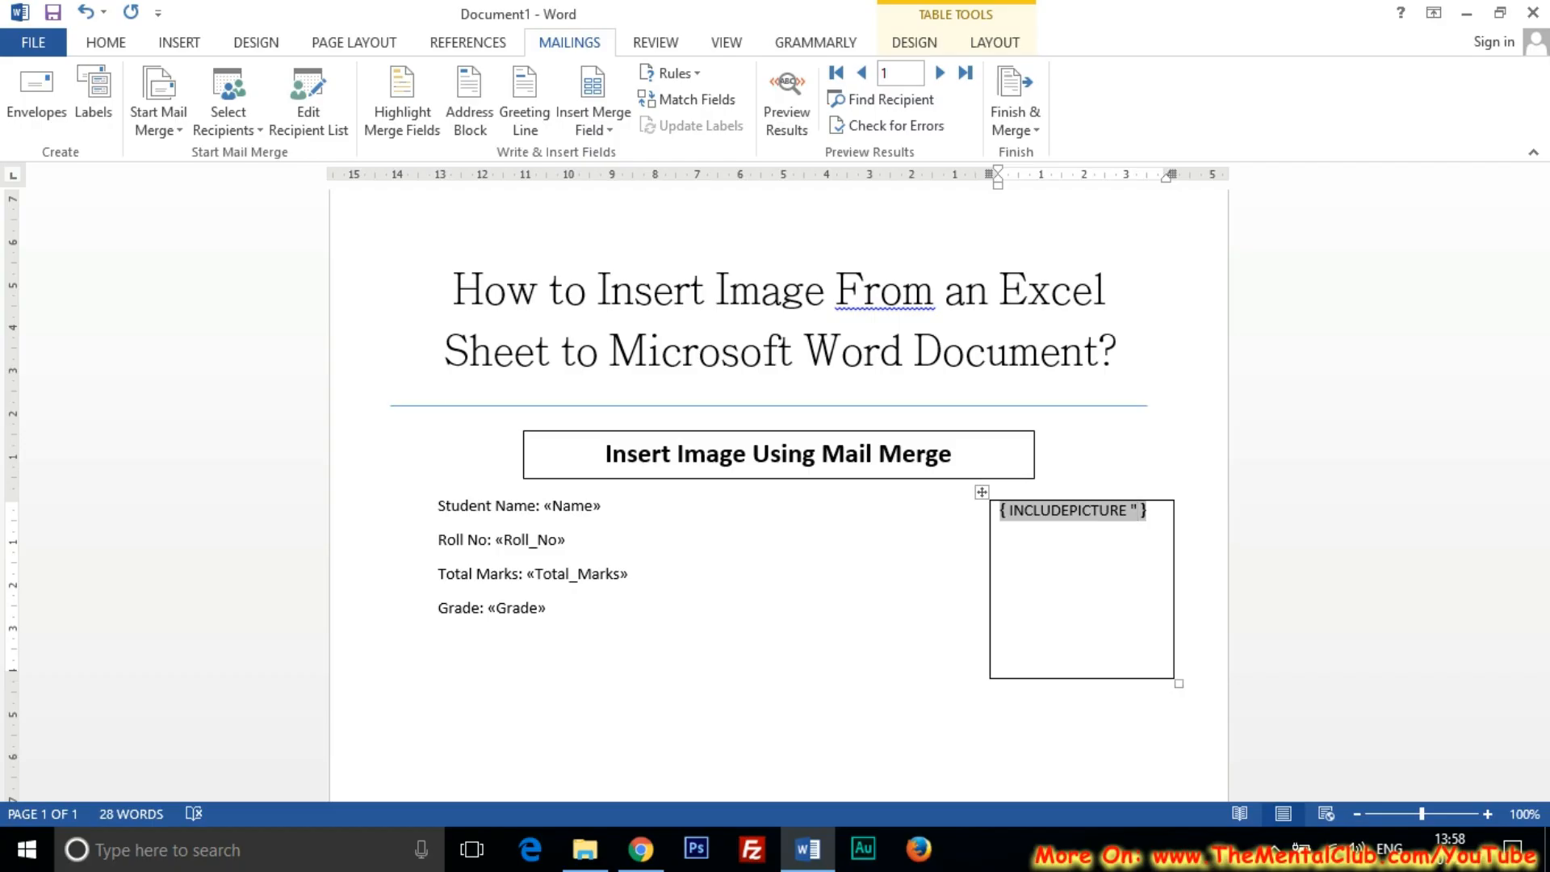
pyautogui.click(593, 109)
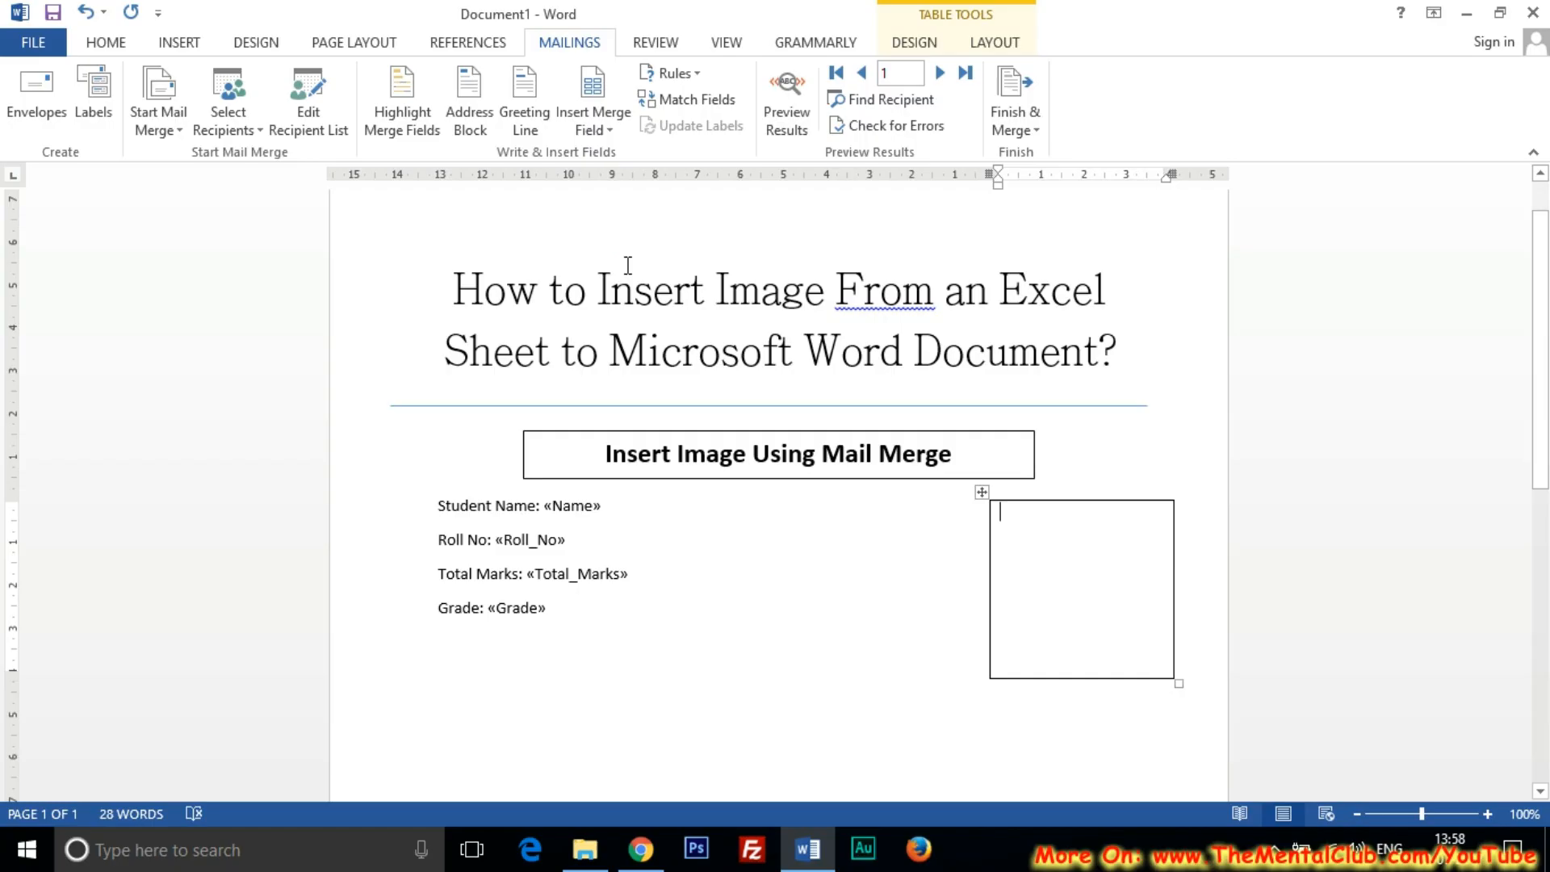
pyautogui.moveTo(1078, 603)
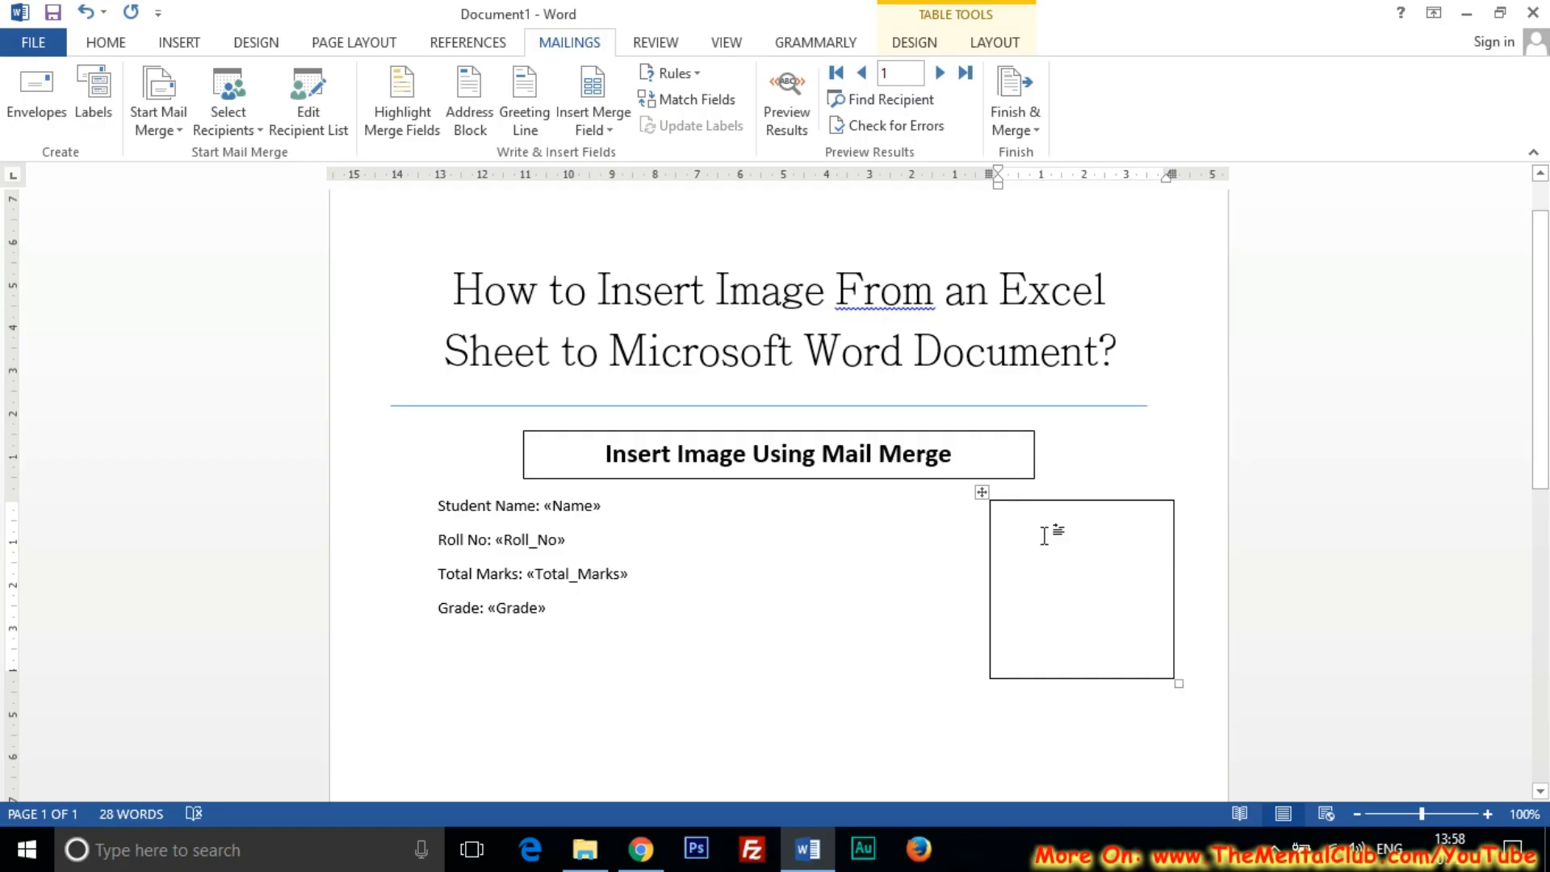
pyautogui.moveTo(1009, 194)
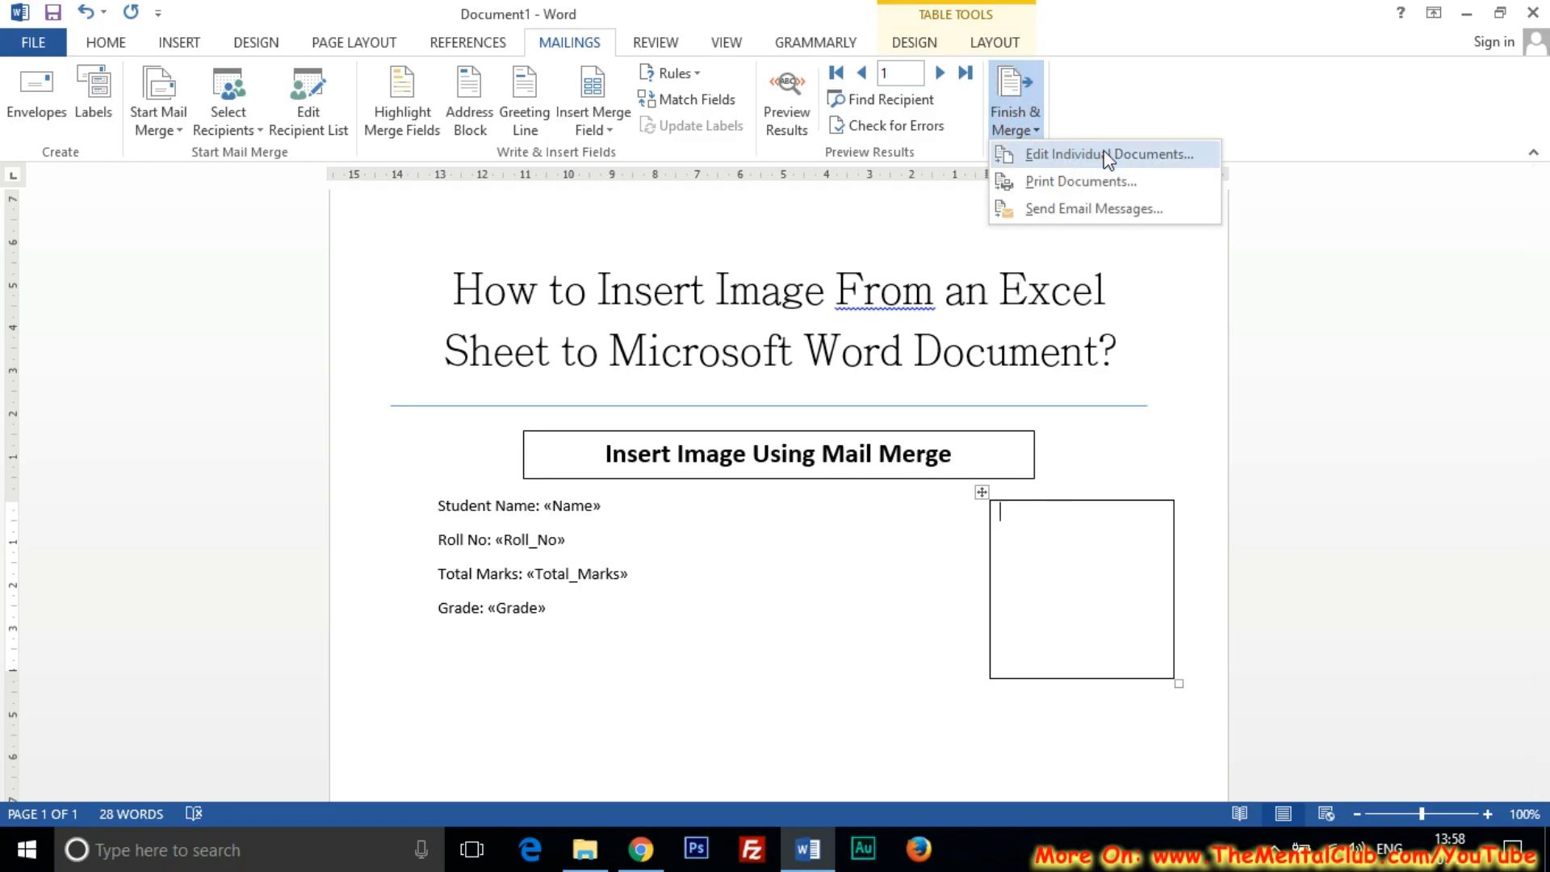
# - Finish & Merge all records into a new document via Edit Individual Documents
pyautogui.click(1107, 153)
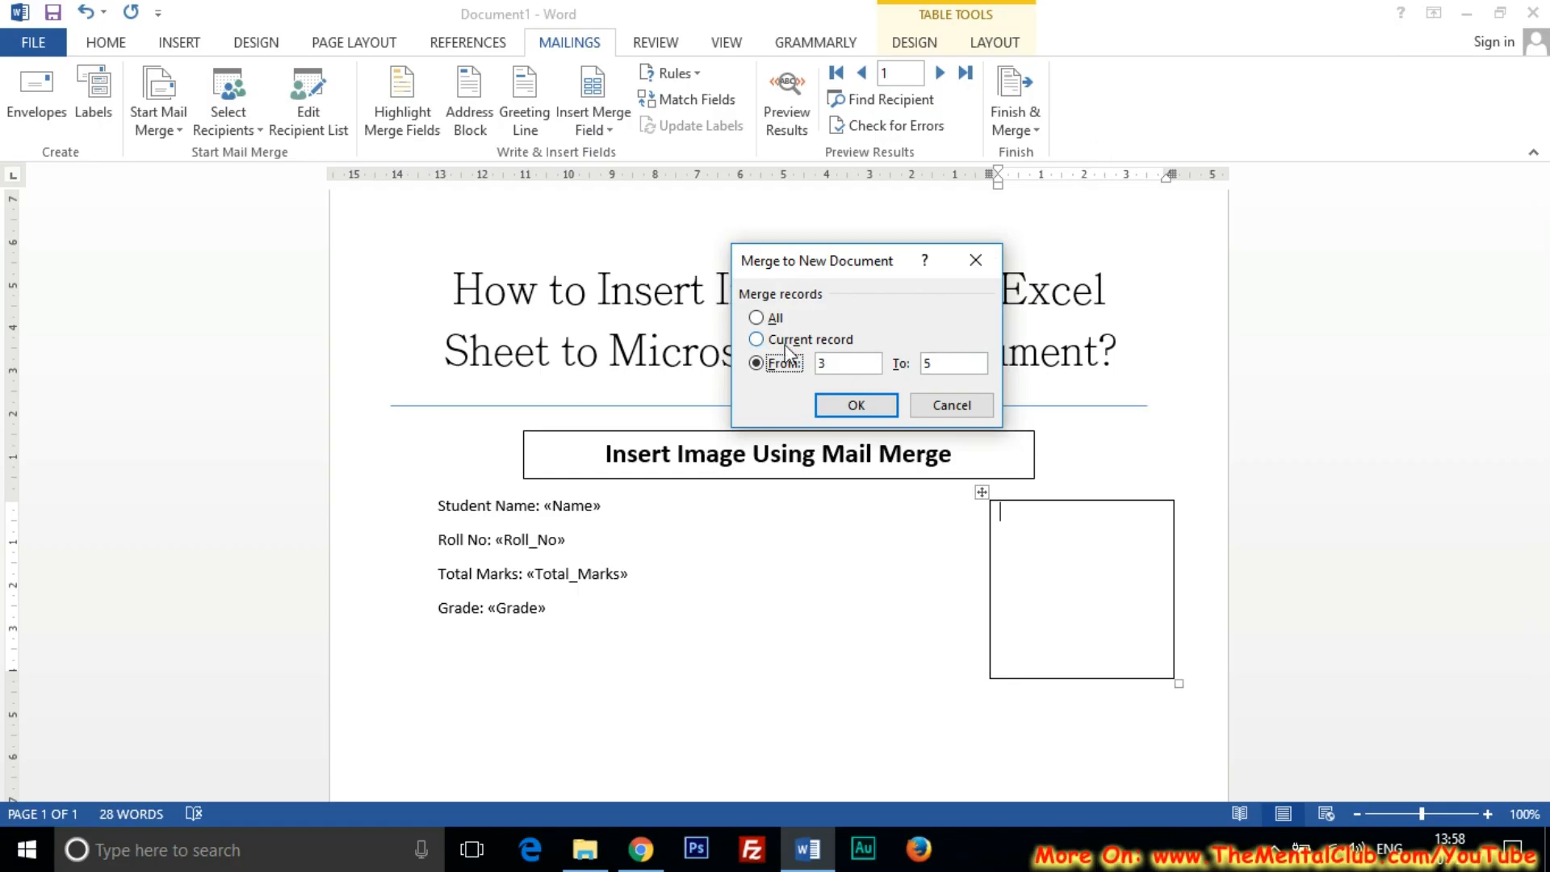
pyautogui.click(855, 405)
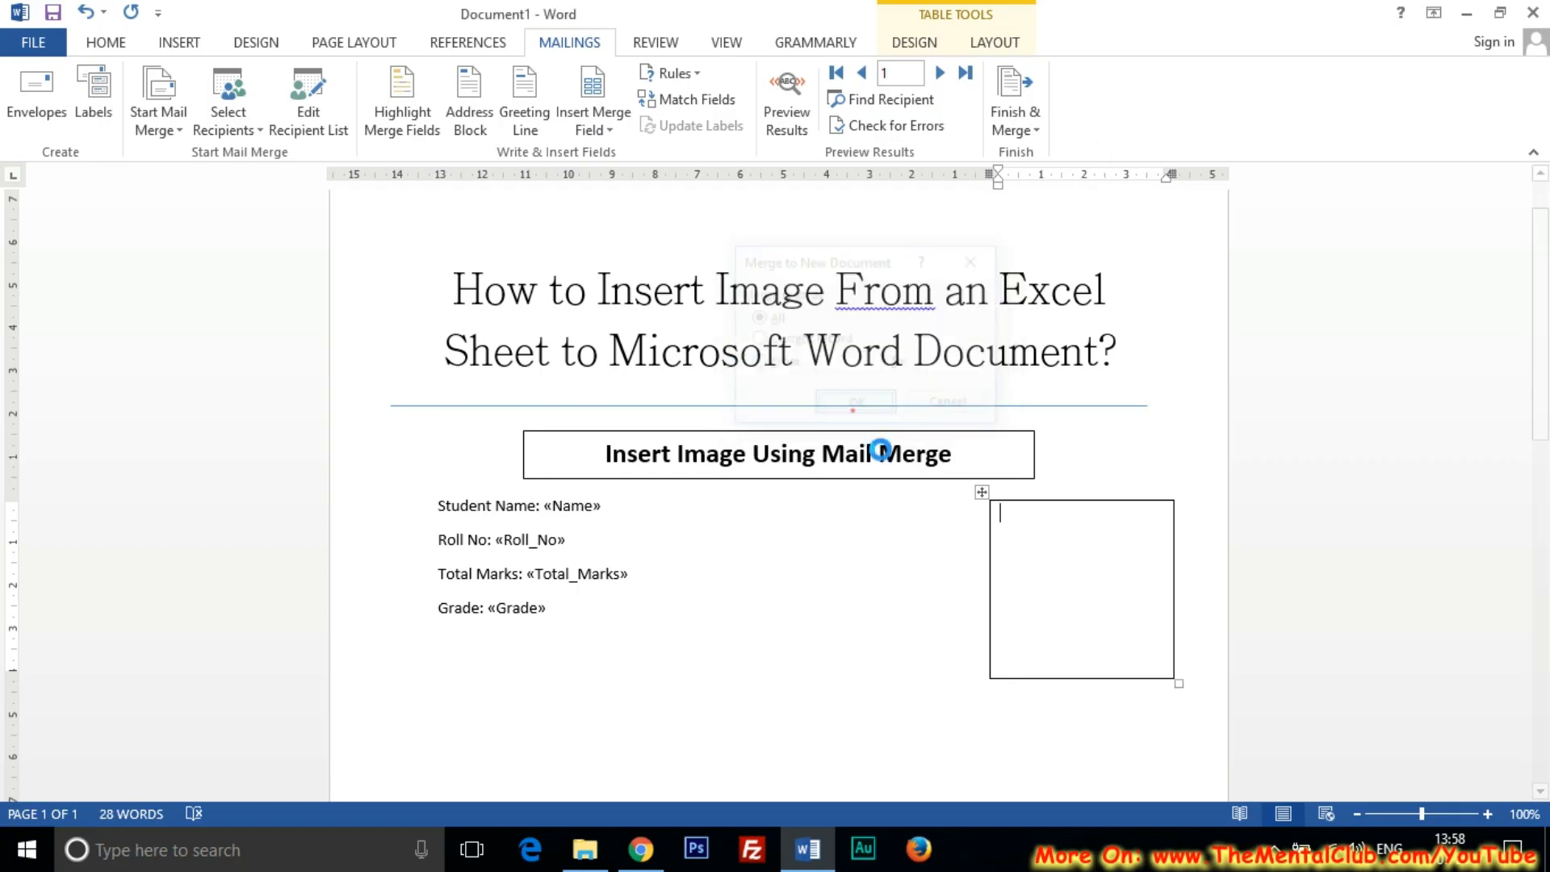
pyautogui.click(852, 400)
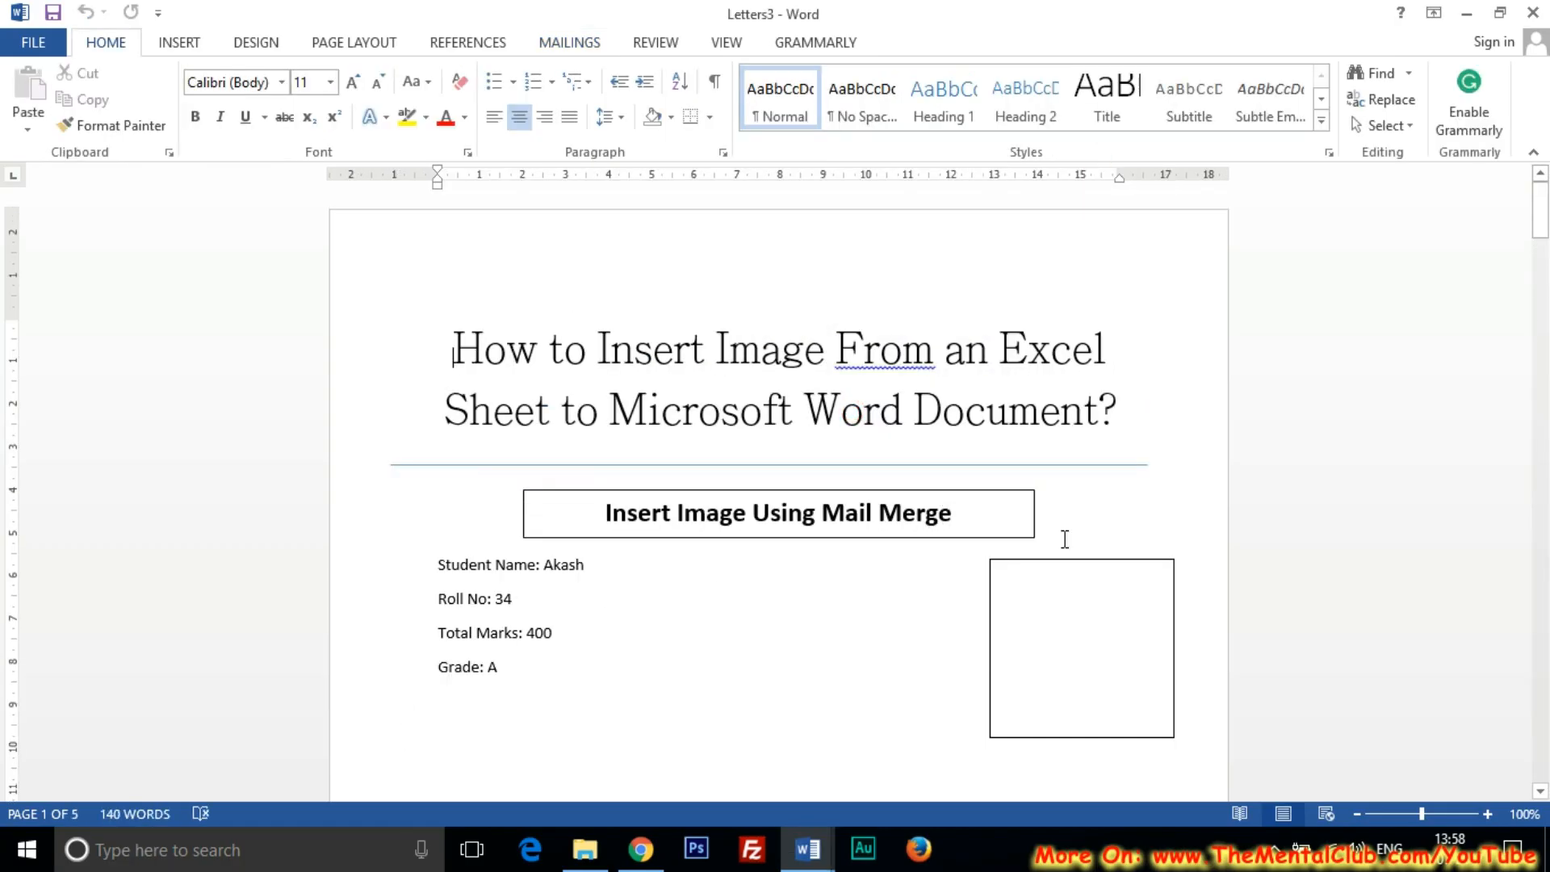
pyautogui.moveTo(42, 814)
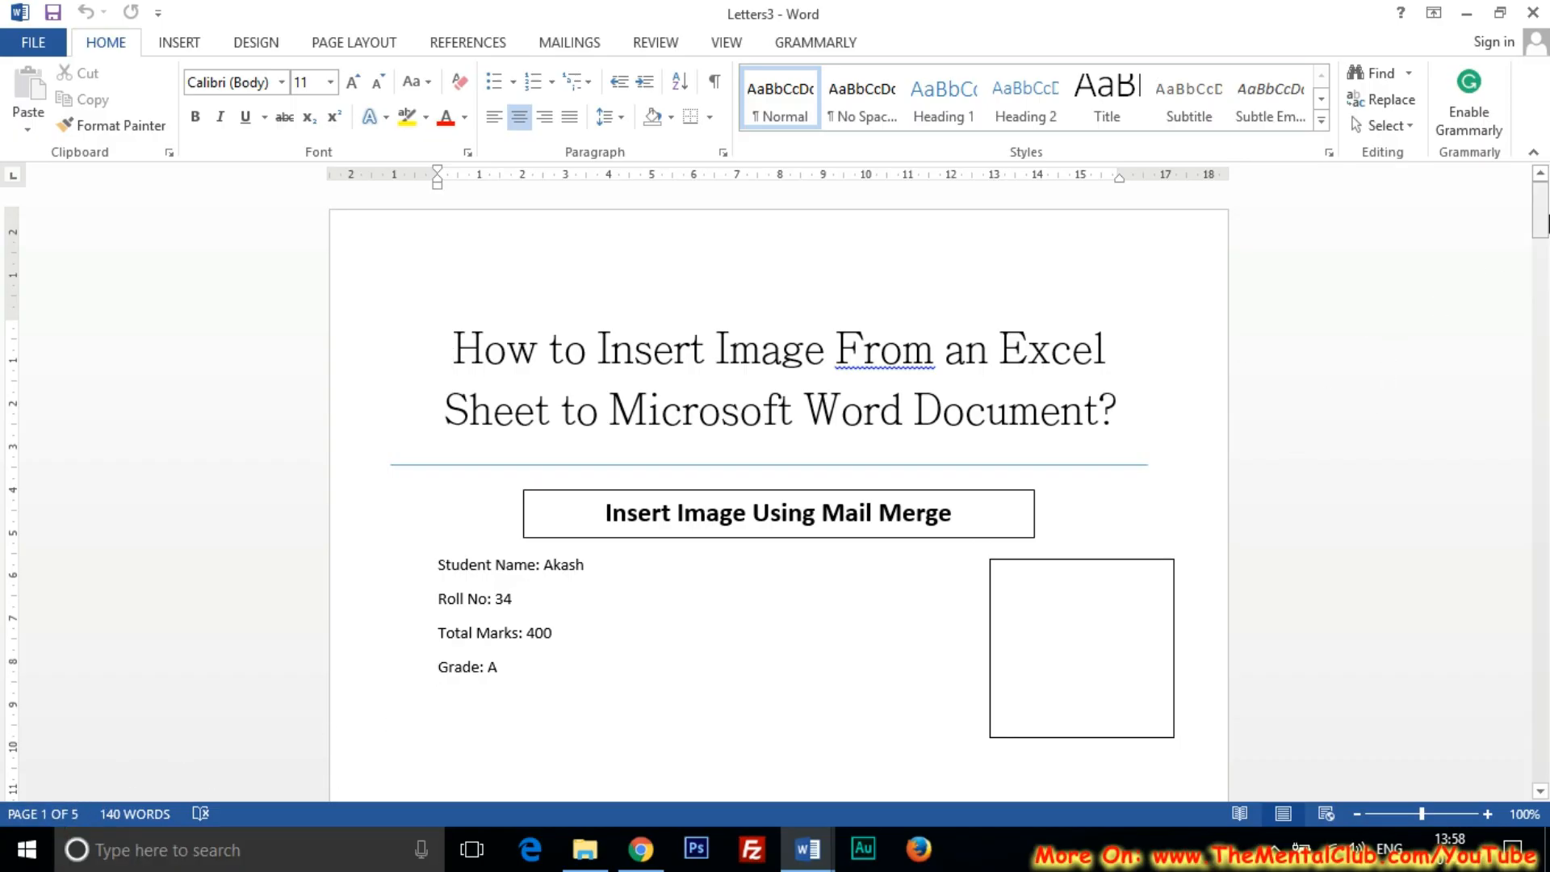
pyautogui.scroll(-3)
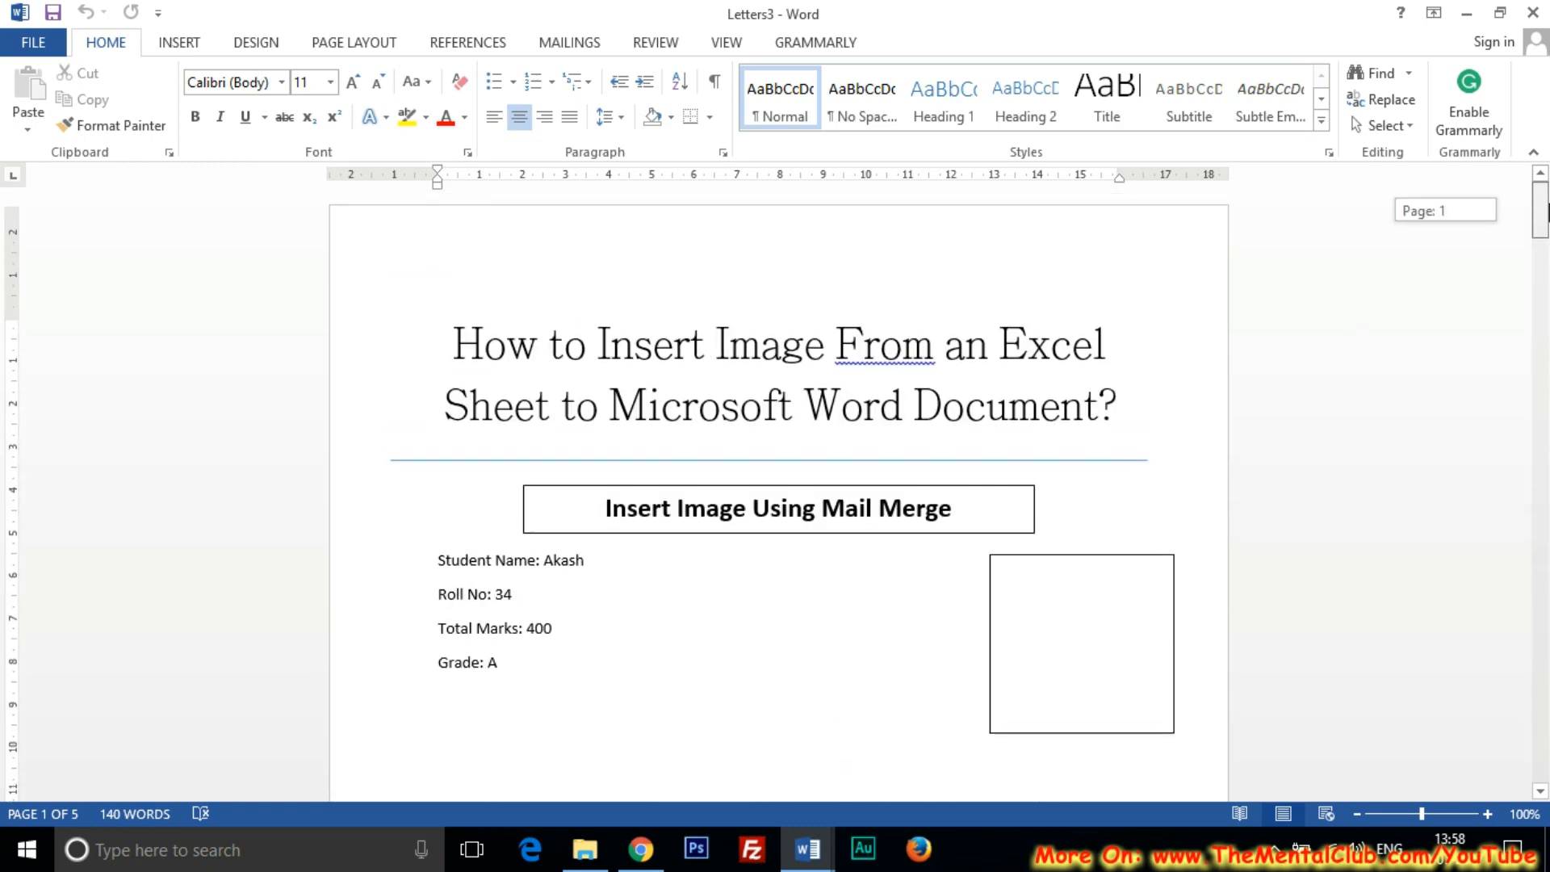
pyautogui.click(569, 96)
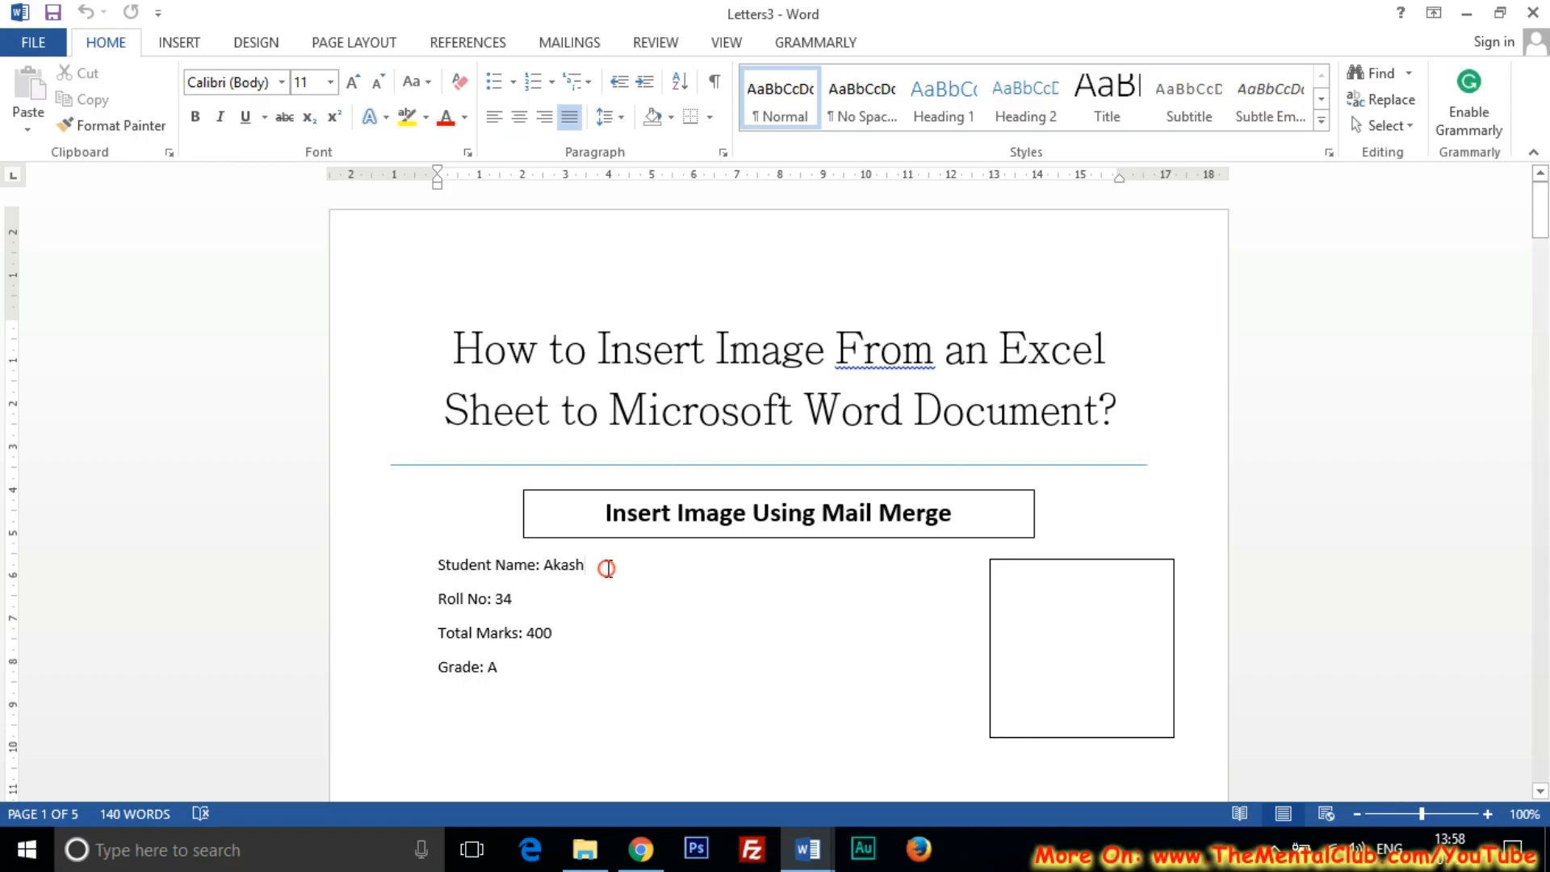
pyautogui.click(1082, 651)
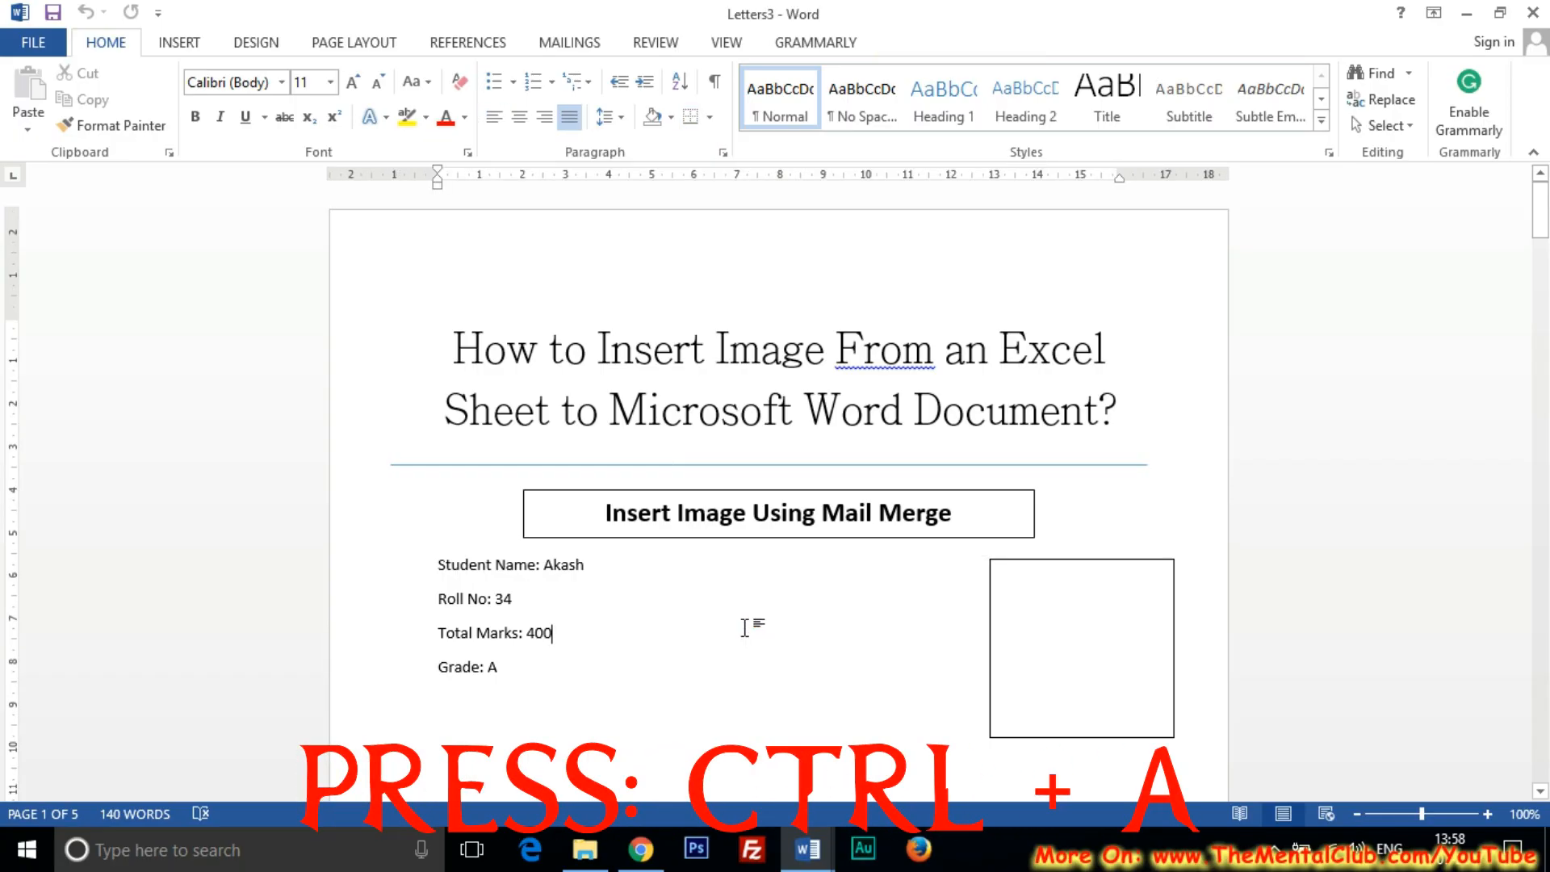
# - Select the whole merged document and update all fields with F9 so the photos load
pyautogui.press('ctrl+a')
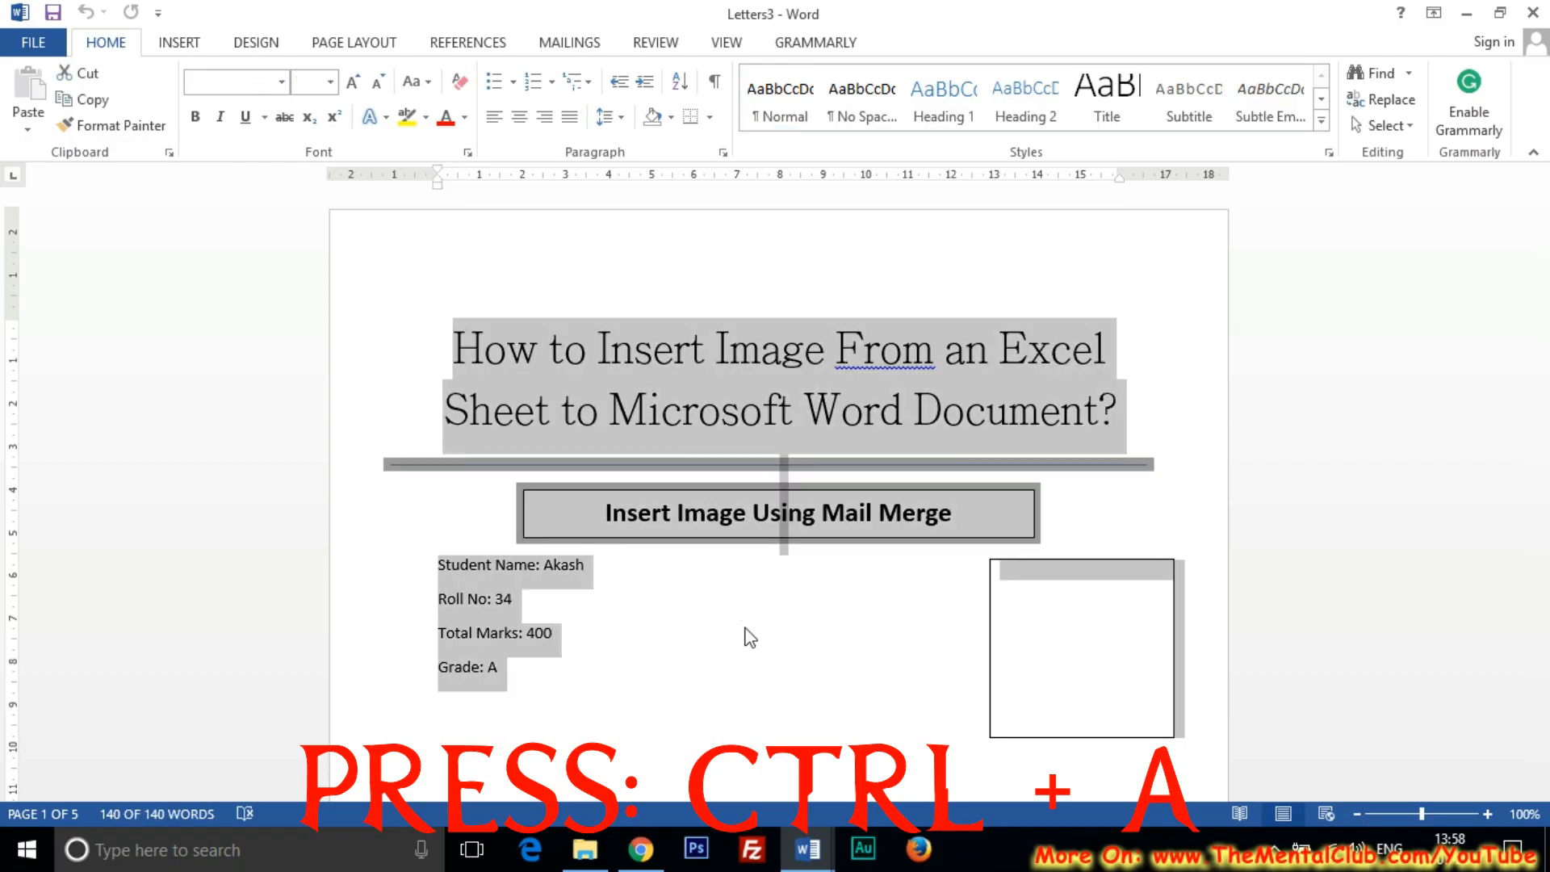
pyautogui.press('ctrl+a')
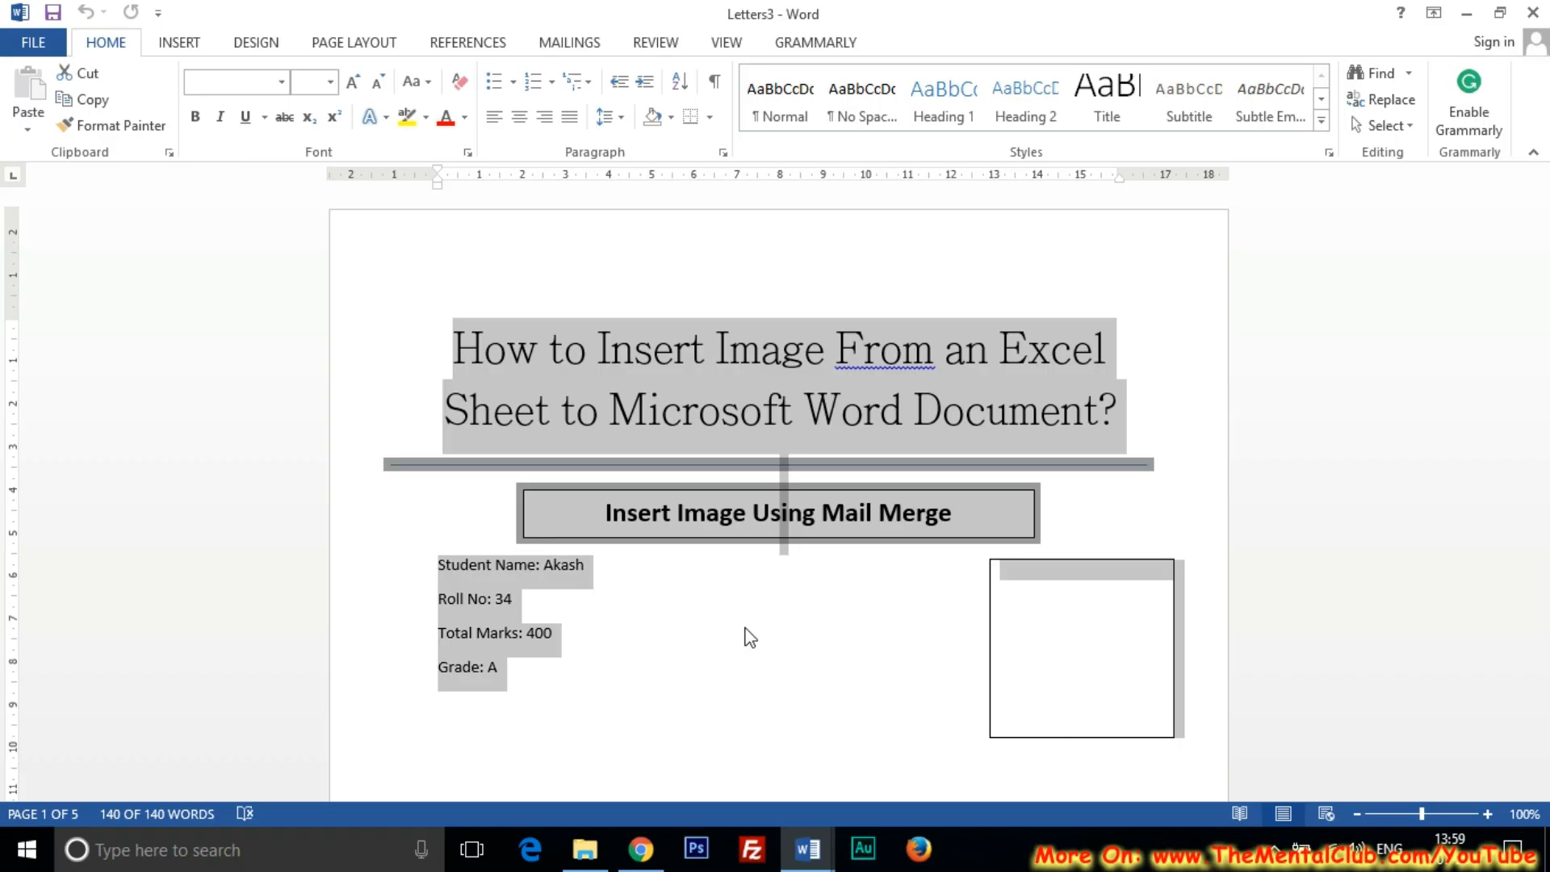
pyautogui.press('f9')
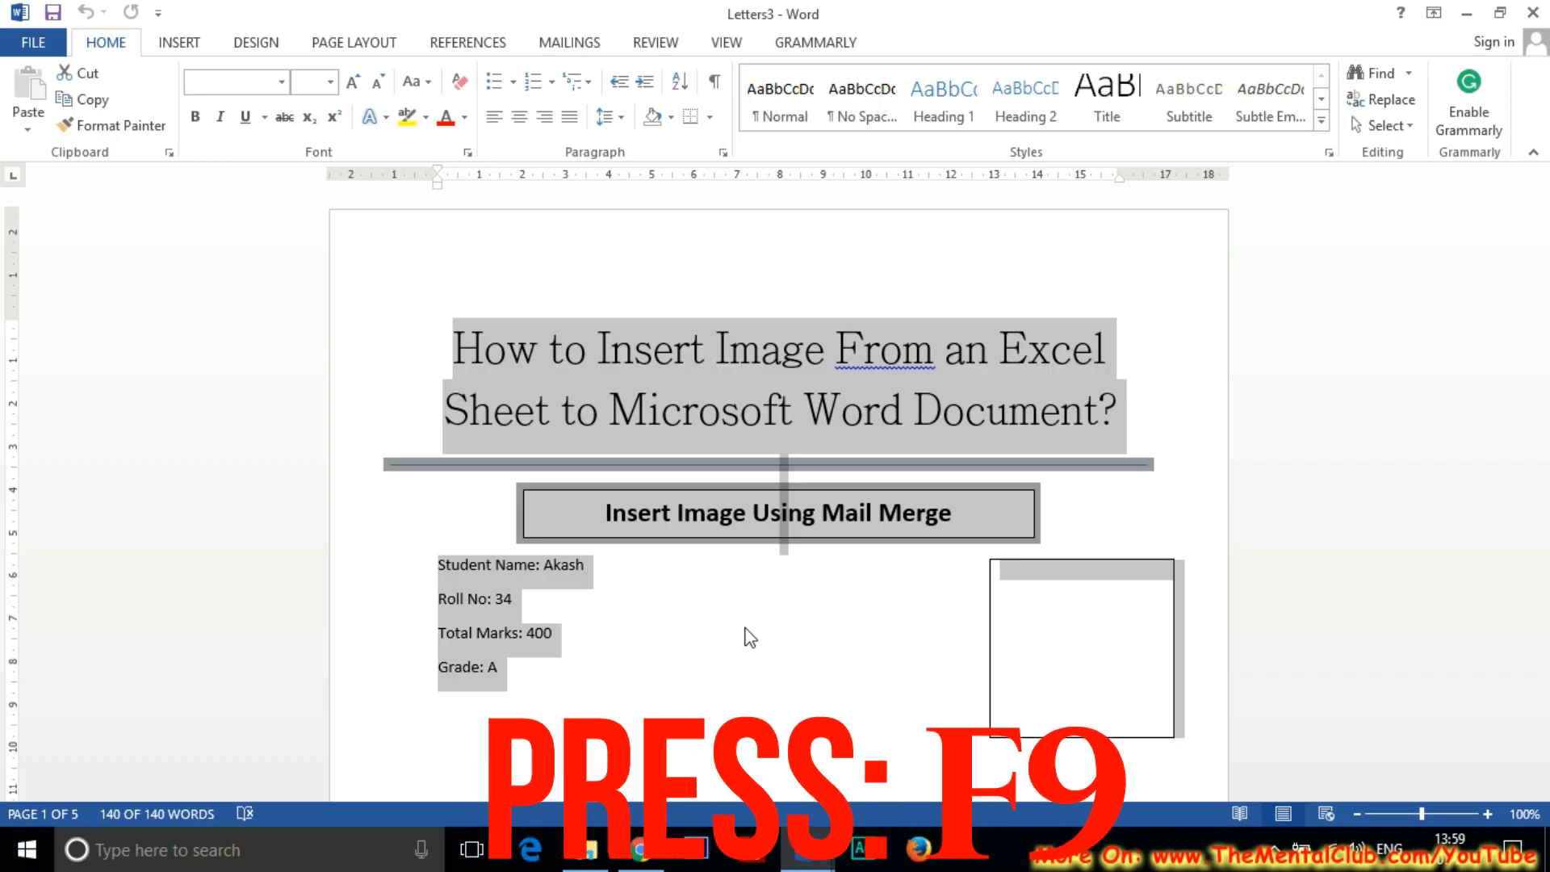
pyautogui.press('f9')
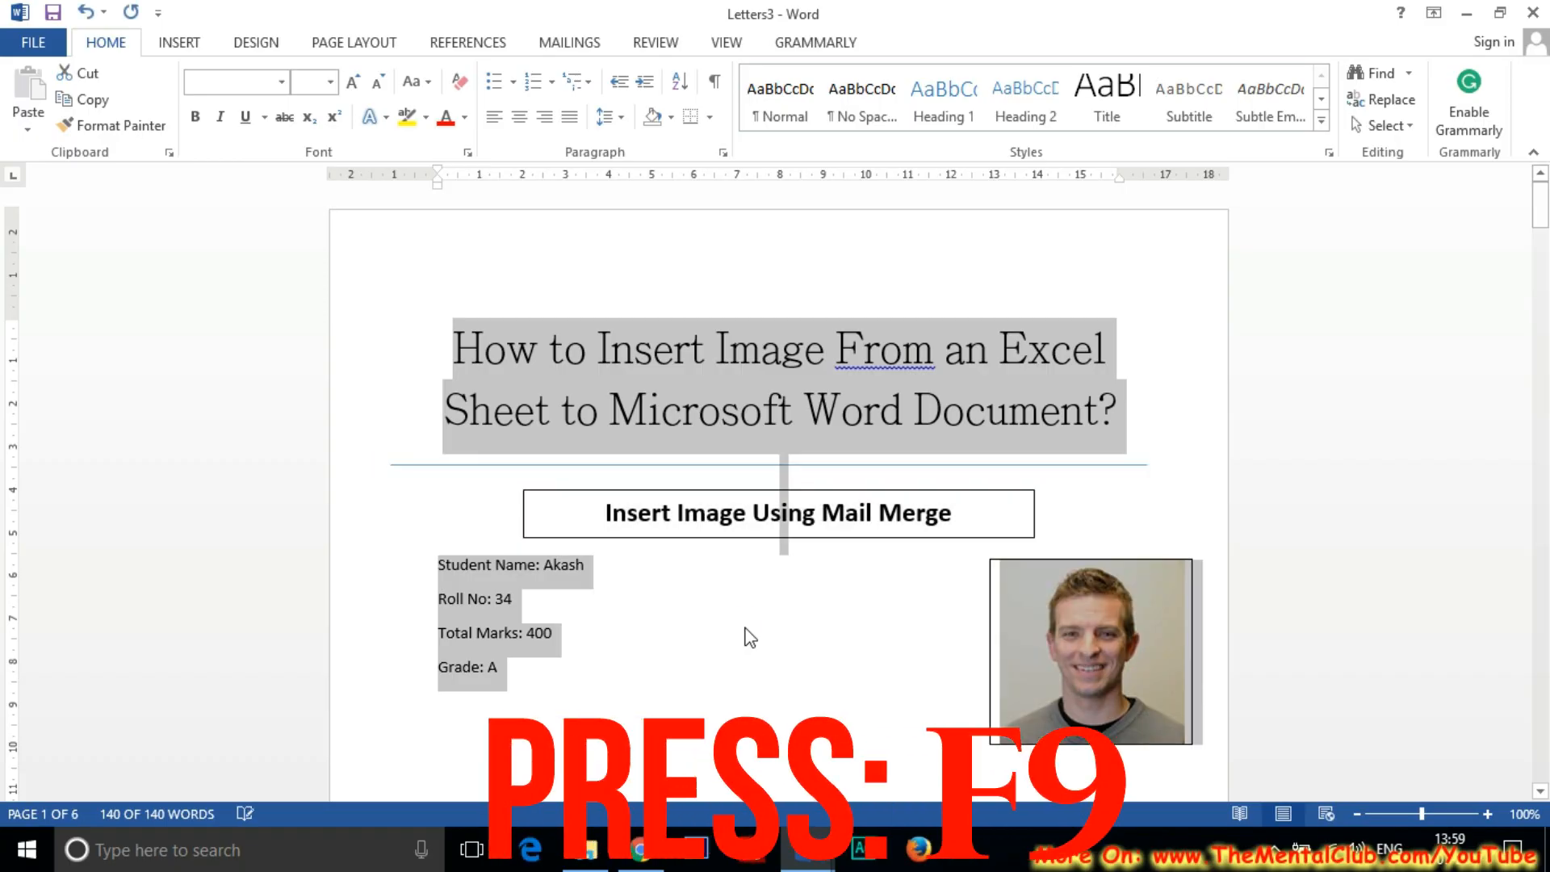
pyautogui.press('f9')
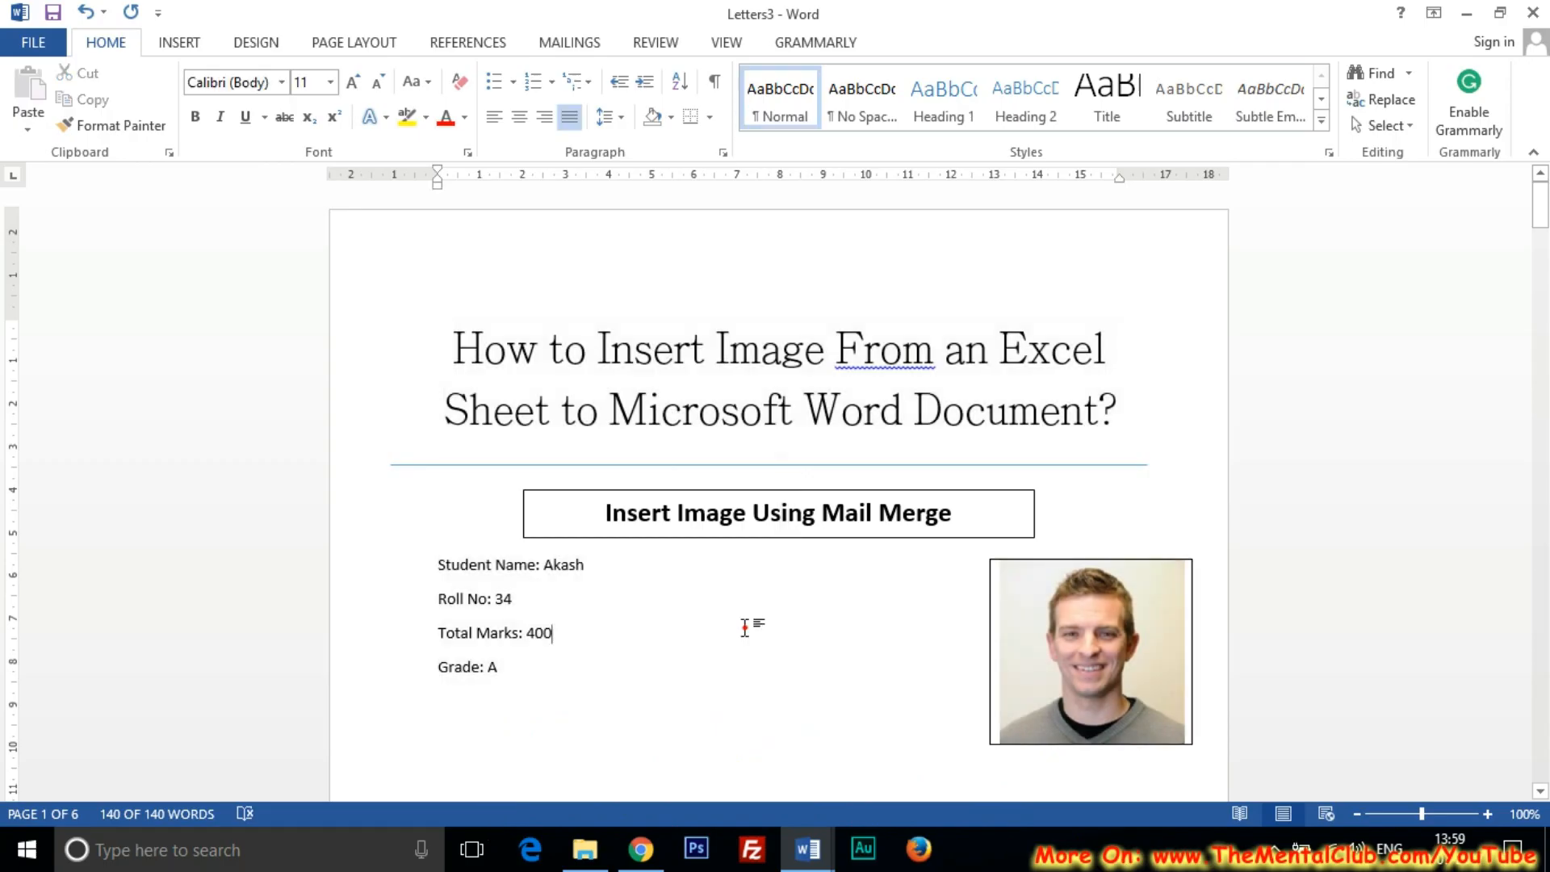
pyautogui.scroll(-3)
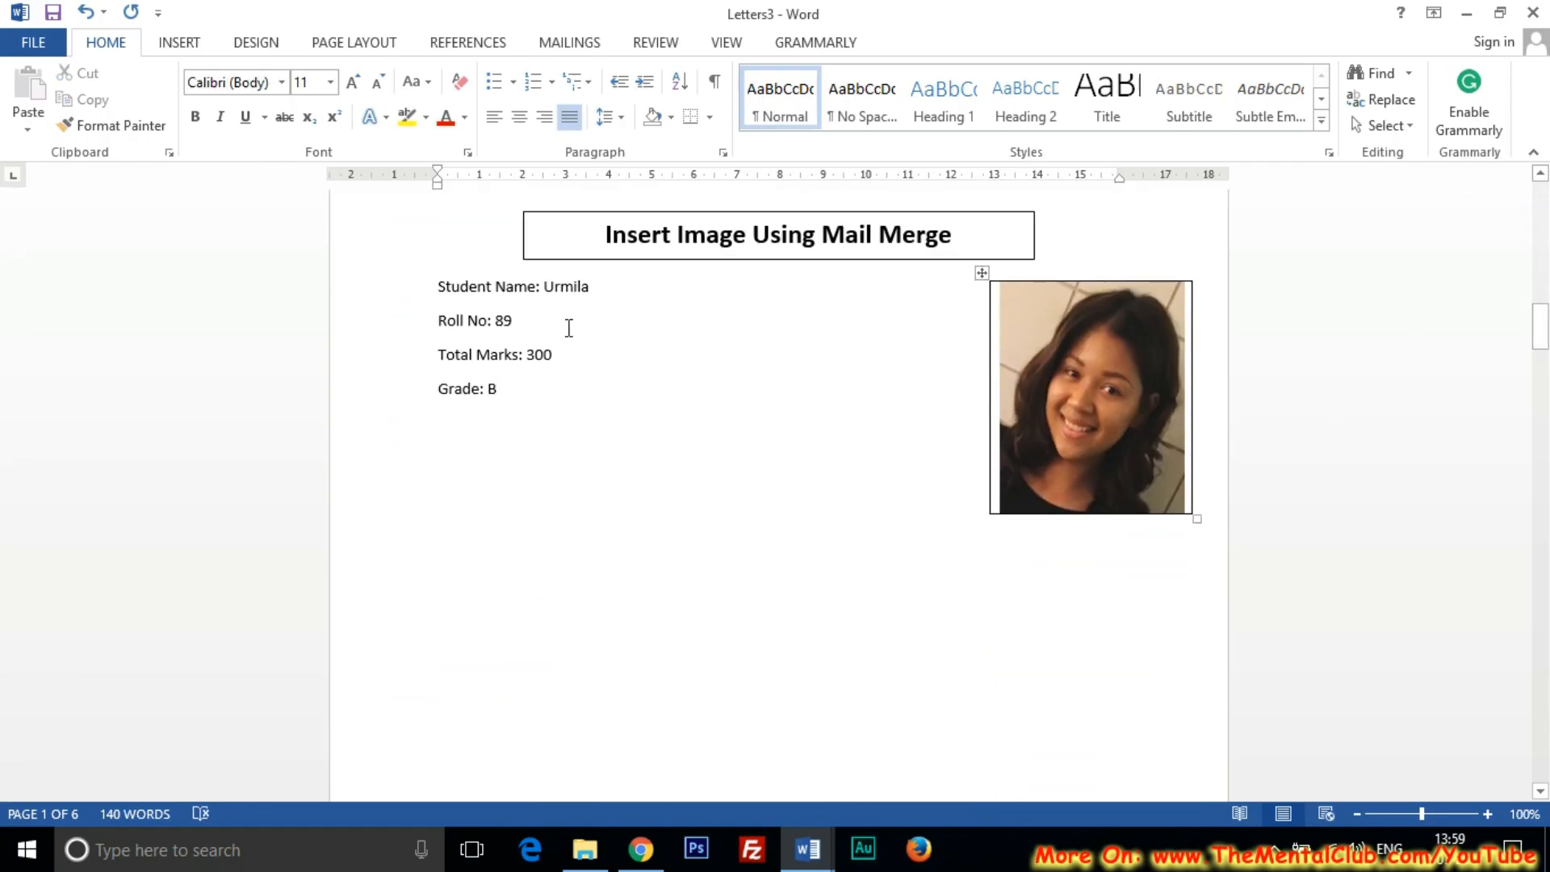
pyautogui.scroll(-3)
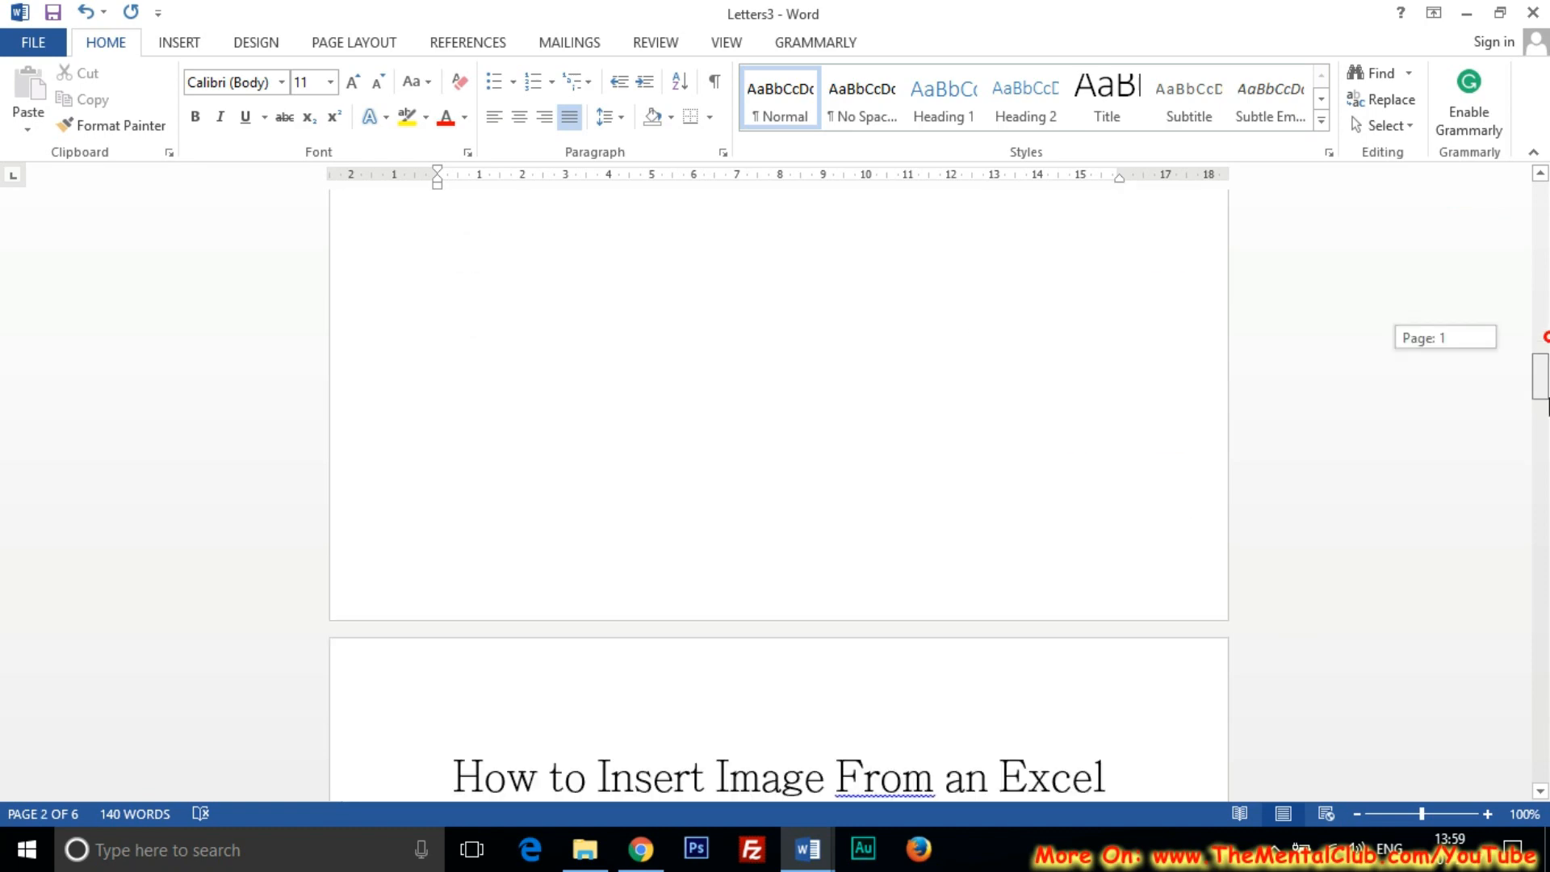
pyautogui.scroll(-3)
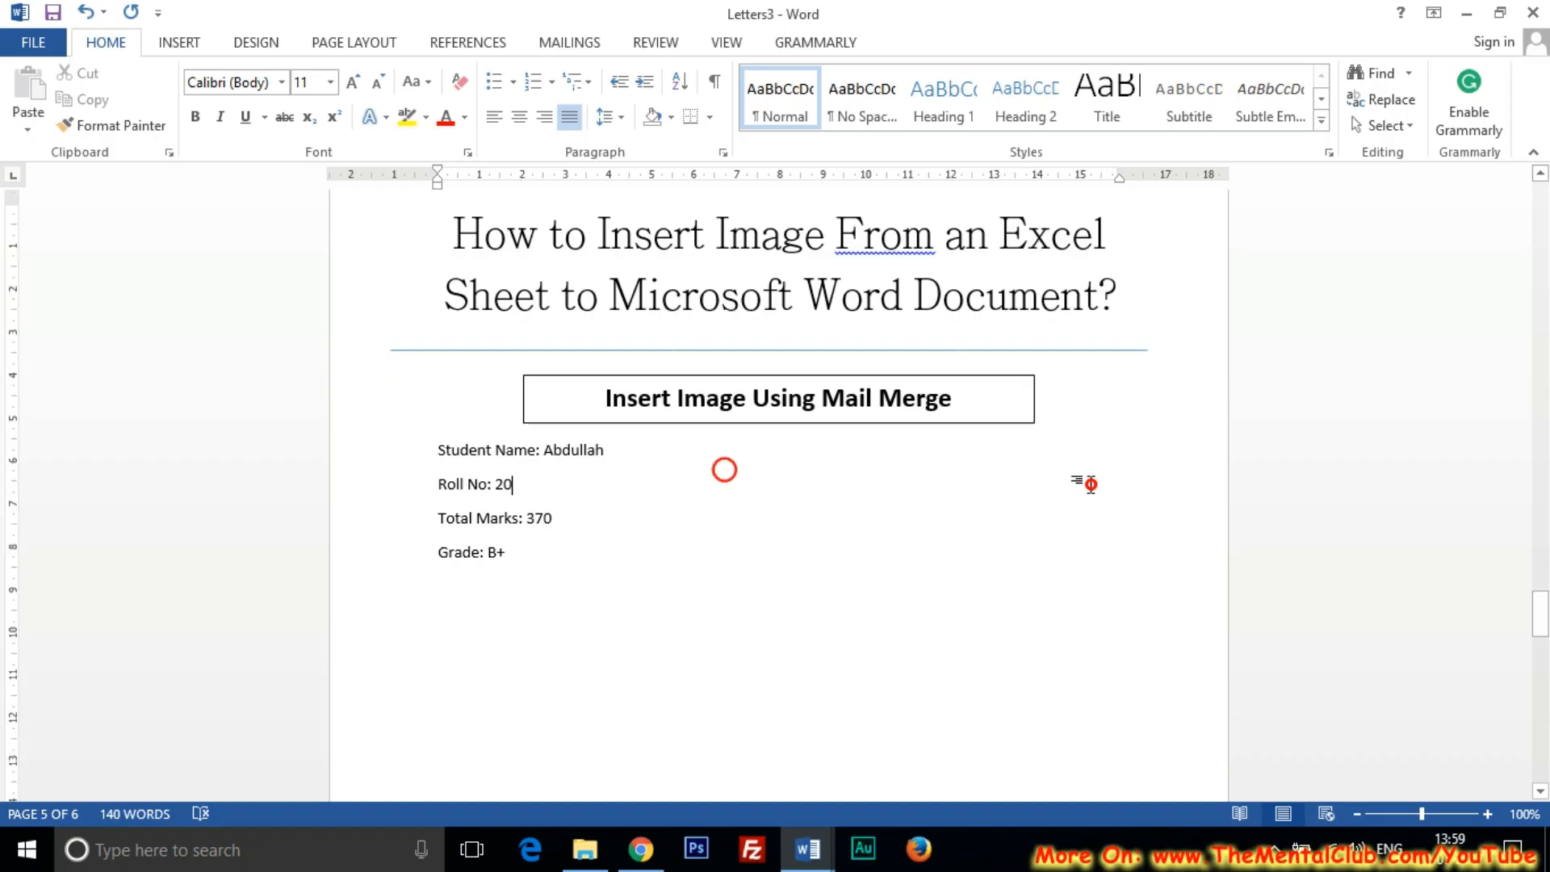
pyautogui.click(495, 115)
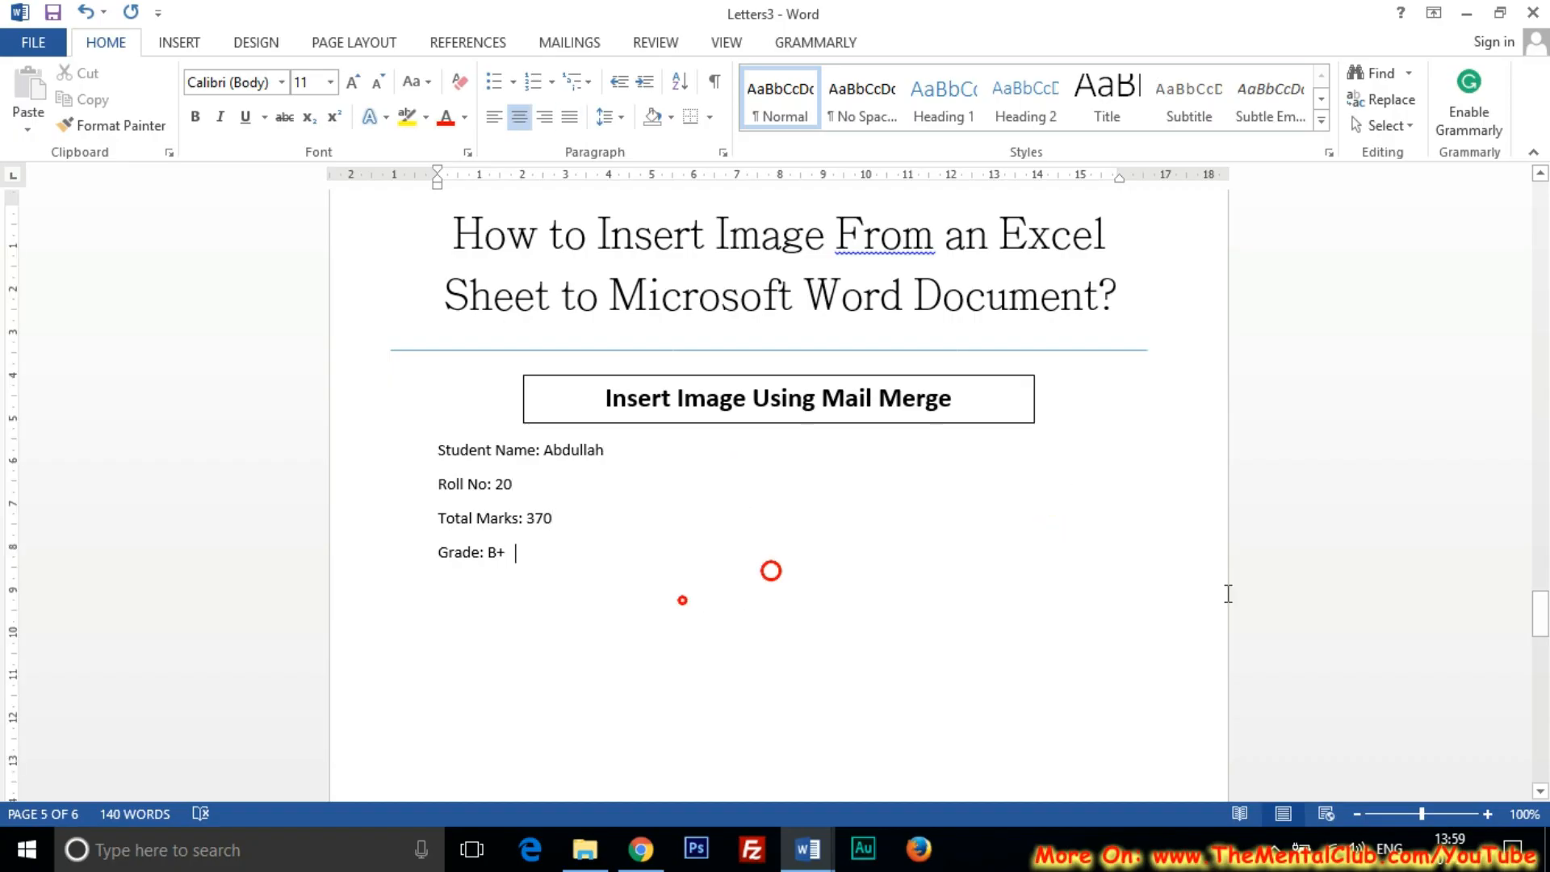
pyautogui.scroll(-3)
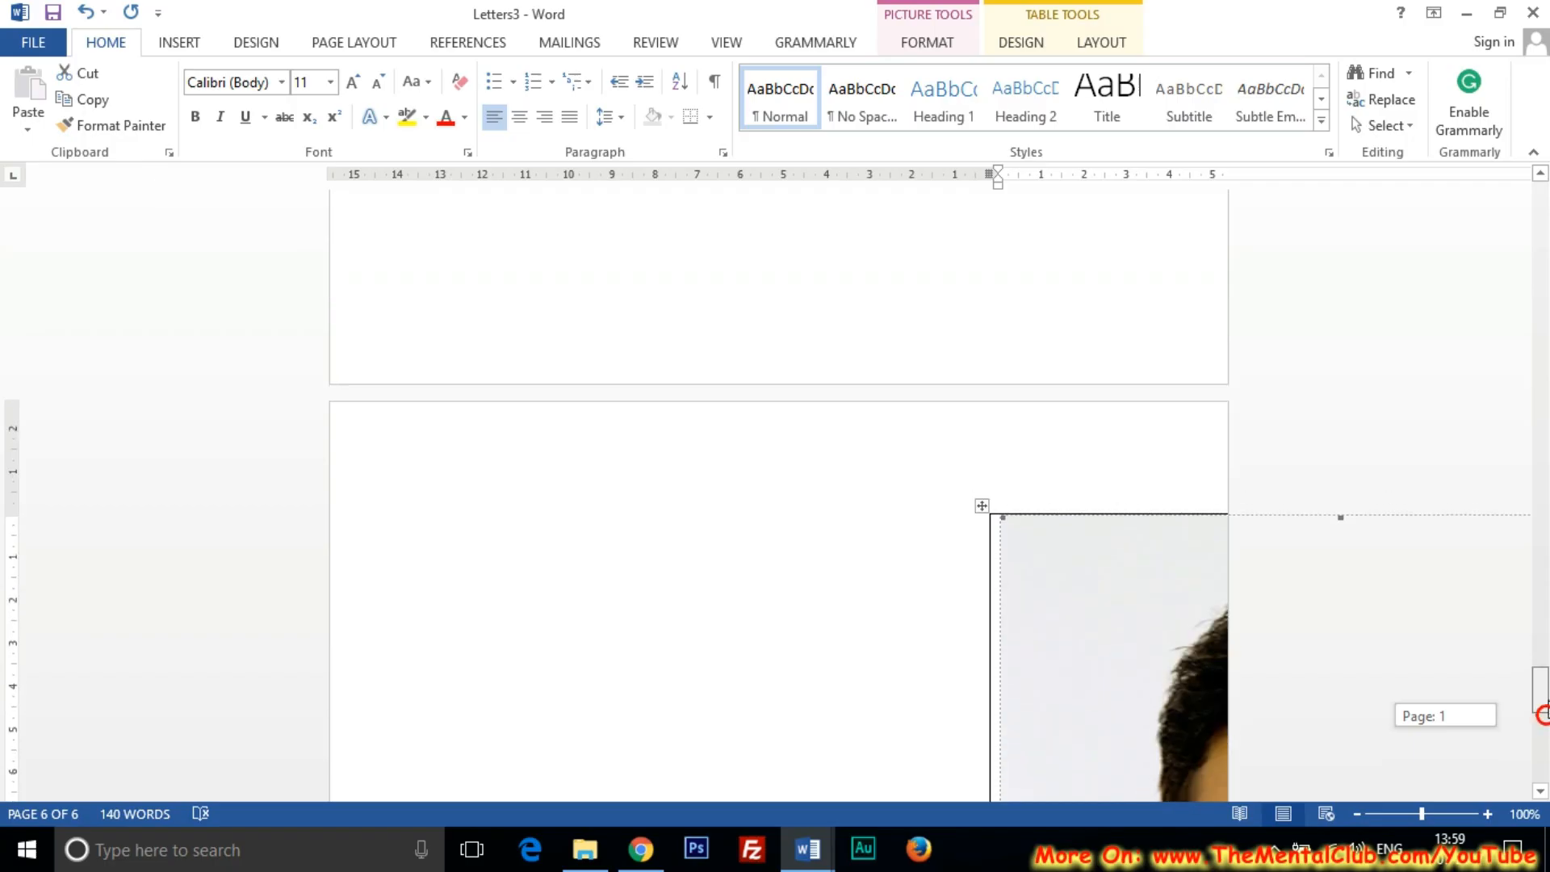
pyautogui.scroll(-3)
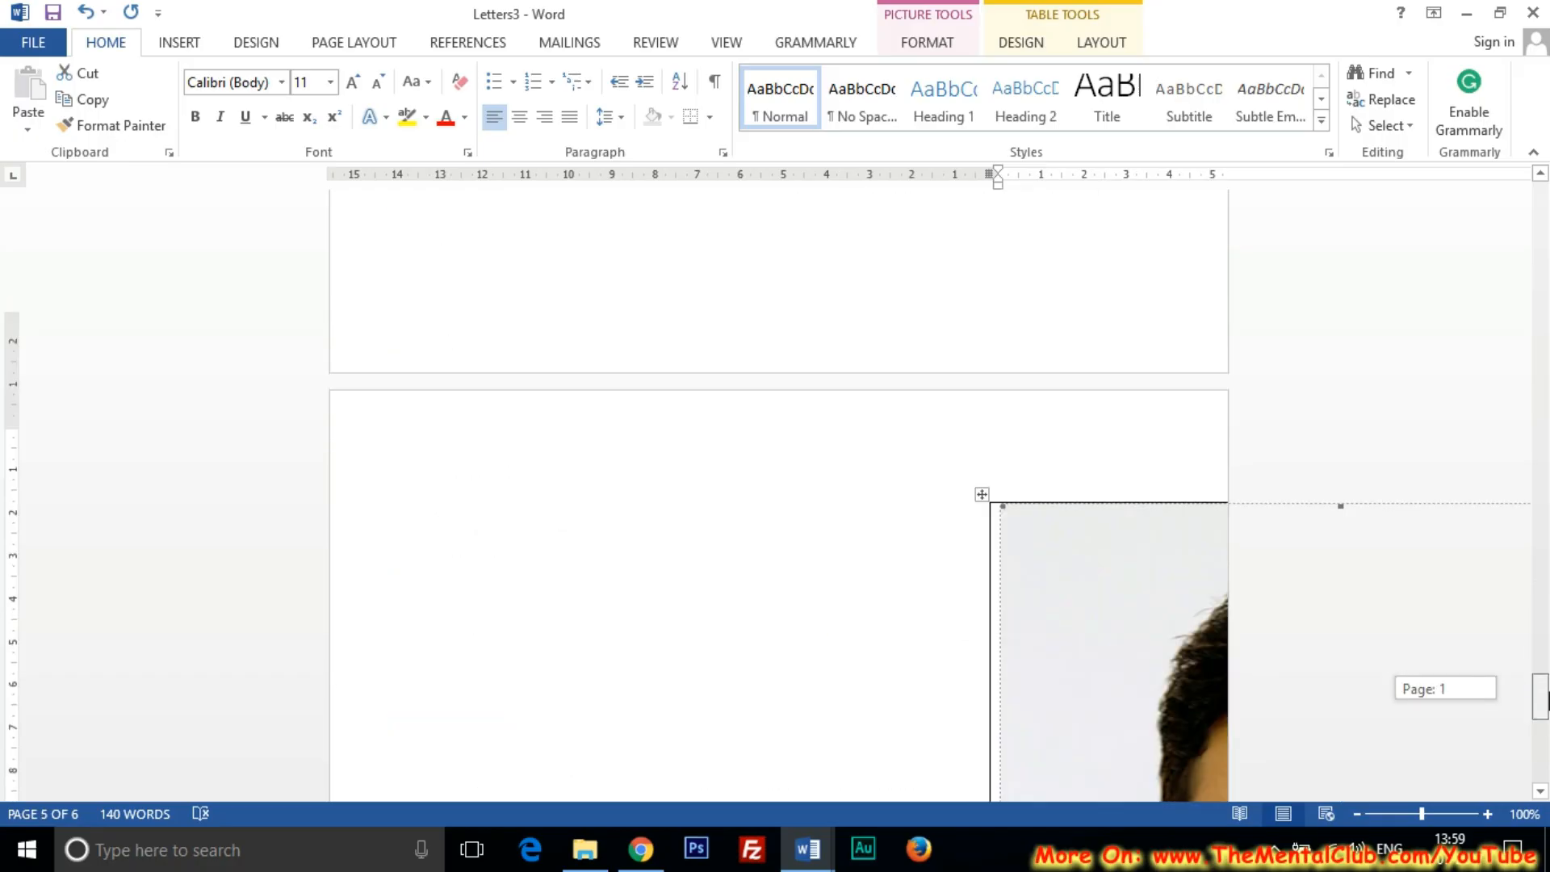
pyautogui.scroll(-3)
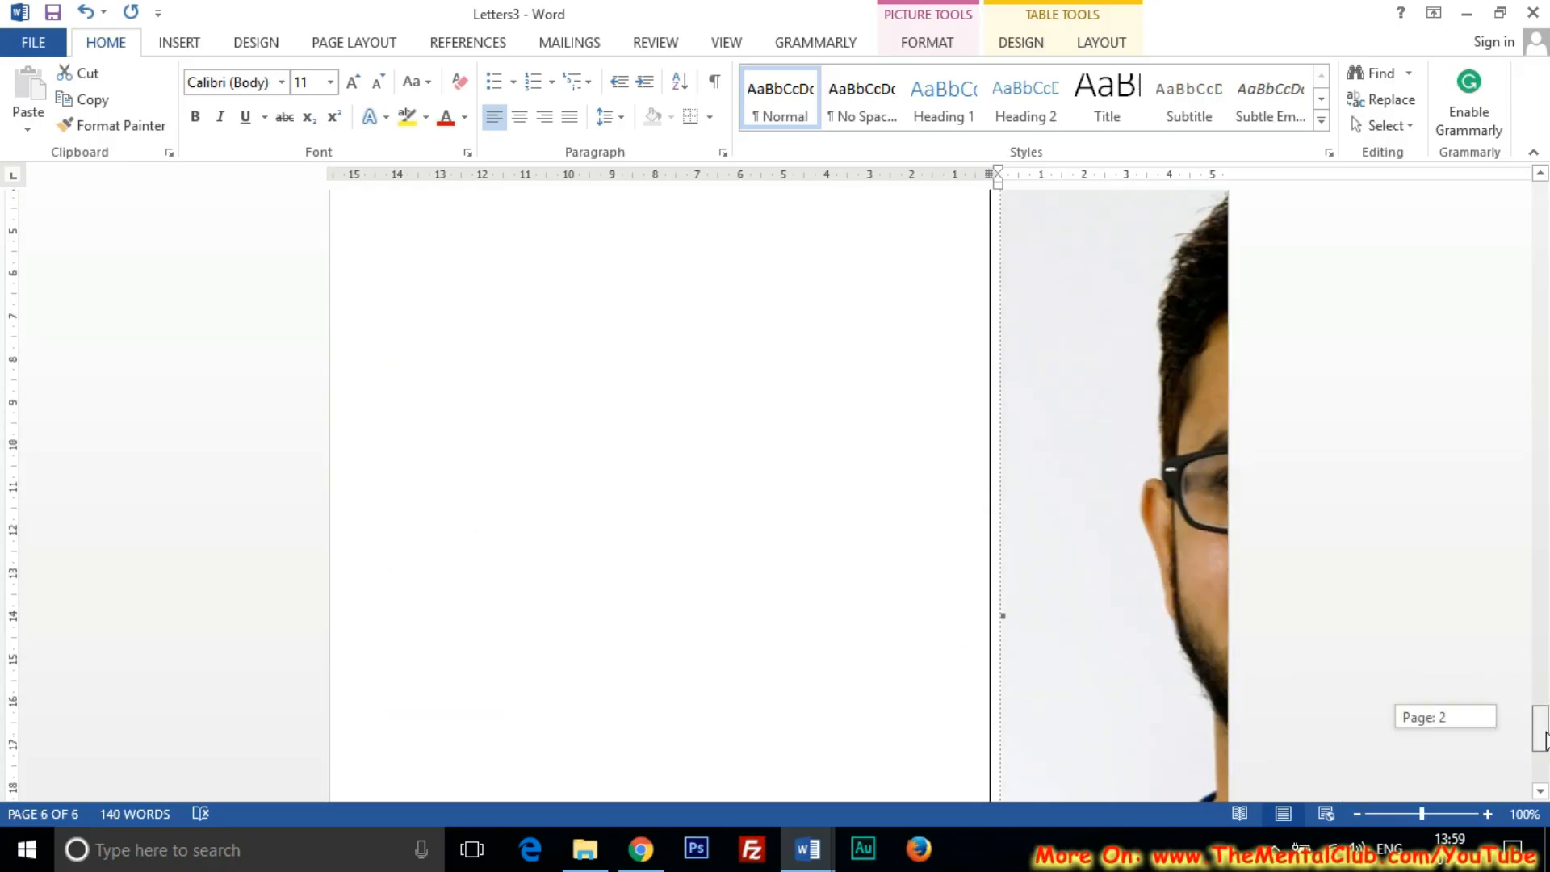
pyautogui.scroll(-3)
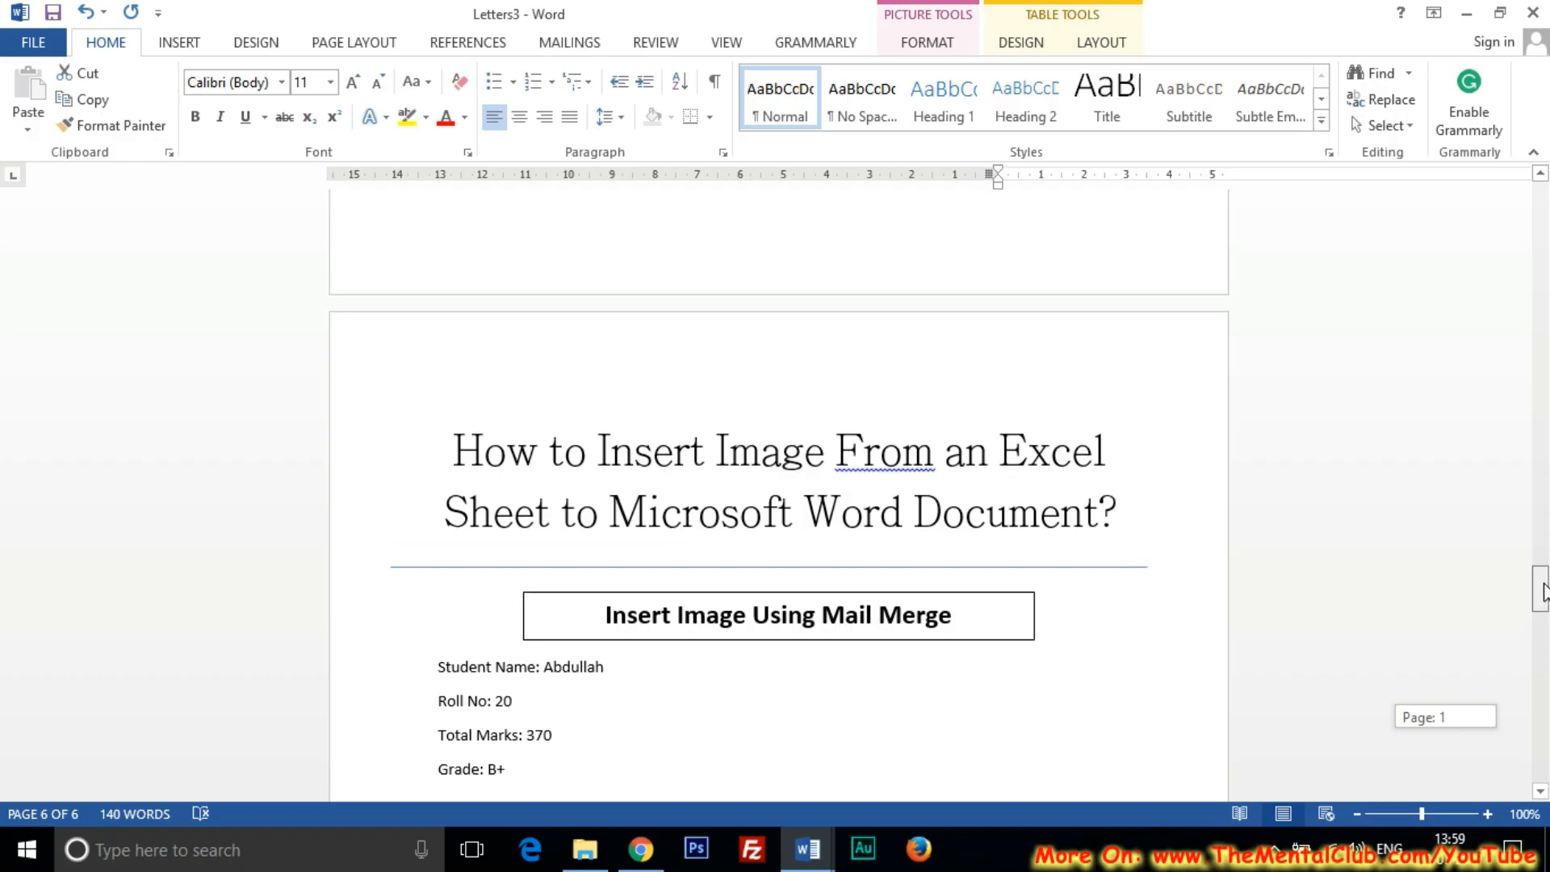
pyautogui.scroll(-3)
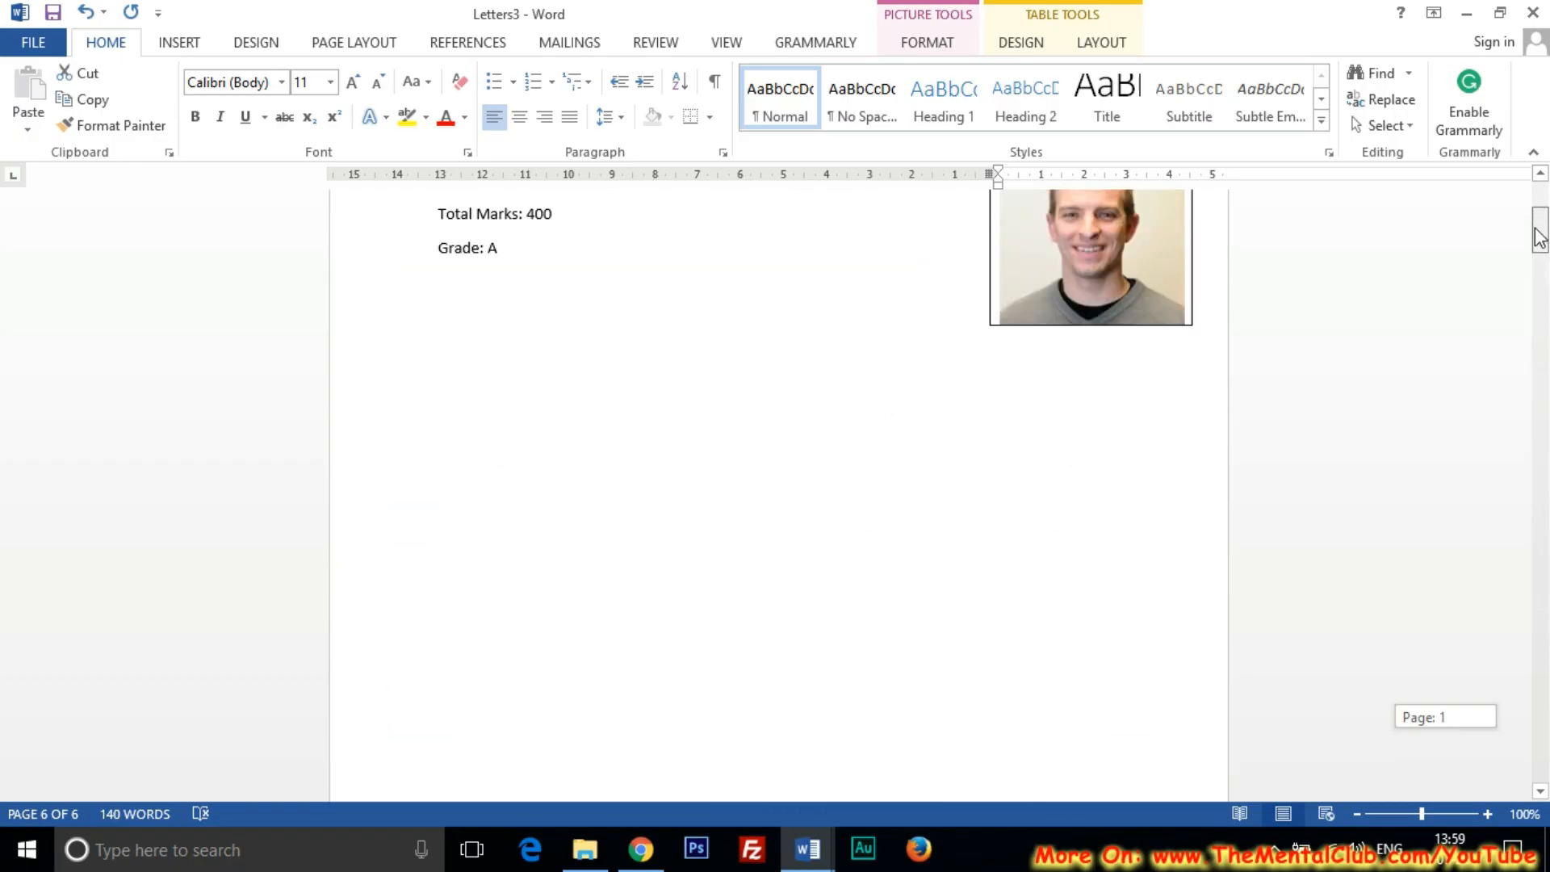
pyautogui.scroll(3)
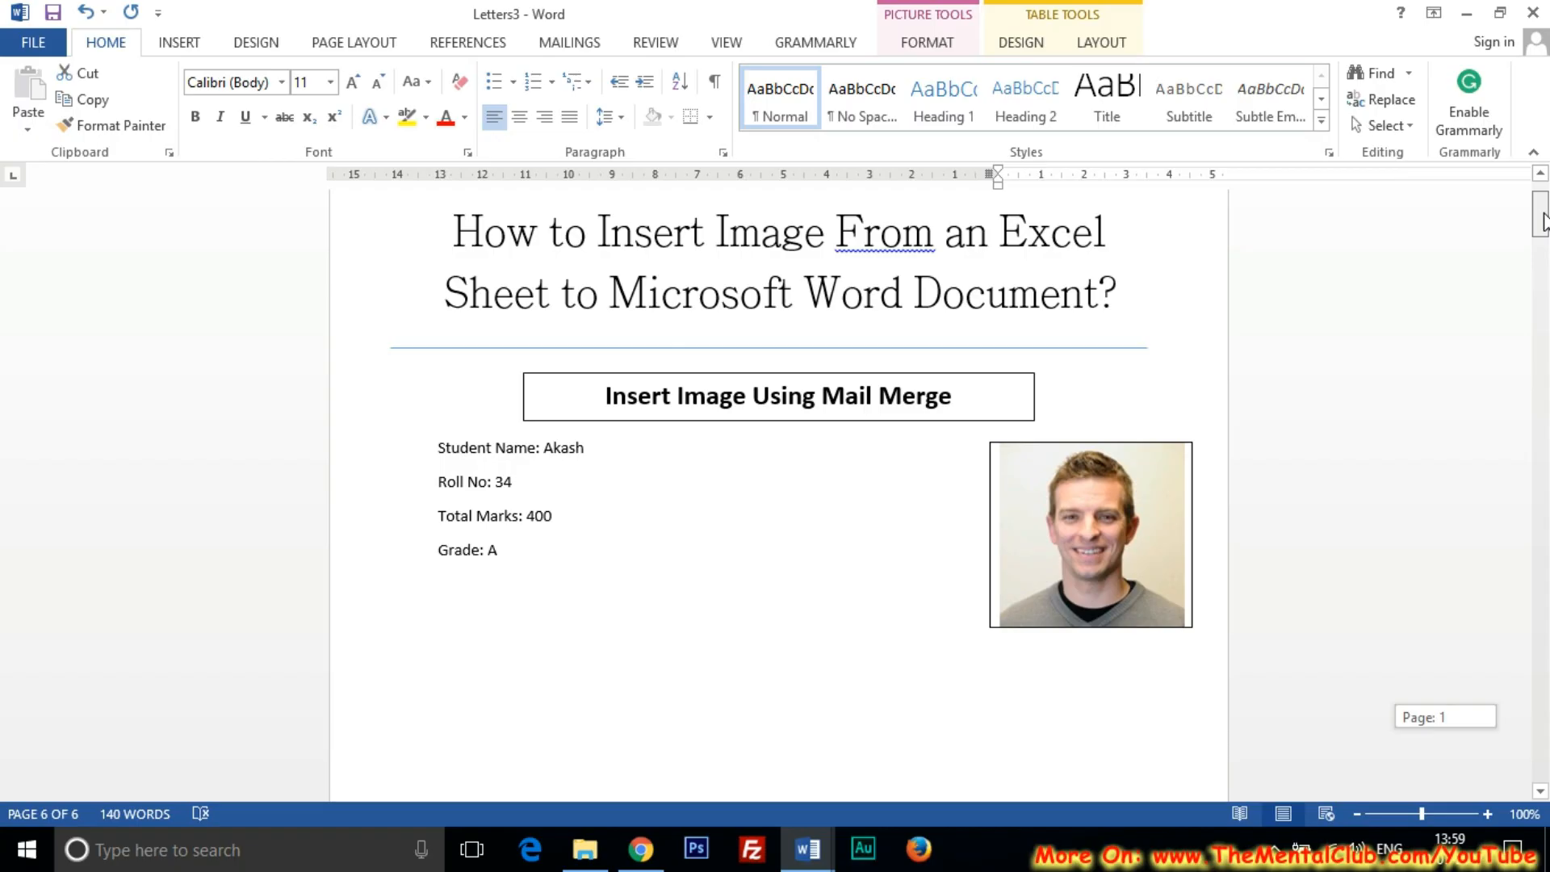
pyautogui.scroll(-3)
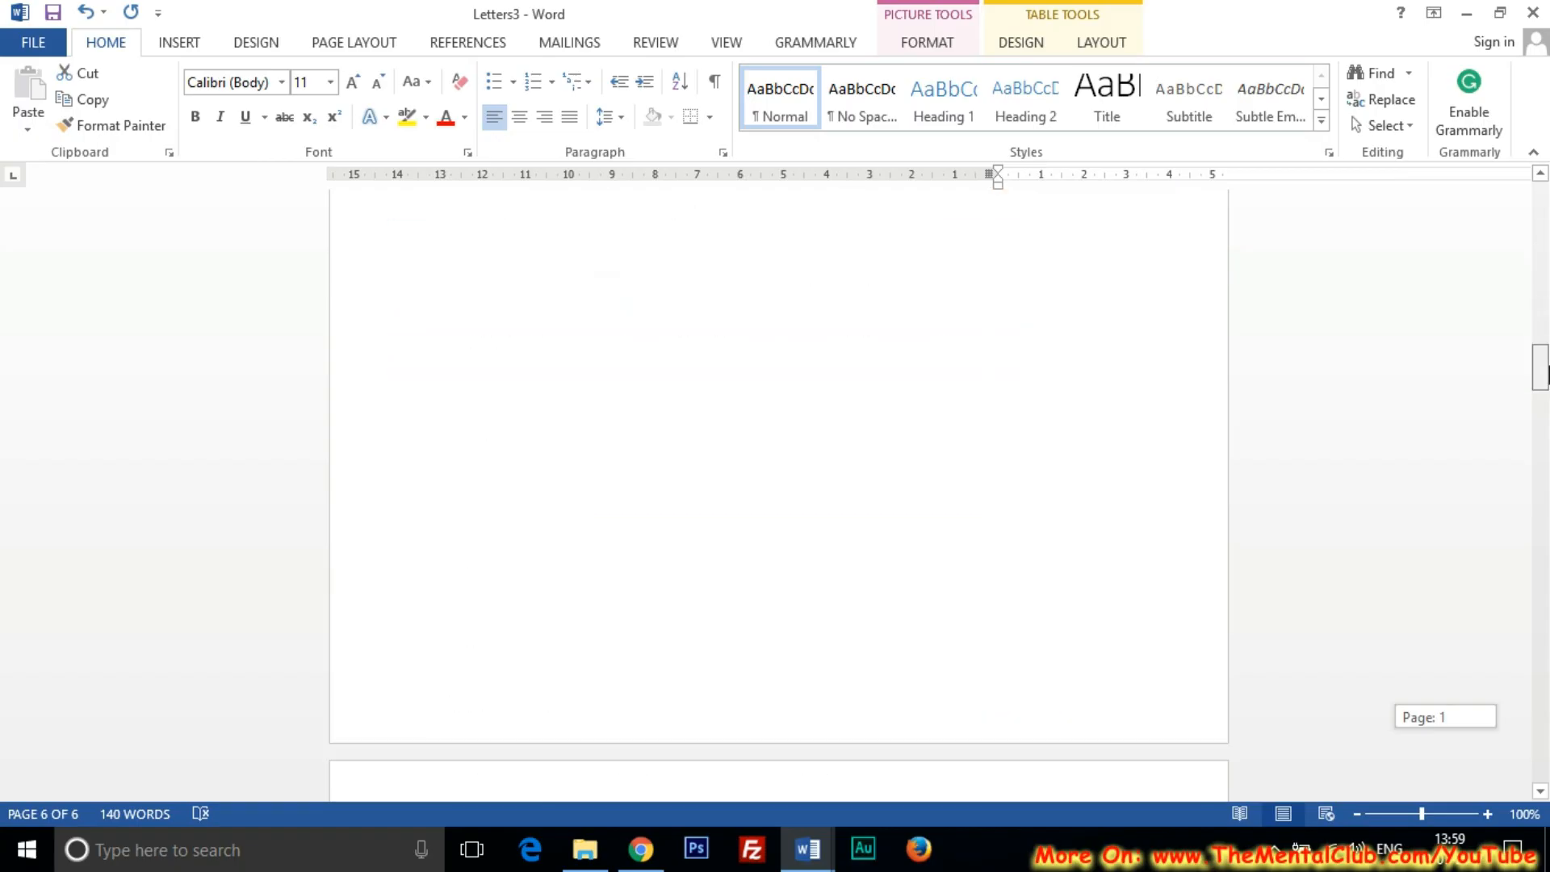
pyautogui.scroll(-3)
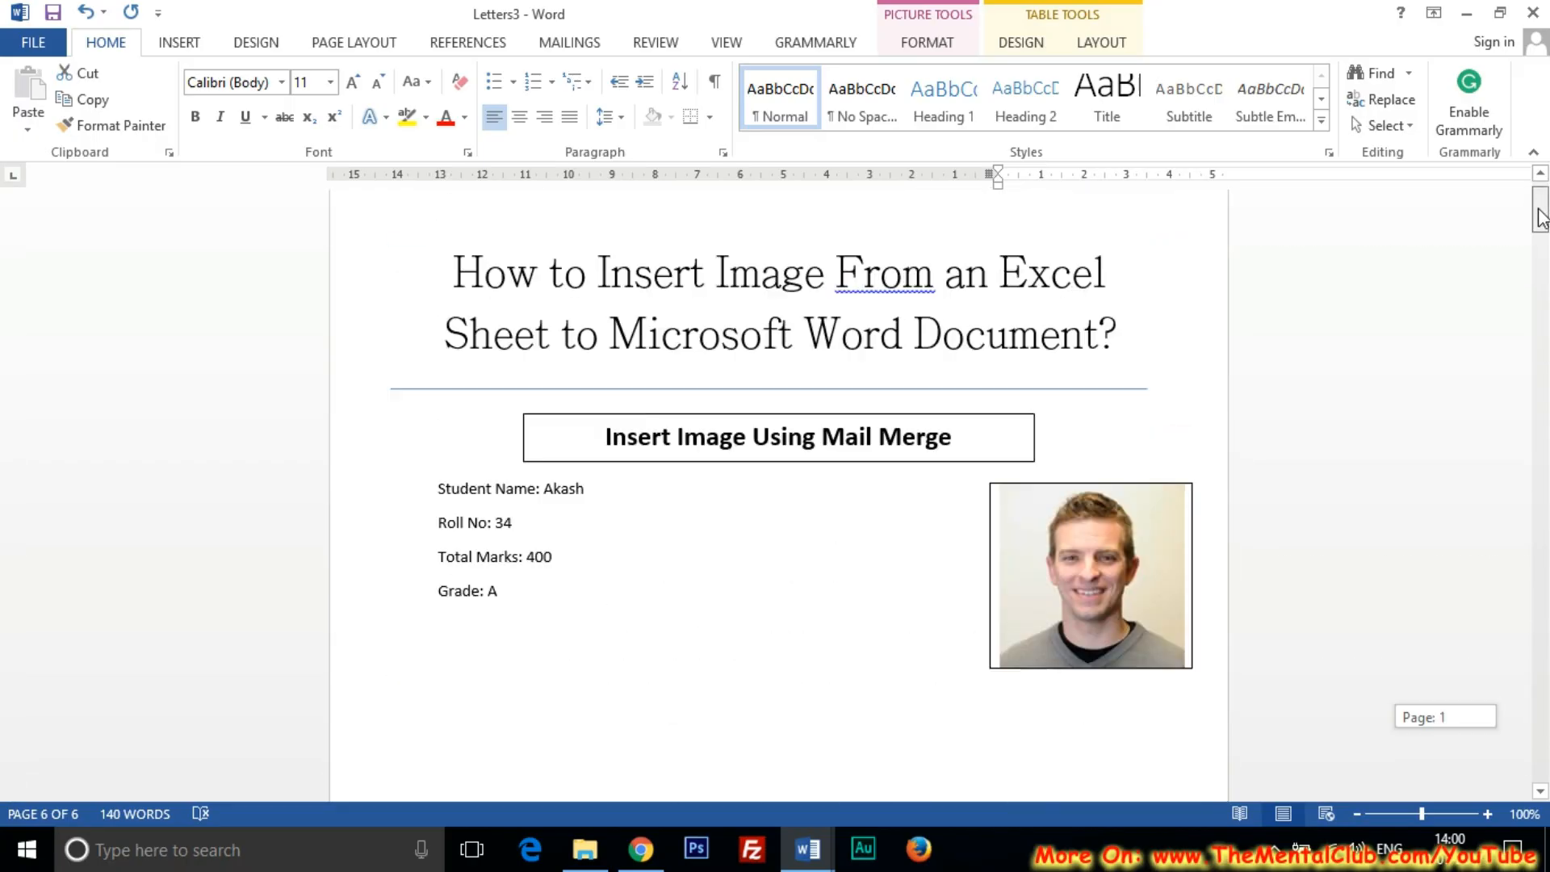
pyautogui.scroll(-3)
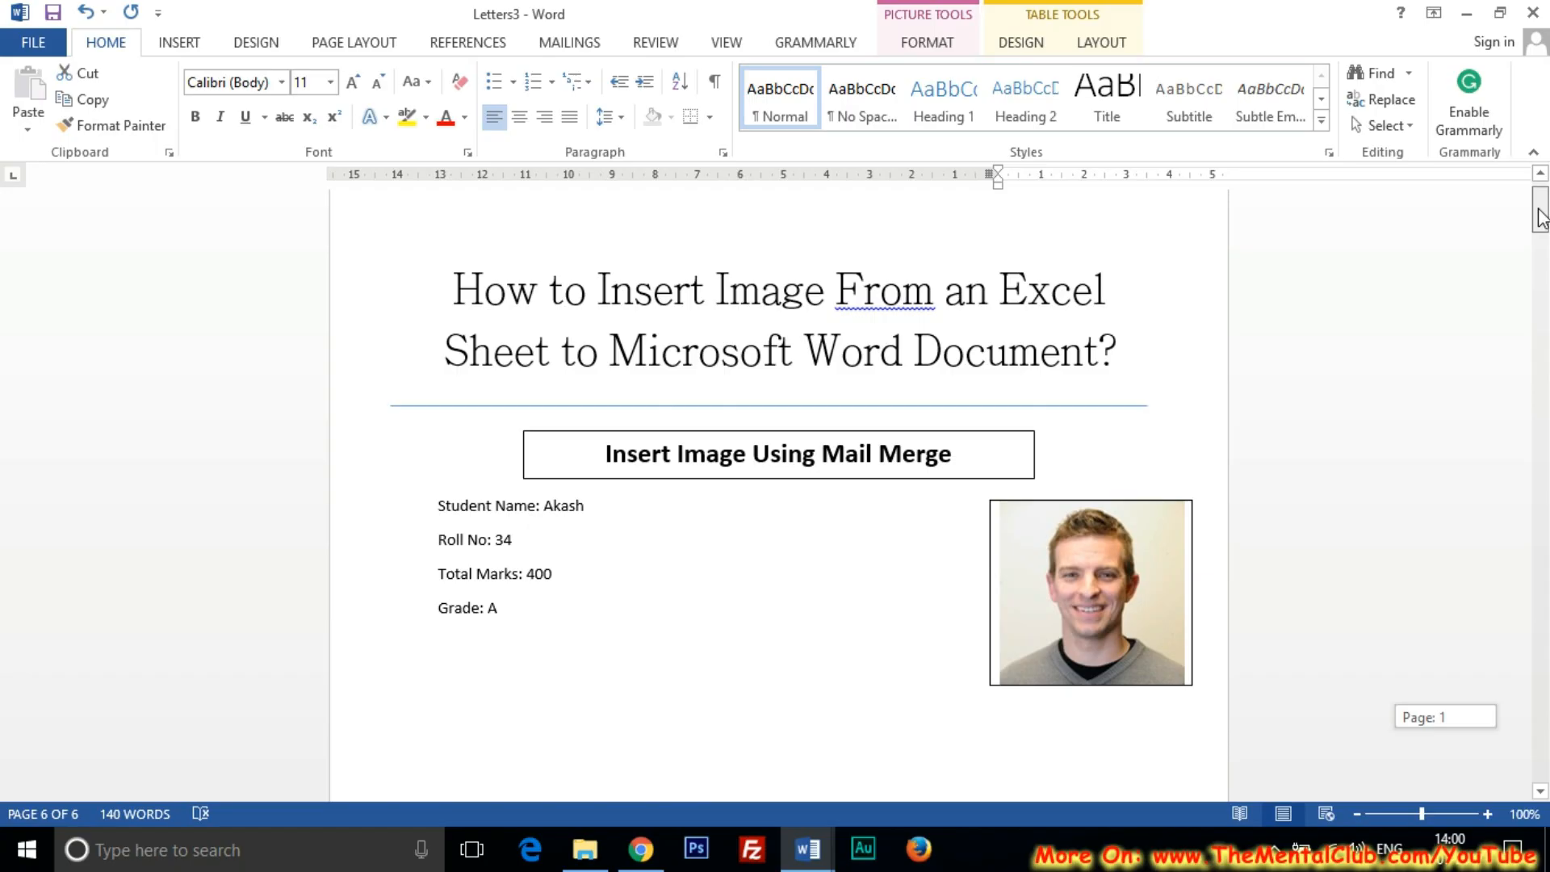